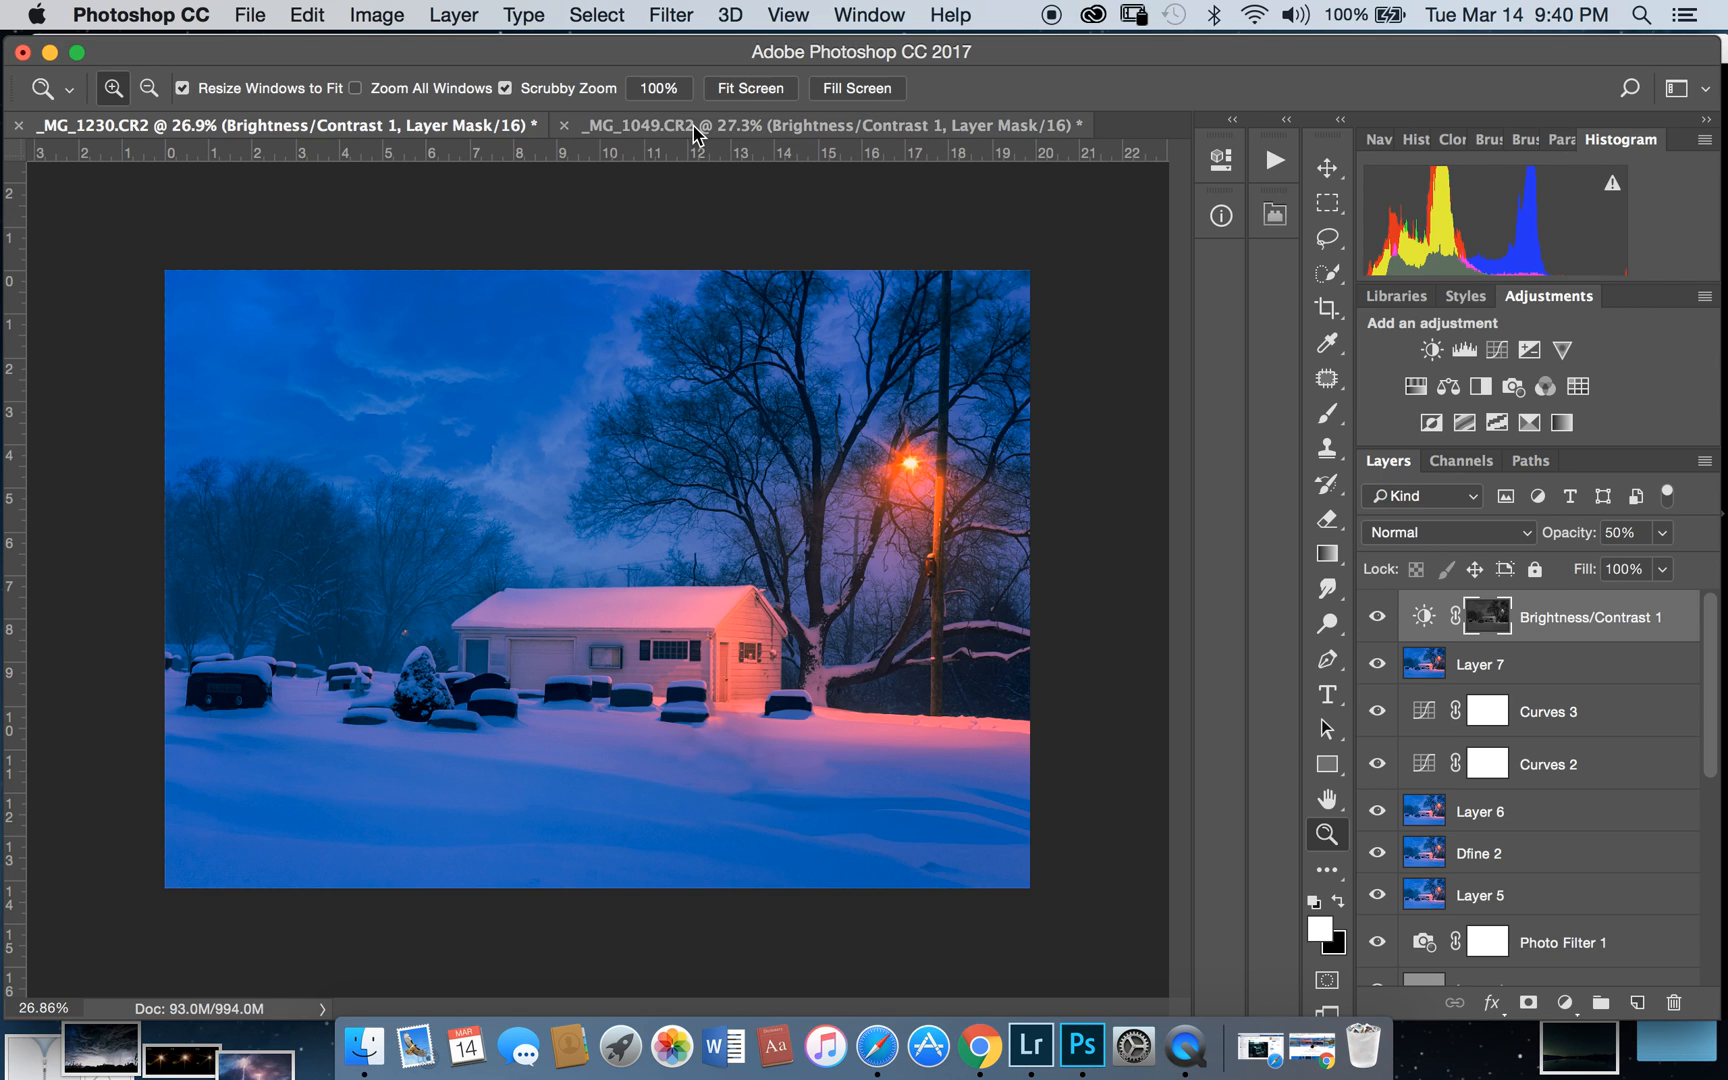
# Step: Bring up the _MG_1049.CR2 seascape document, then zoom in and back out to inspect it
pyautogui.click(821, 125)
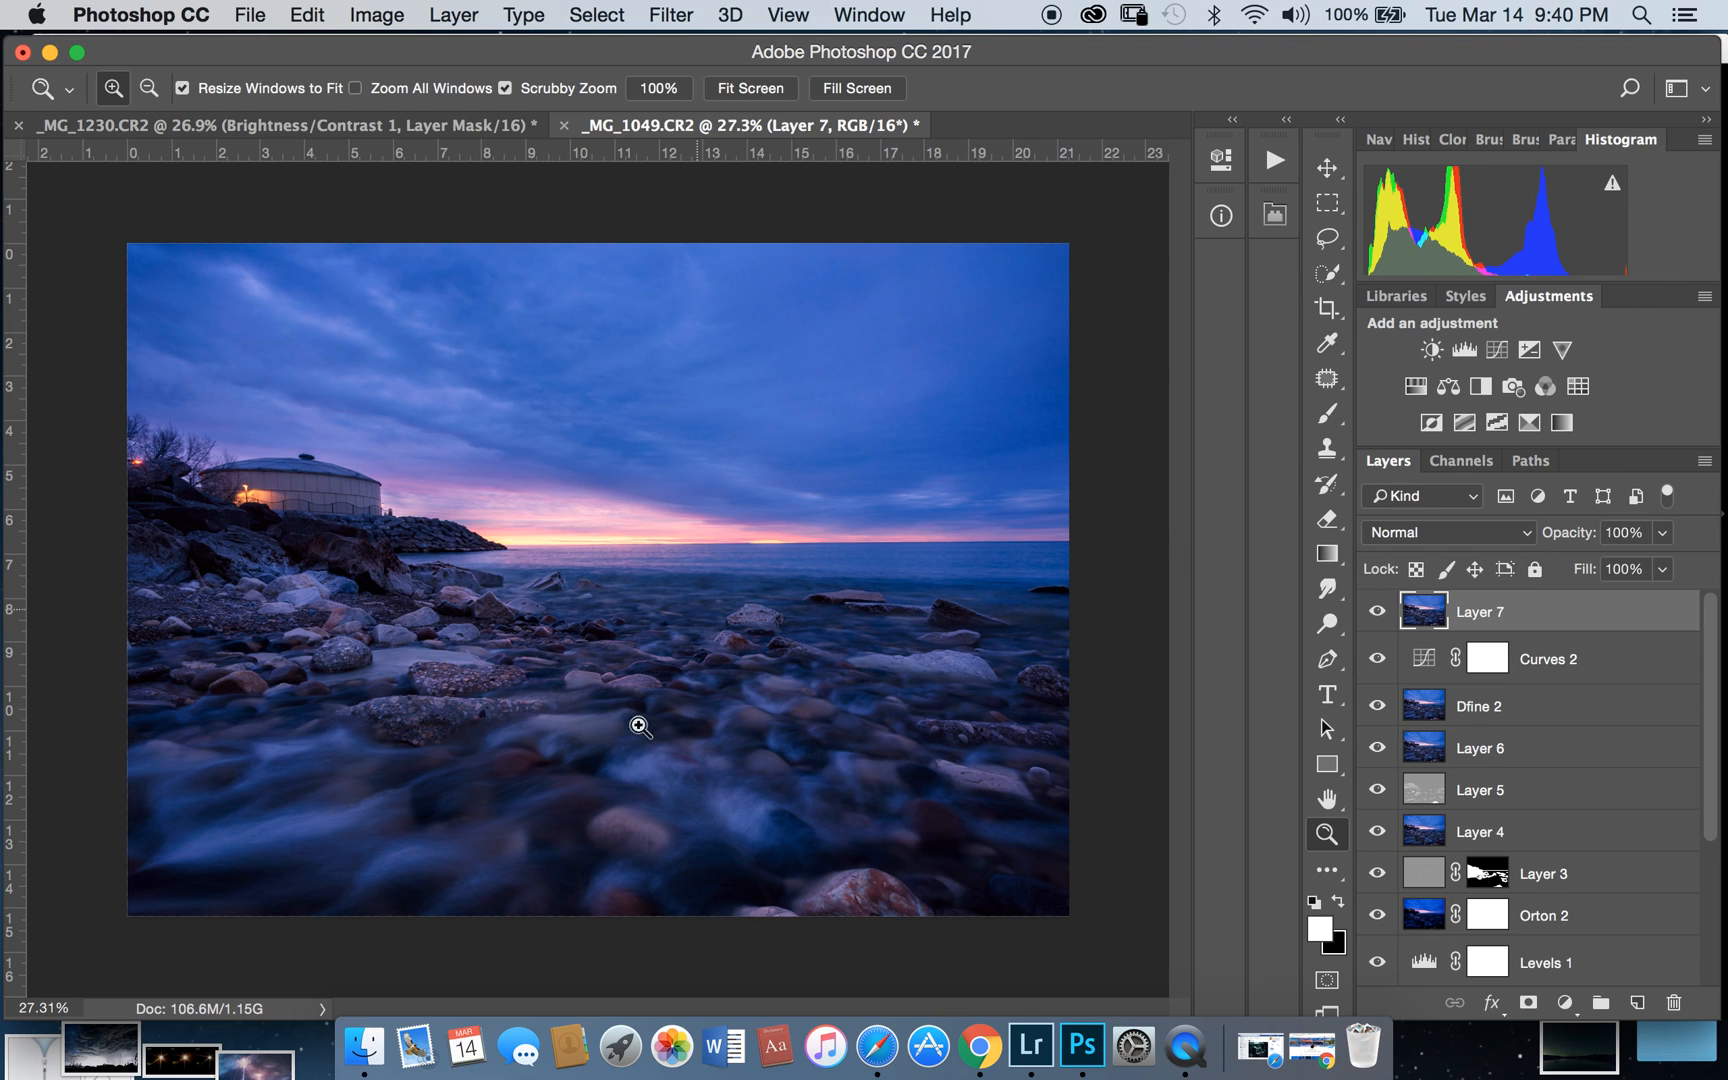
pyautogui.moveTo(771, 633)
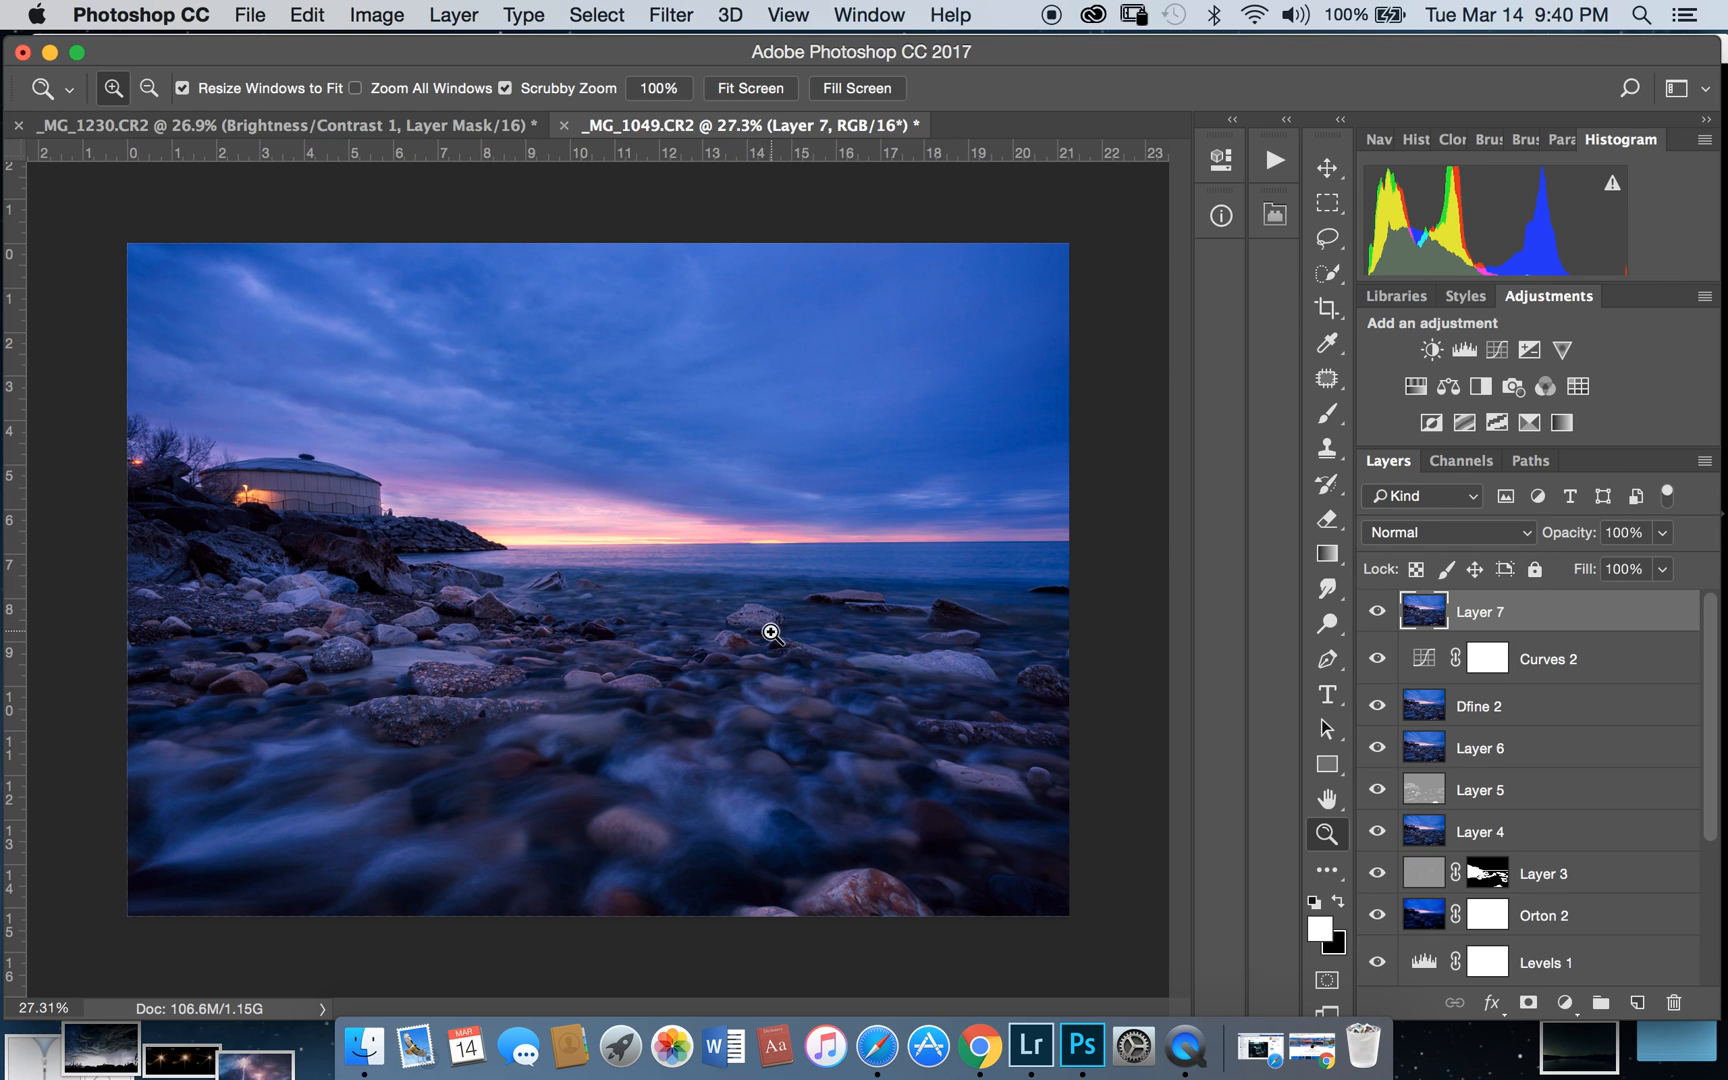
pyautogui.moveTo(650, 562)
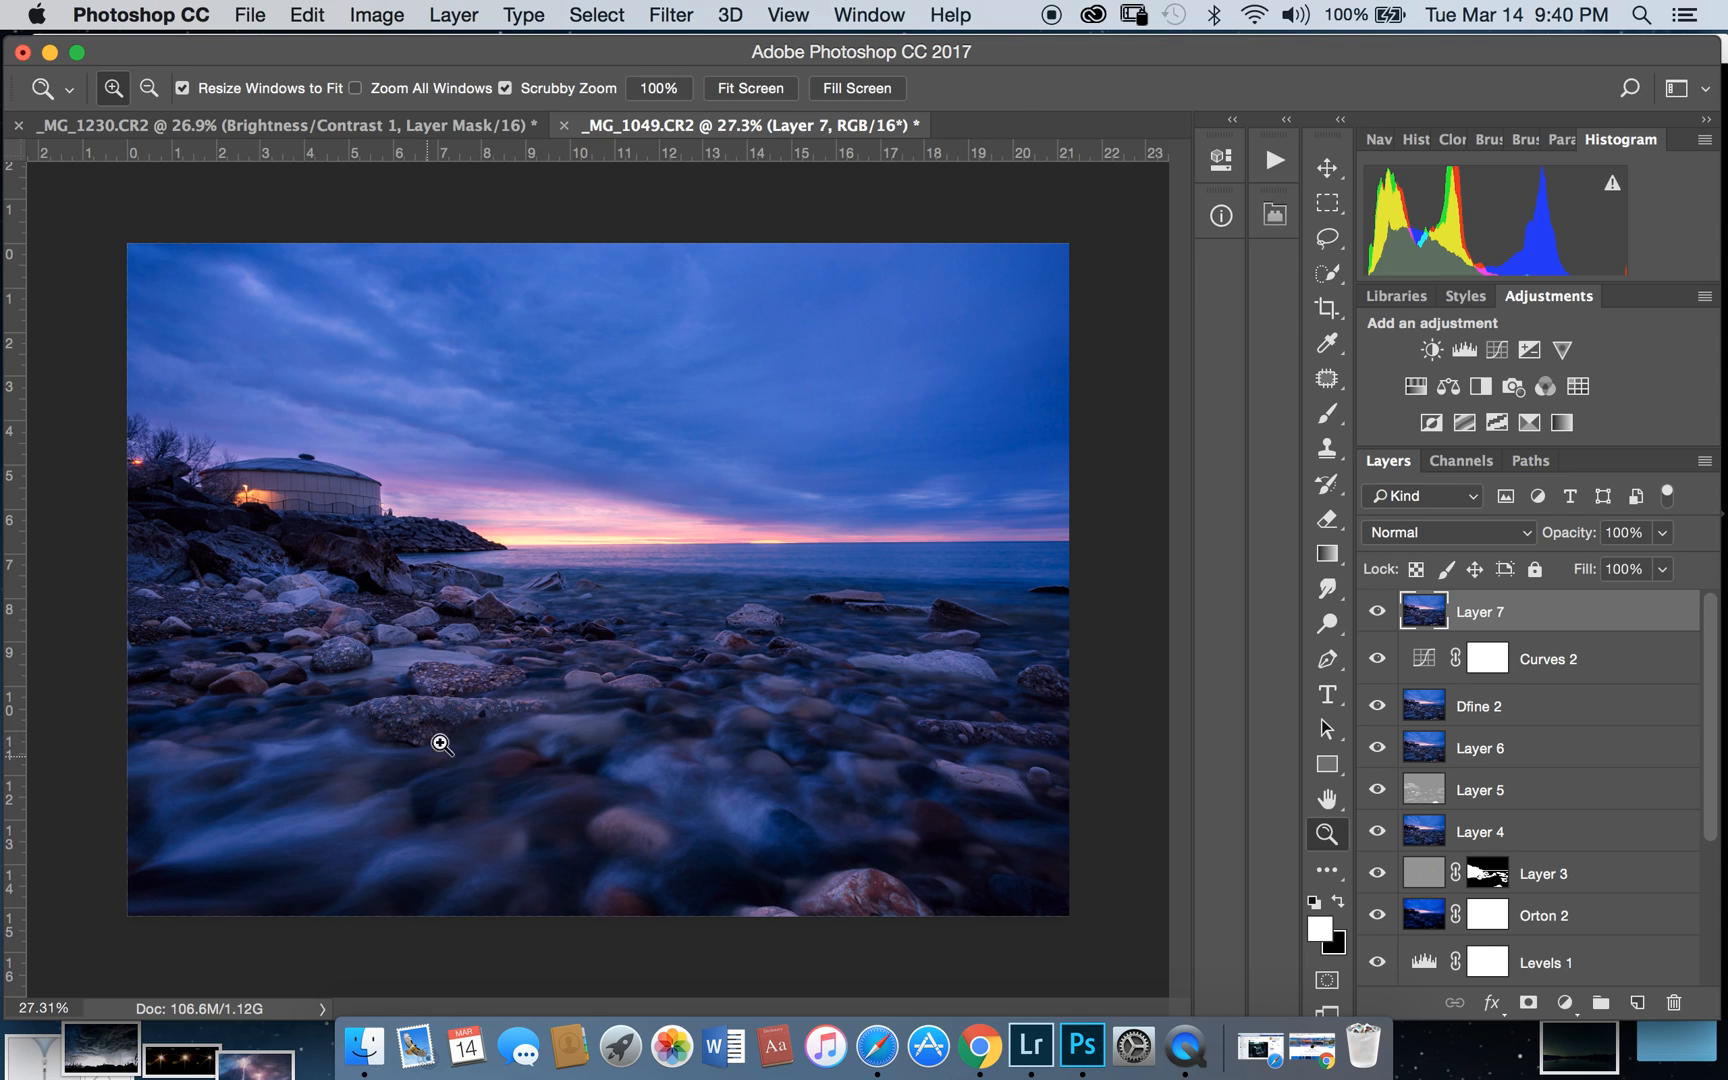
pyautogui.moveTo(460, 785)
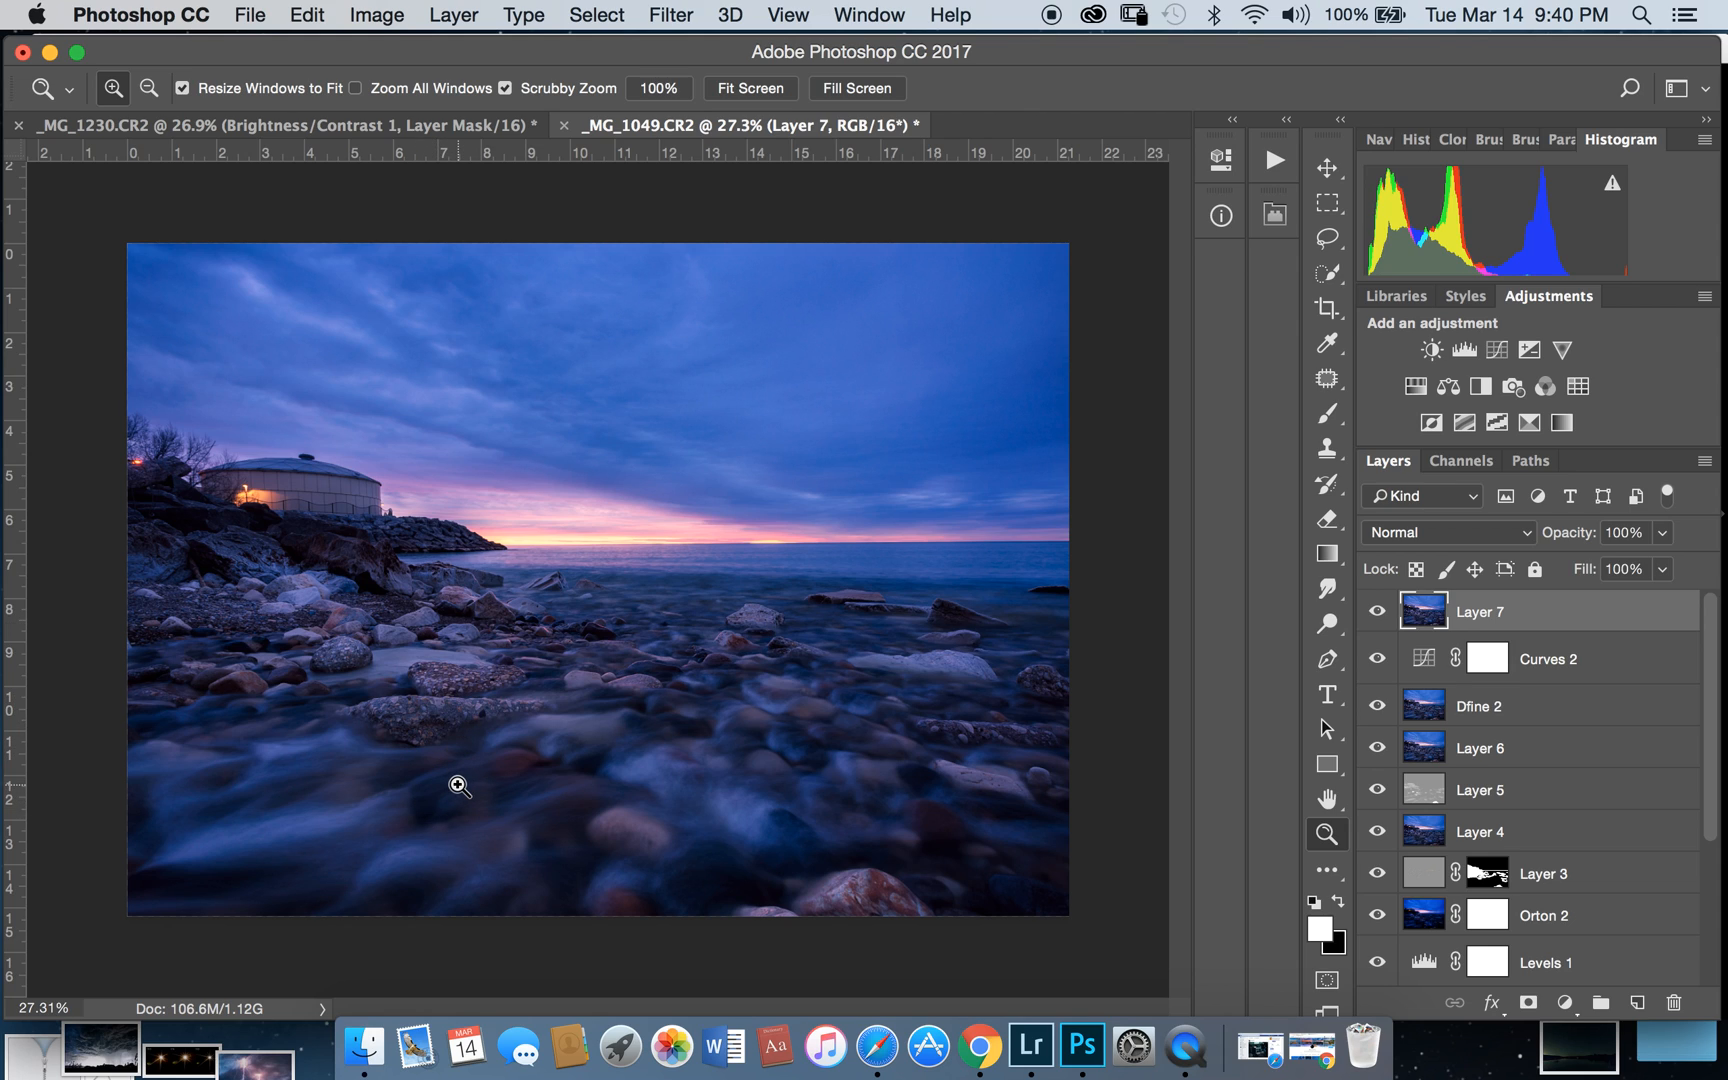
pyautogui.moveTo(580, 460)
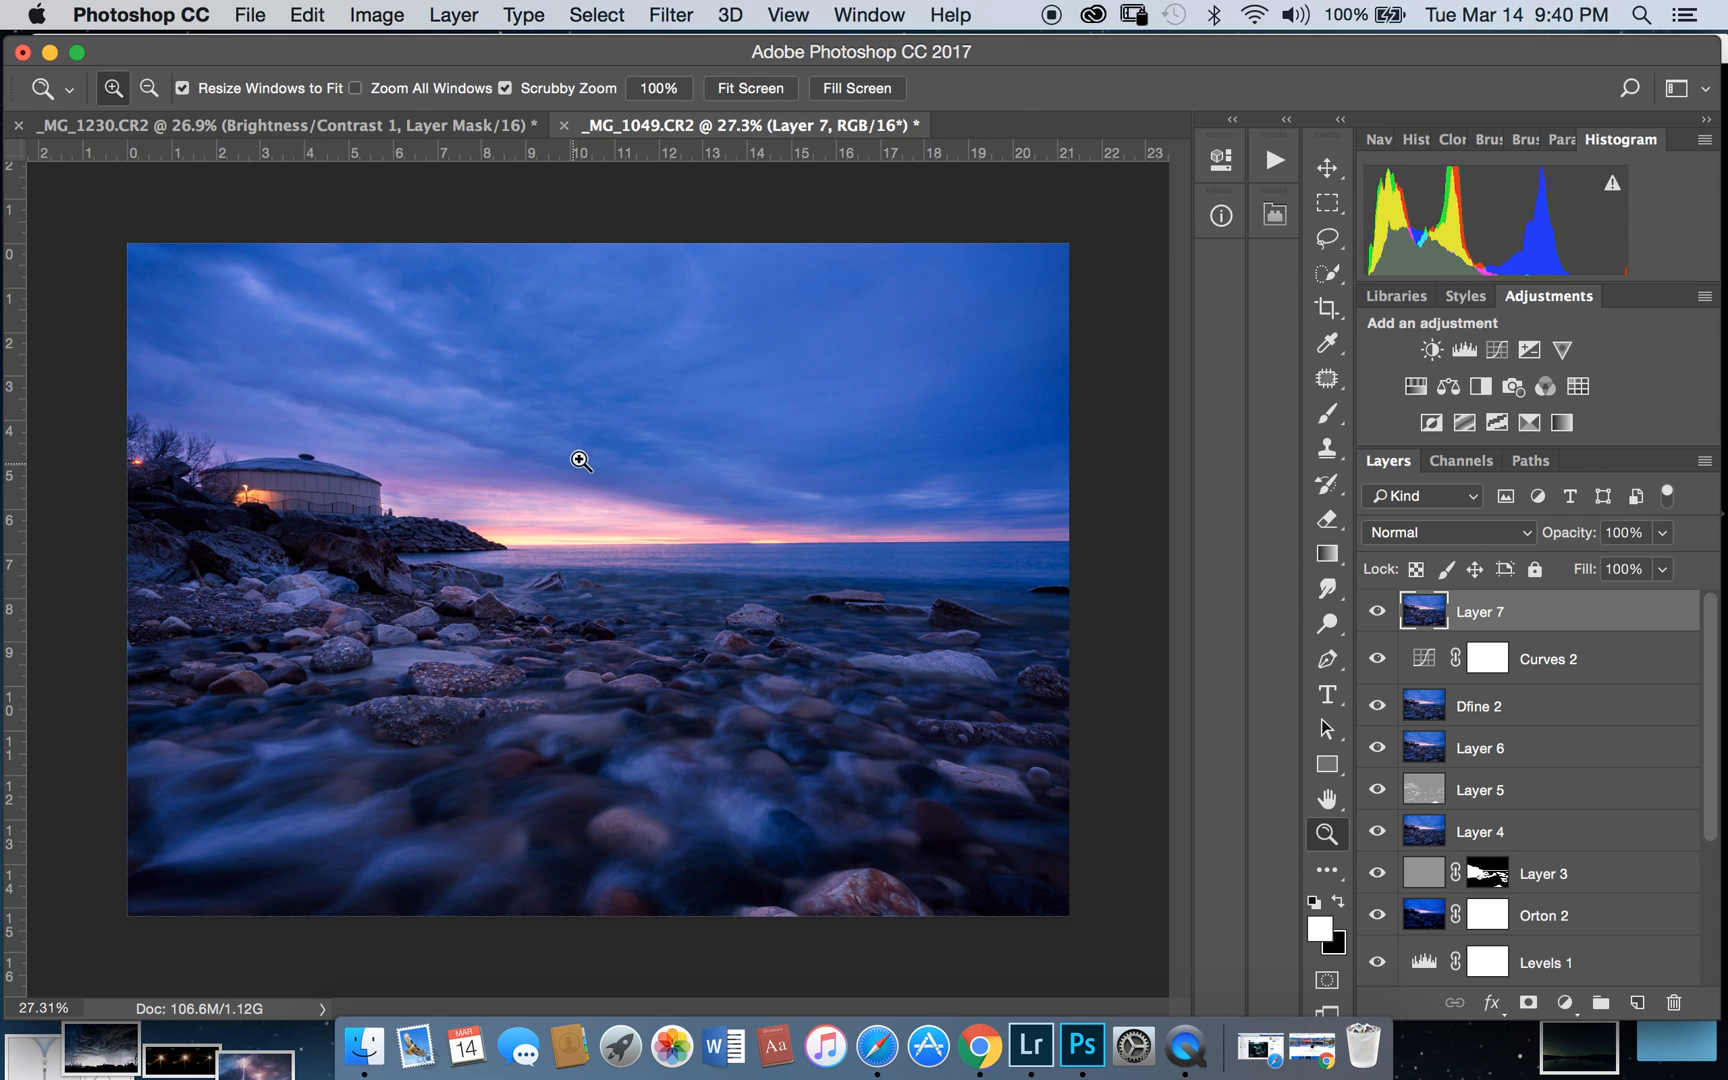
pyautogui.moveTo(595, 619)
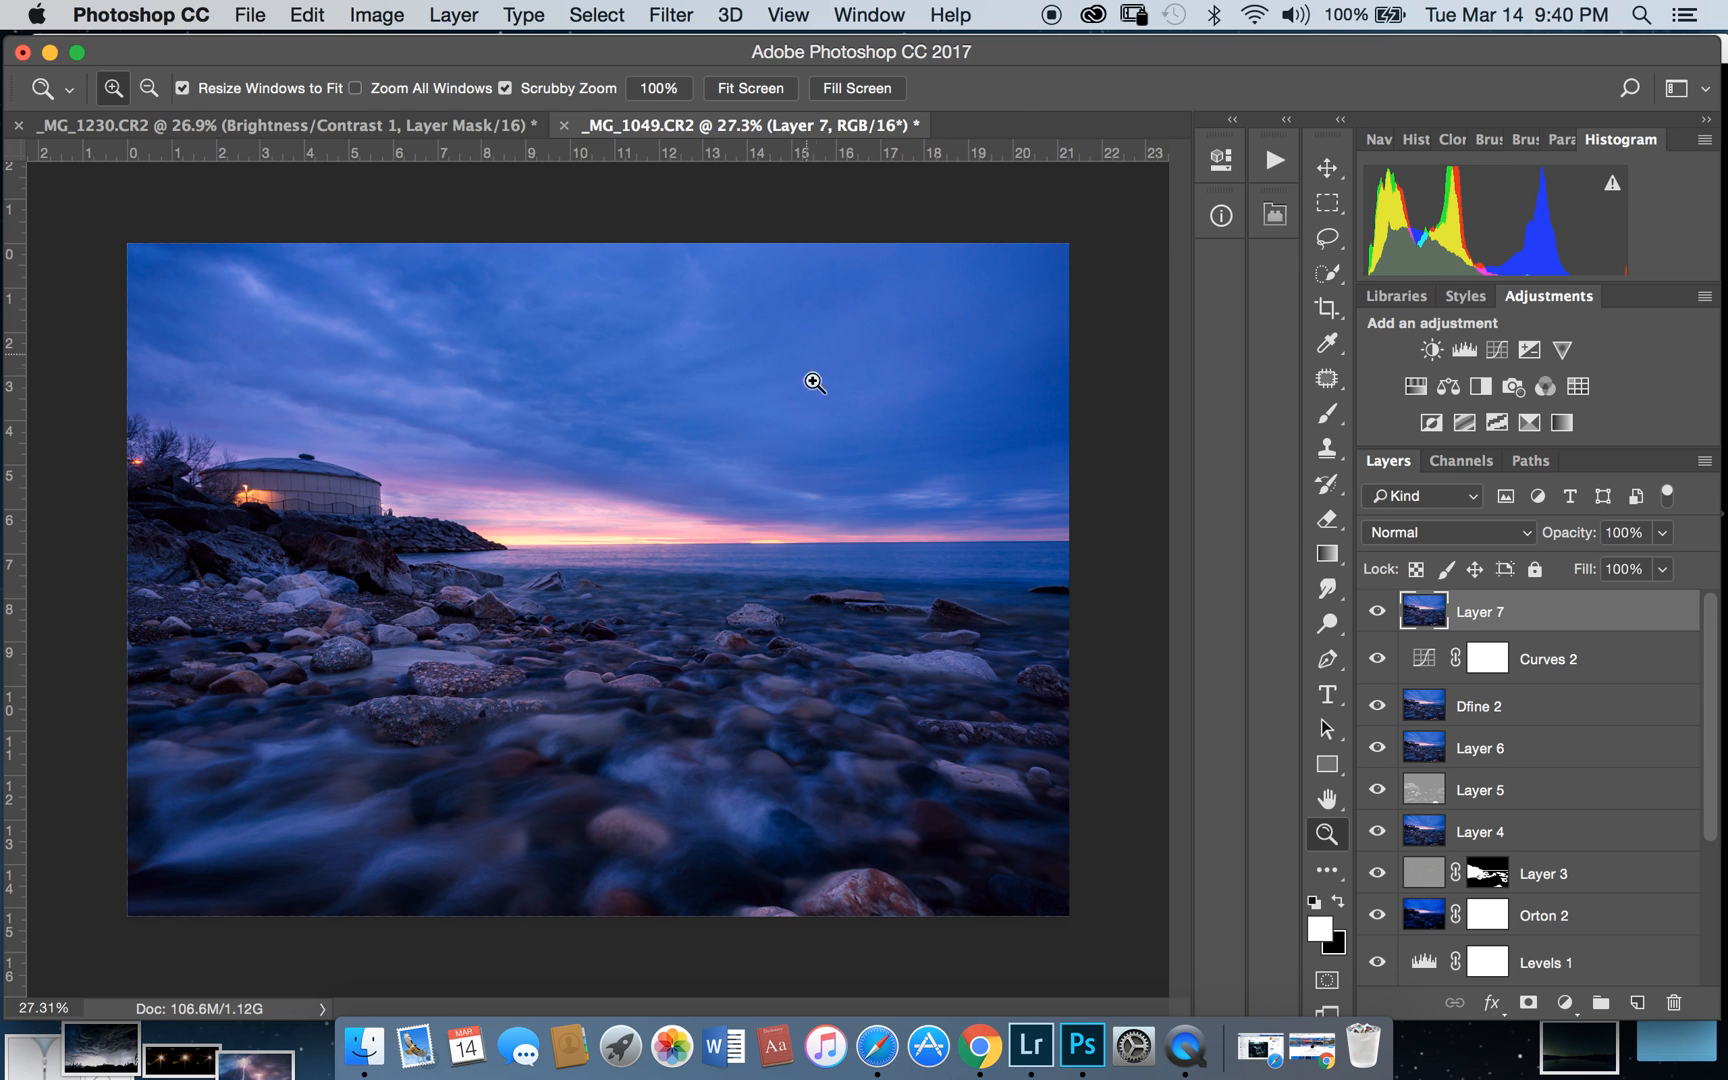
pyautogui.moveTo(964, 560)
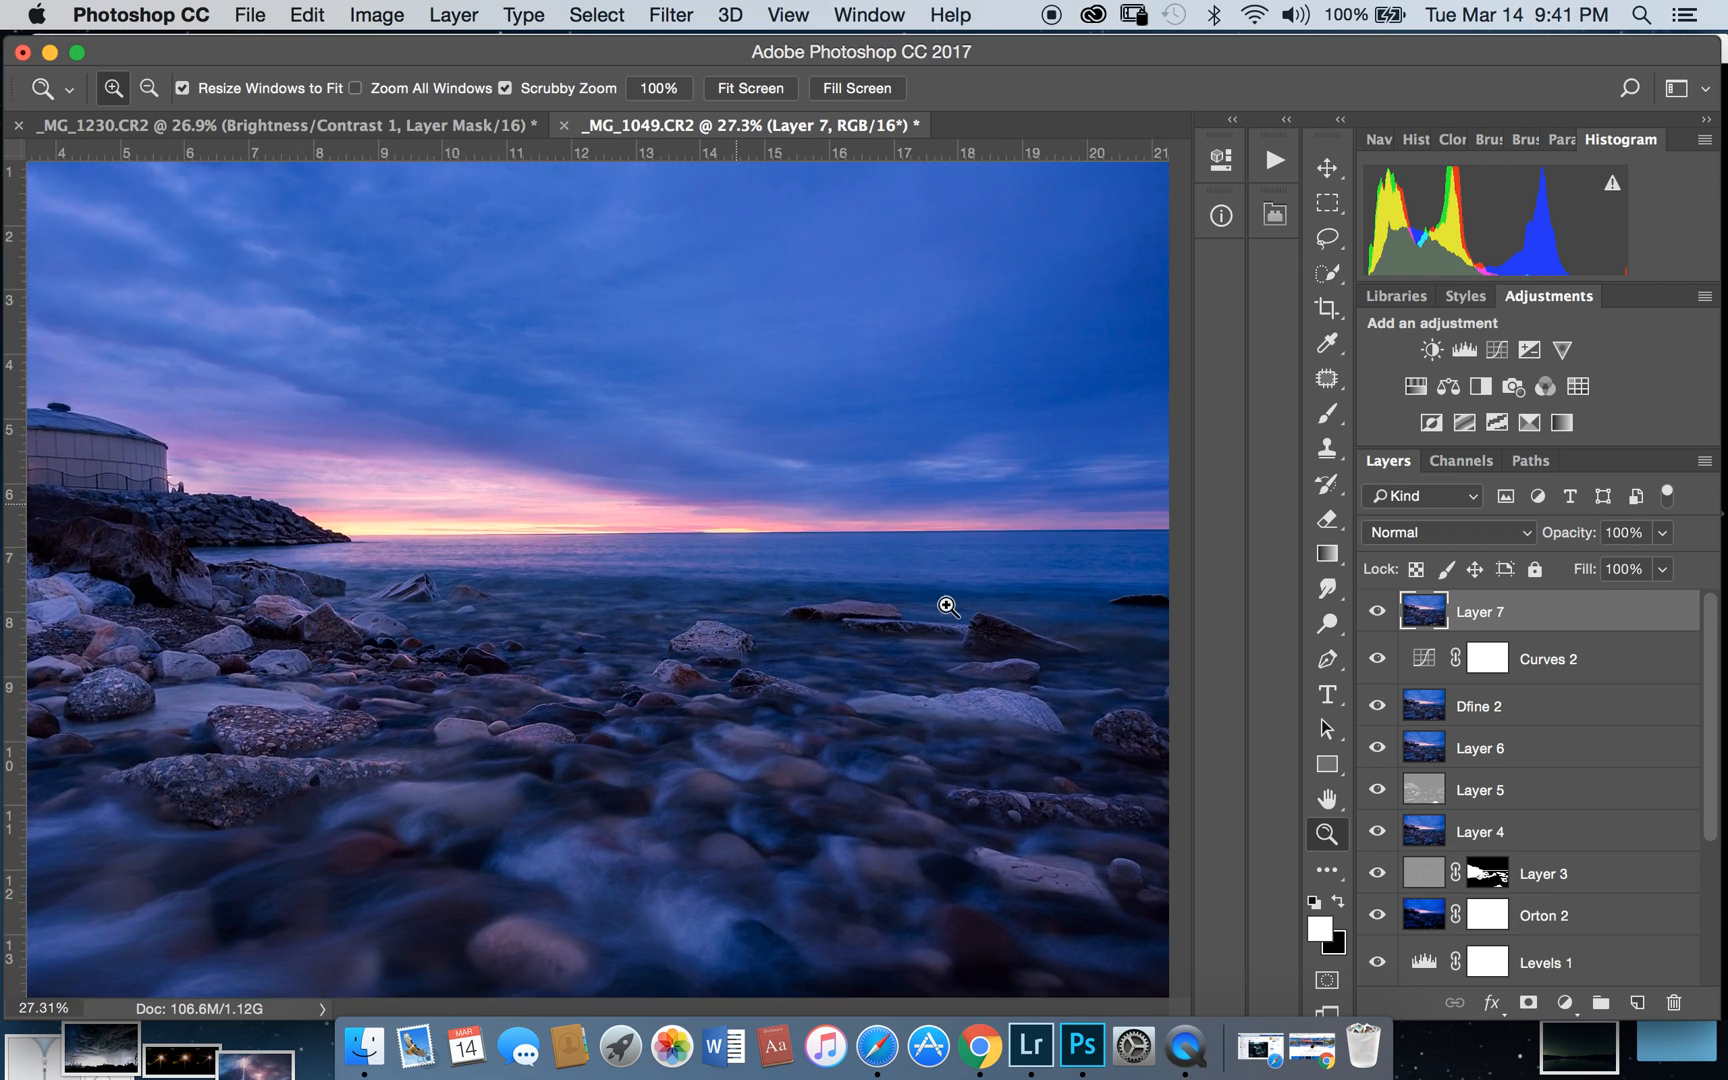
pyautogui.click(946, 605)
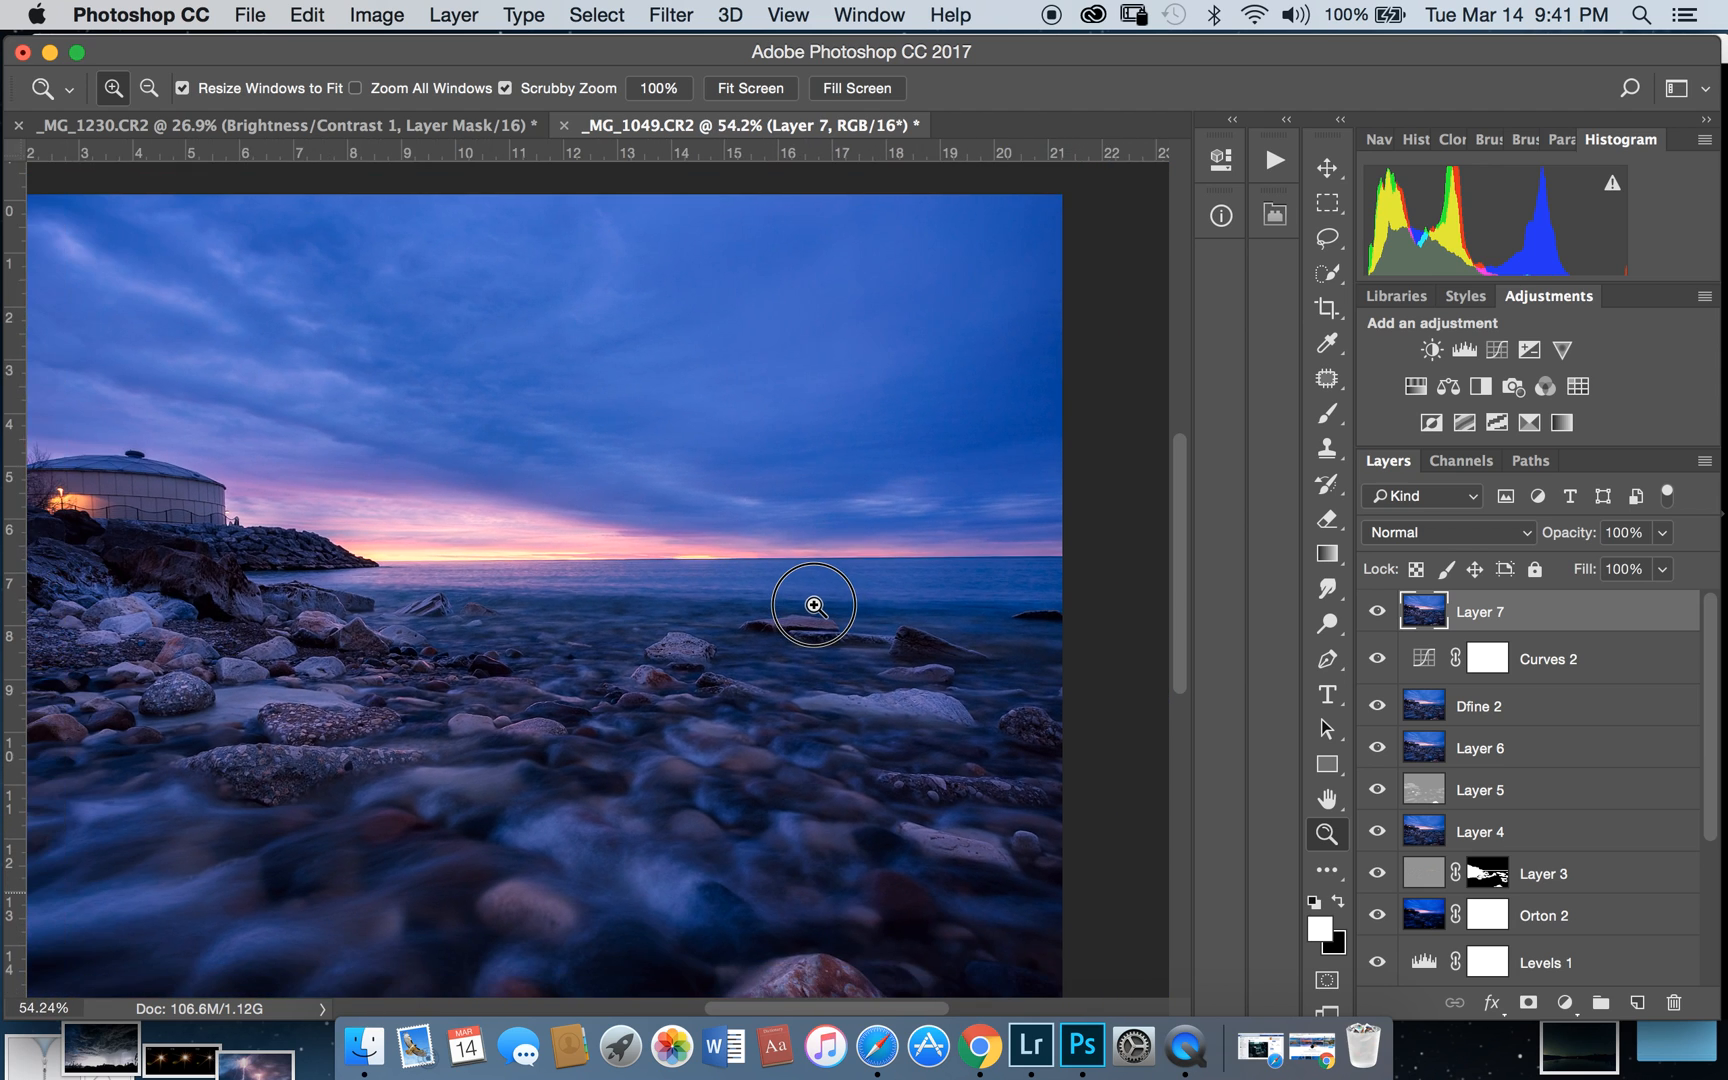
pyautogui.click(813, 605)
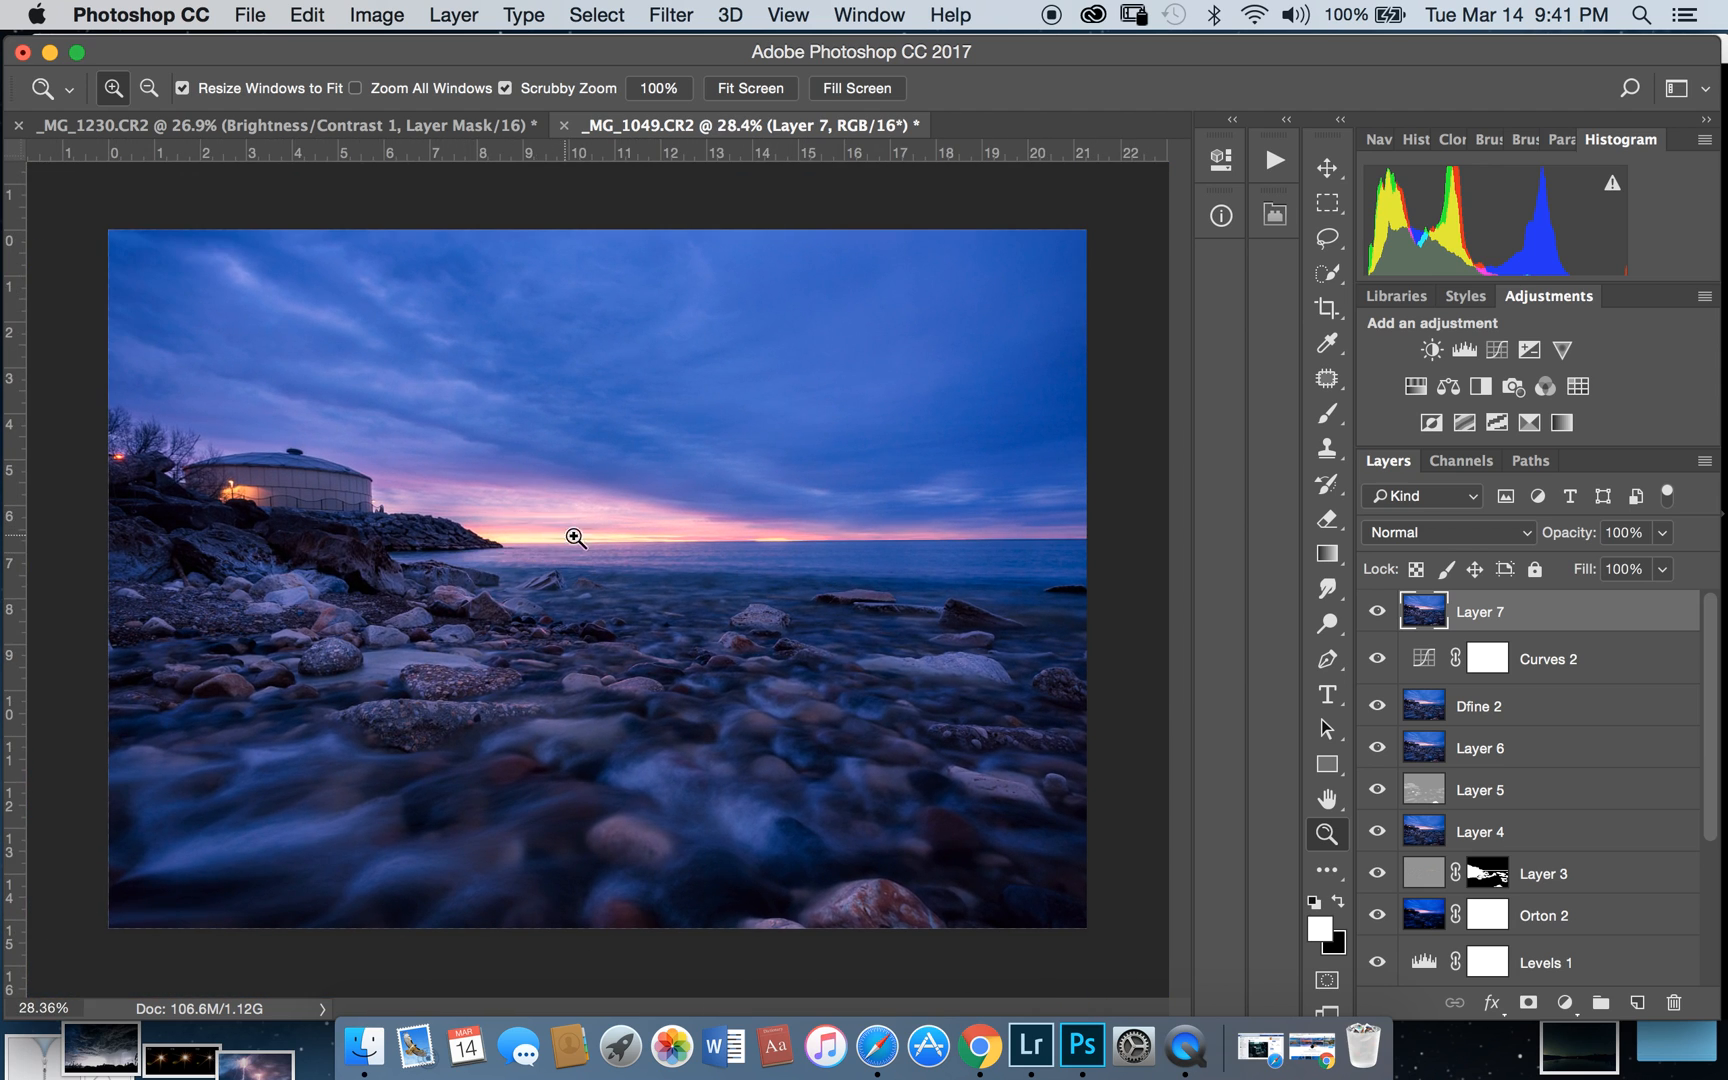
pyautogui.moveTo(636, 512)
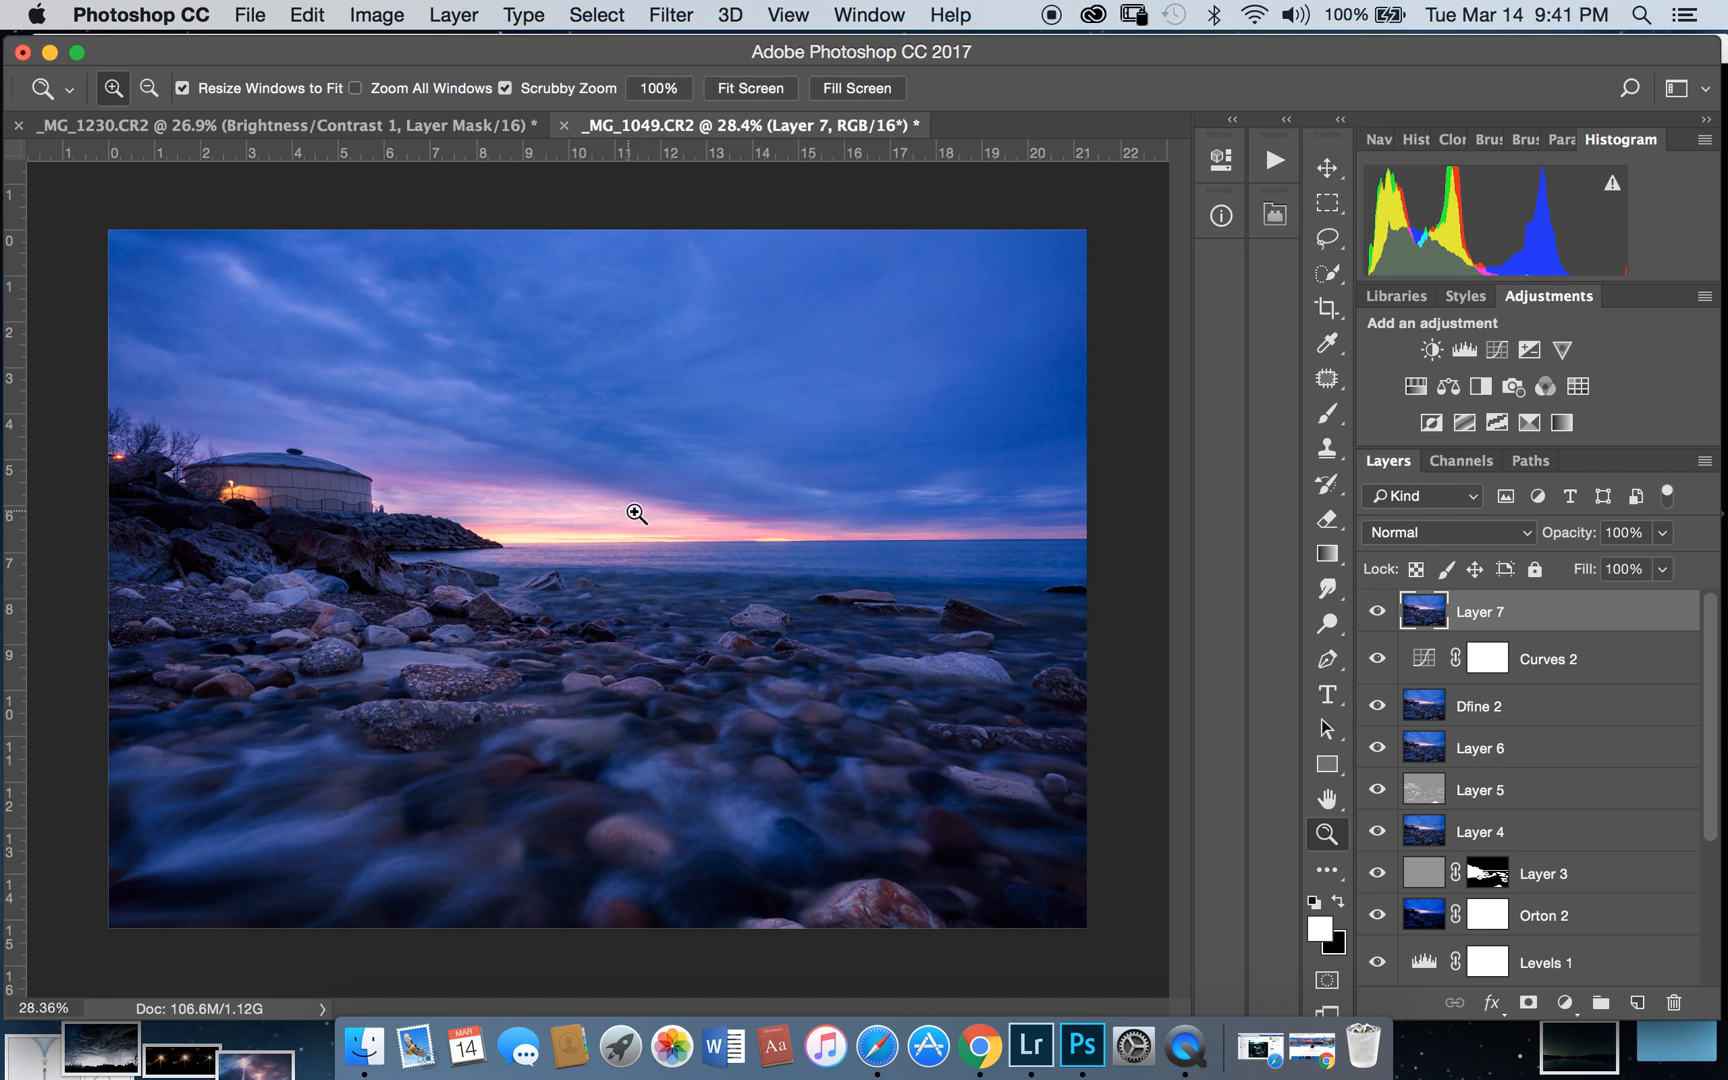
pyautogui.moveTo(575, 583)
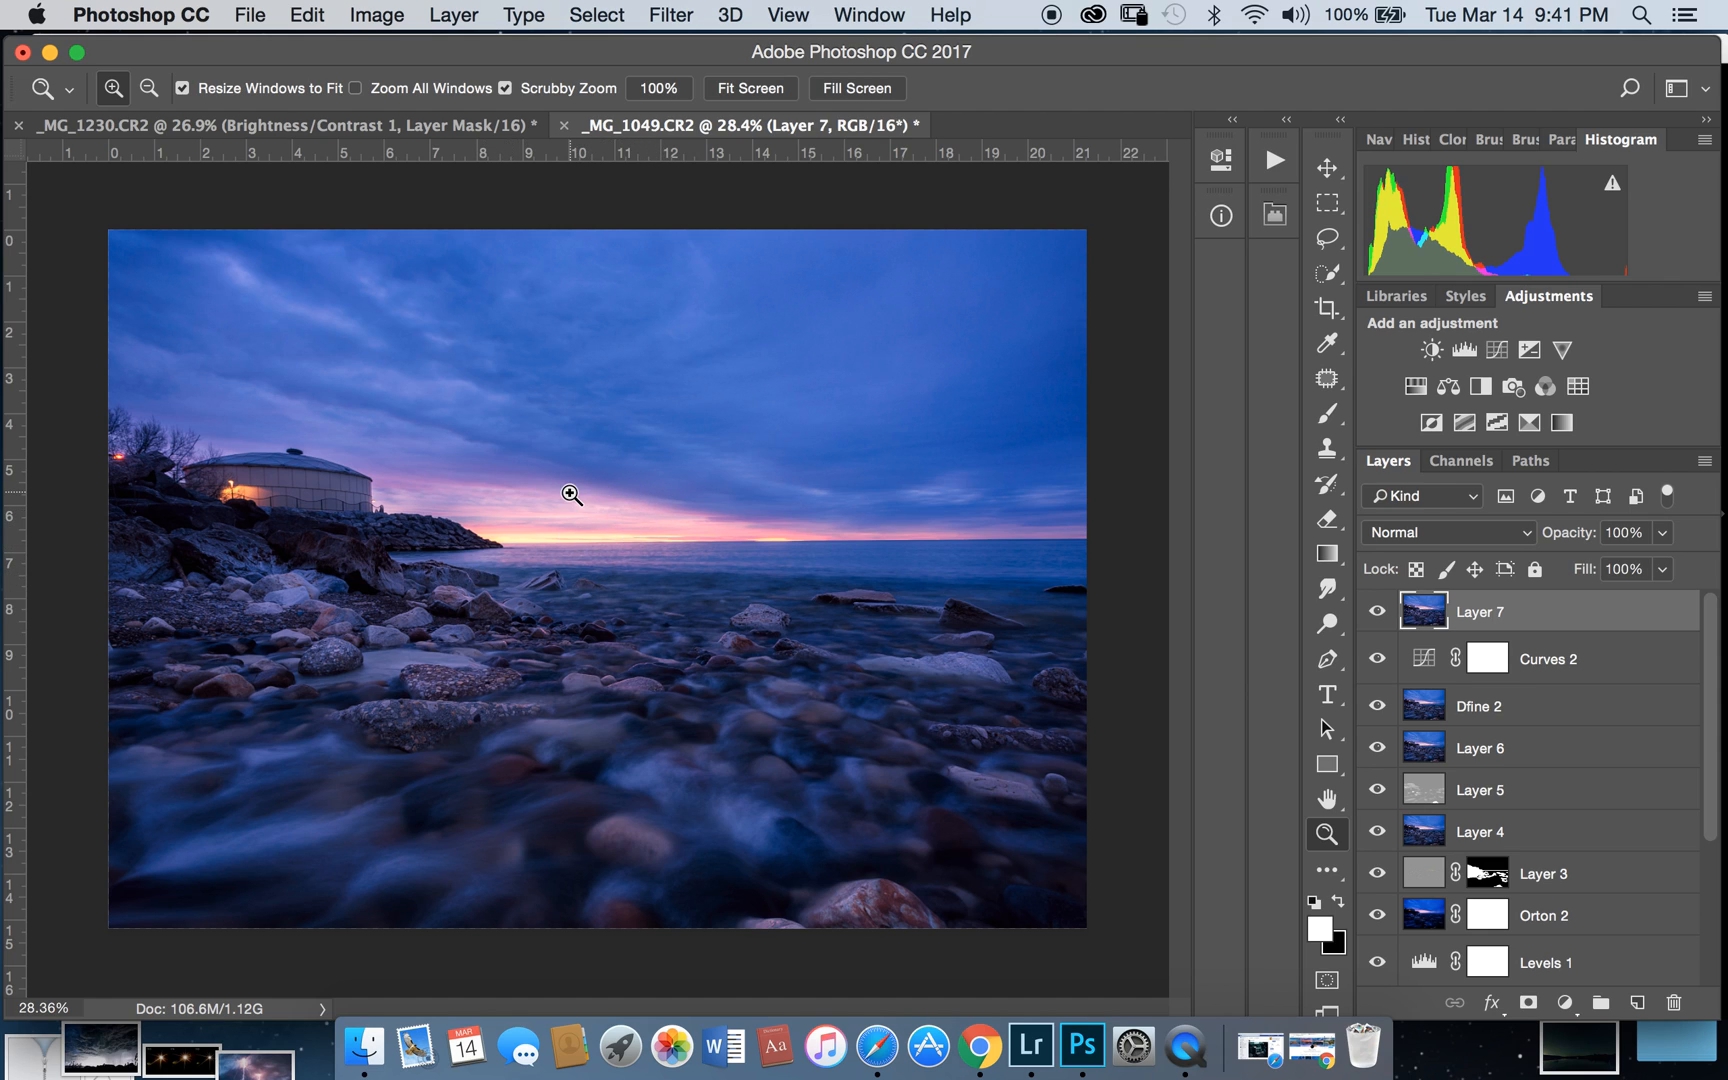
pyautogui.moveTo(560, 626)
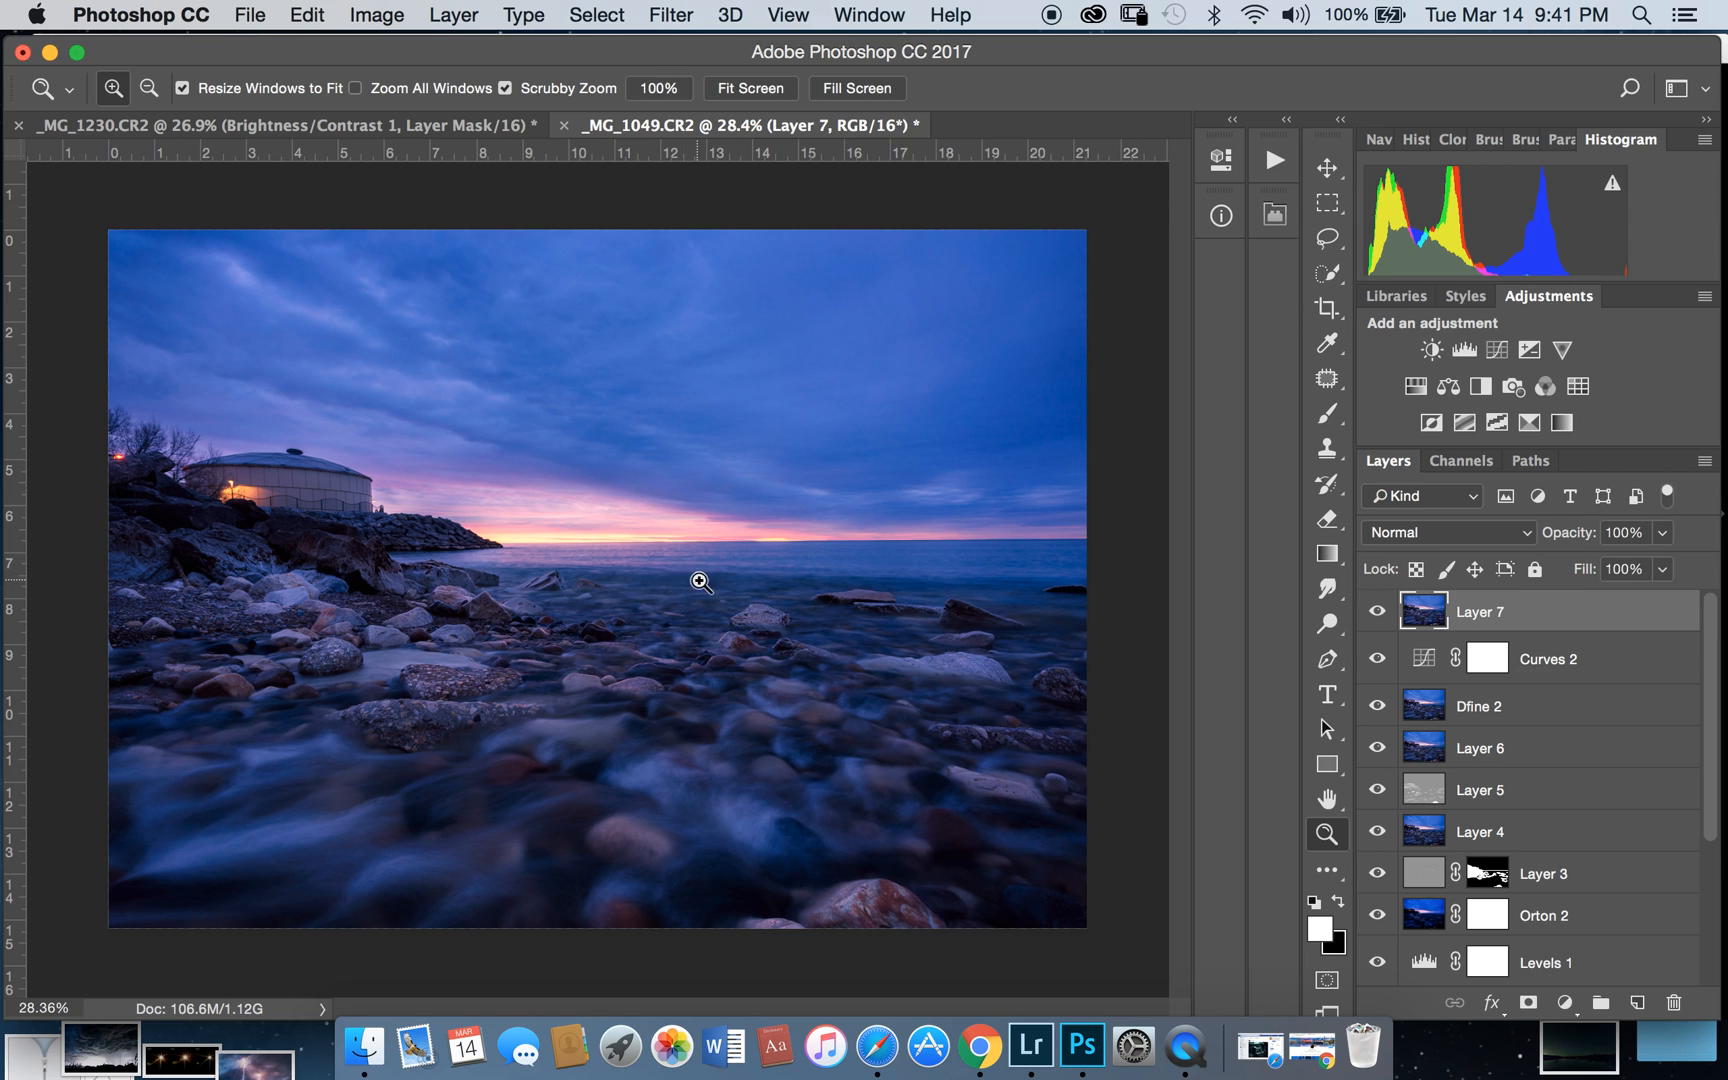
pyautogui.moveTo(912, 979)
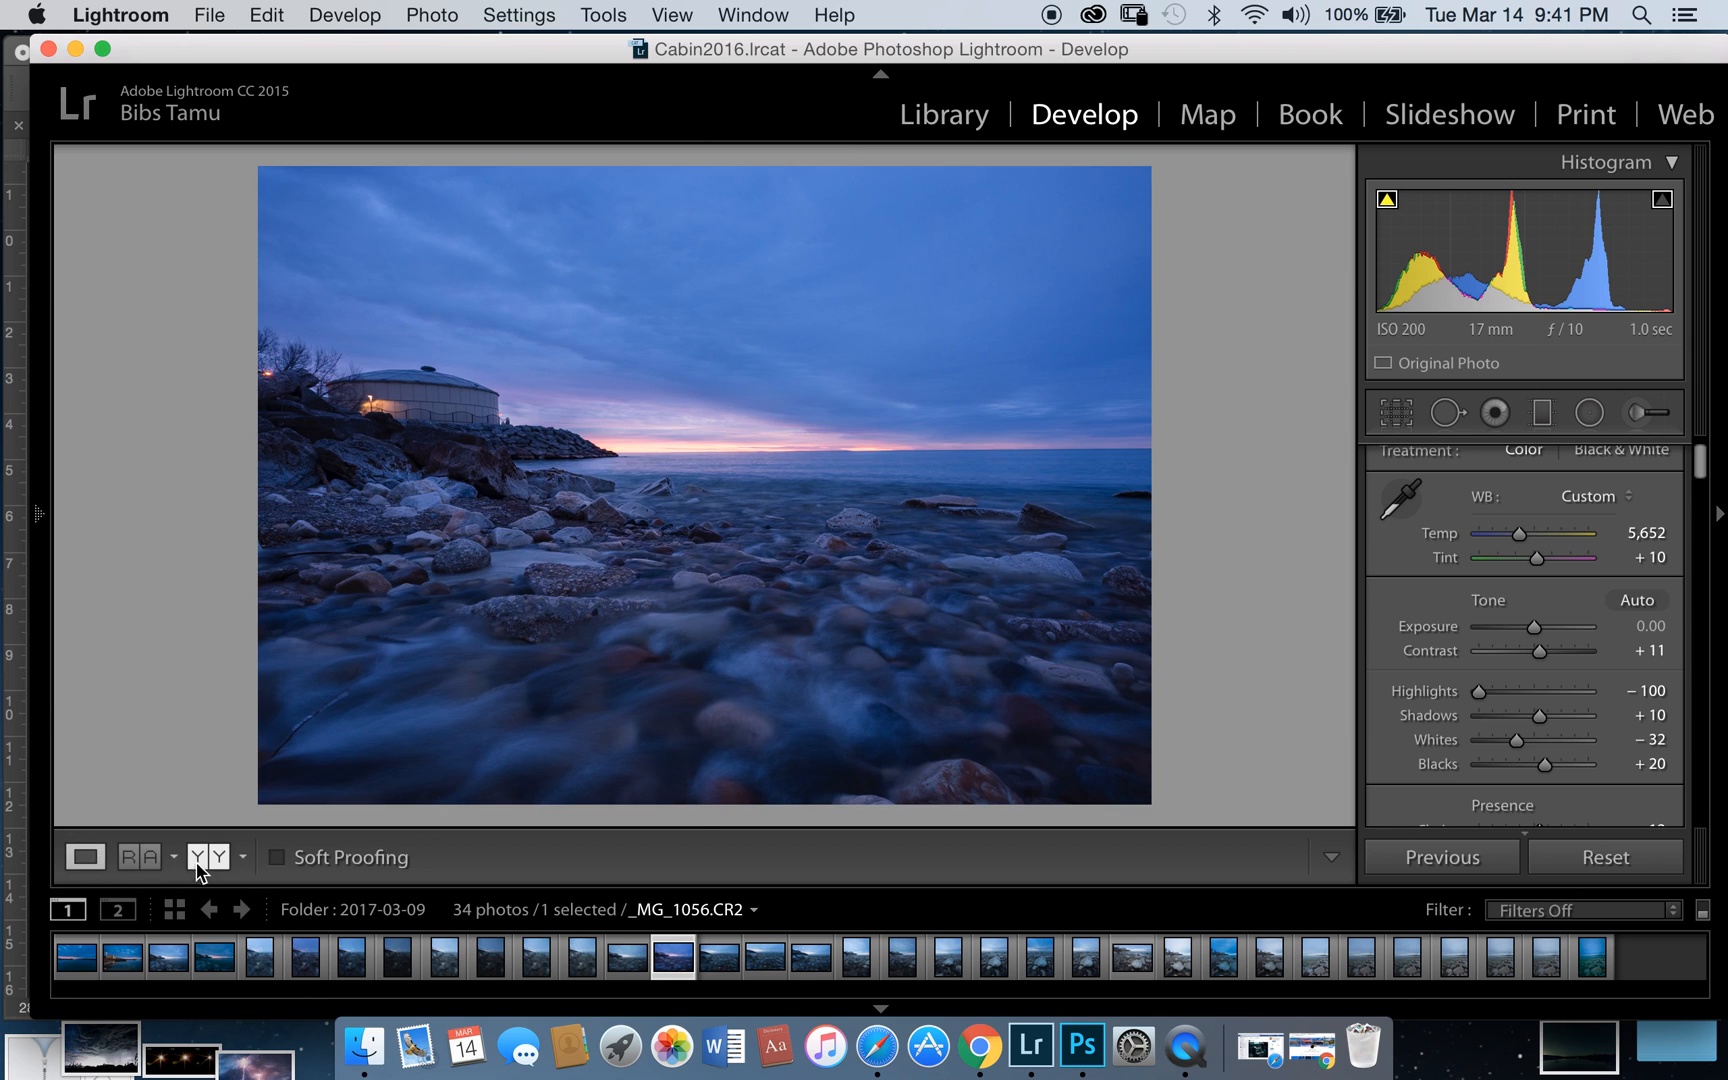
pyautogui.click(205, 856)
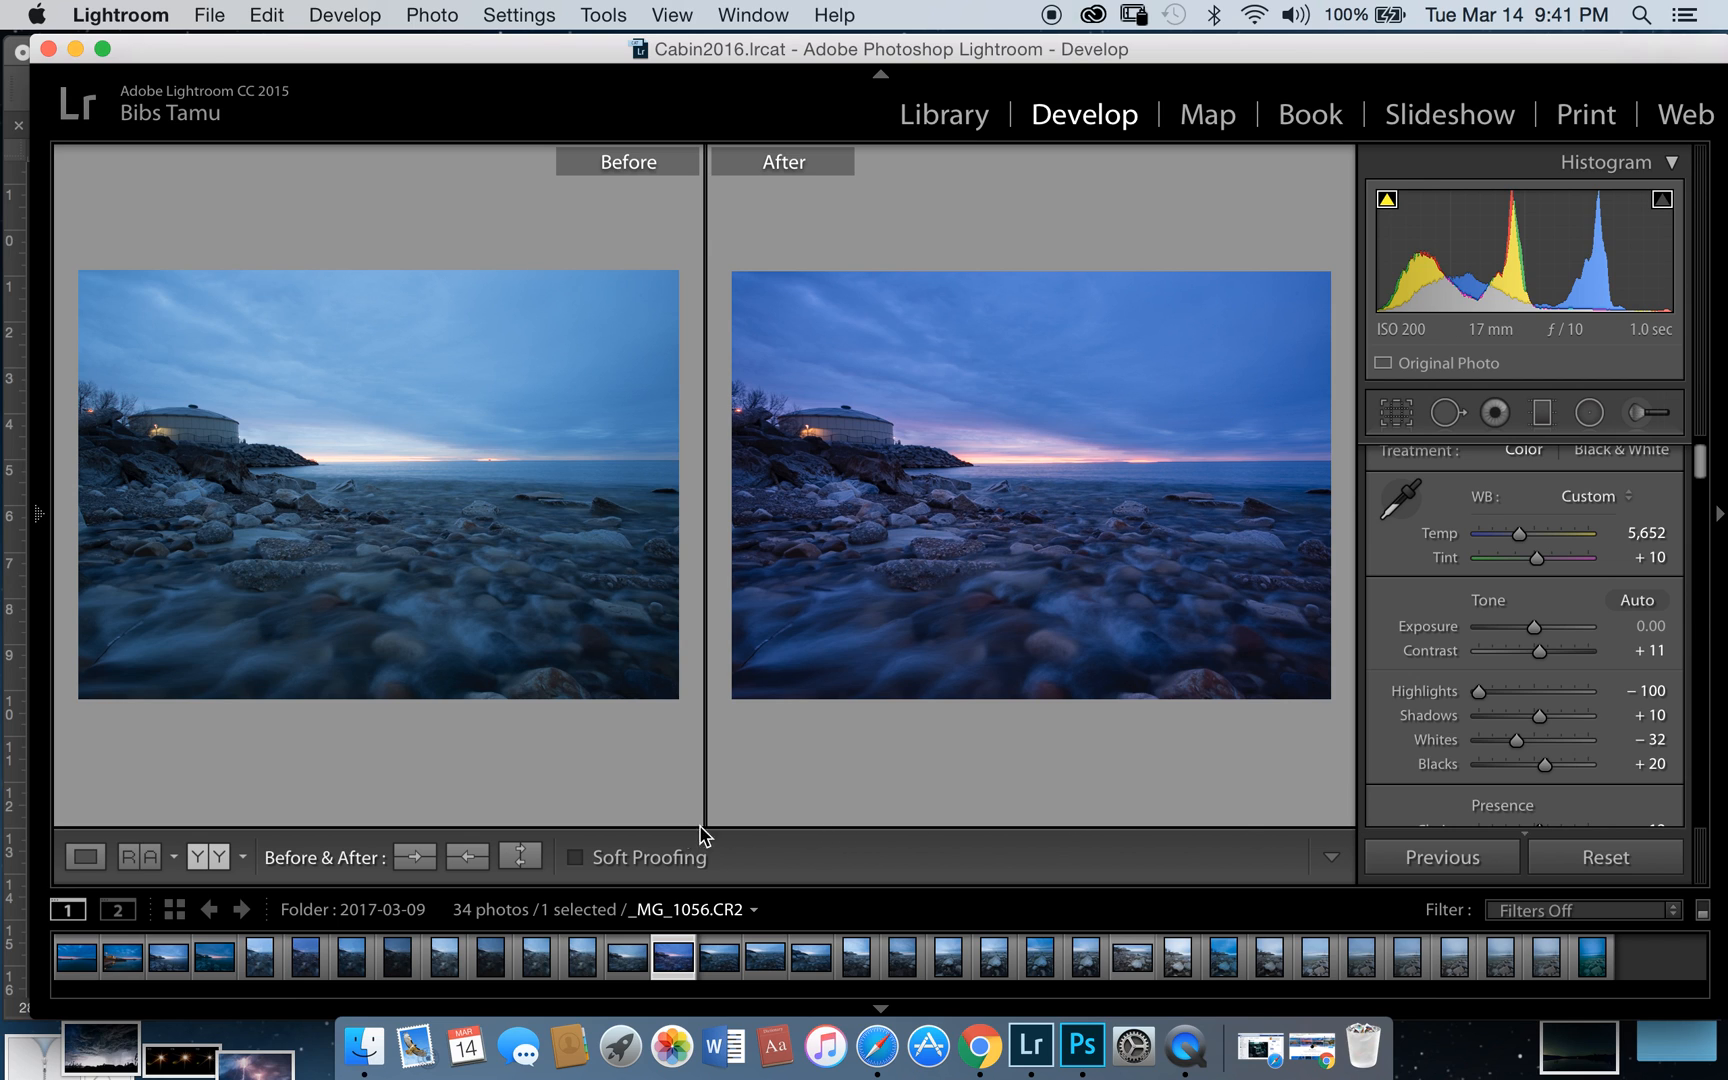
pyautogui.click(84, 857)
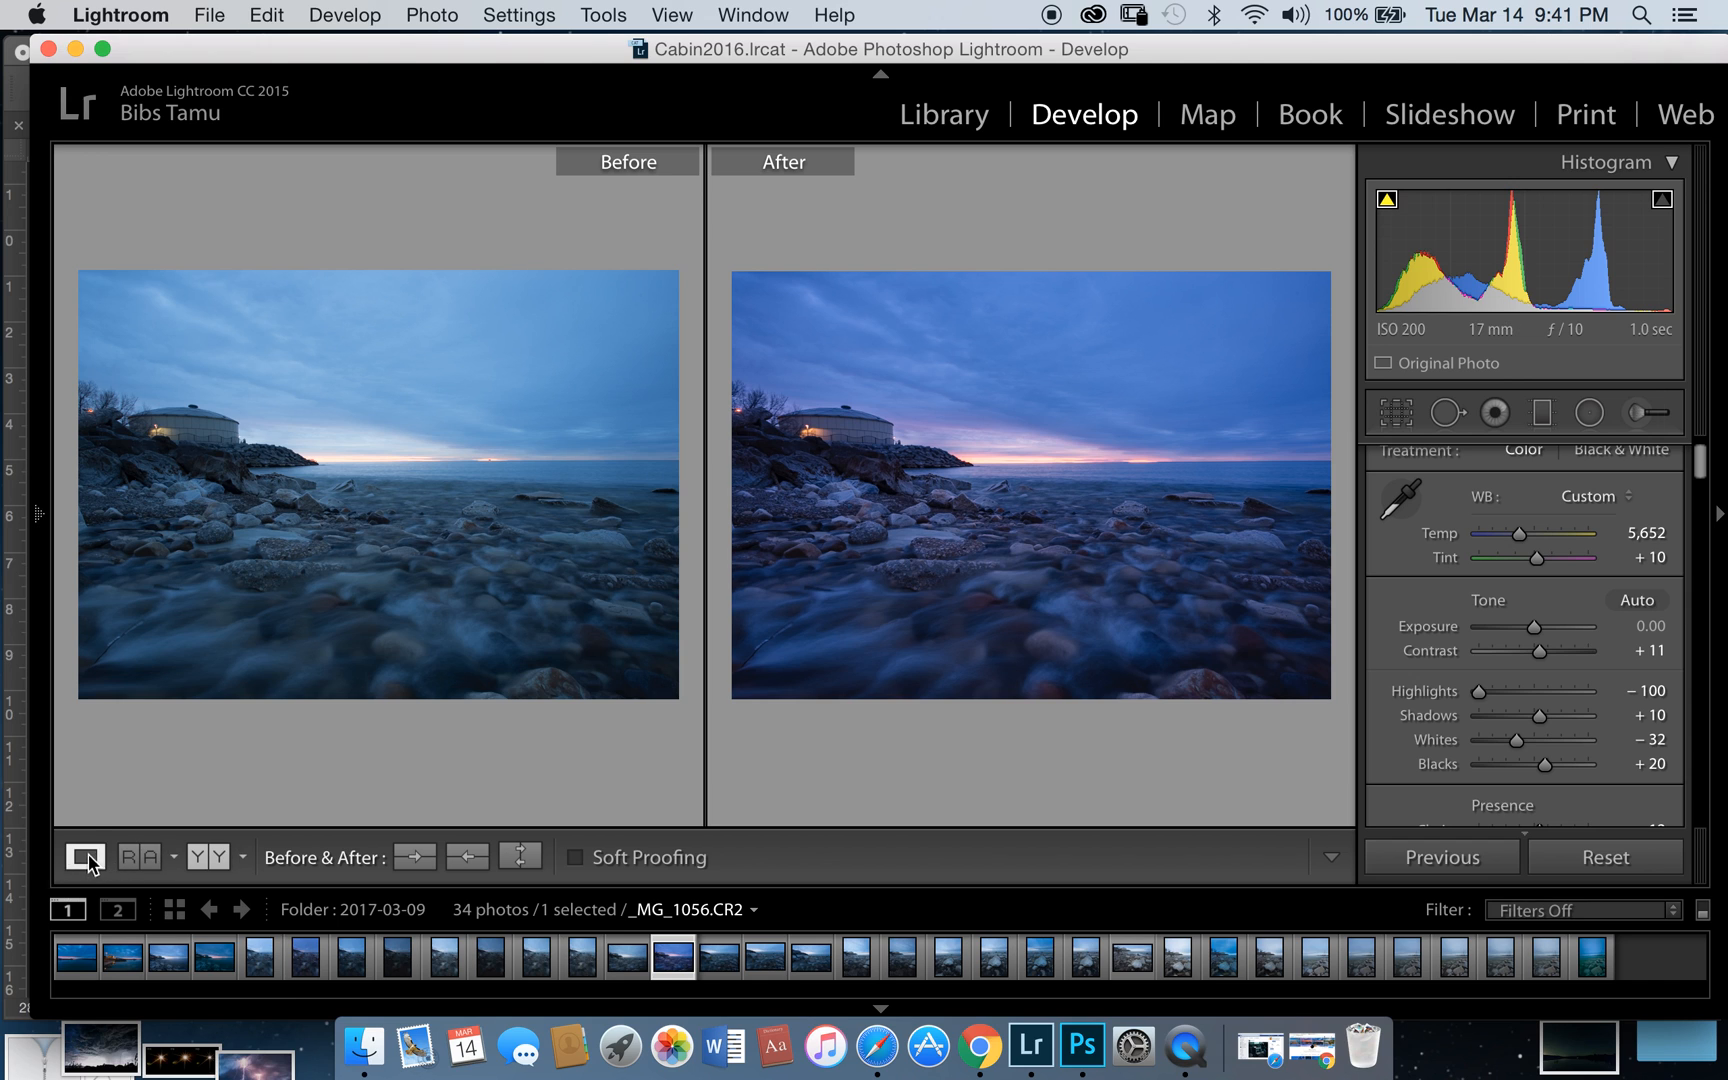
pyautogui.click(83, 857)
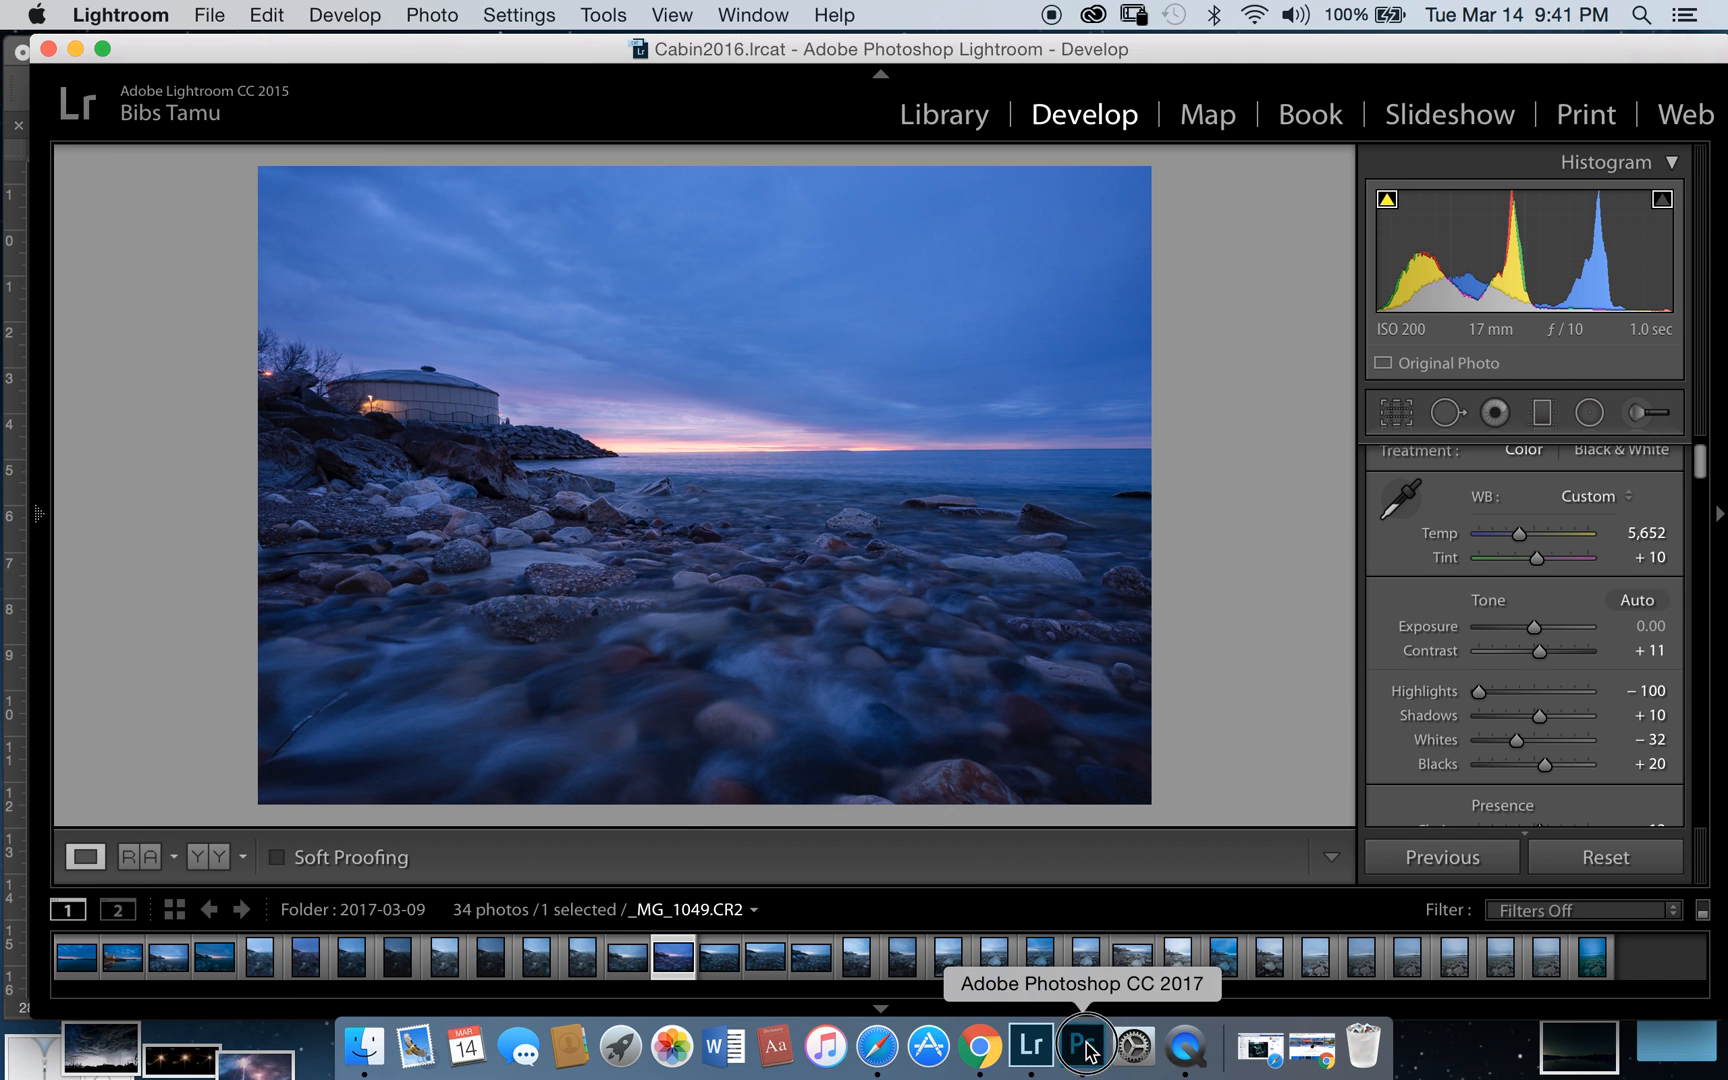
pyautogui.click(1083, 1046)
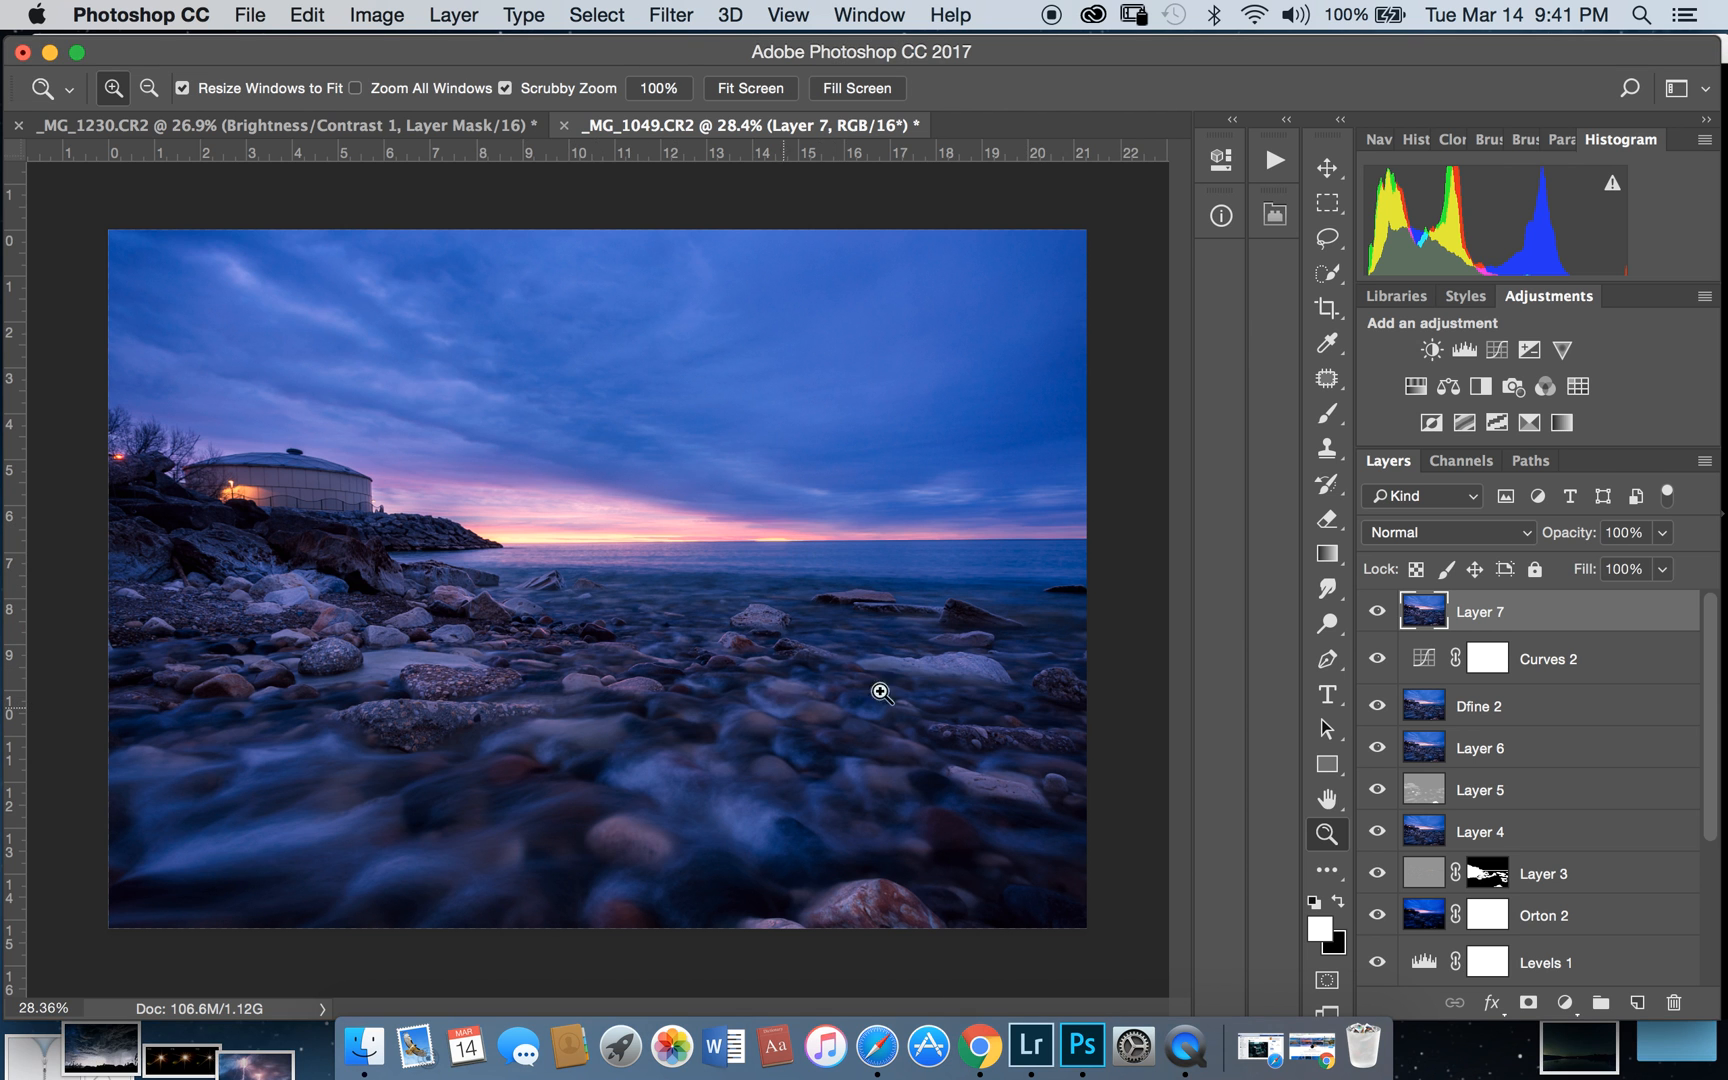
pyautogui.moveTo(652, 584)
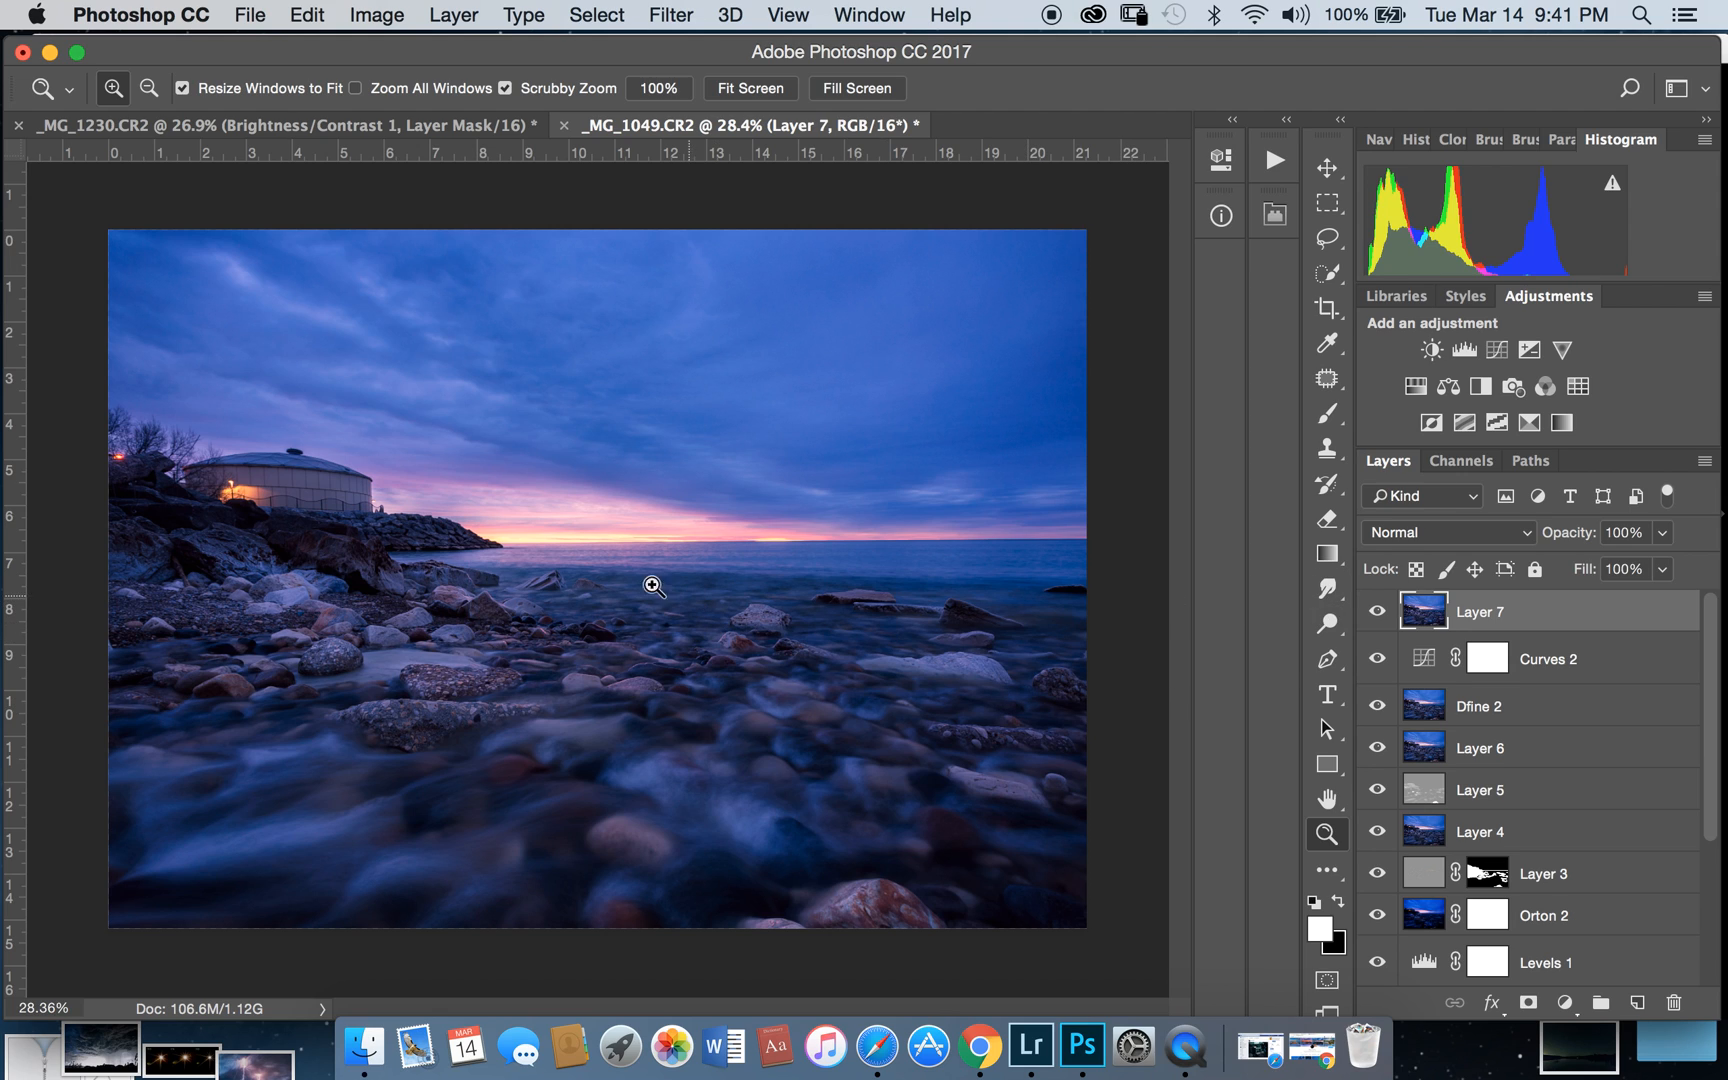
pyautogui.moveTo(1259, 514)
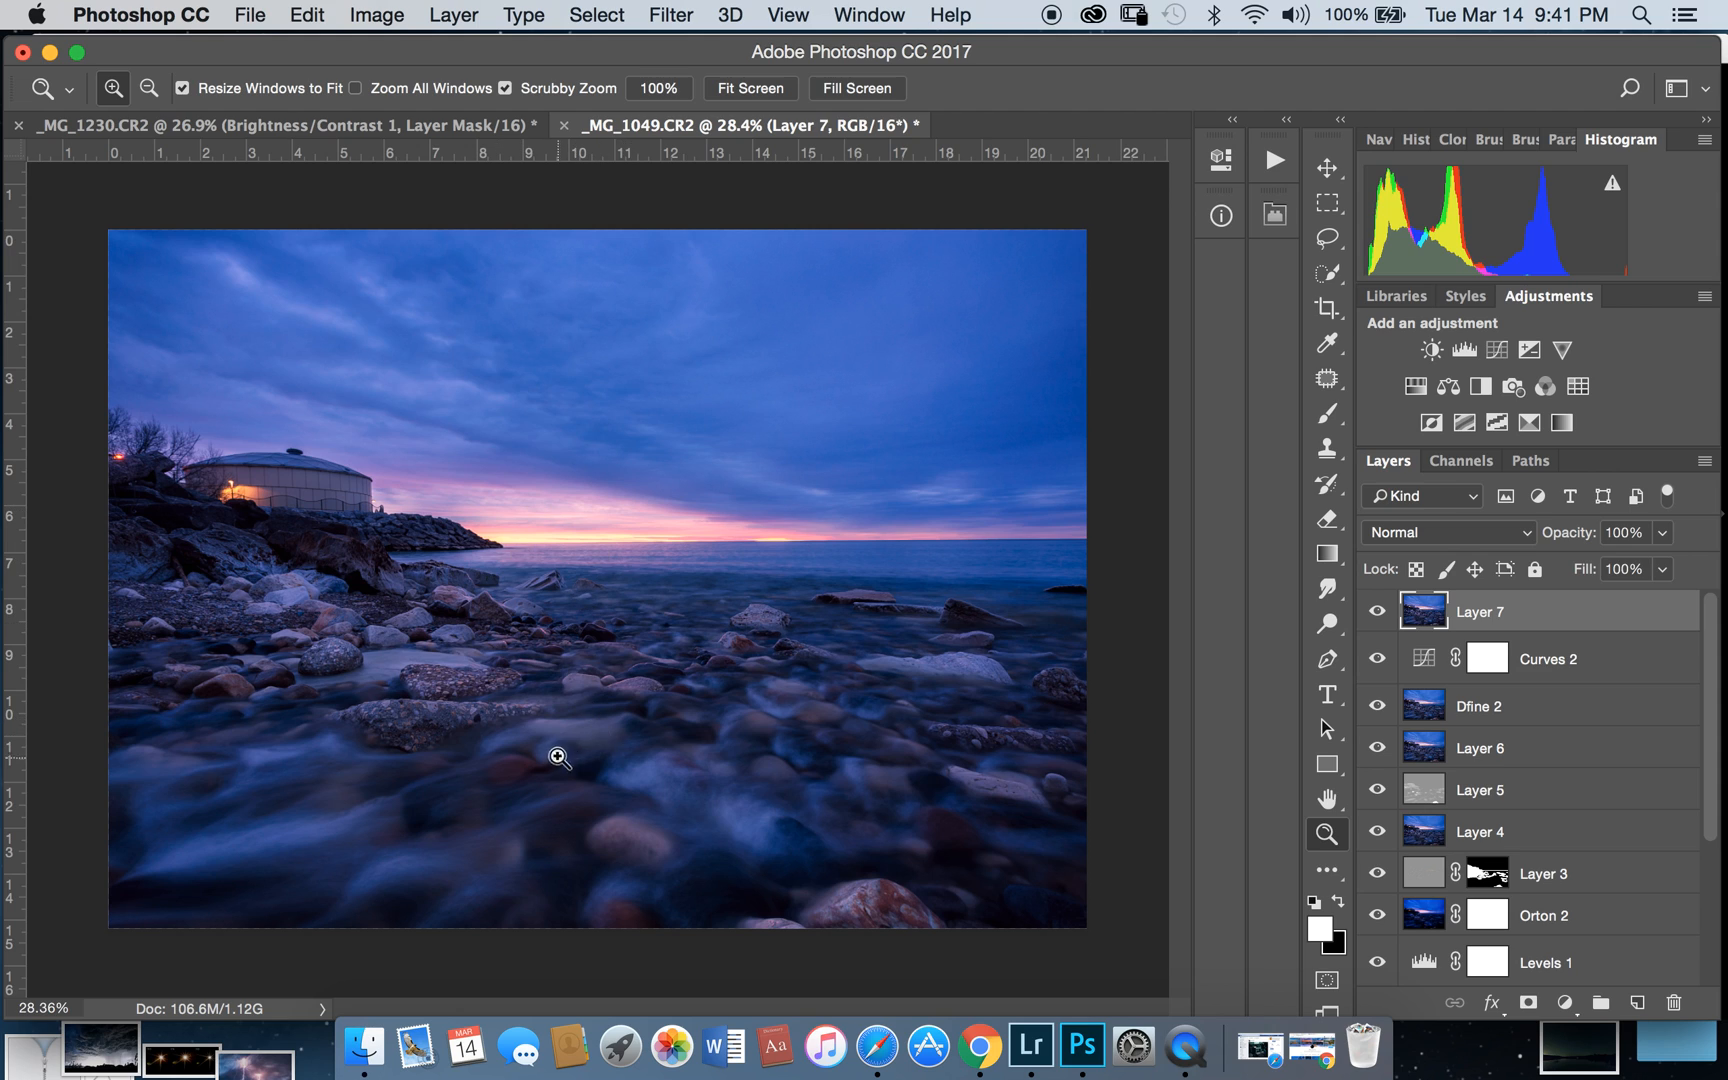
pyautogui.moveTo(519, 512)
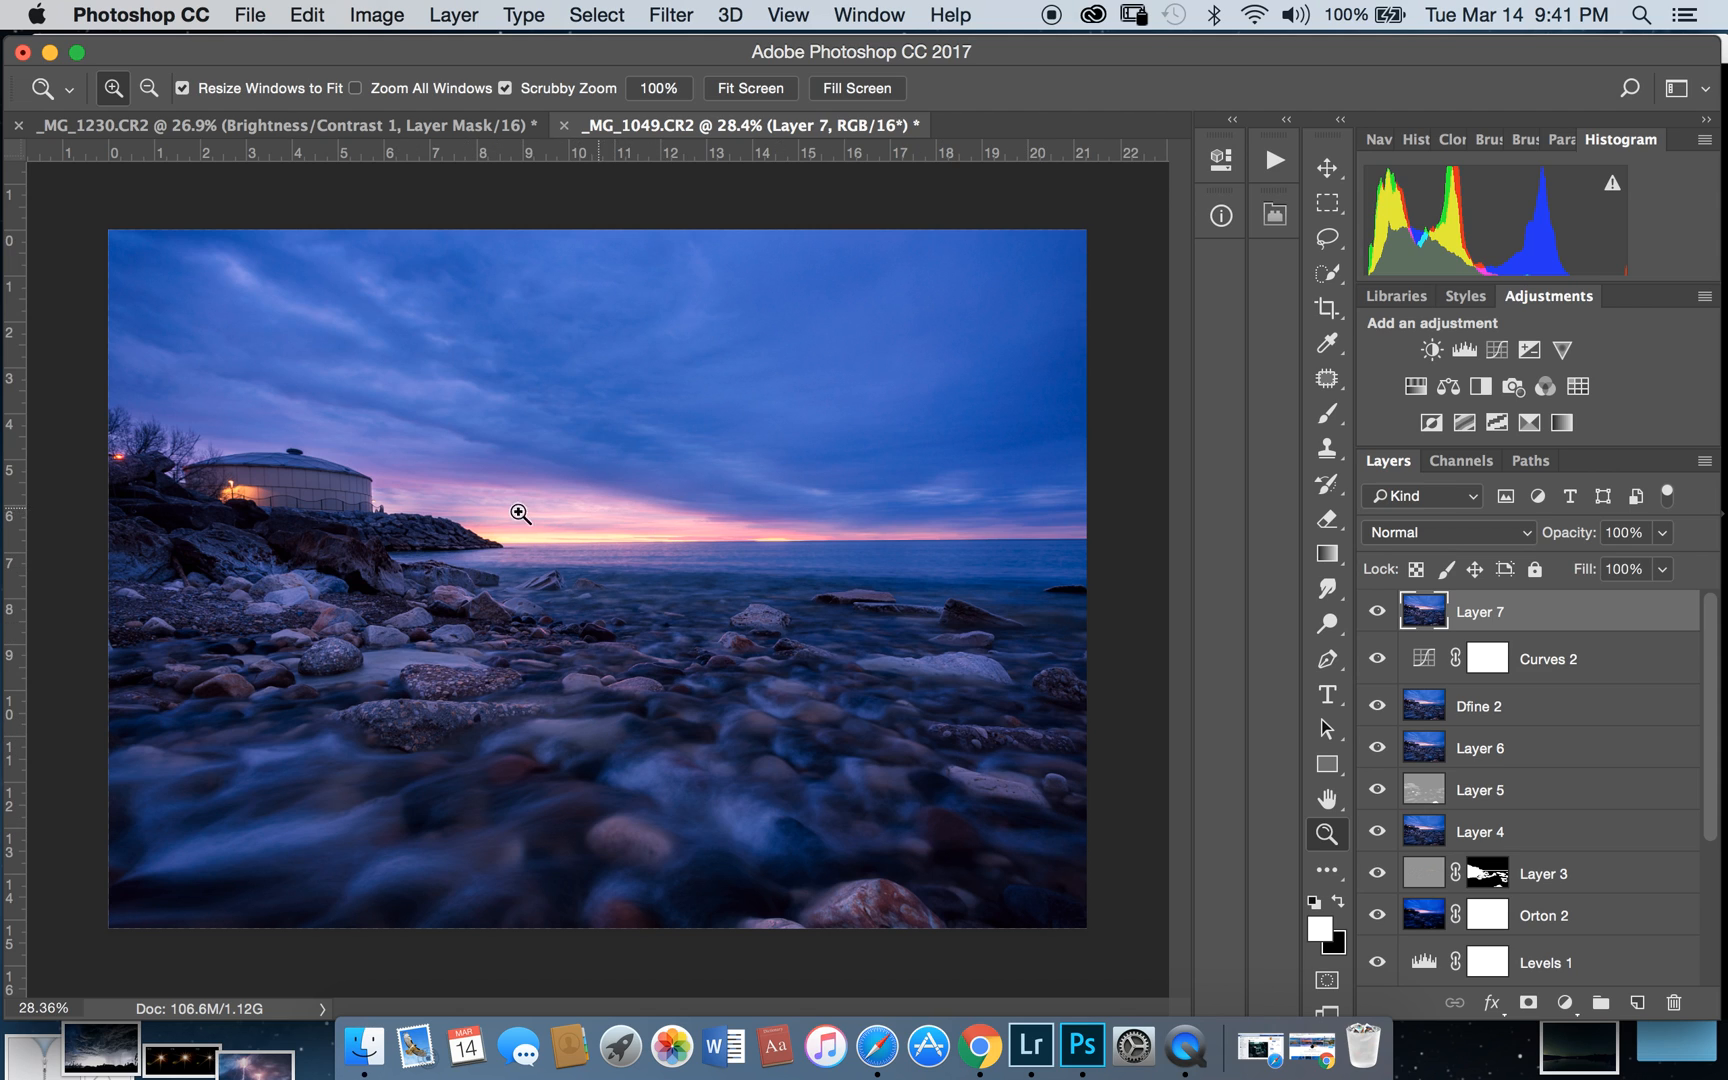
pyautogui.moveTo(548, 538)
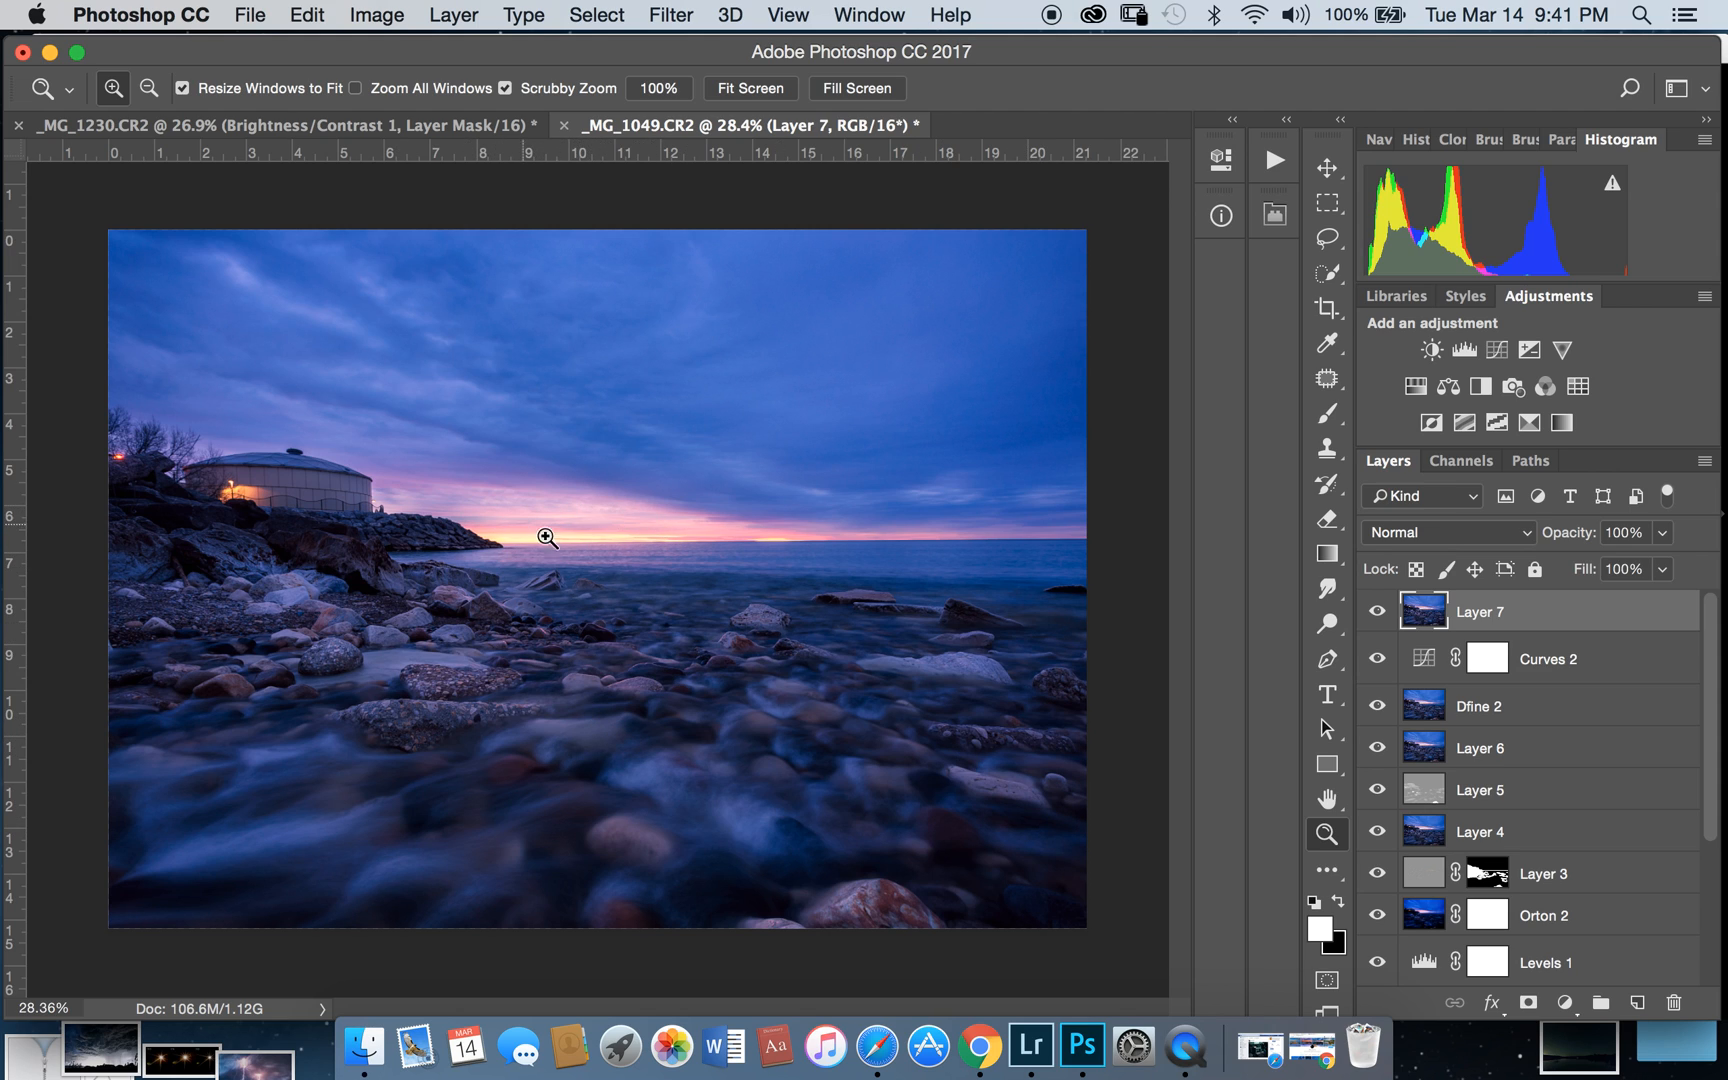
pyautogui.moveTo(1011, 568)
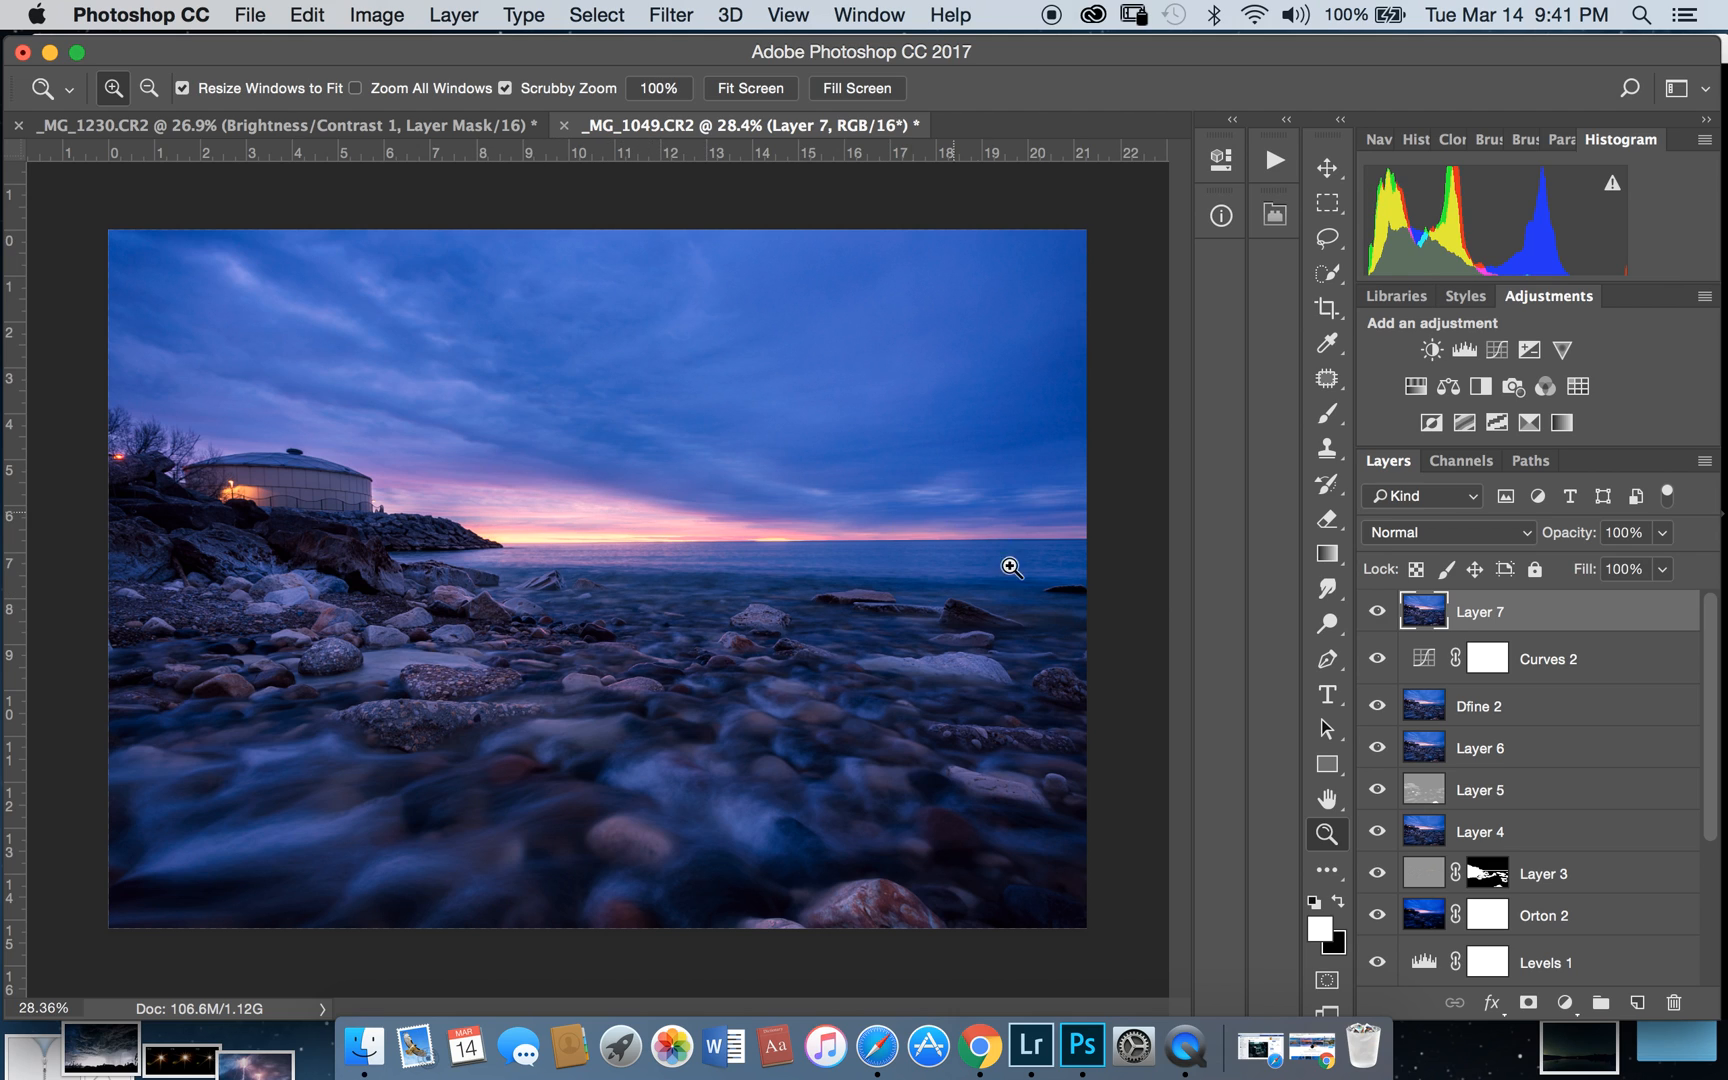
pyautogui.moveTo(1267, 434)
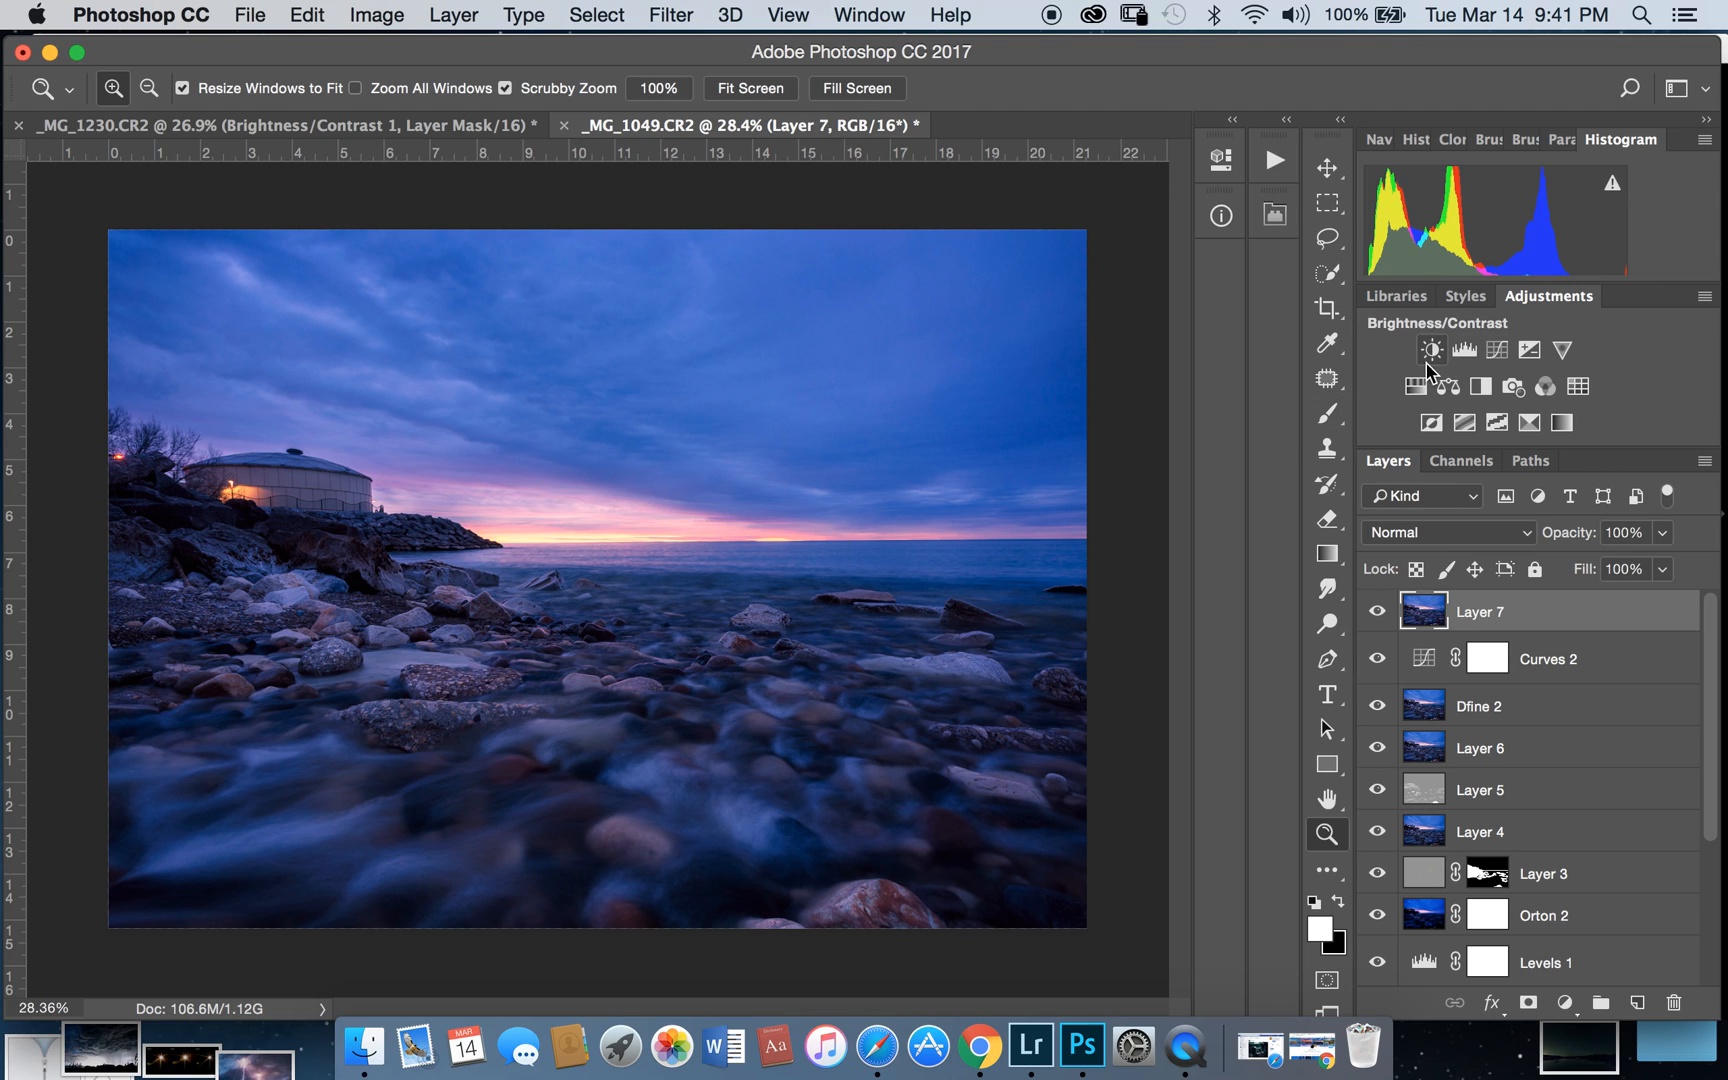
pyautogui.click(1432, 349)
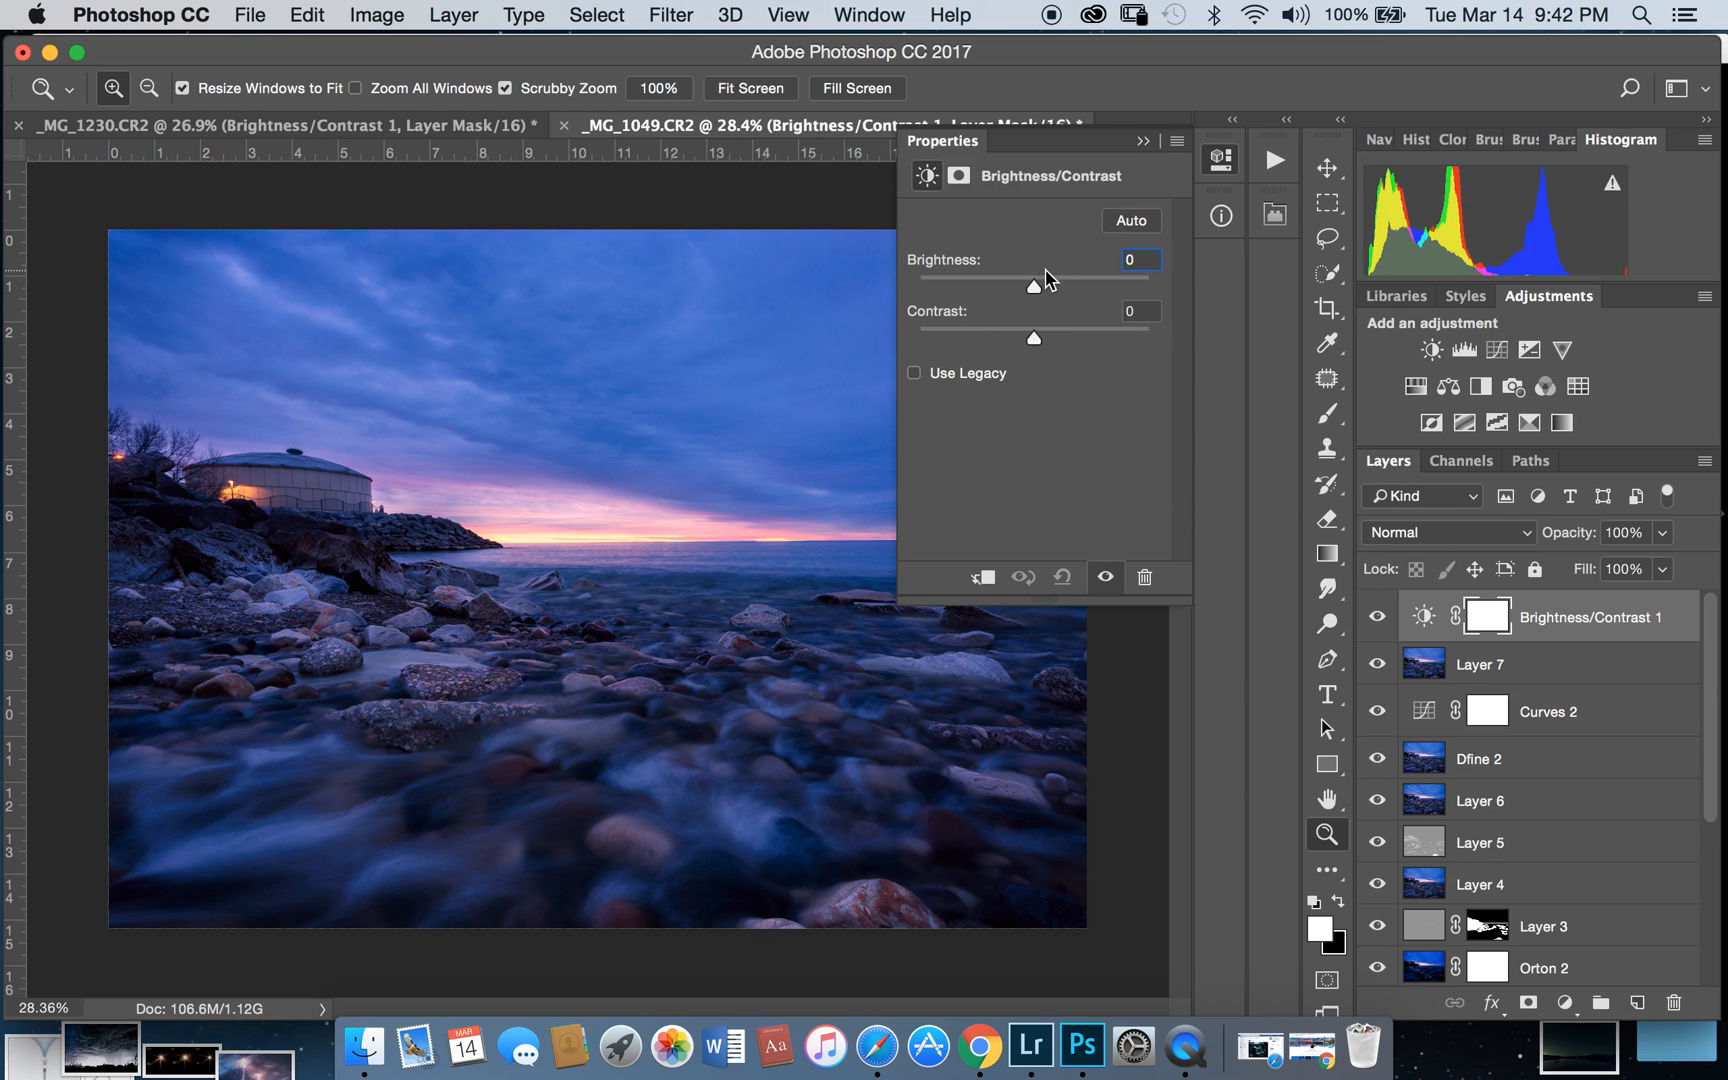
pyautogui.moveTo(1032, 284); pyautogui.dragTo(916, 284)
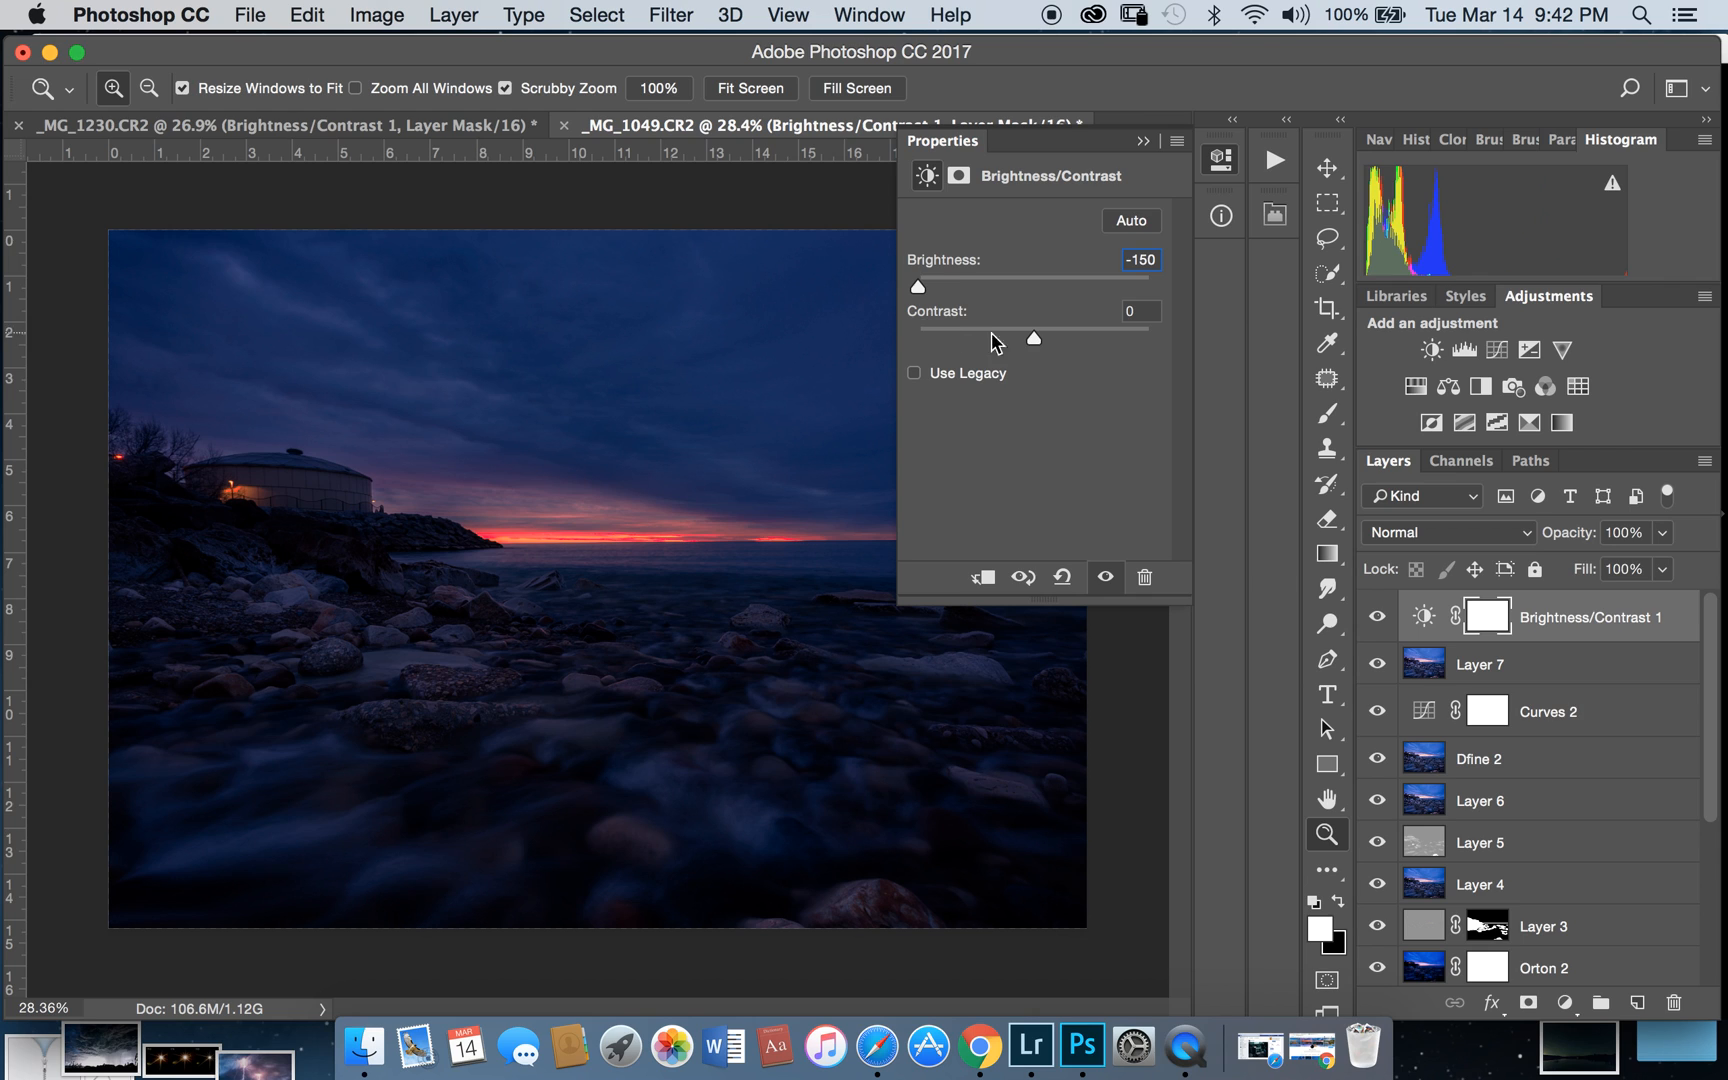
pyautogui.moveTo(1033, 337); pyautogui.dragTo(1149, 338)
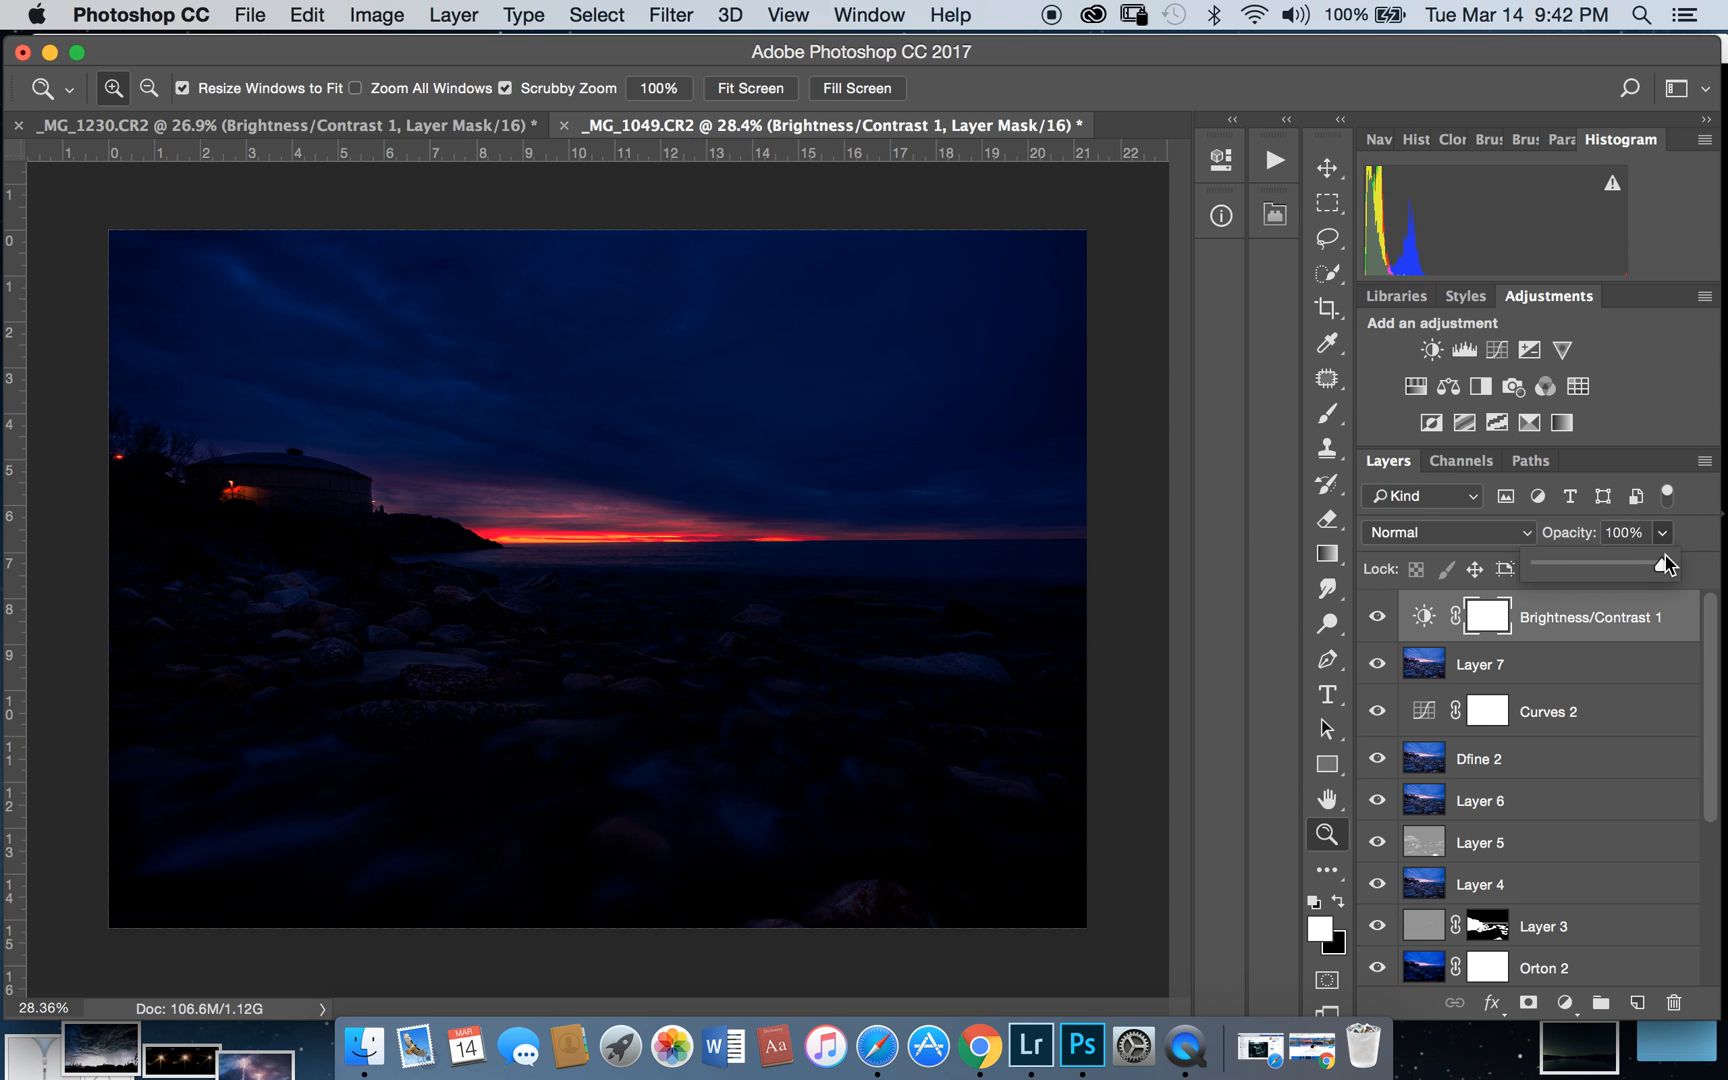
pyautogui.moveTo(1671, 563); pyautogui.dragTo(1600, 565)
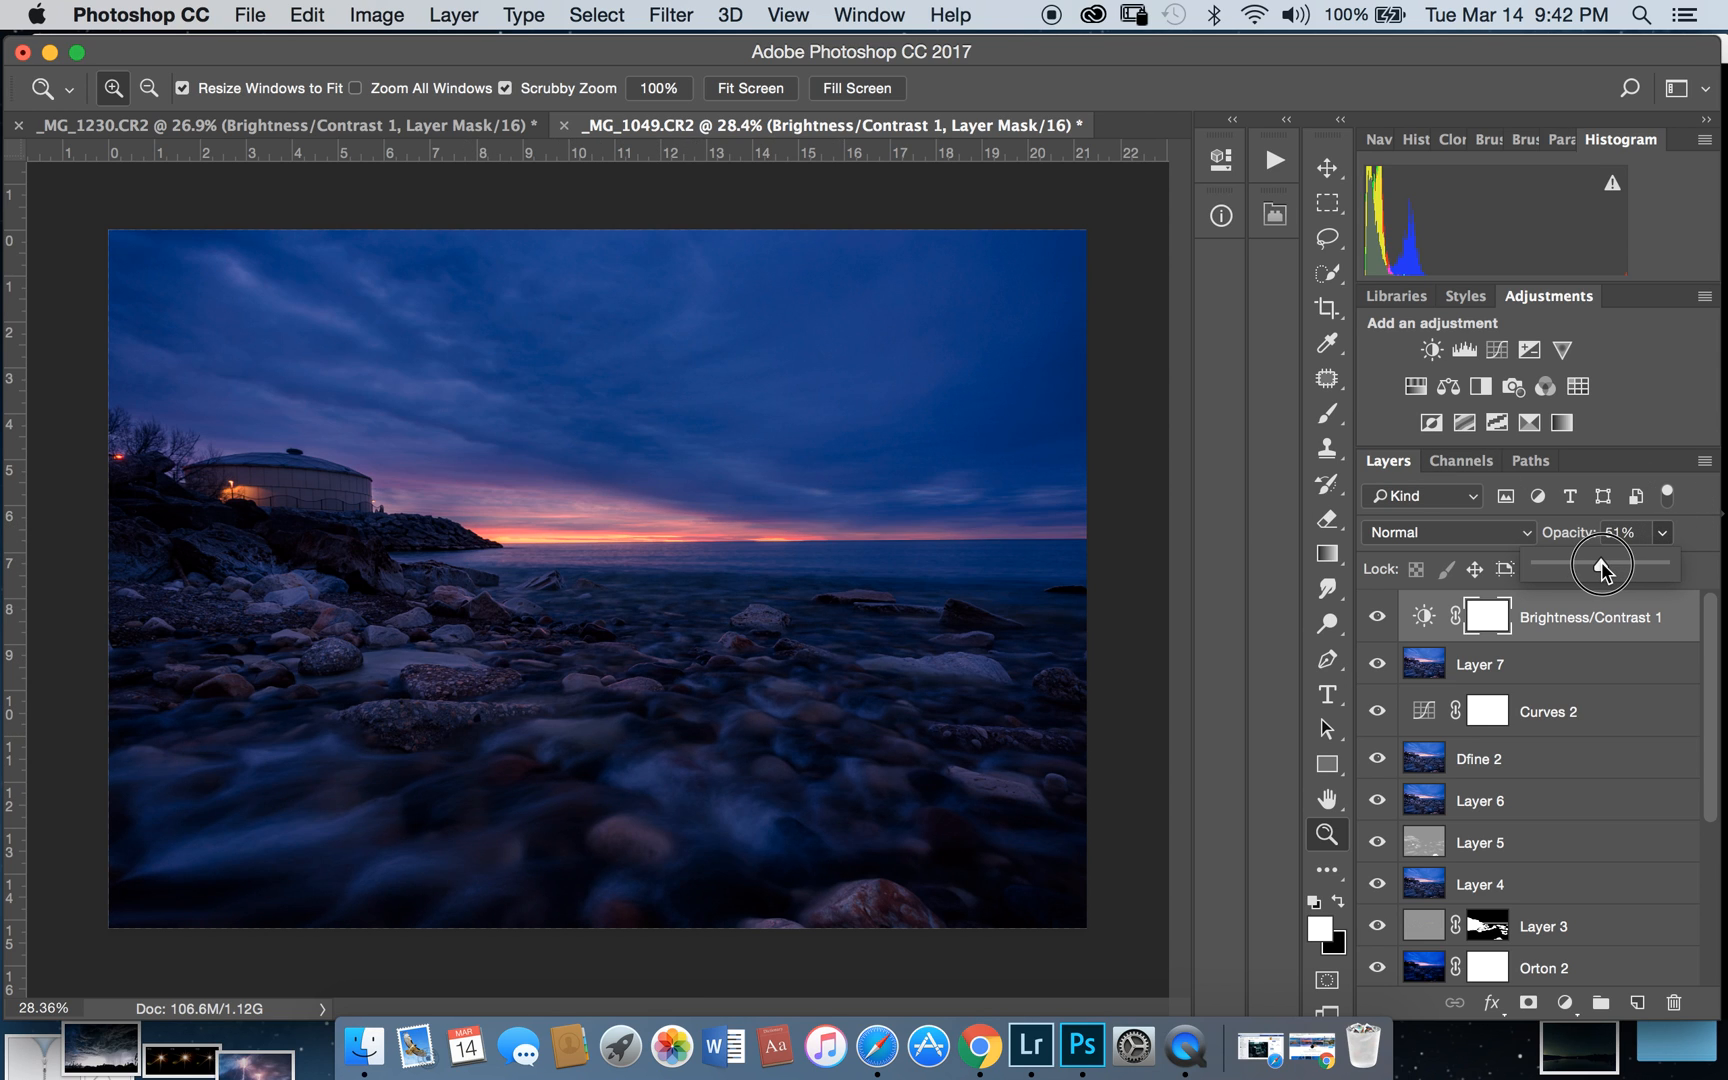
pyautogui.moveTo(1603, 564); pyautogui.dragTo(1595, 564)
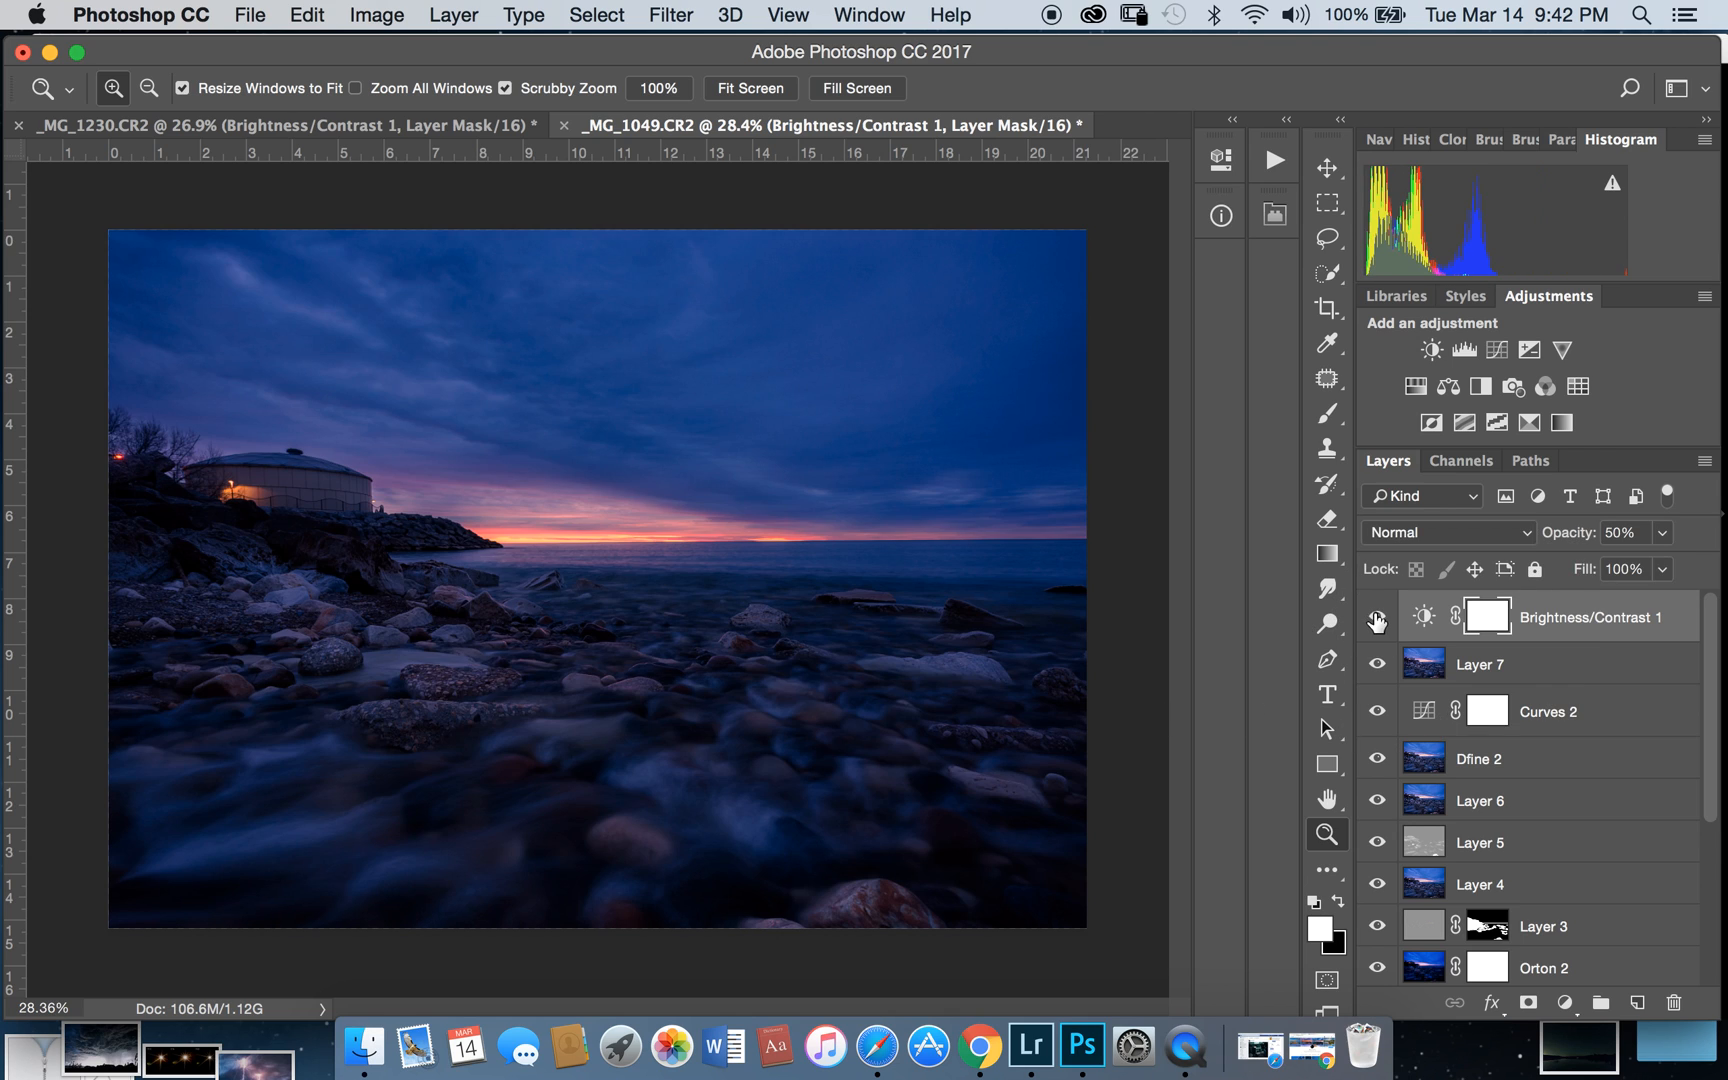
pyautogui.moveTo(546, 517)
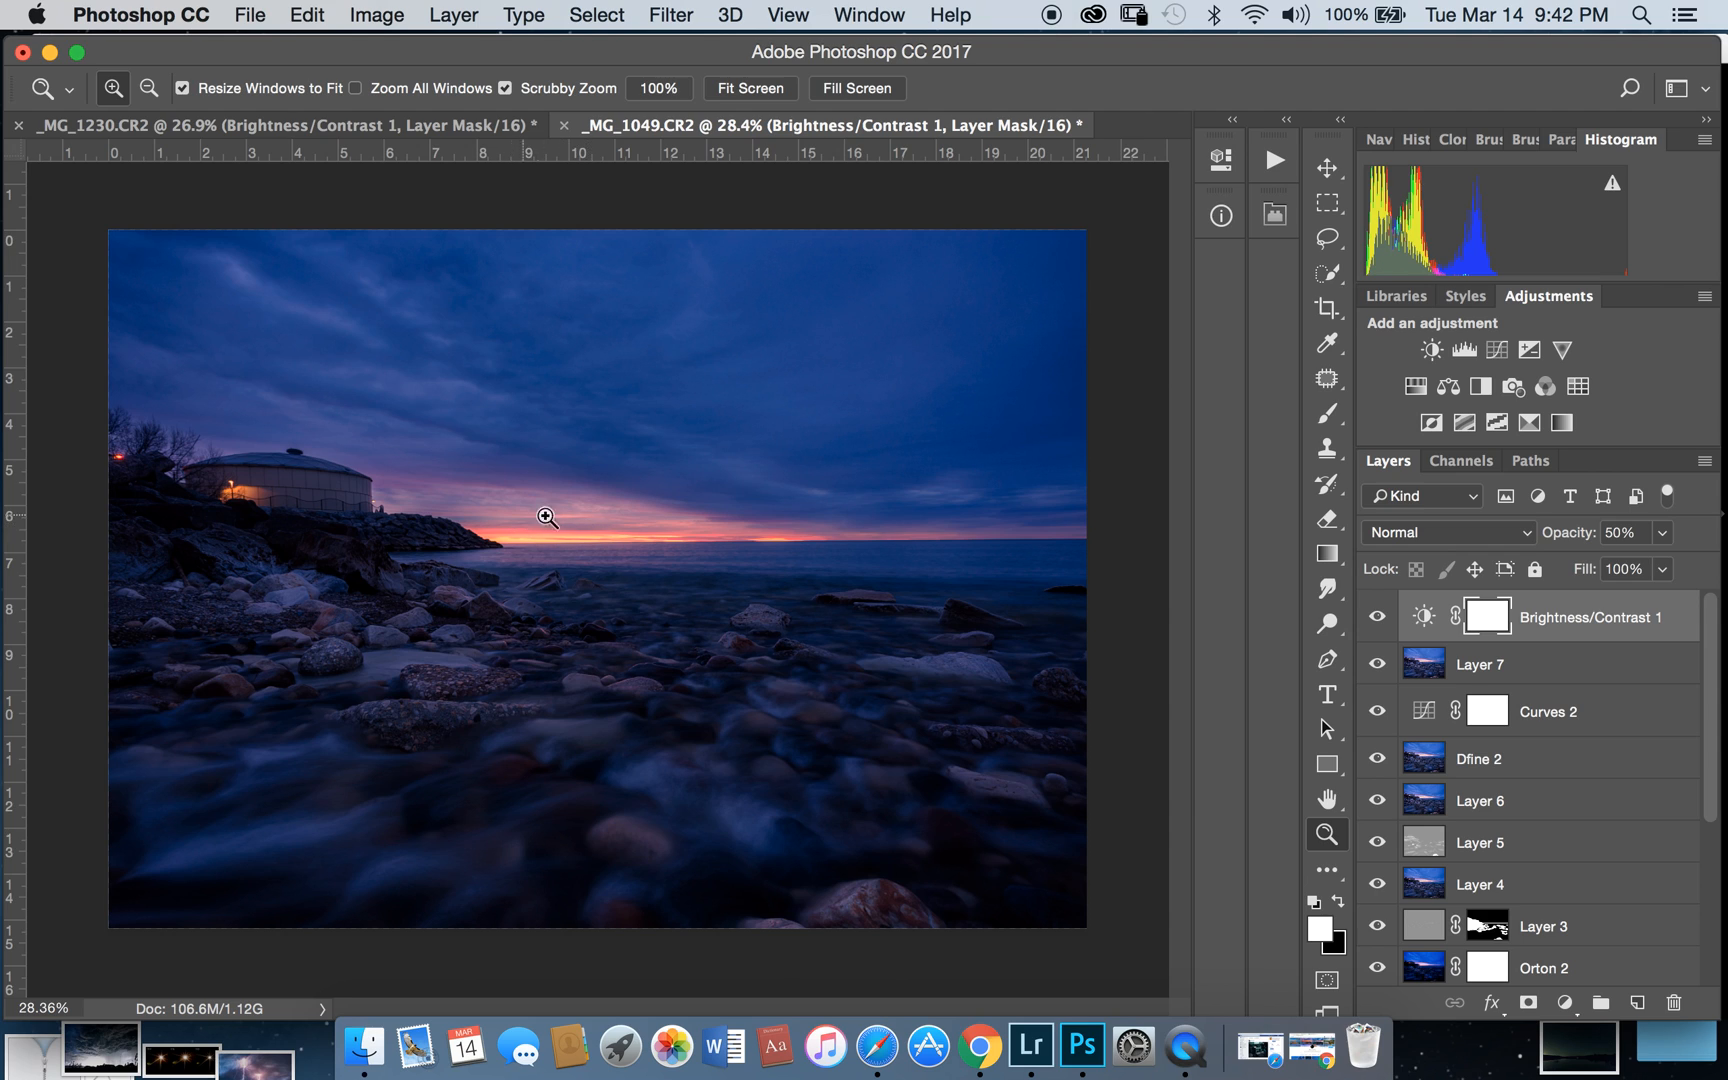
pyautogui.moveTo(662, 549)
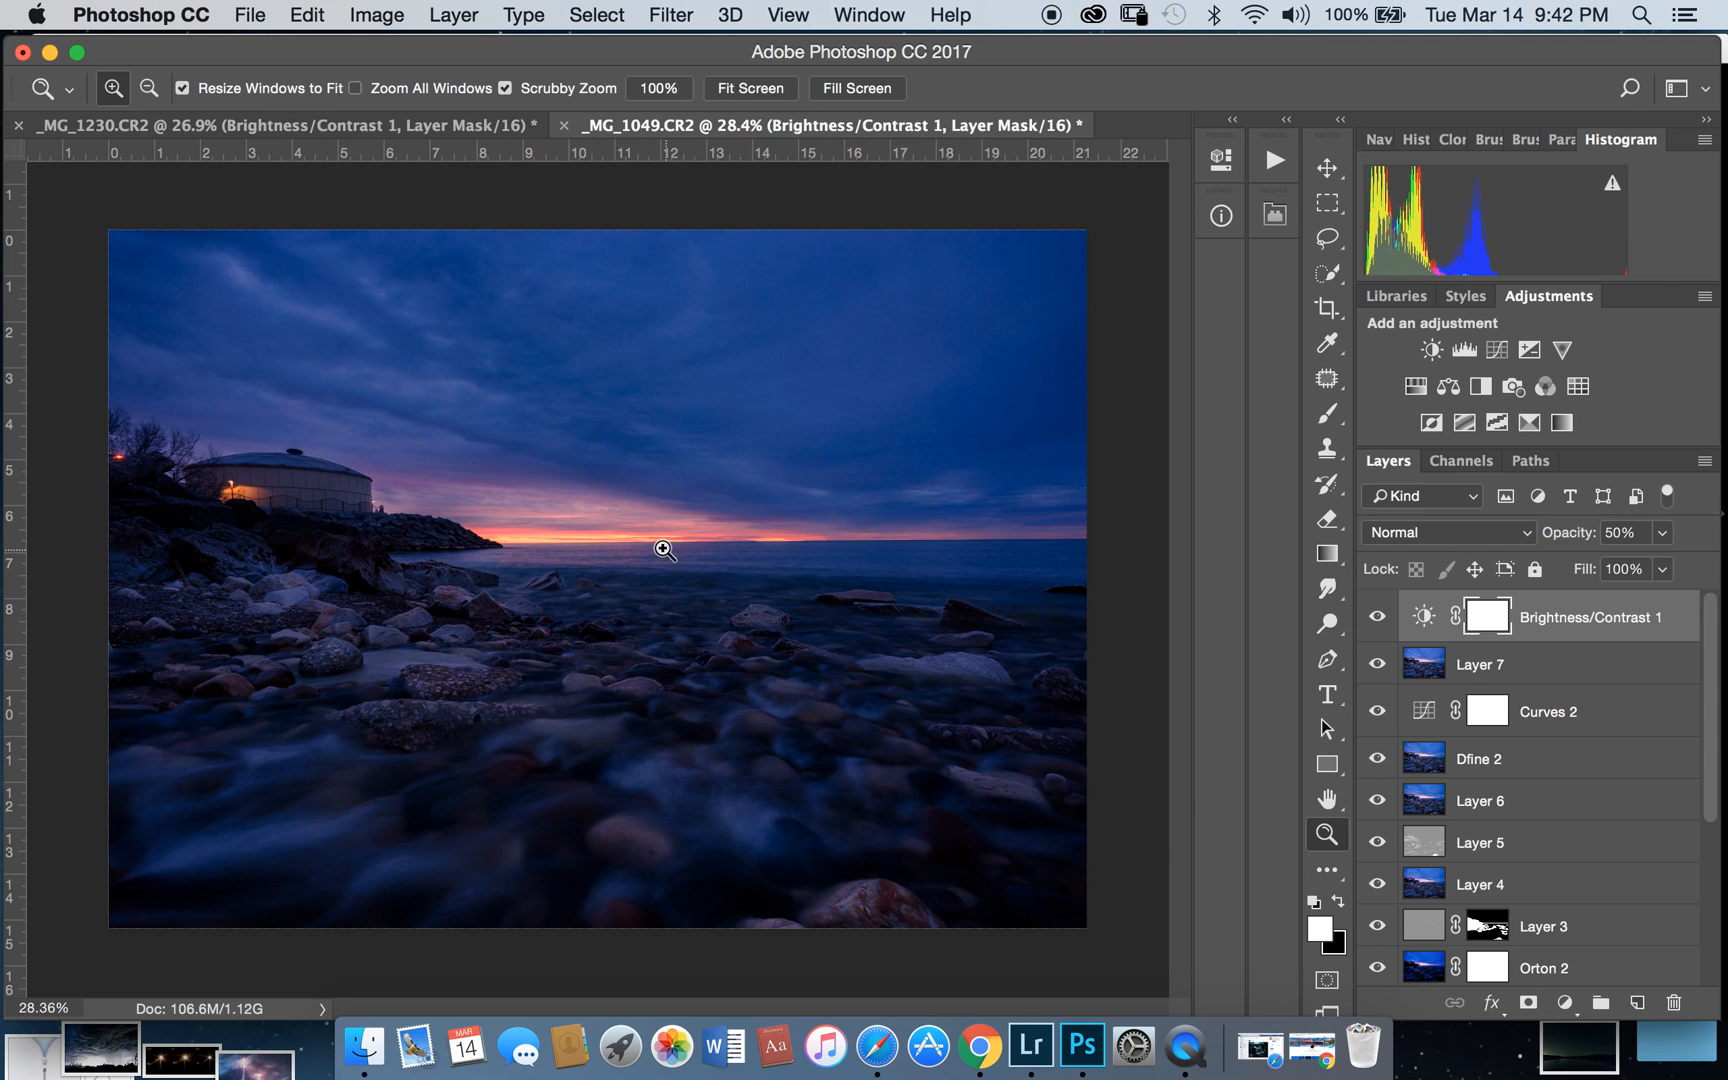
pyautogui.moveTo(919, 668)
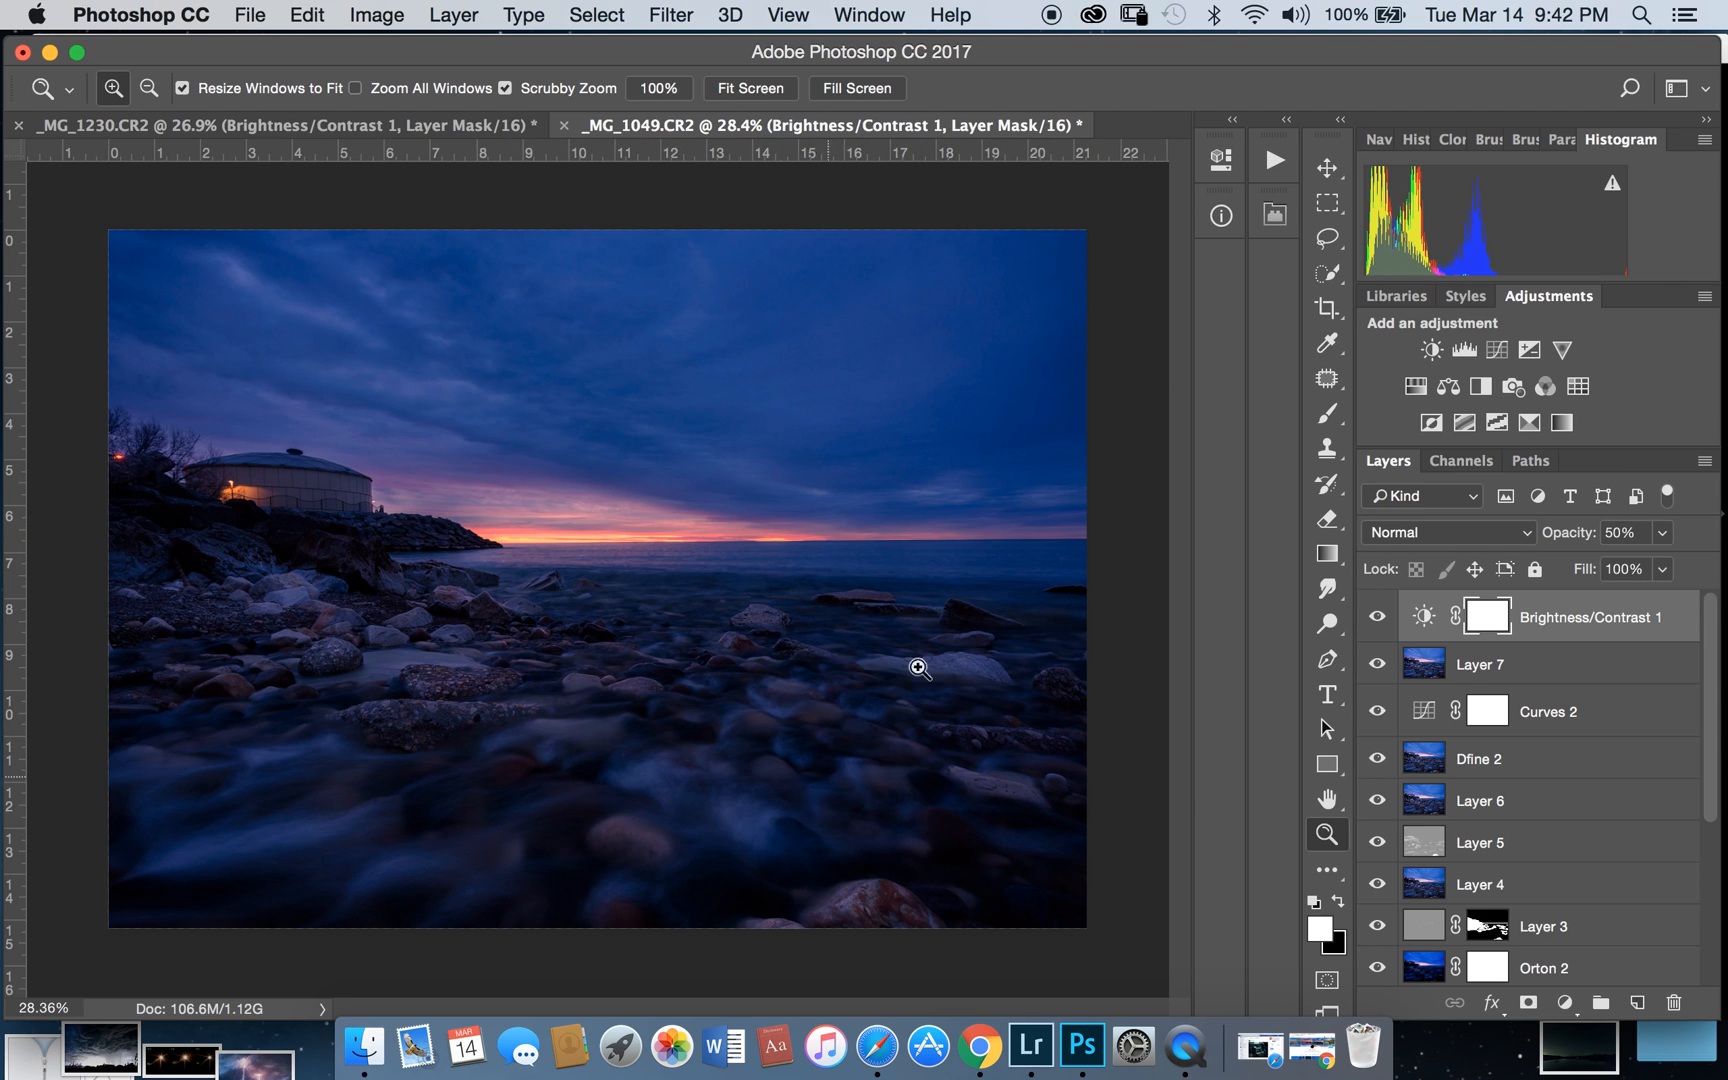
pyautogui.moveTo(760, 730)
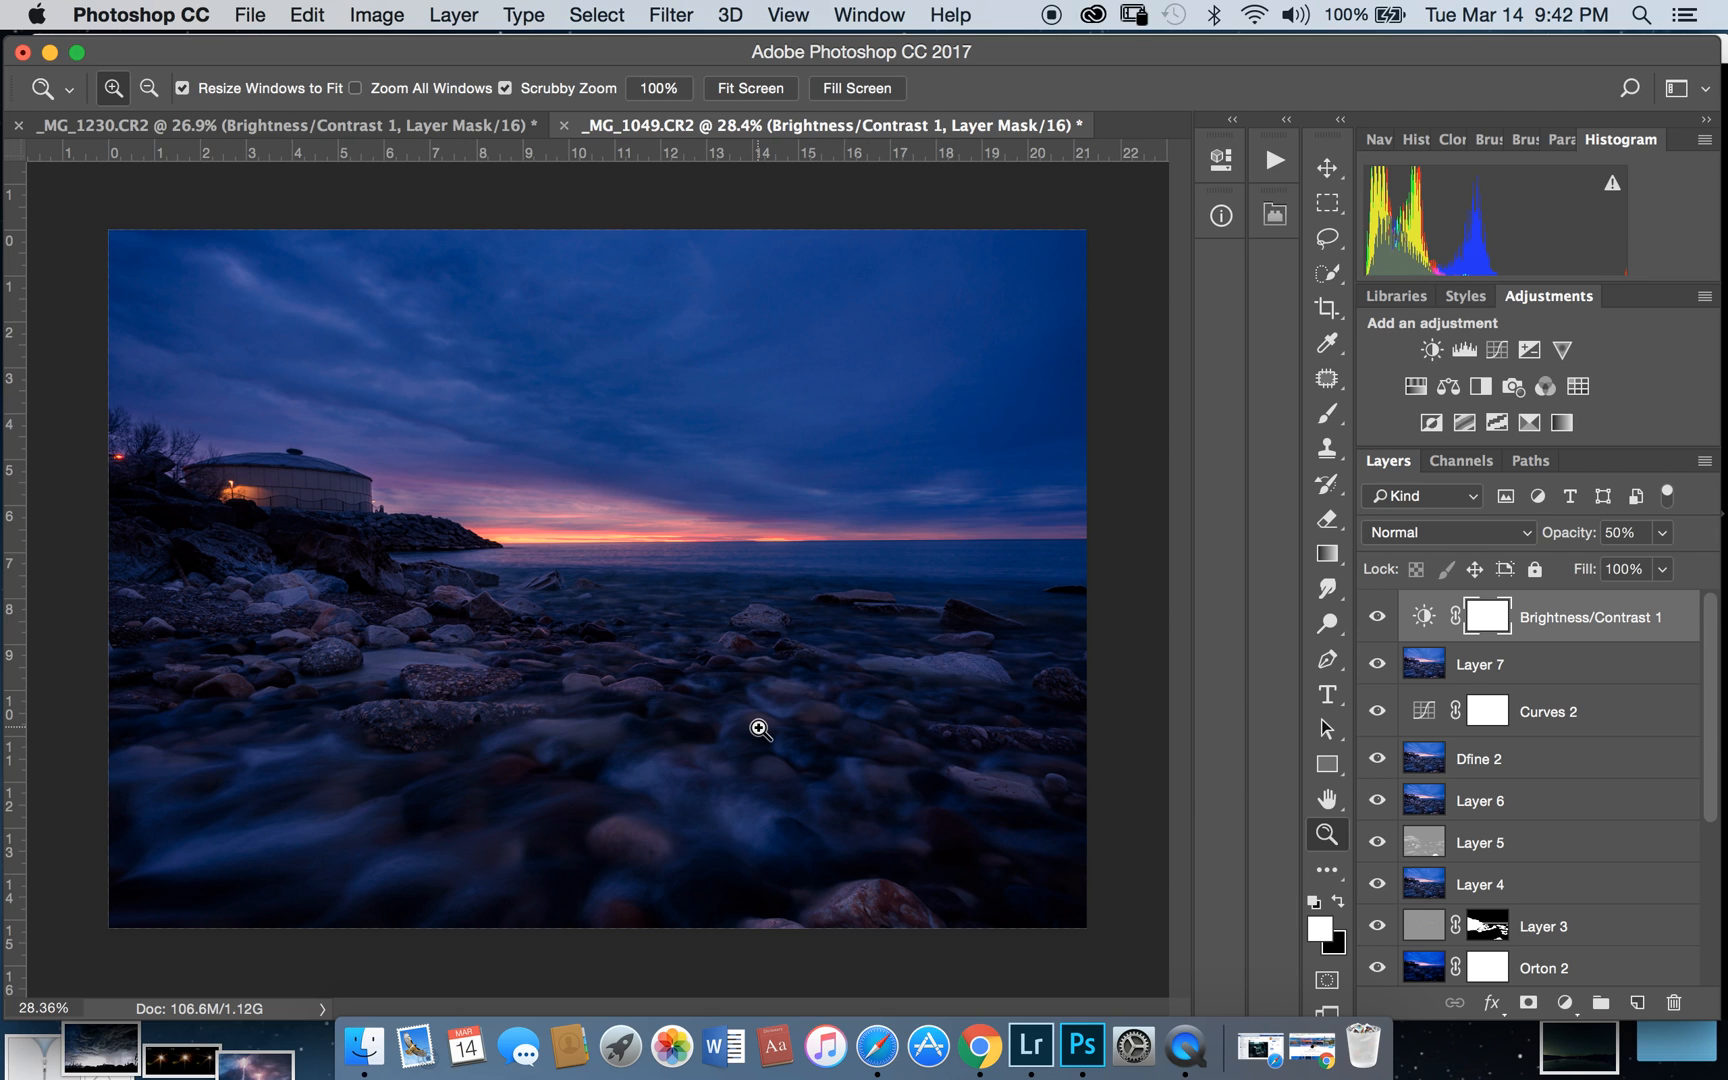
pyautogui.moveTo(1484, 616)
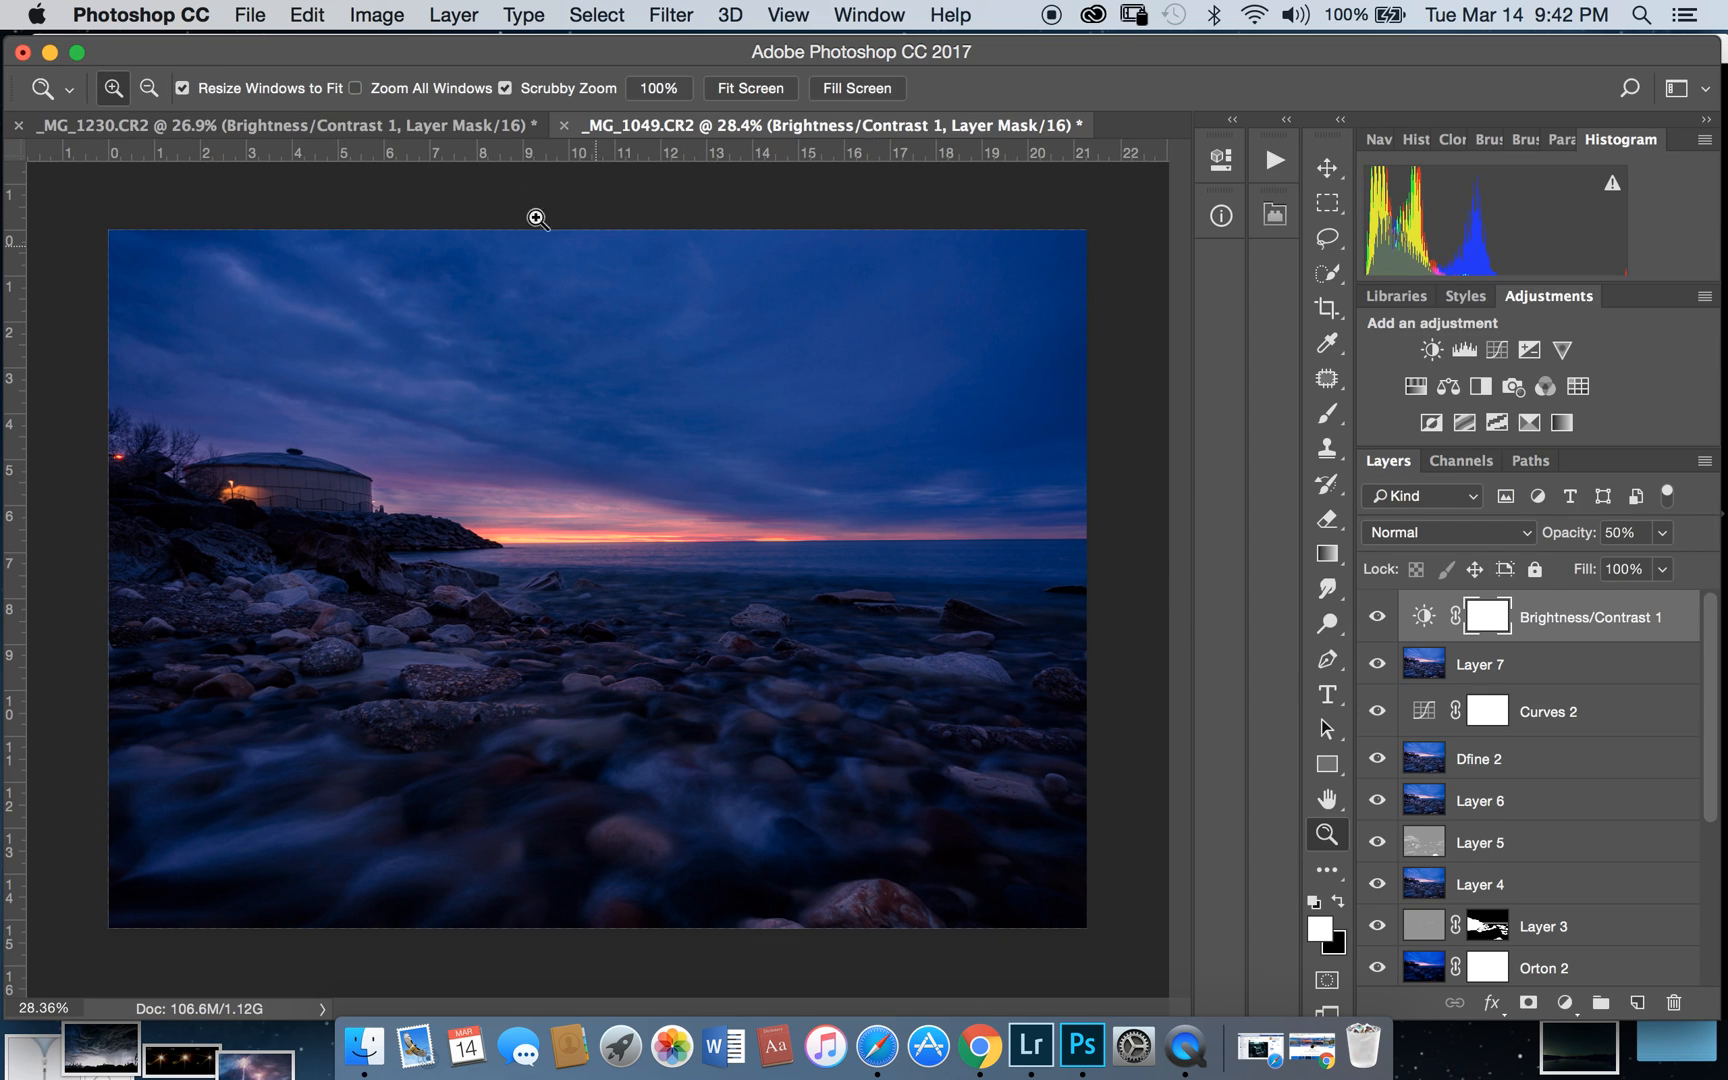
pyautogui.moveTo(402, 14)
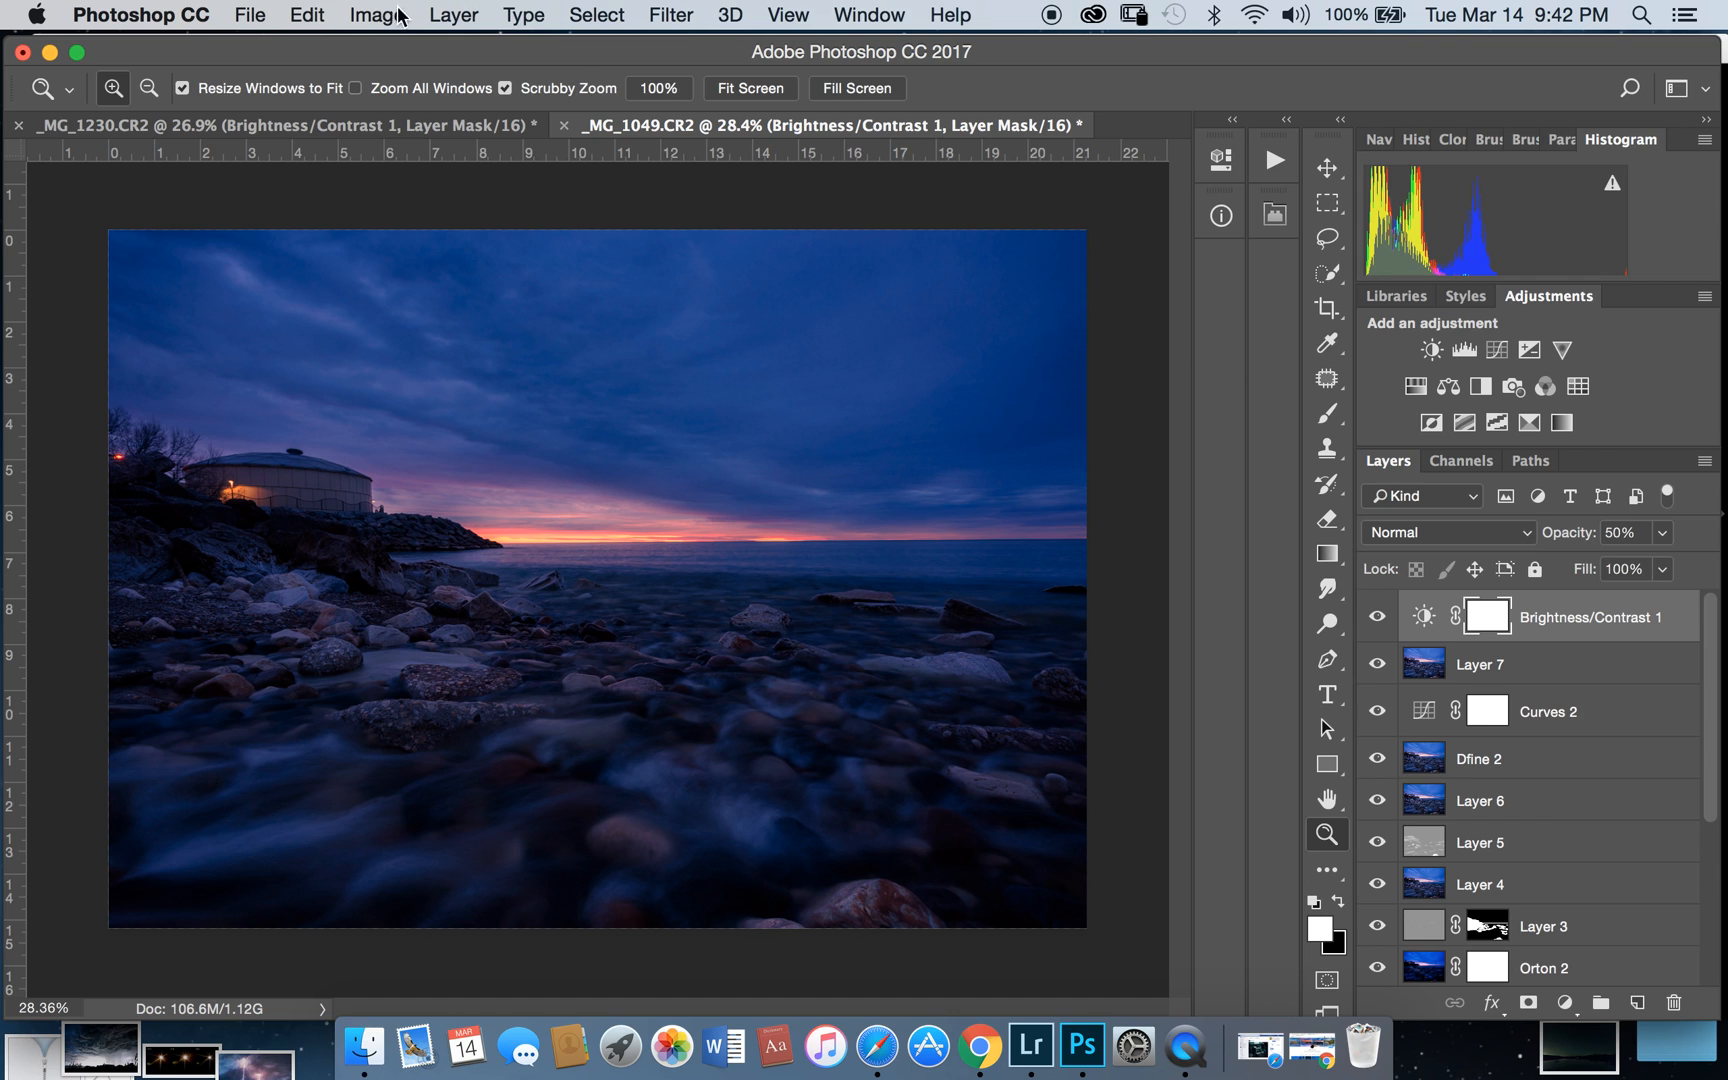
# Step: Apply Image from _MG_1049.CR2 Merged RGB, Multiply 100%, with Invert left unchecked
pyautogui.click(376, 14)
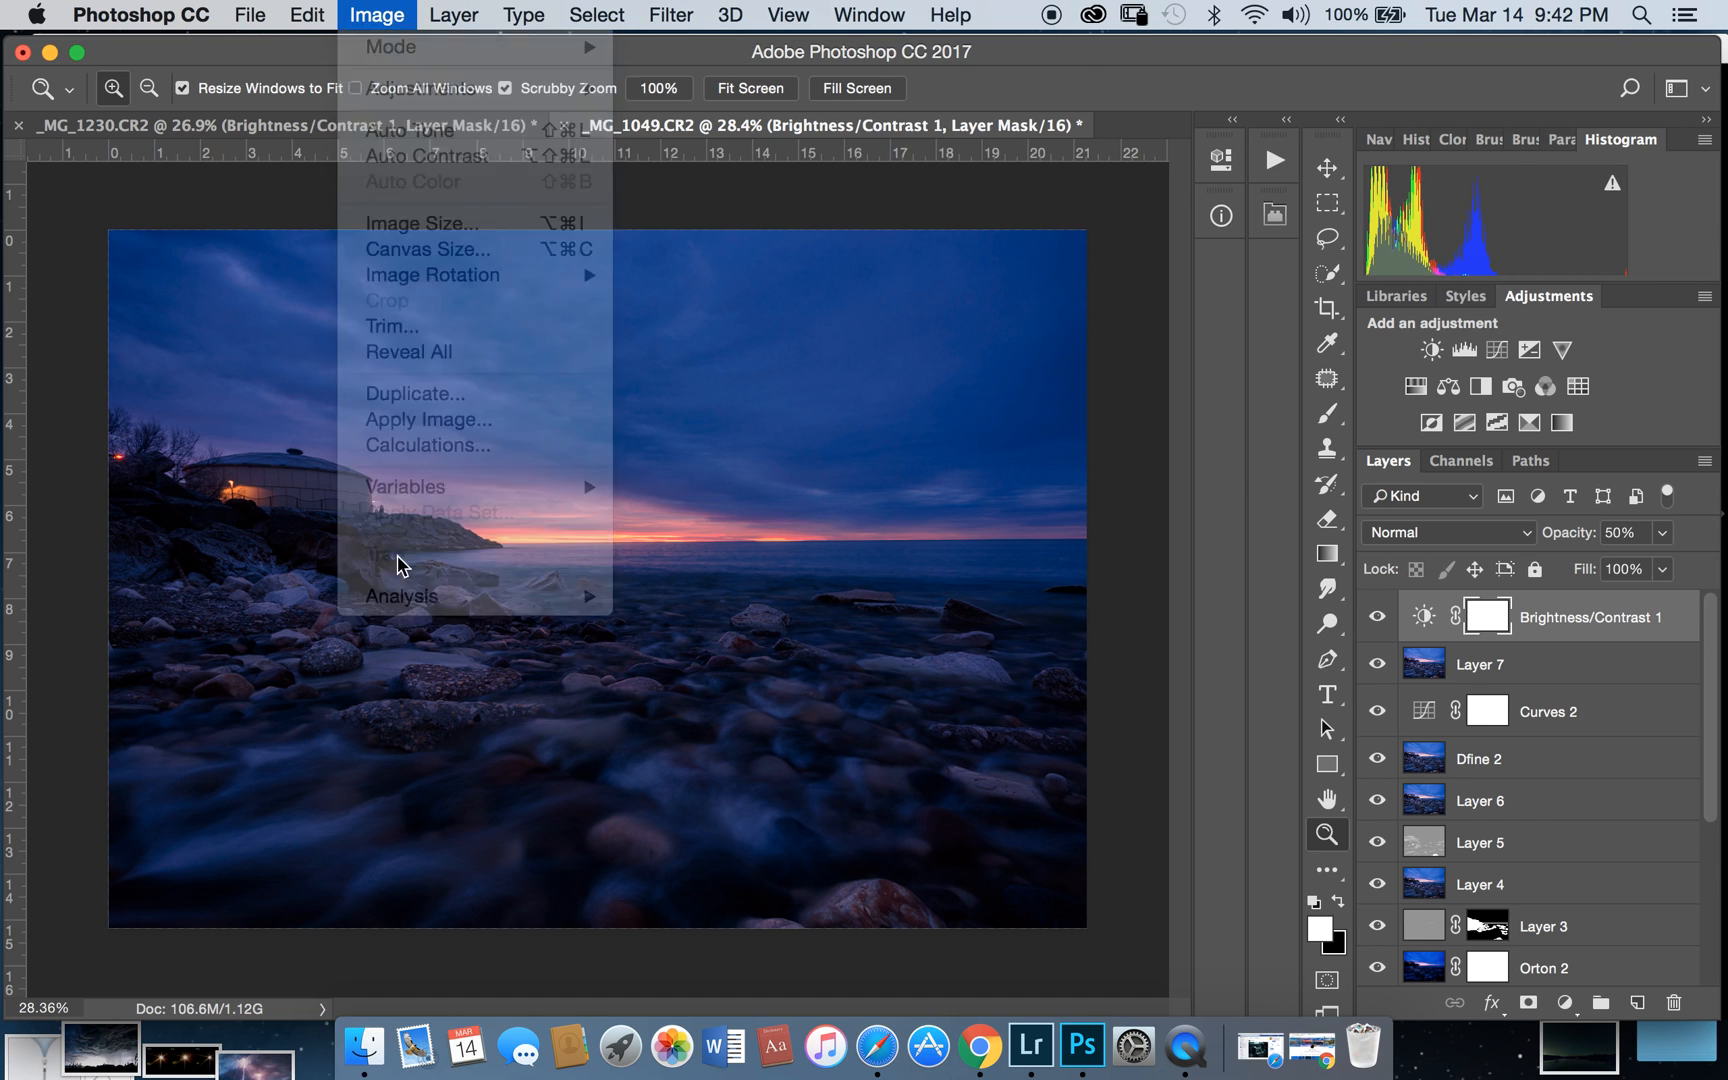
pyautogui.click(426, 419)
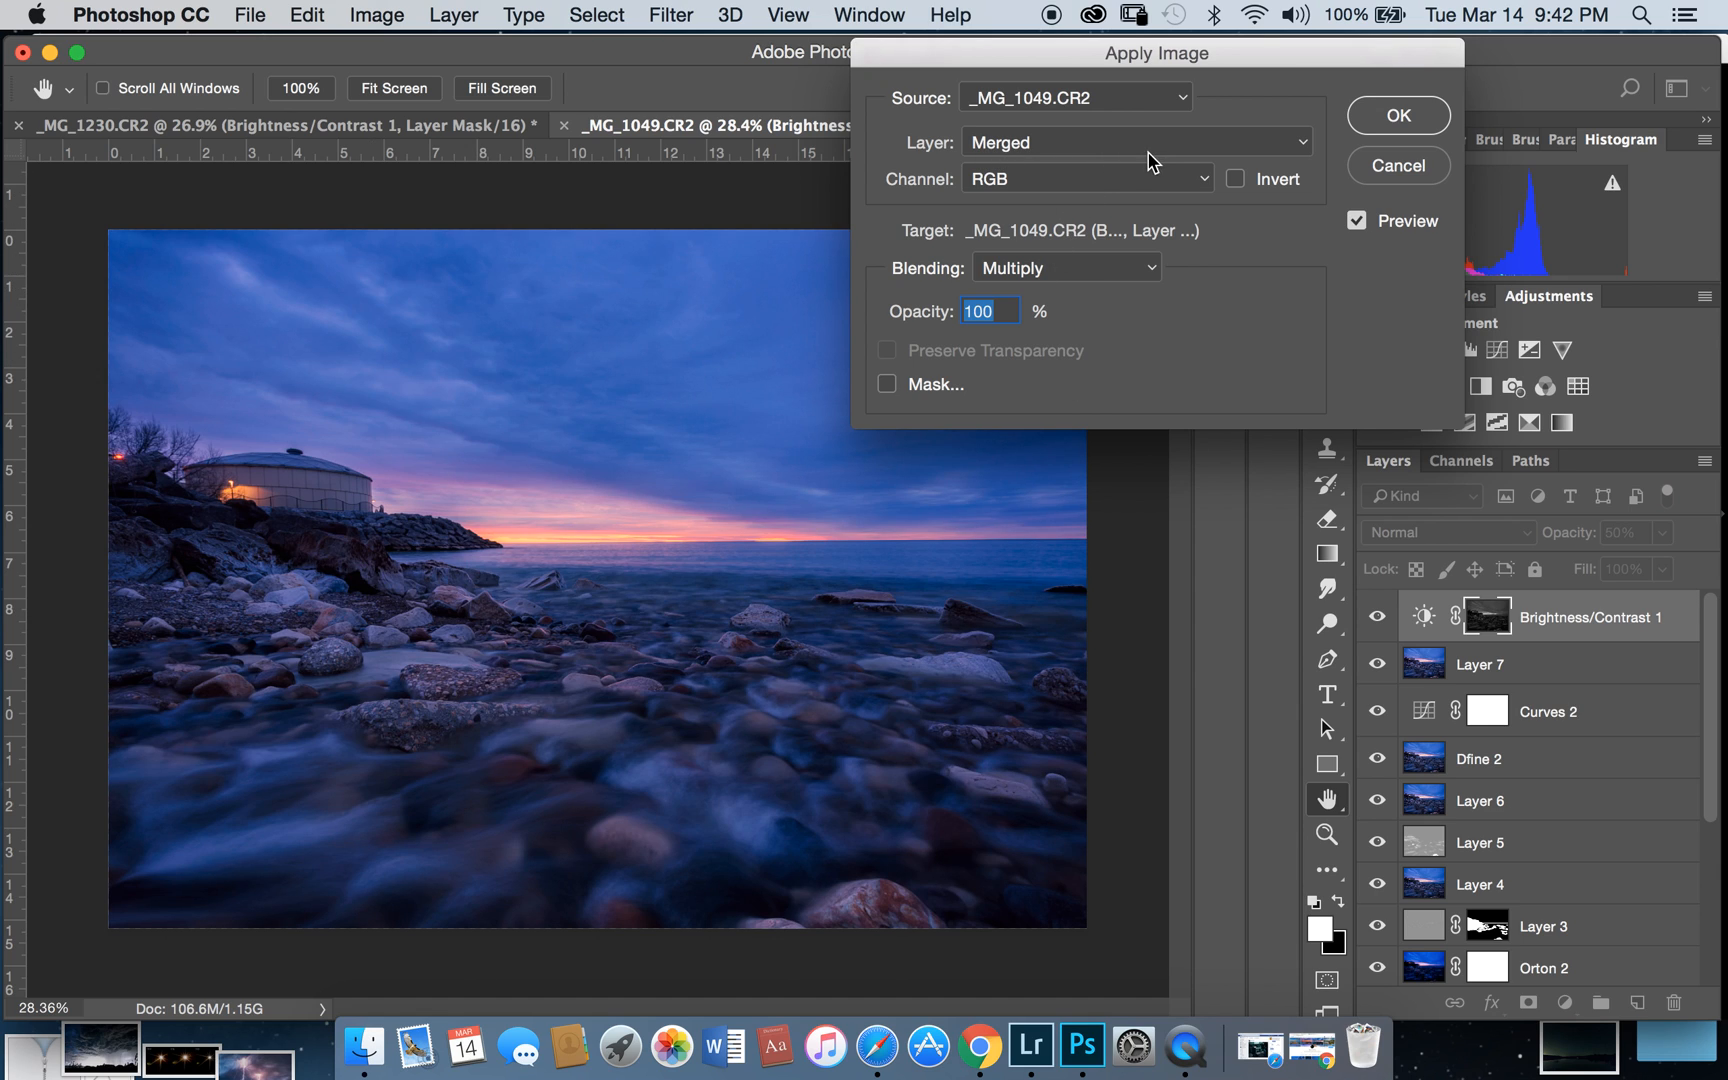
pyautogui.moveTo(1220, 185)
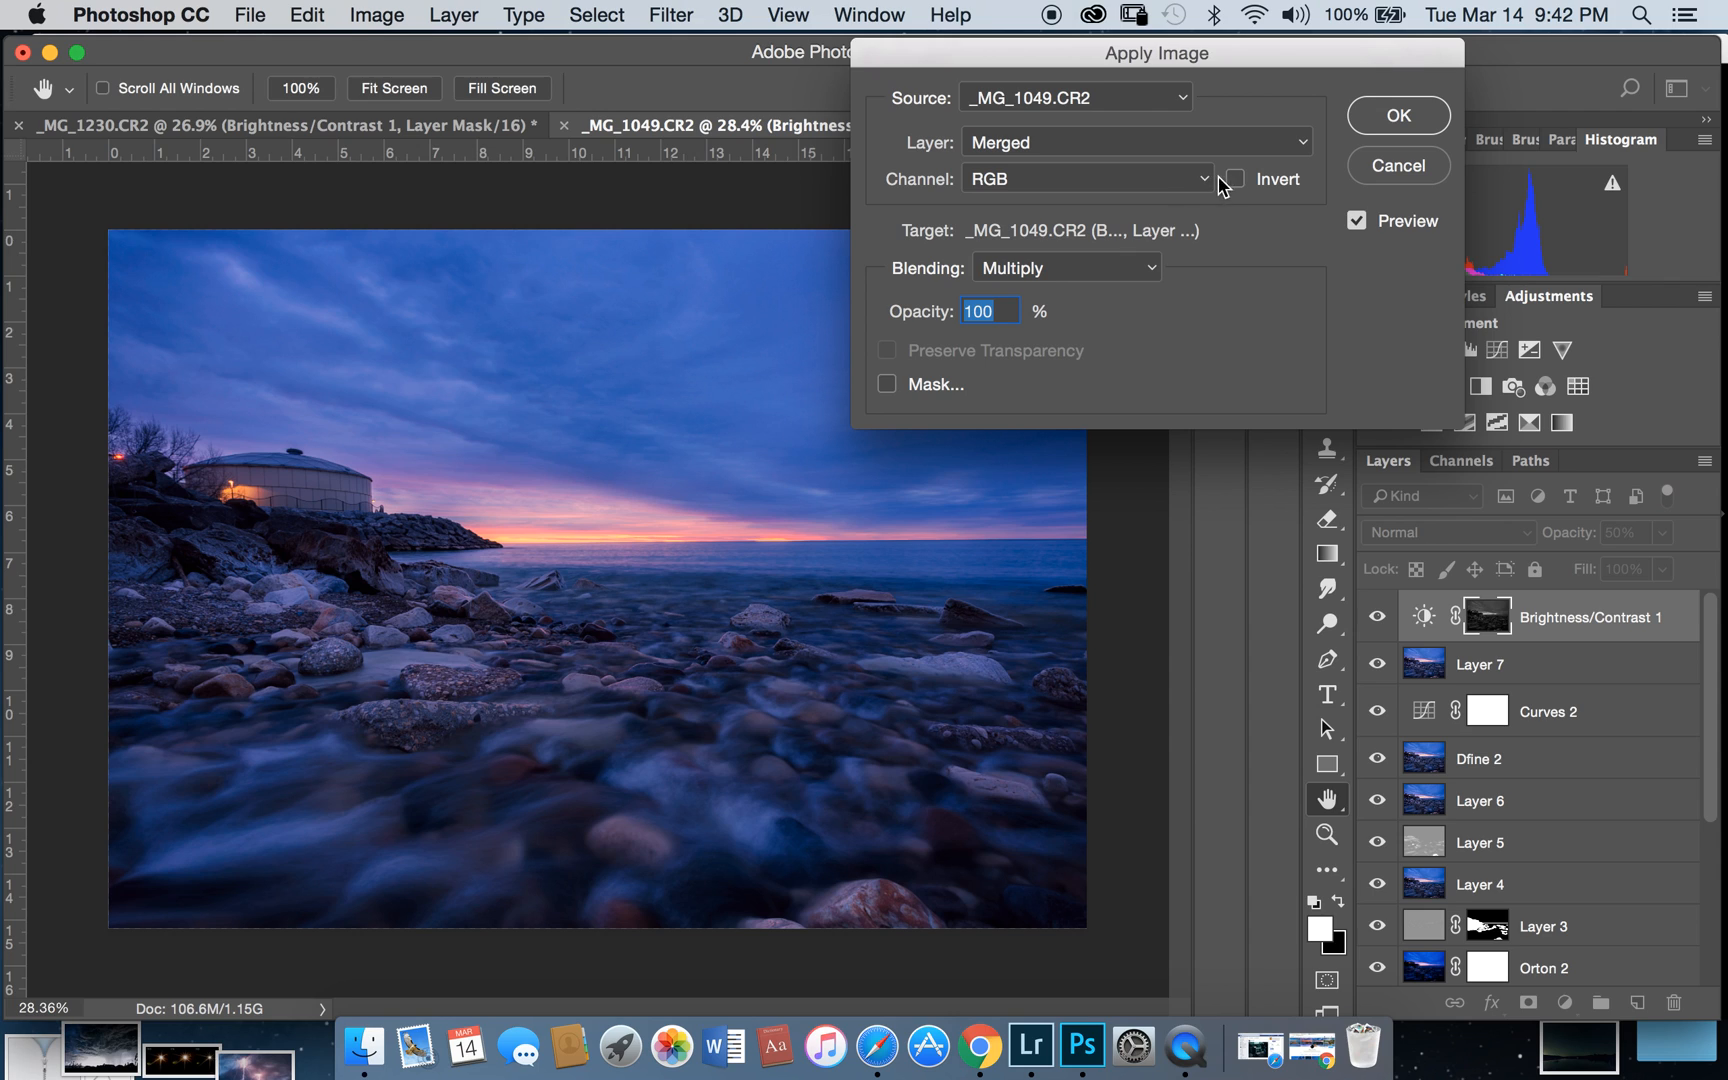
pyautogui.click(989, 311)
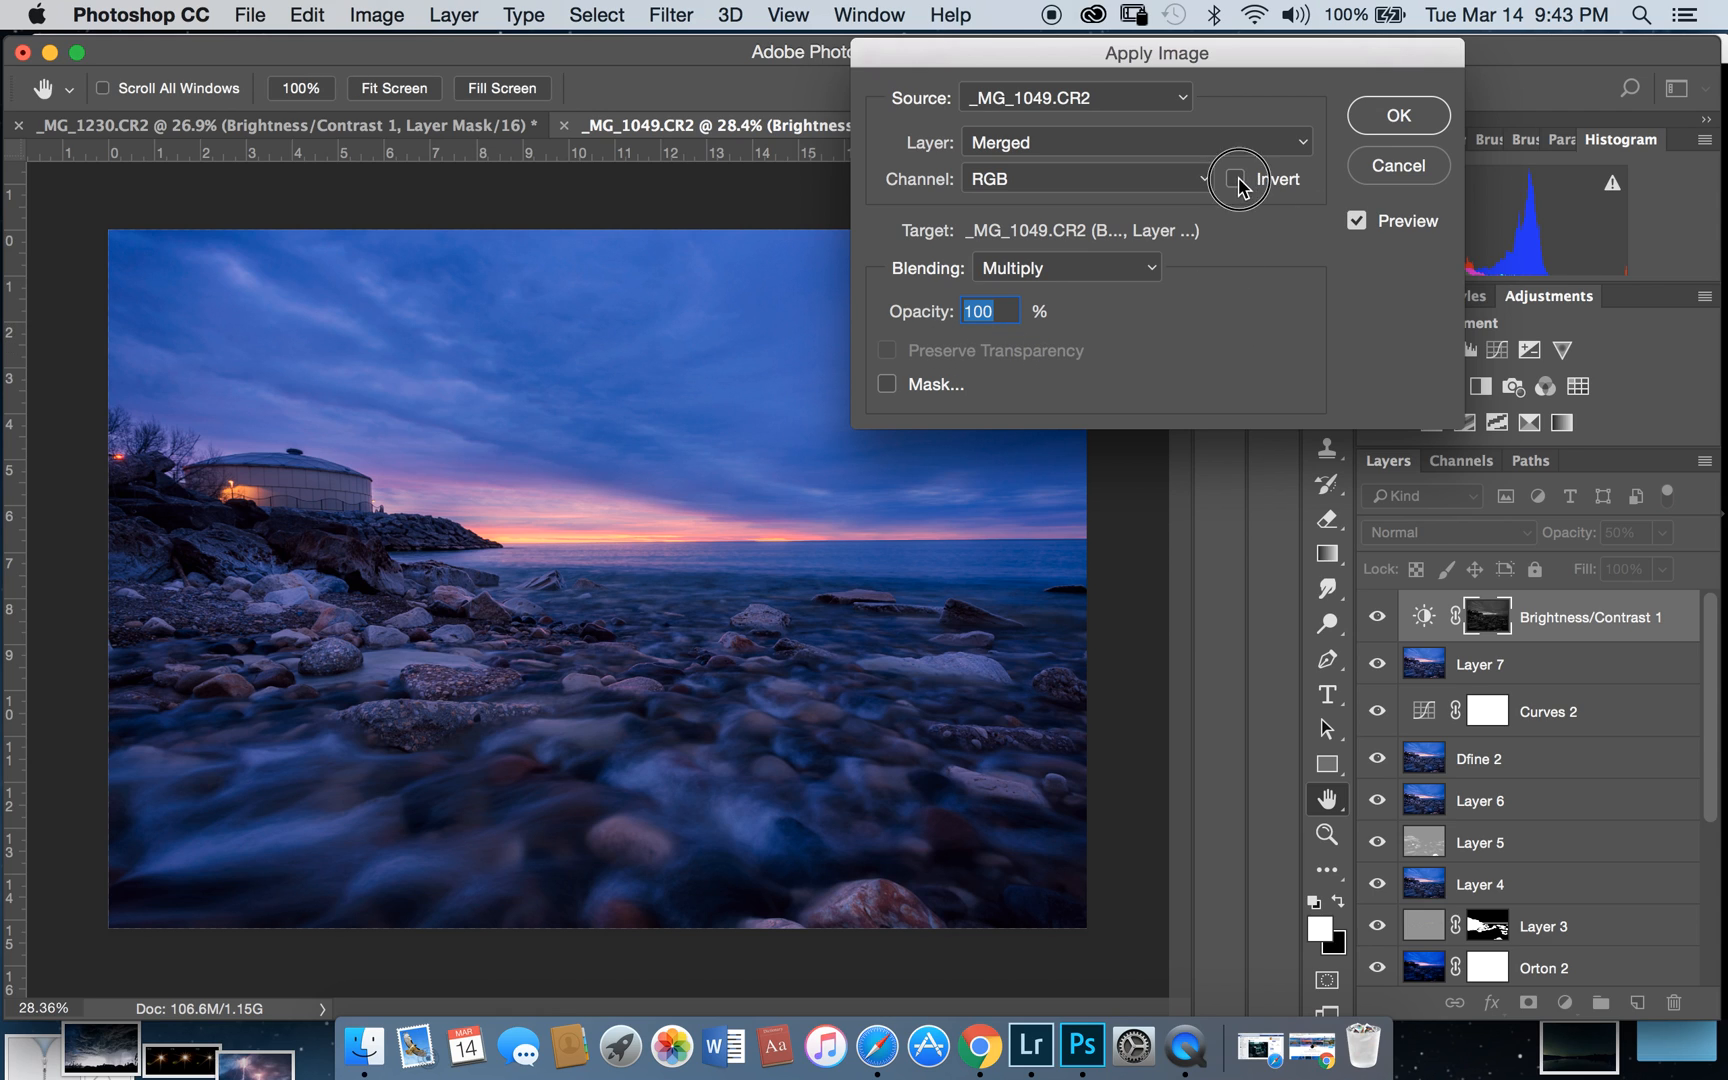
pyautogui.click(1234, 179)
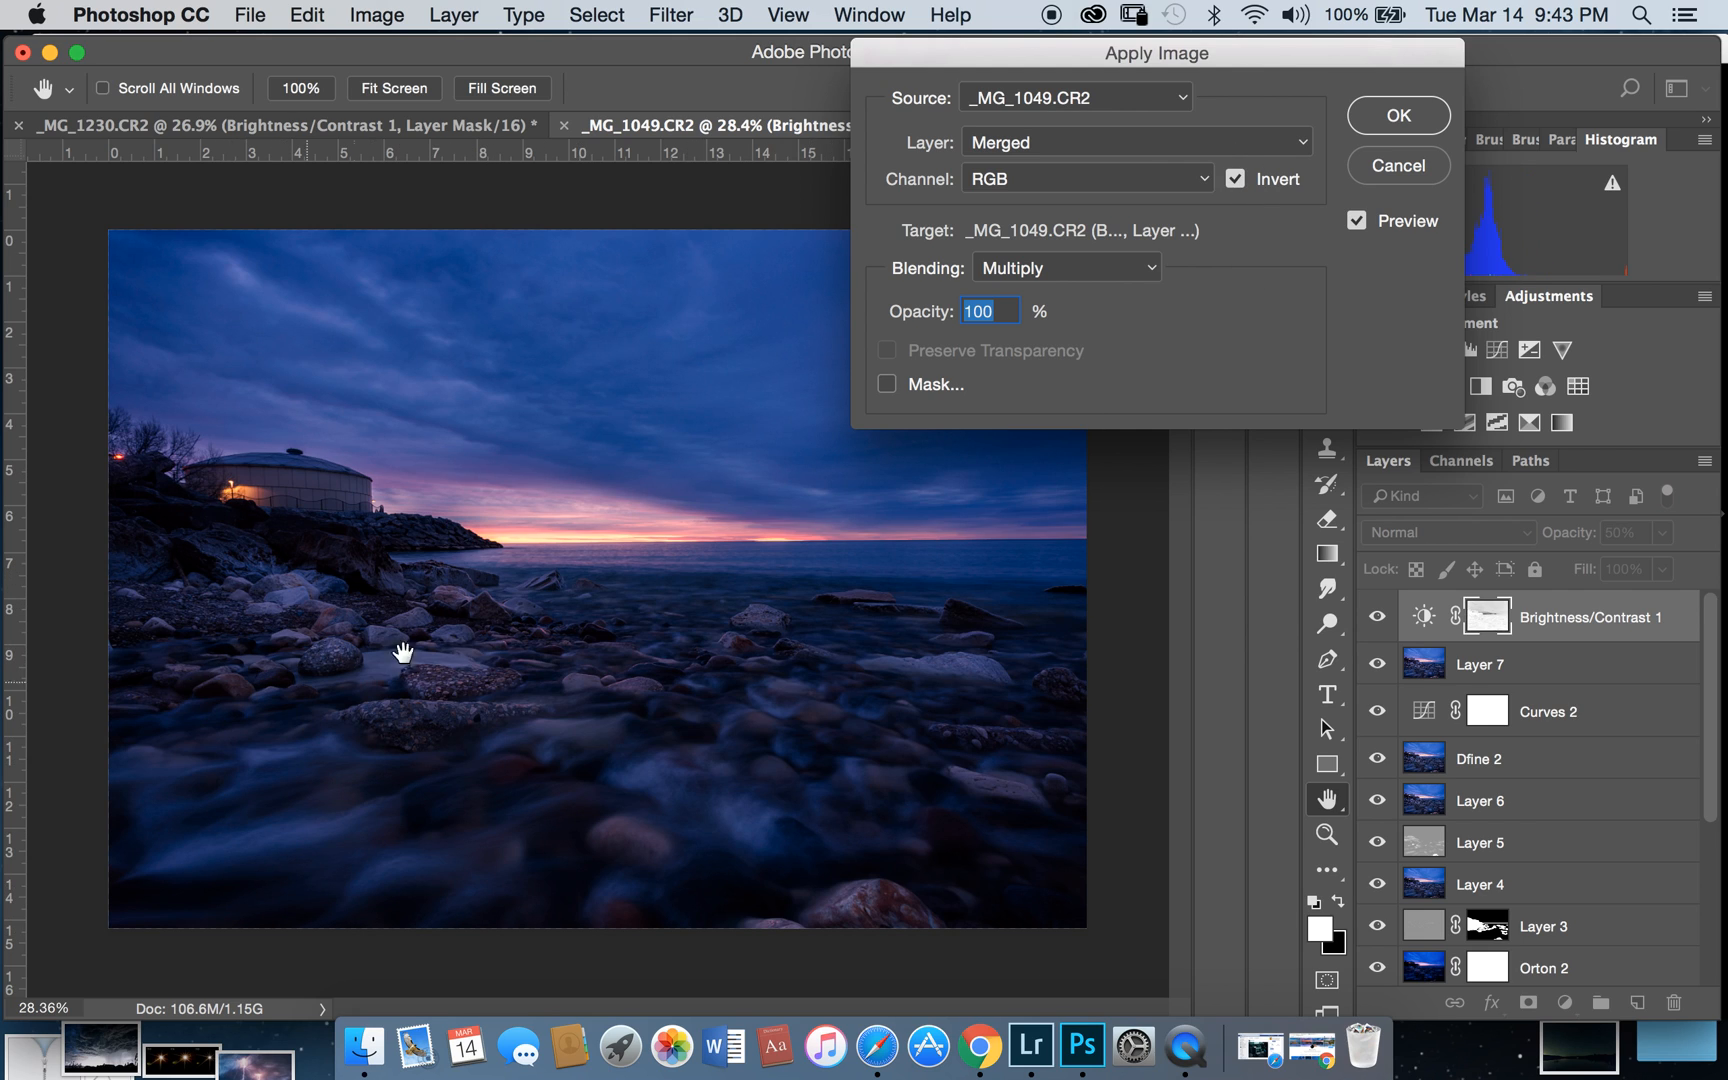
pyautogui.moveTo(617, 512)
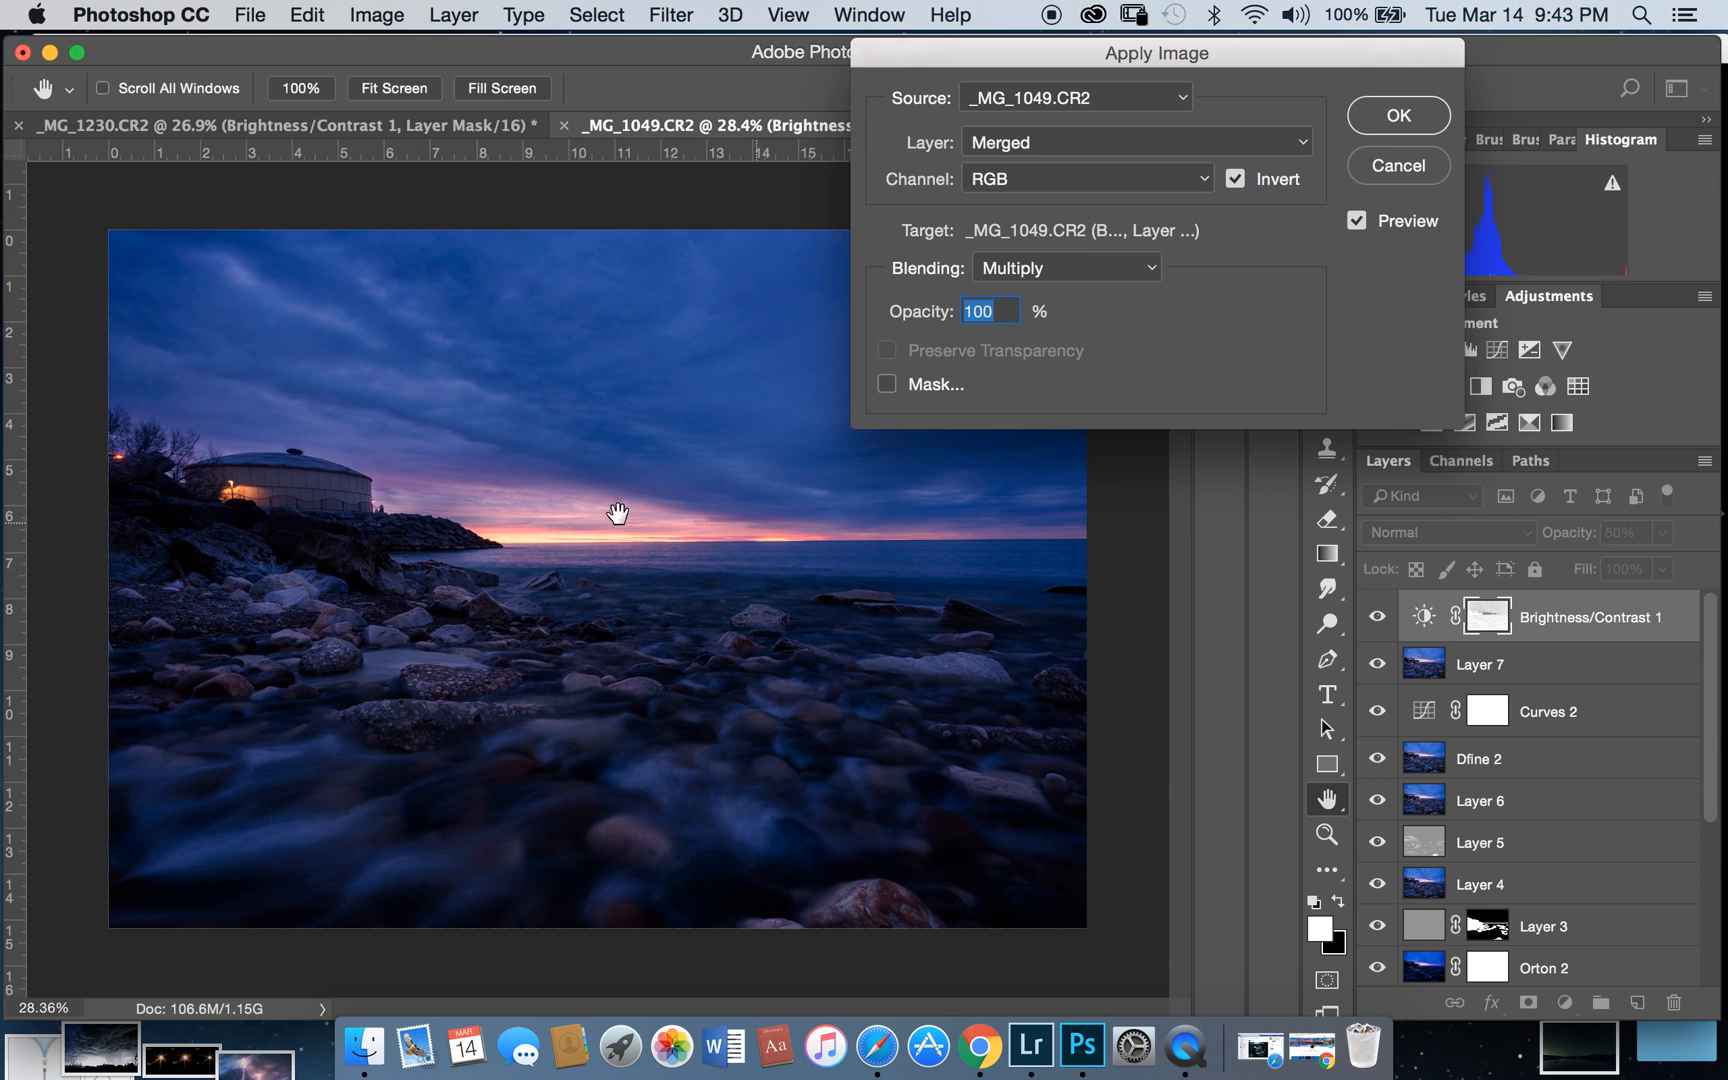
pyautogui.moveTo(845, 562)
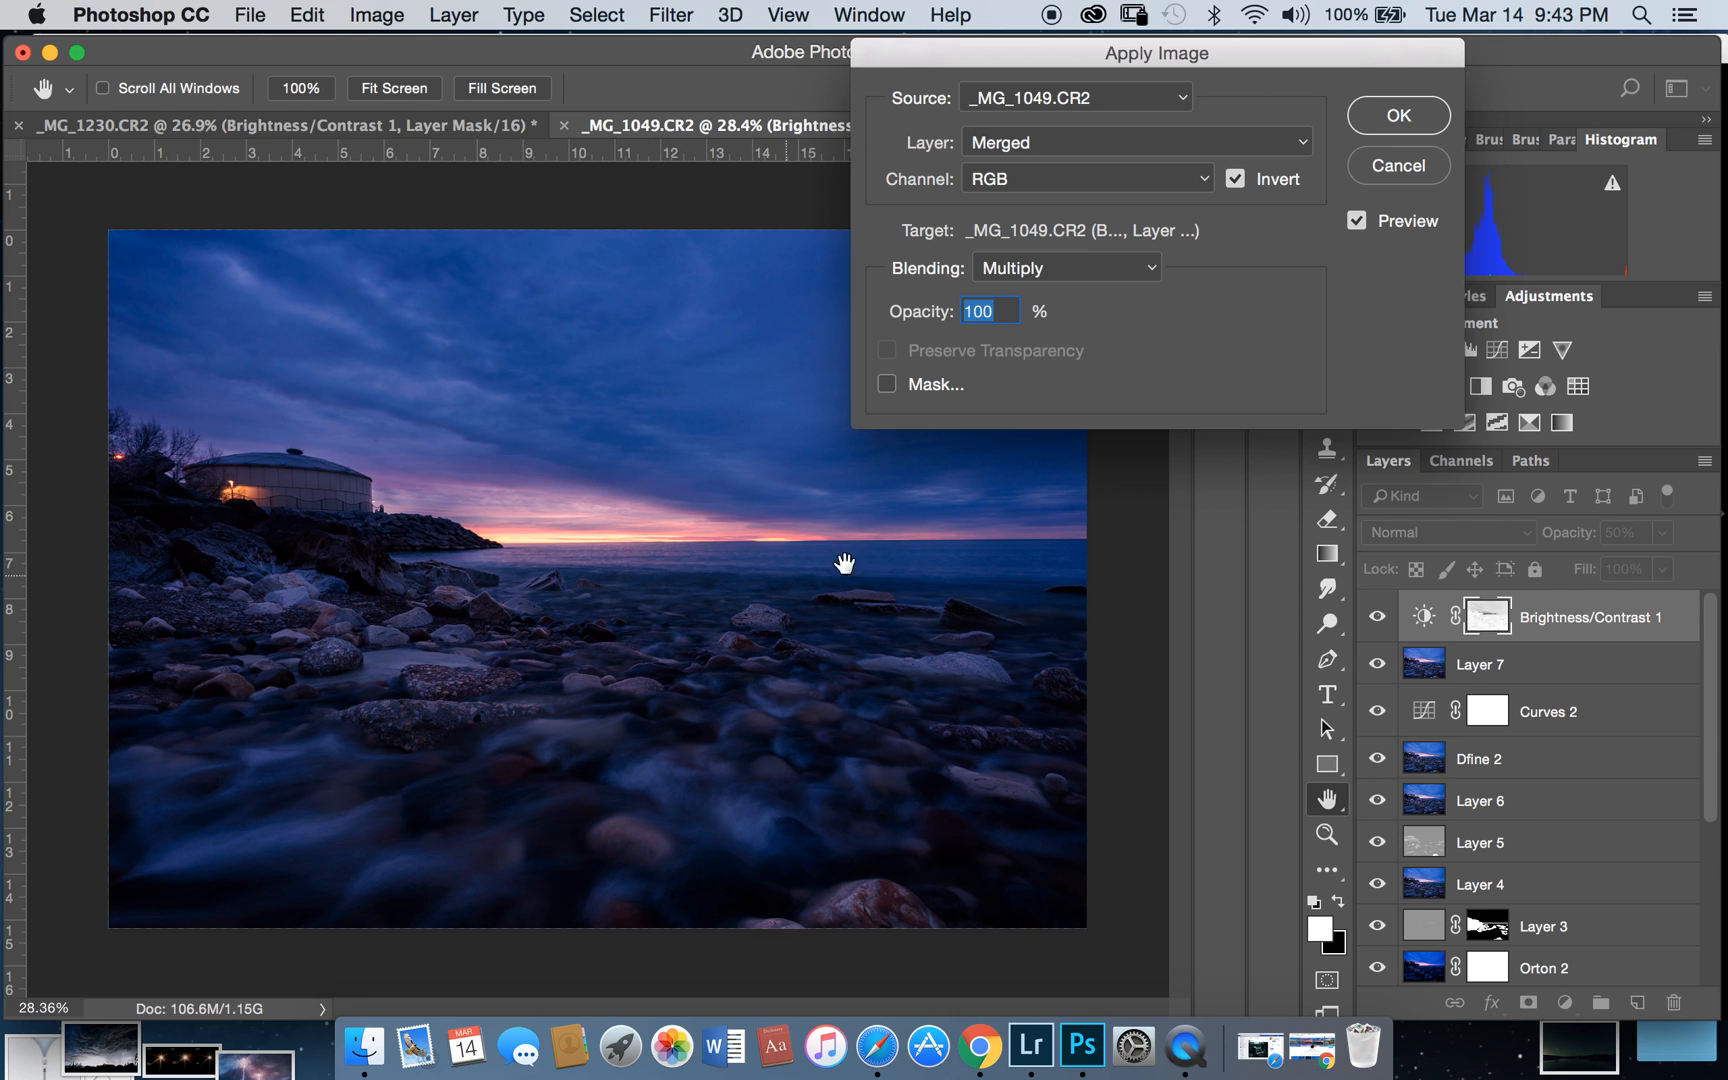
pyautogui.click(1234, 179)
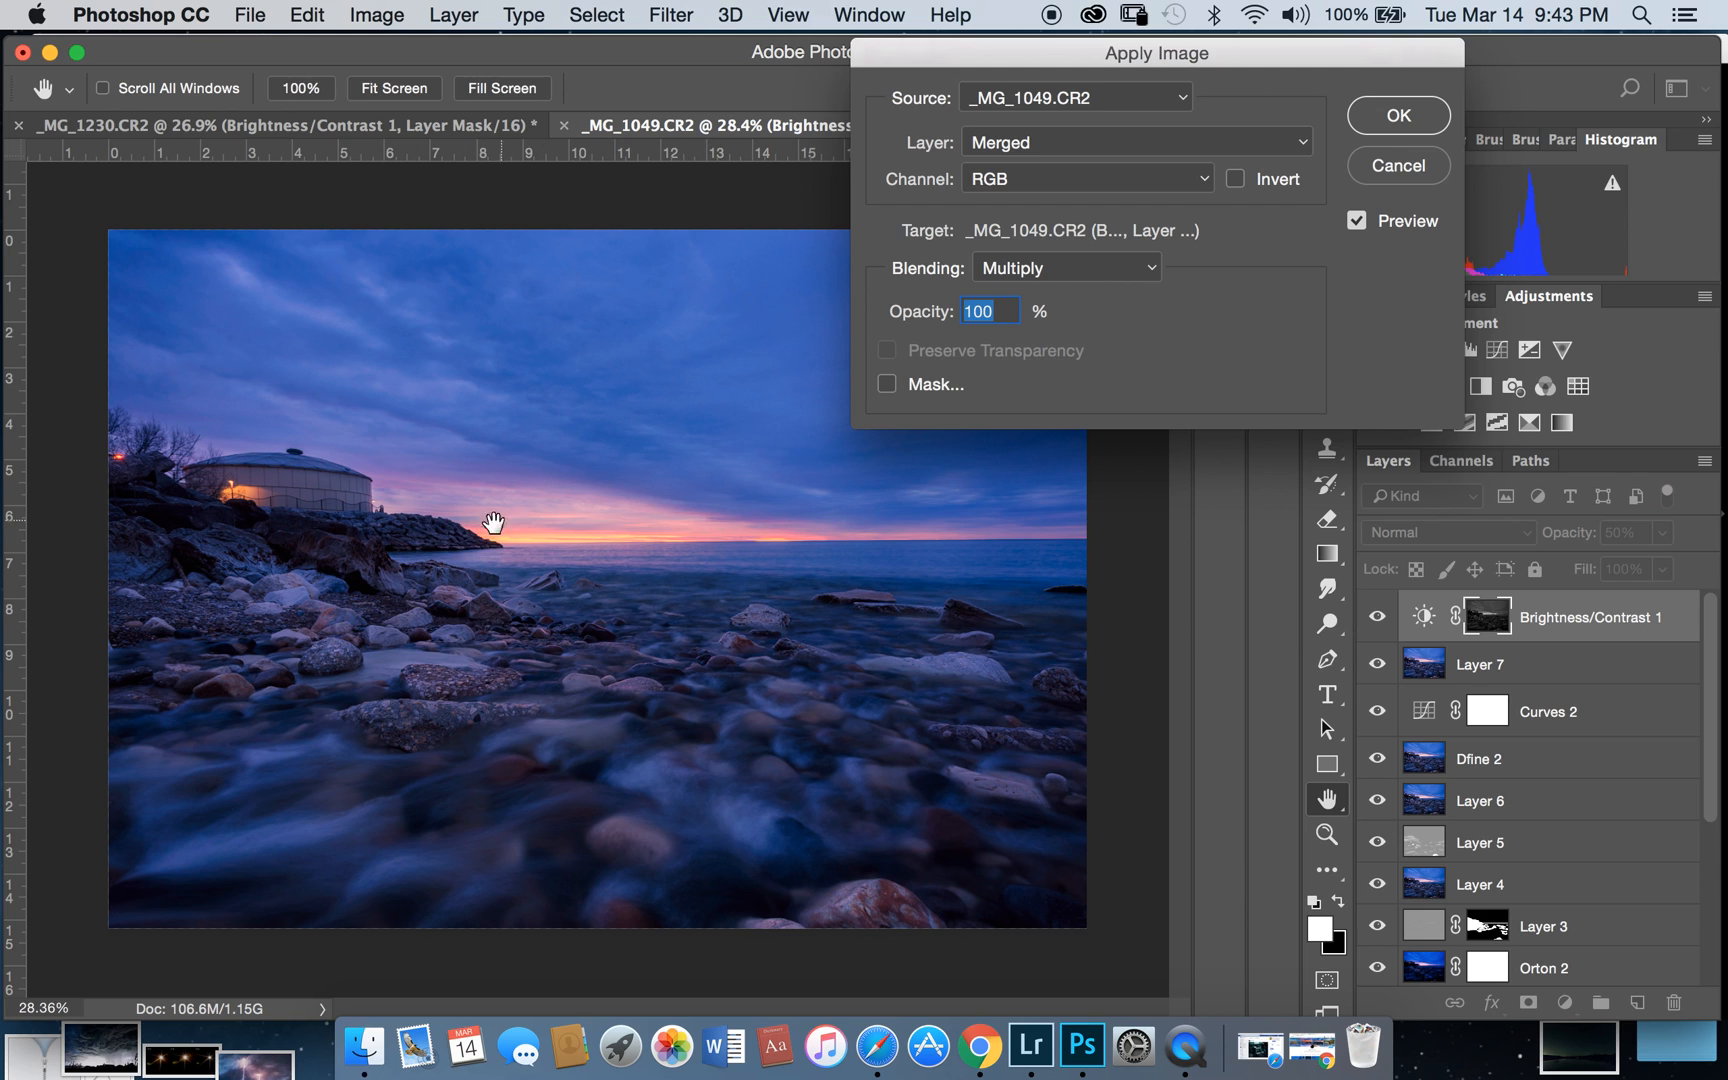
pyautogui.moveTo(652, 529)
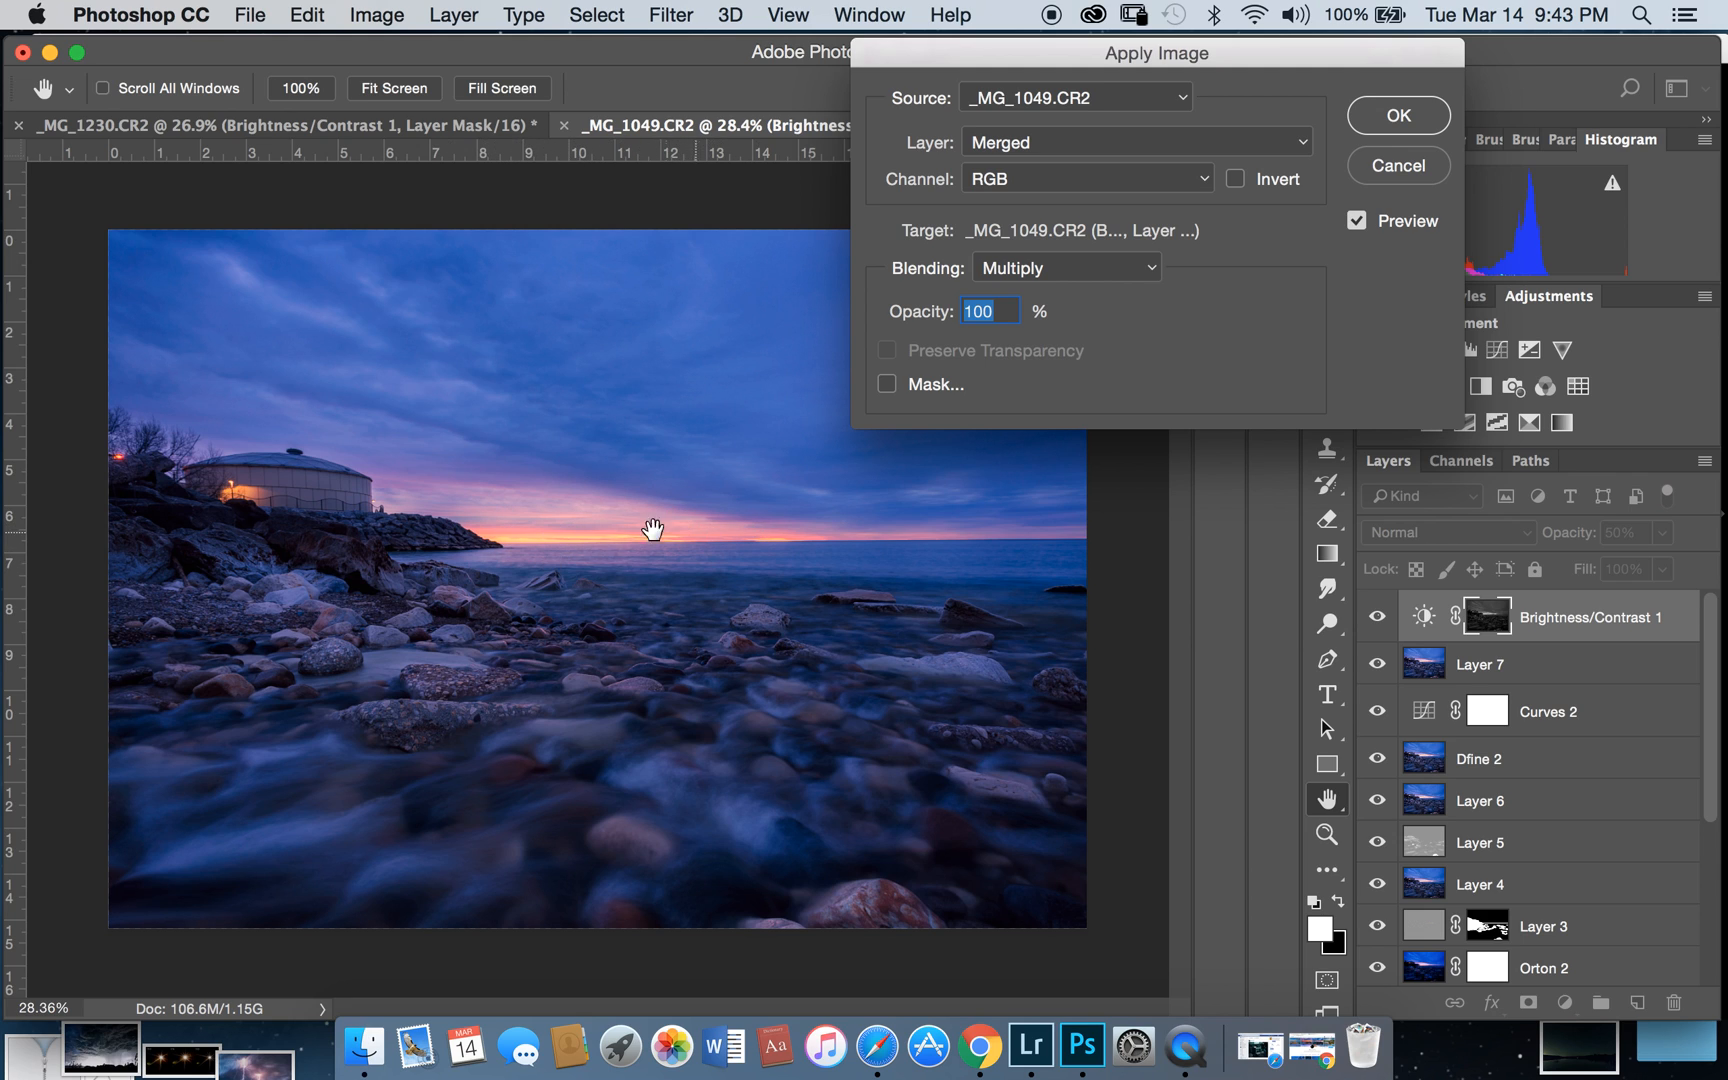
pyautogui.moveTo(662, 662)
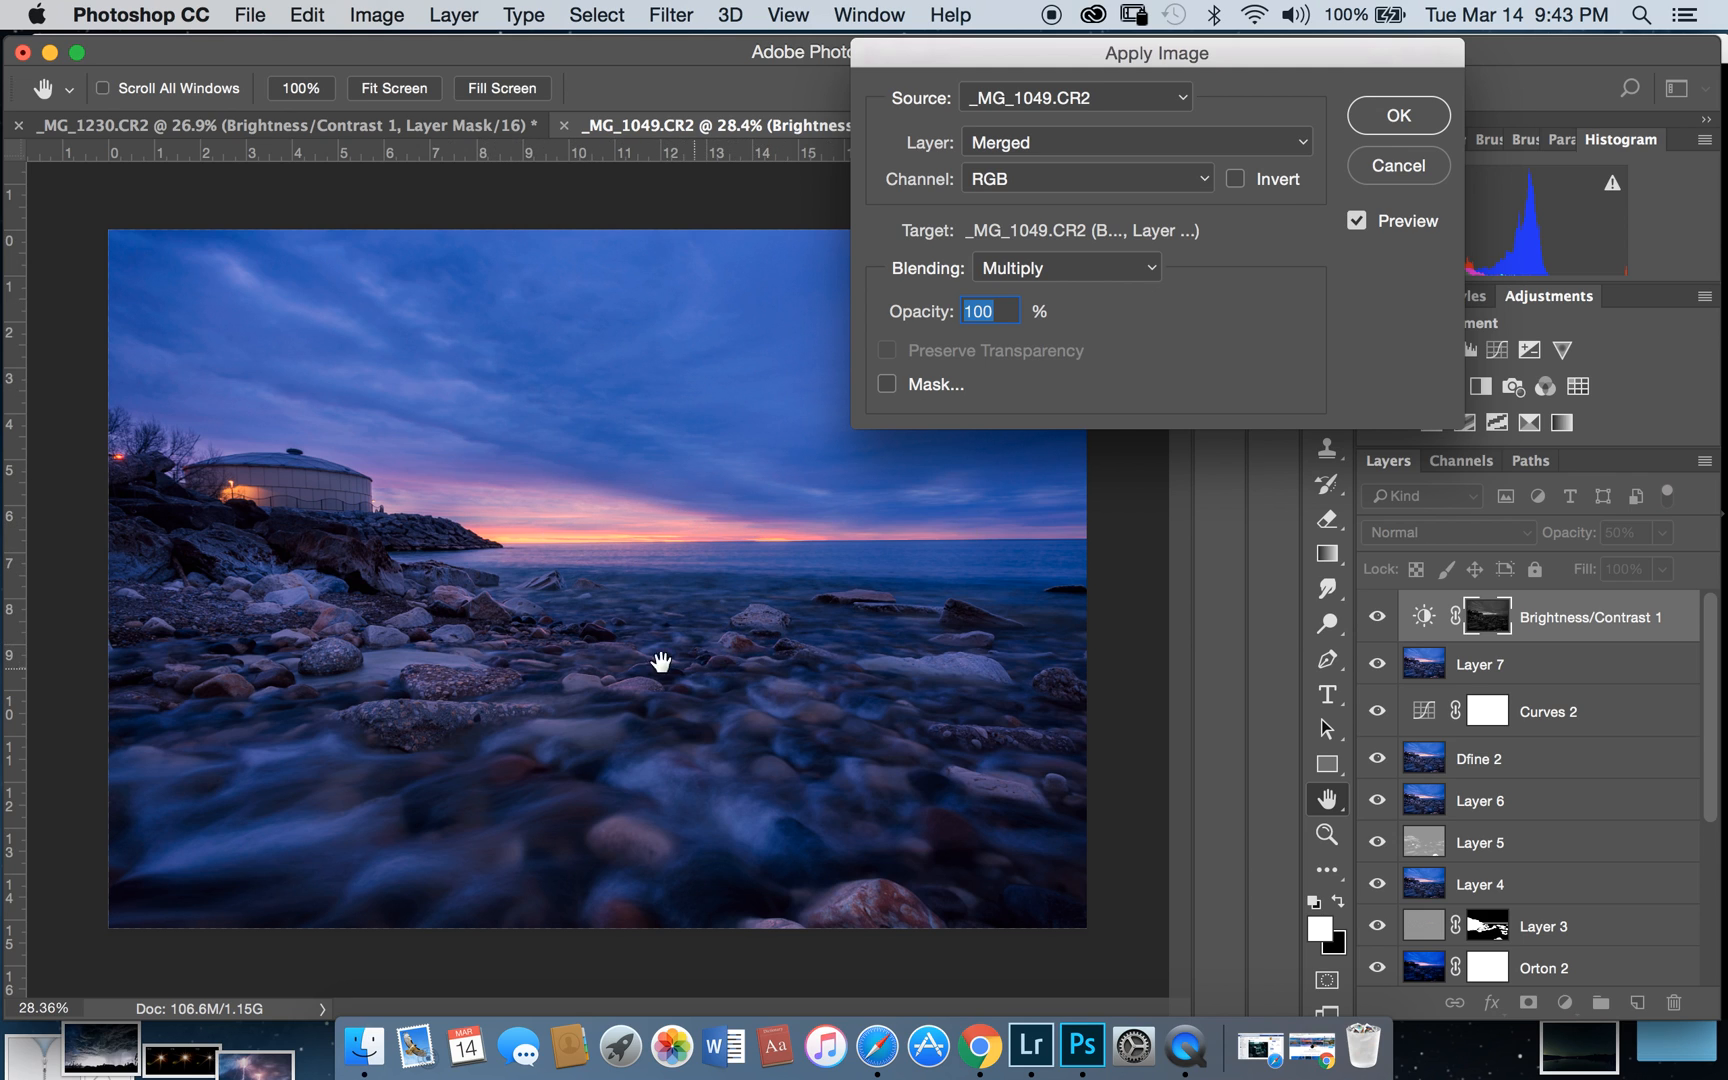
pyautogui.moveTo(1537, 461)
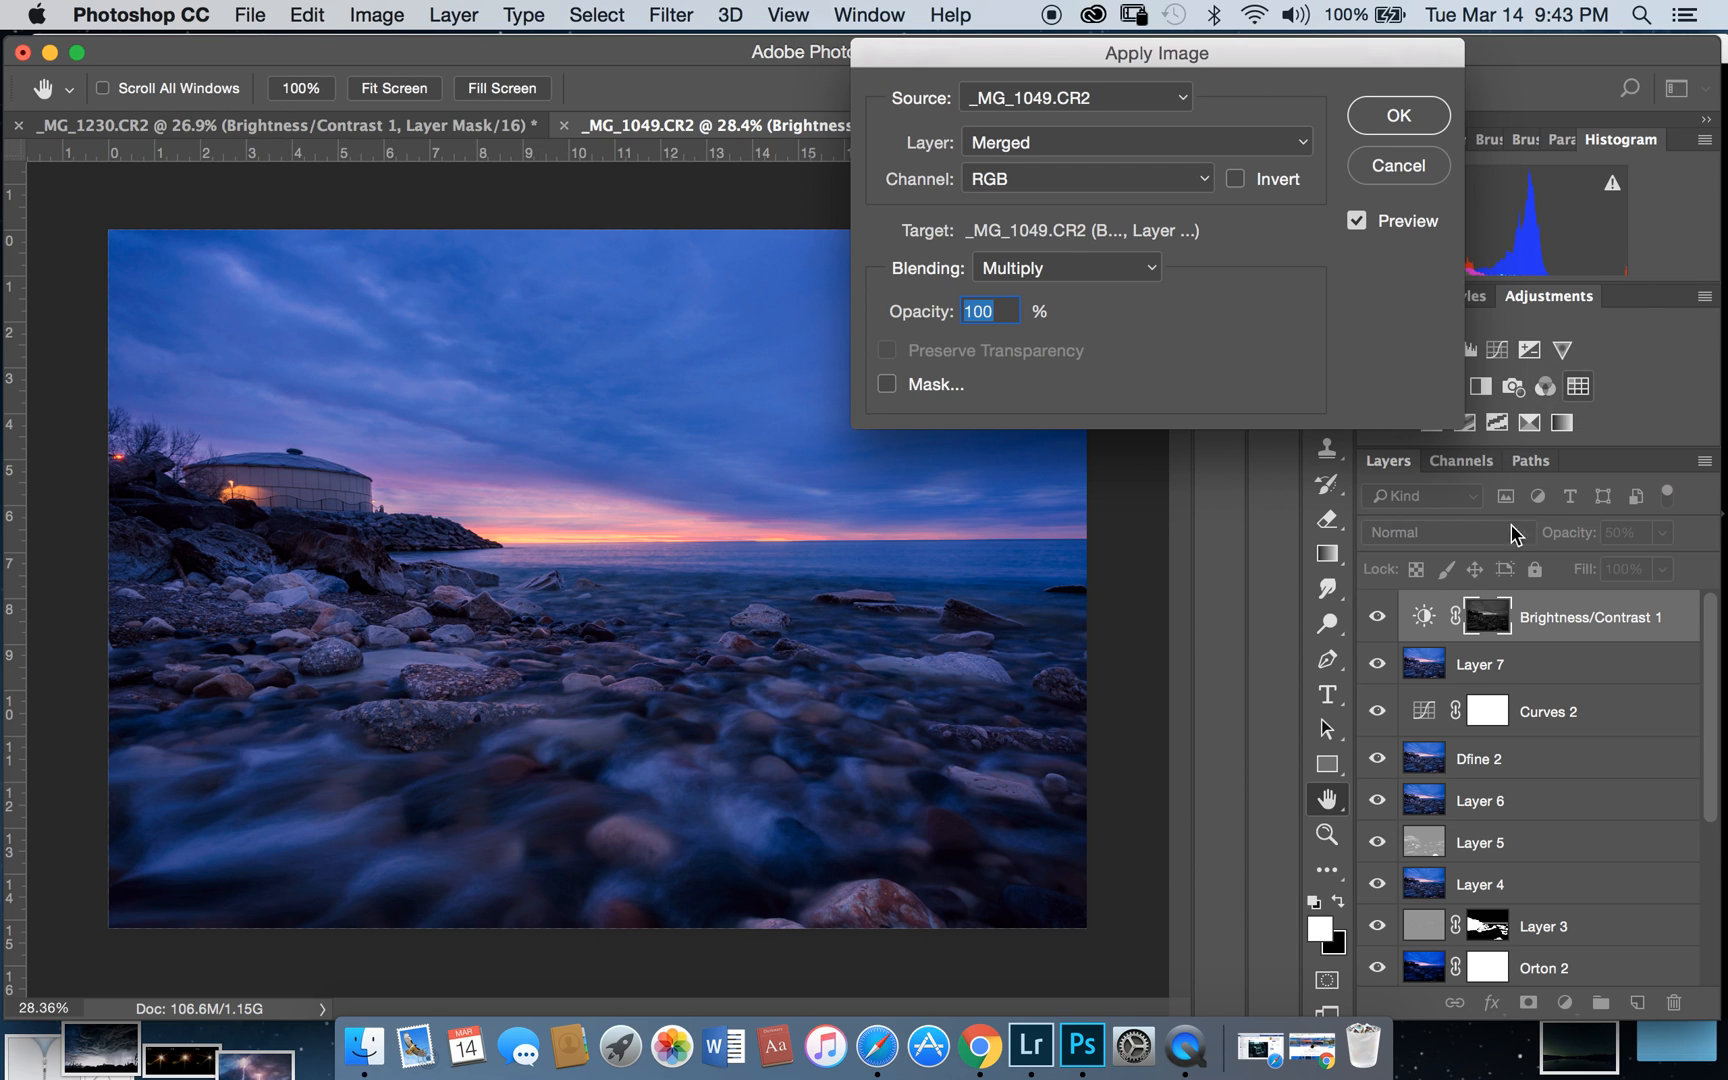
pyautogui.moveTo(420, 546)
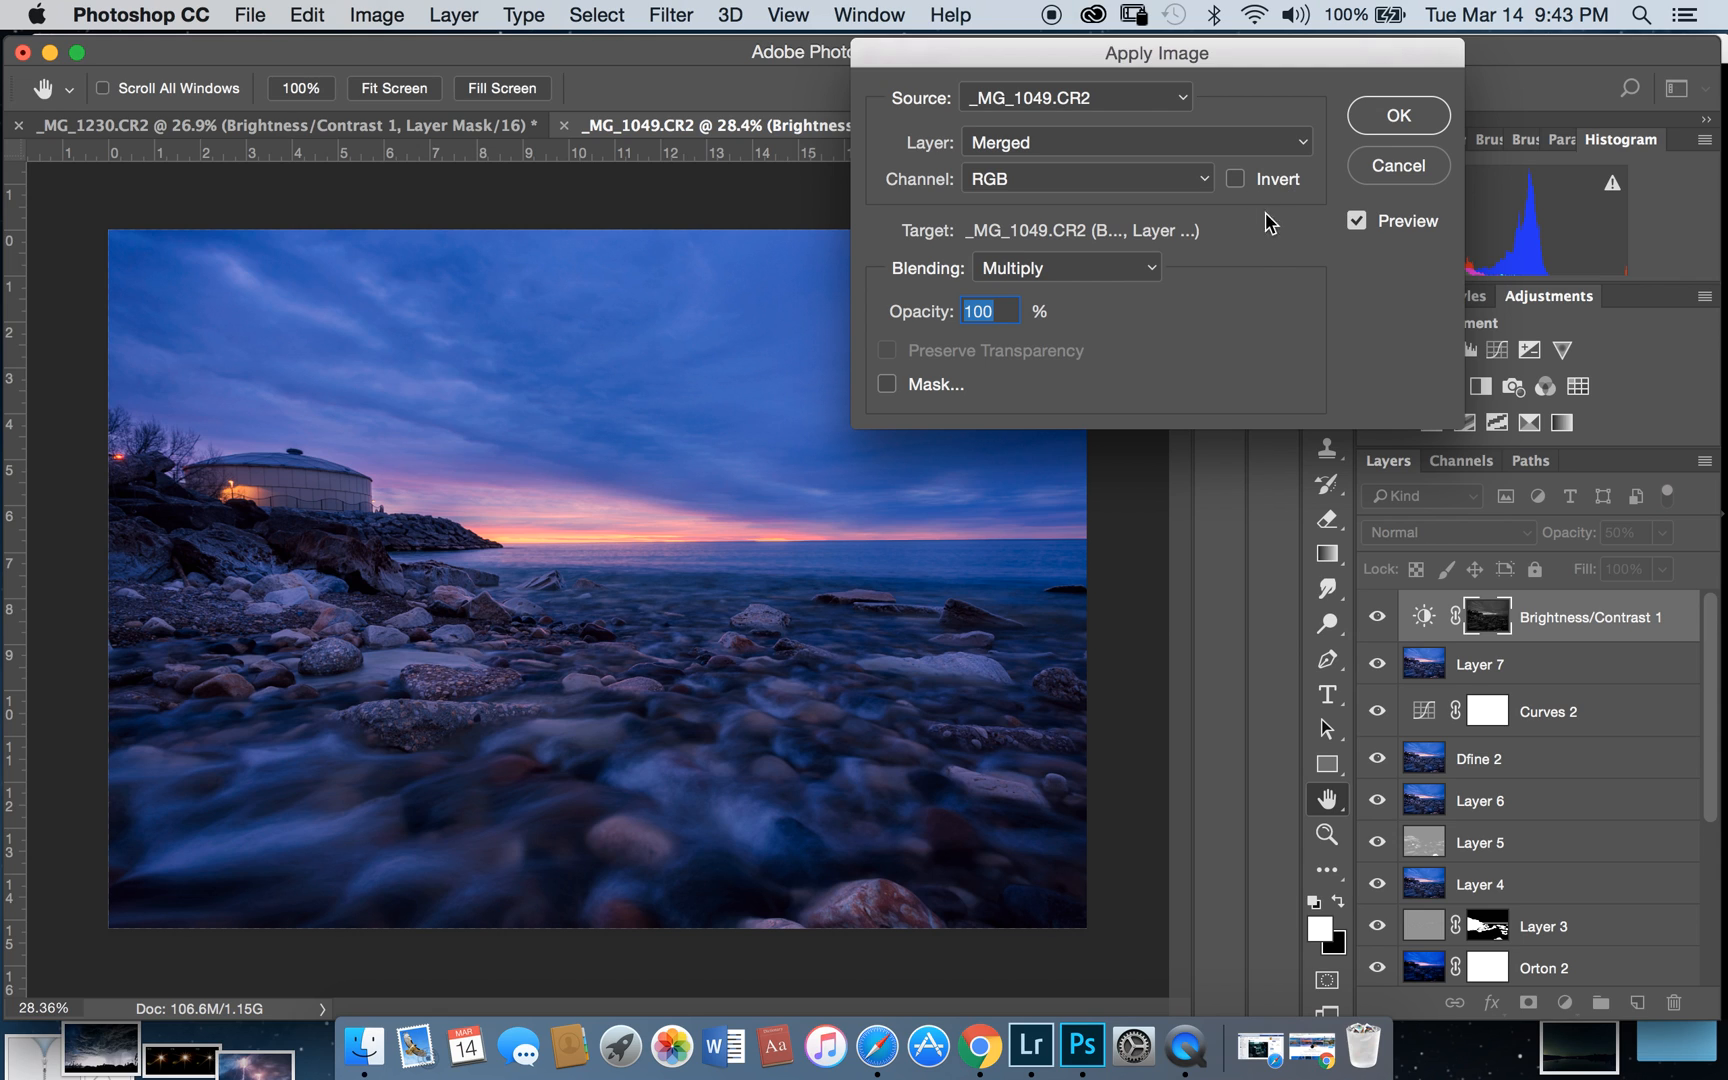
pyautogui.moveTo(272, 879)
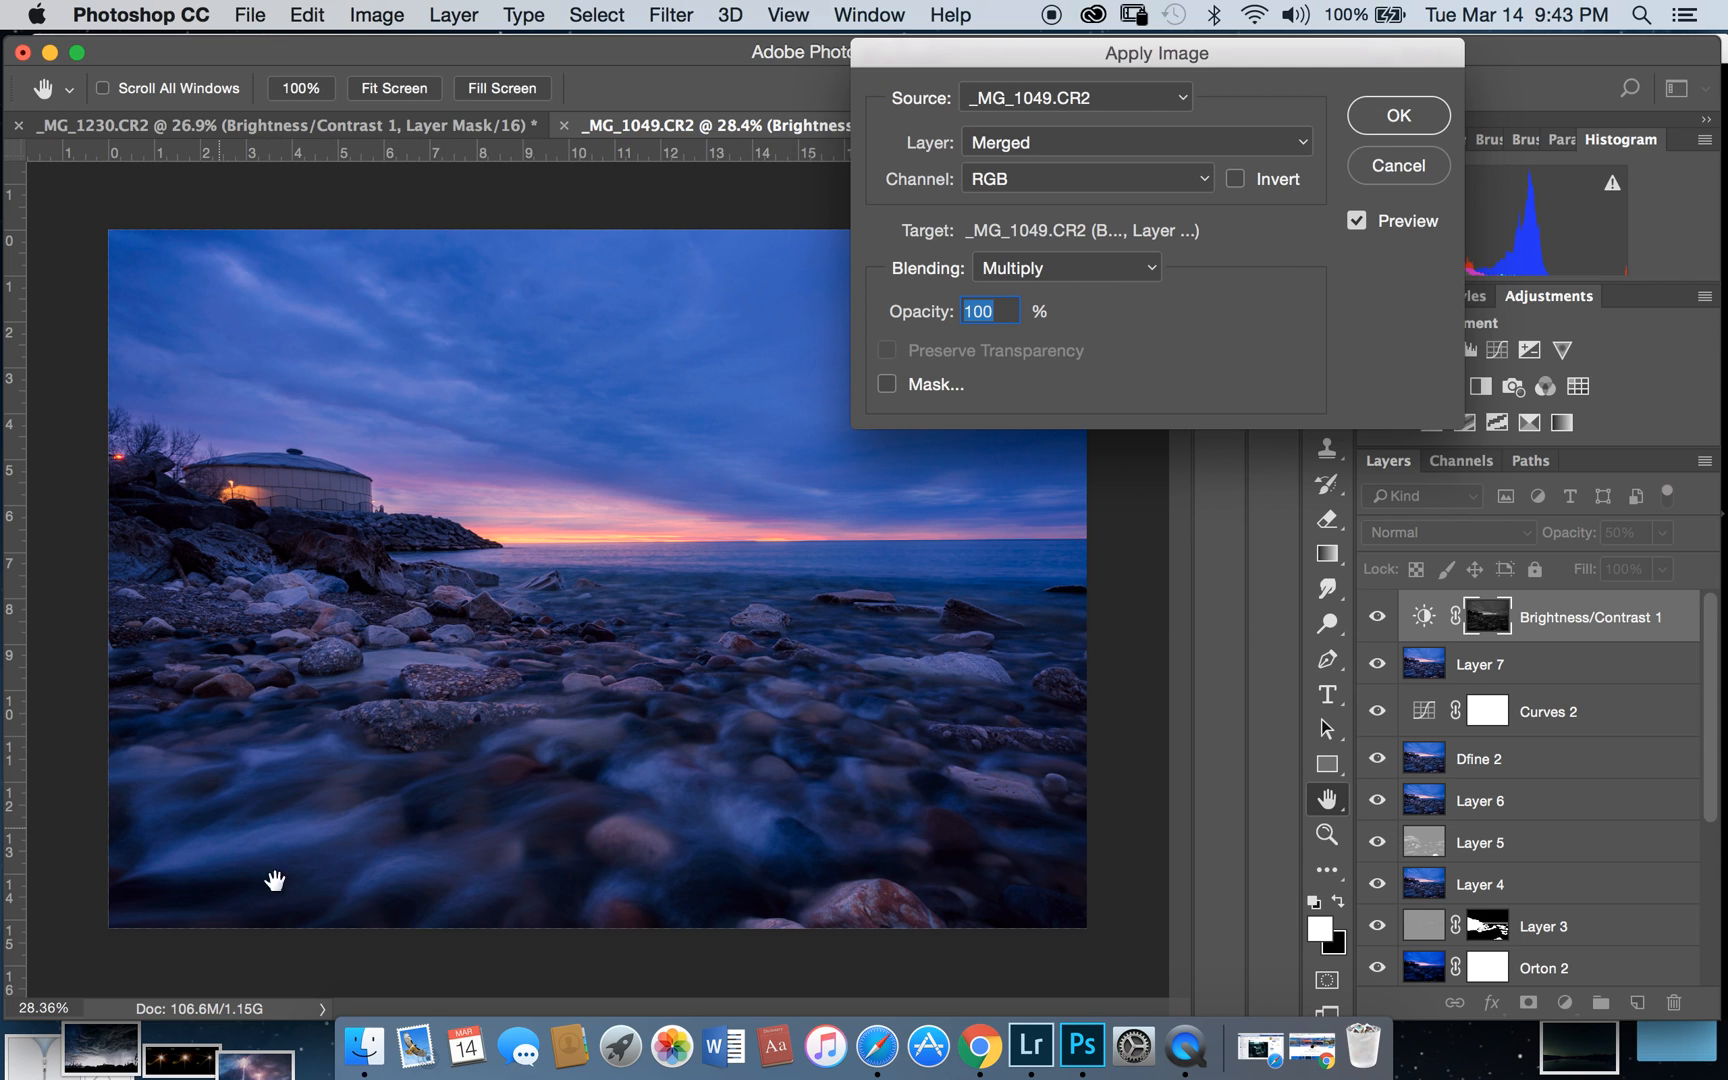
pyautogui.moveTo(316, 782)
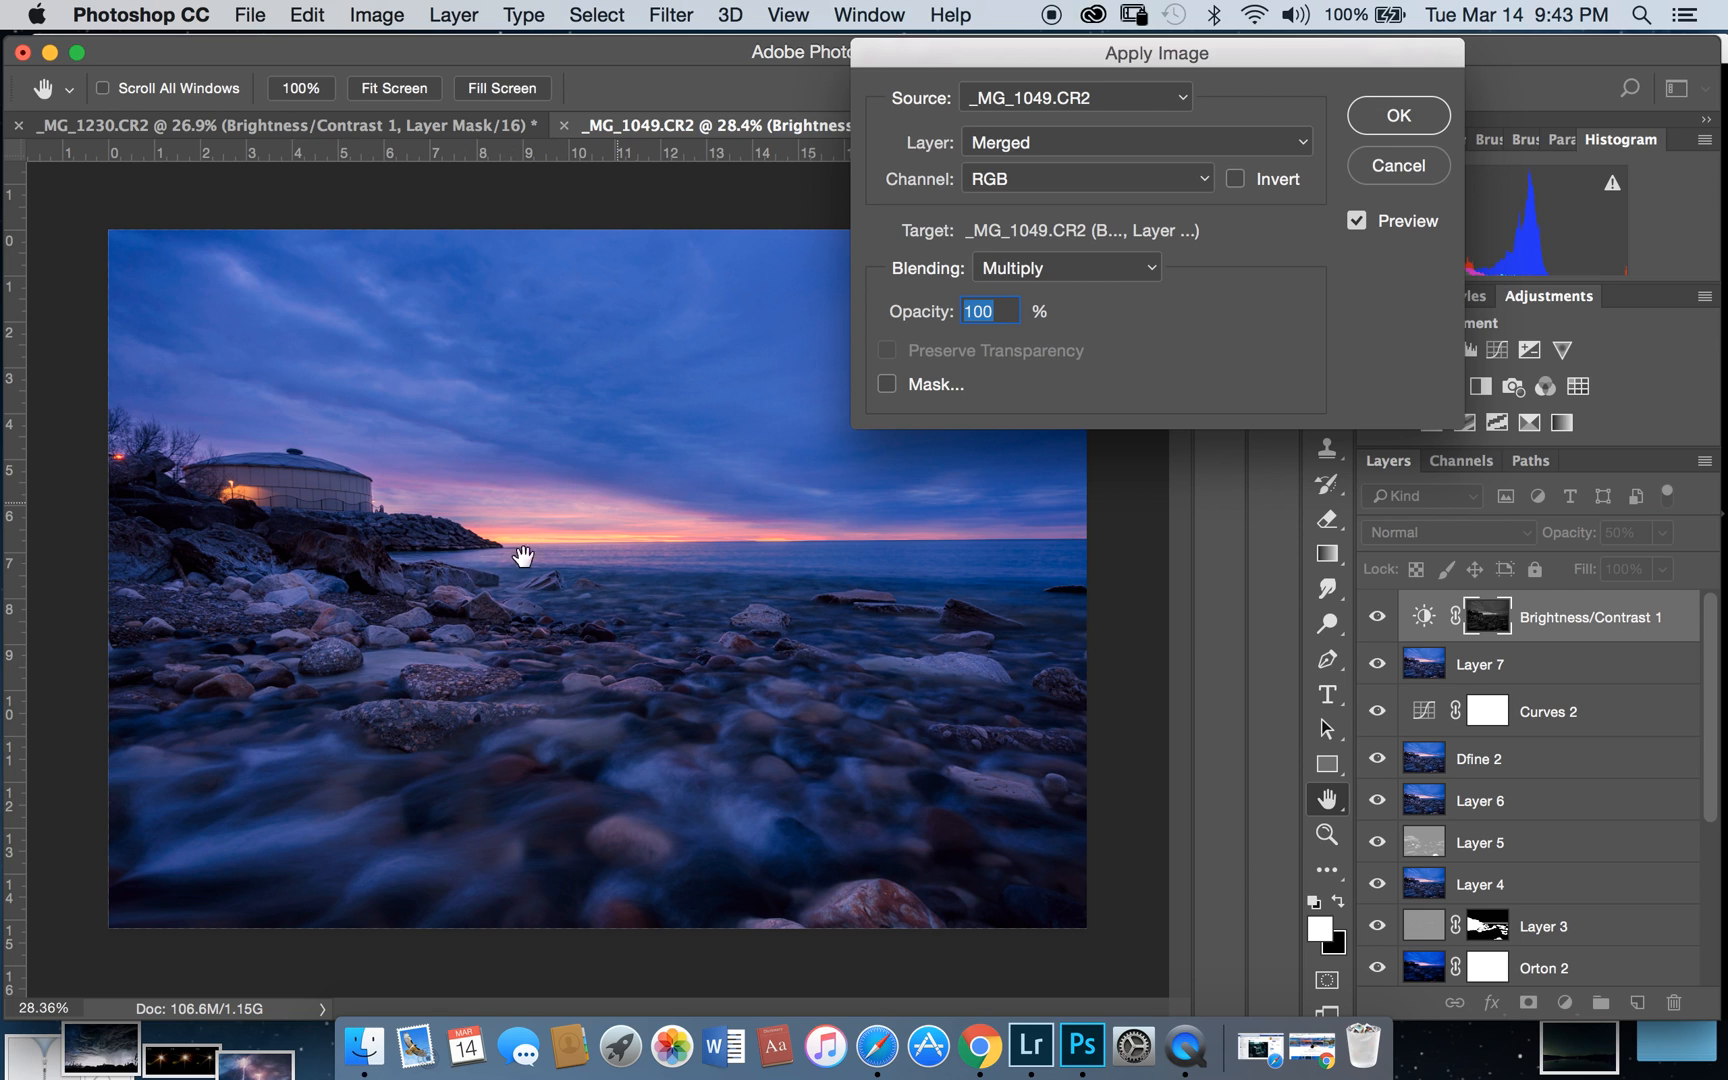
pyautogui.moveTo(656, 455)
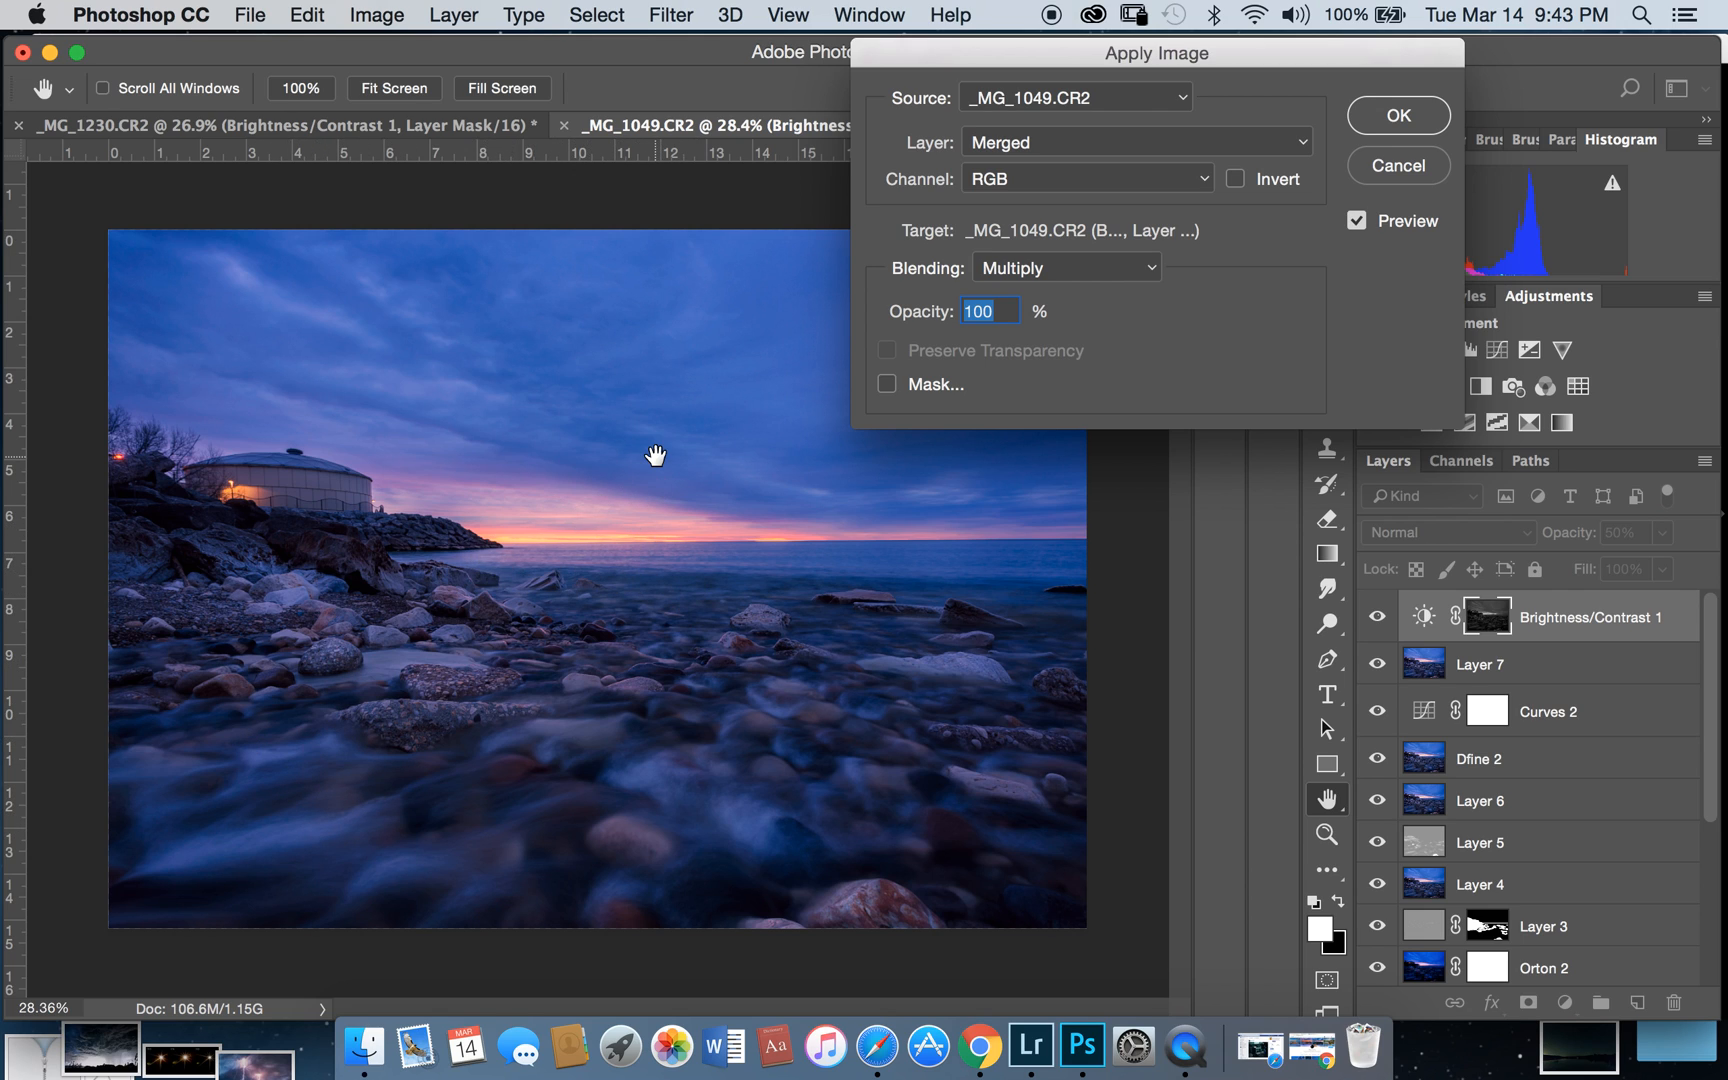
pyautogui.moveTo(688, 398)
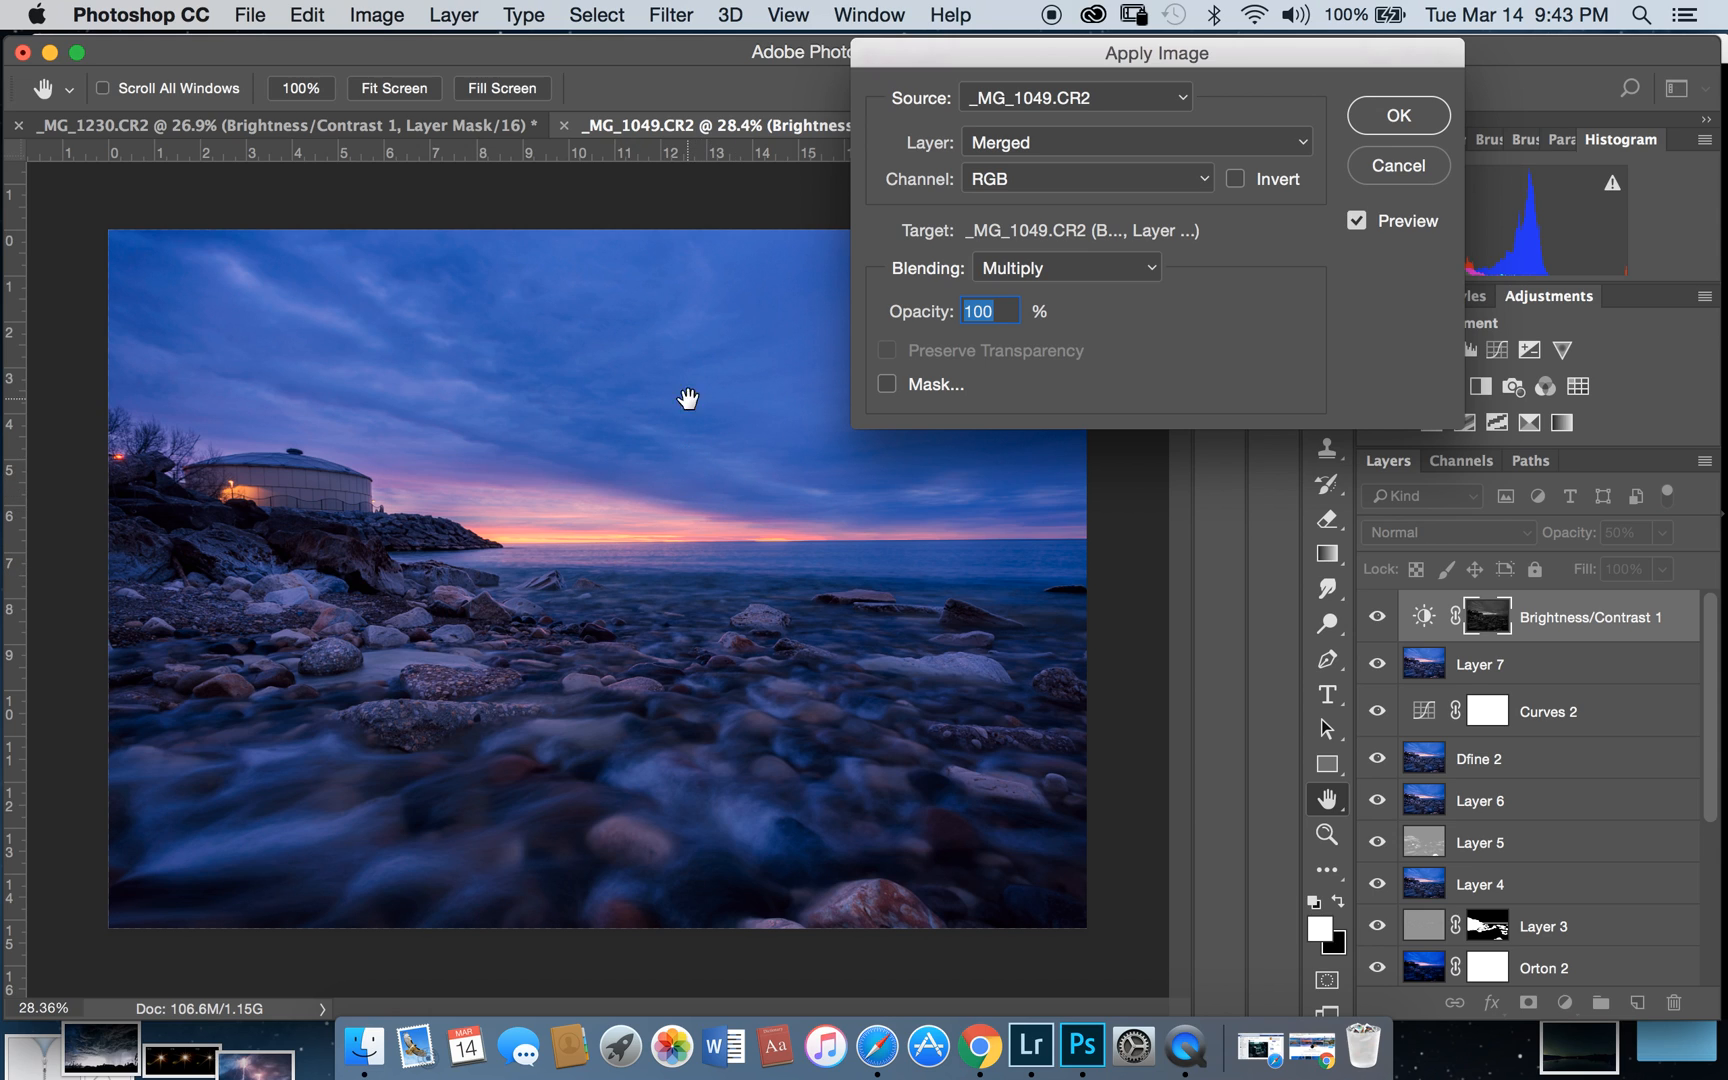
pyautogui.moveTo(893, 287)
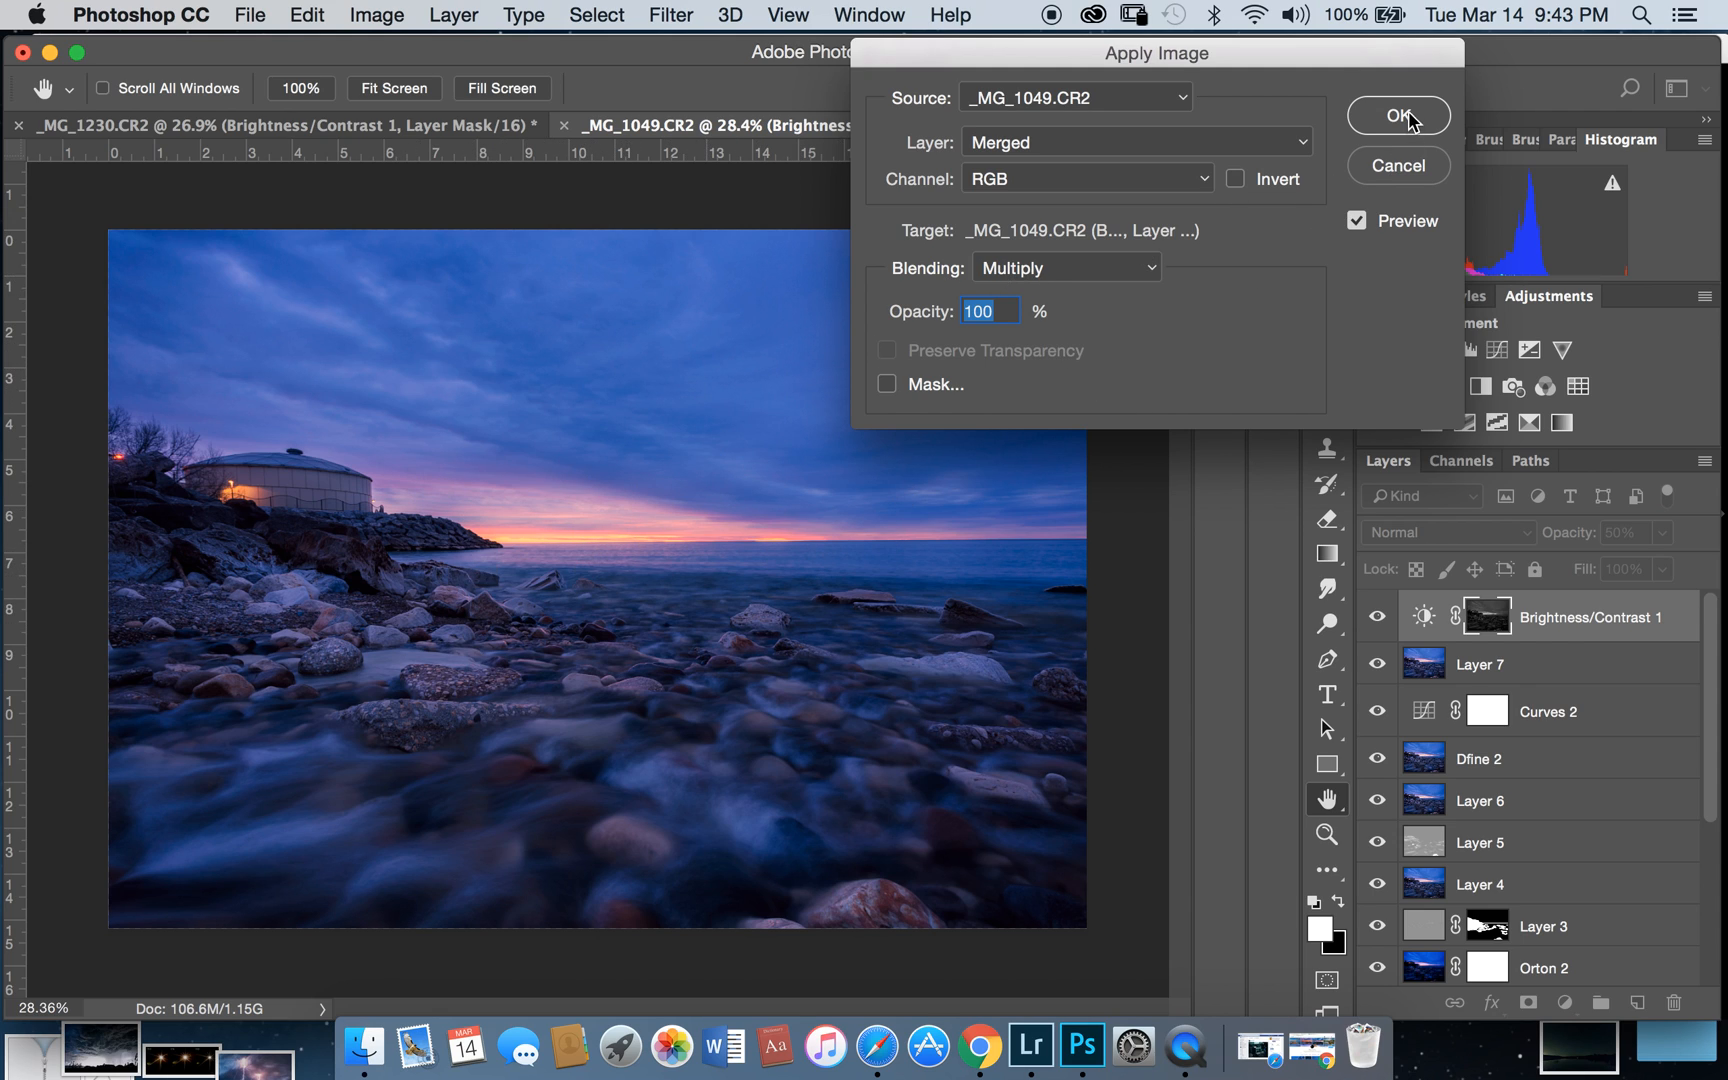
pyautogui.moveTo(1251, 195)
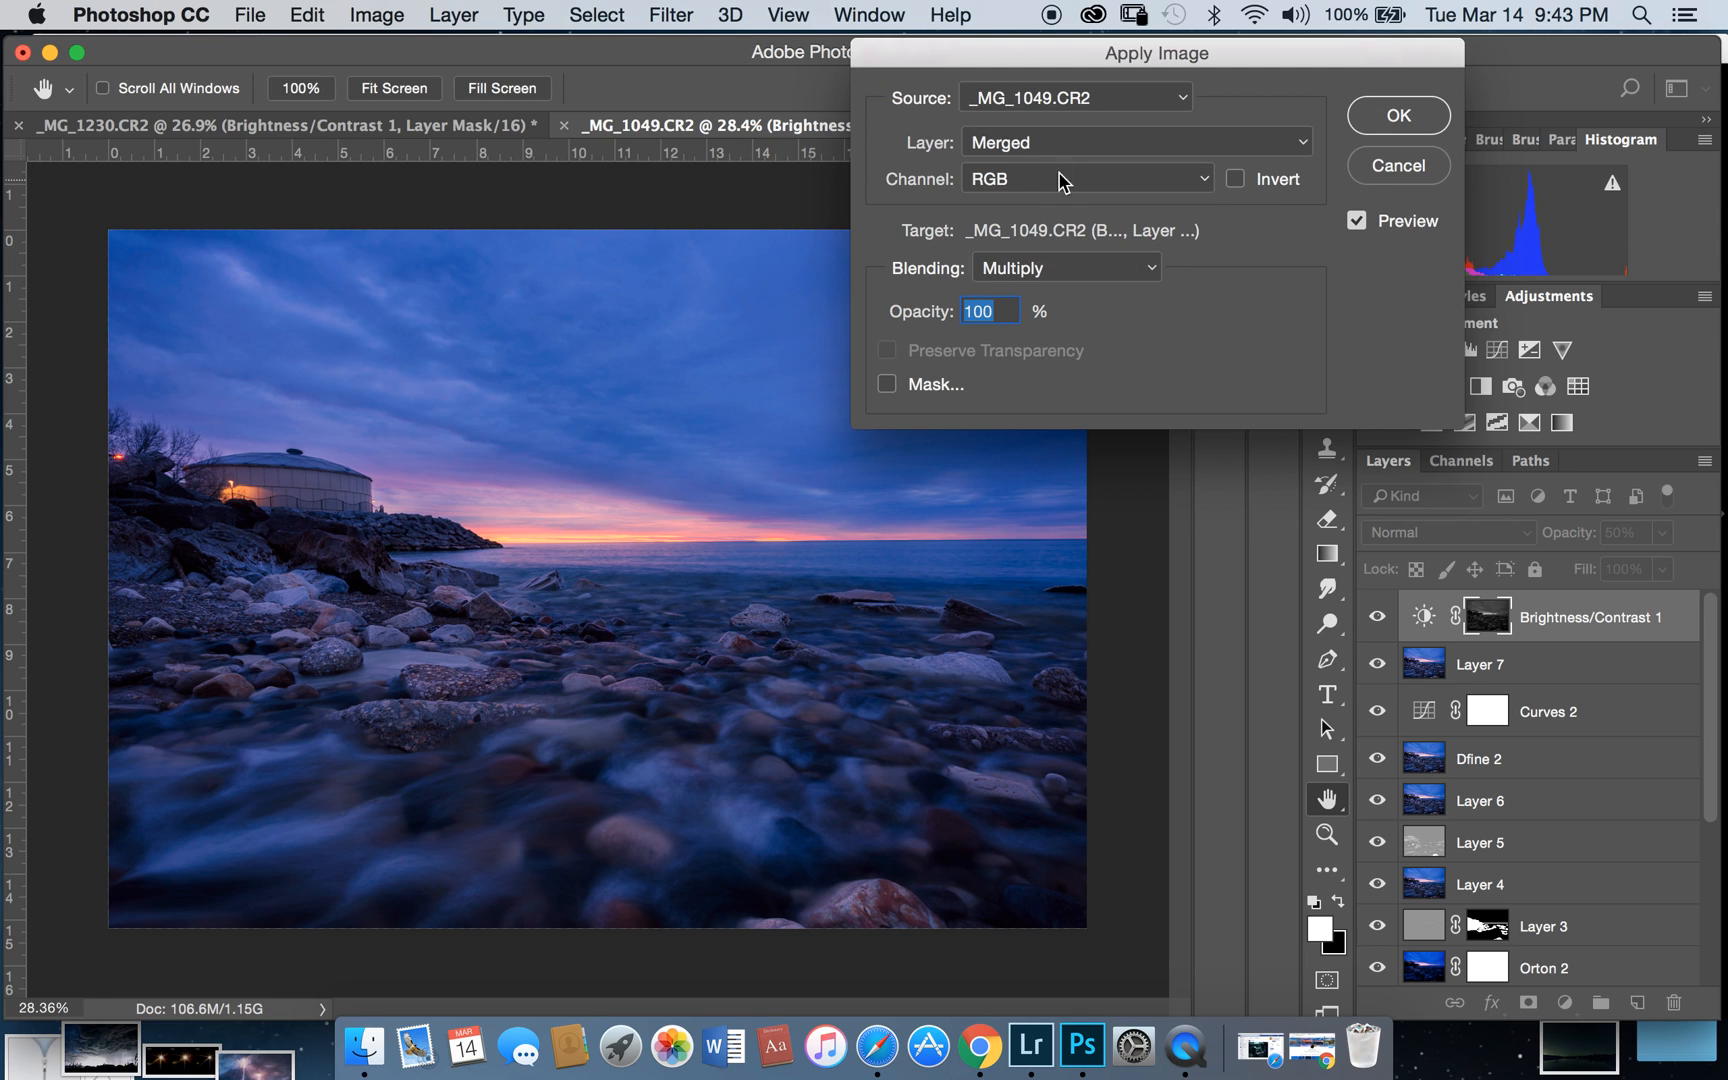
pyautogui.click(1396, 115)
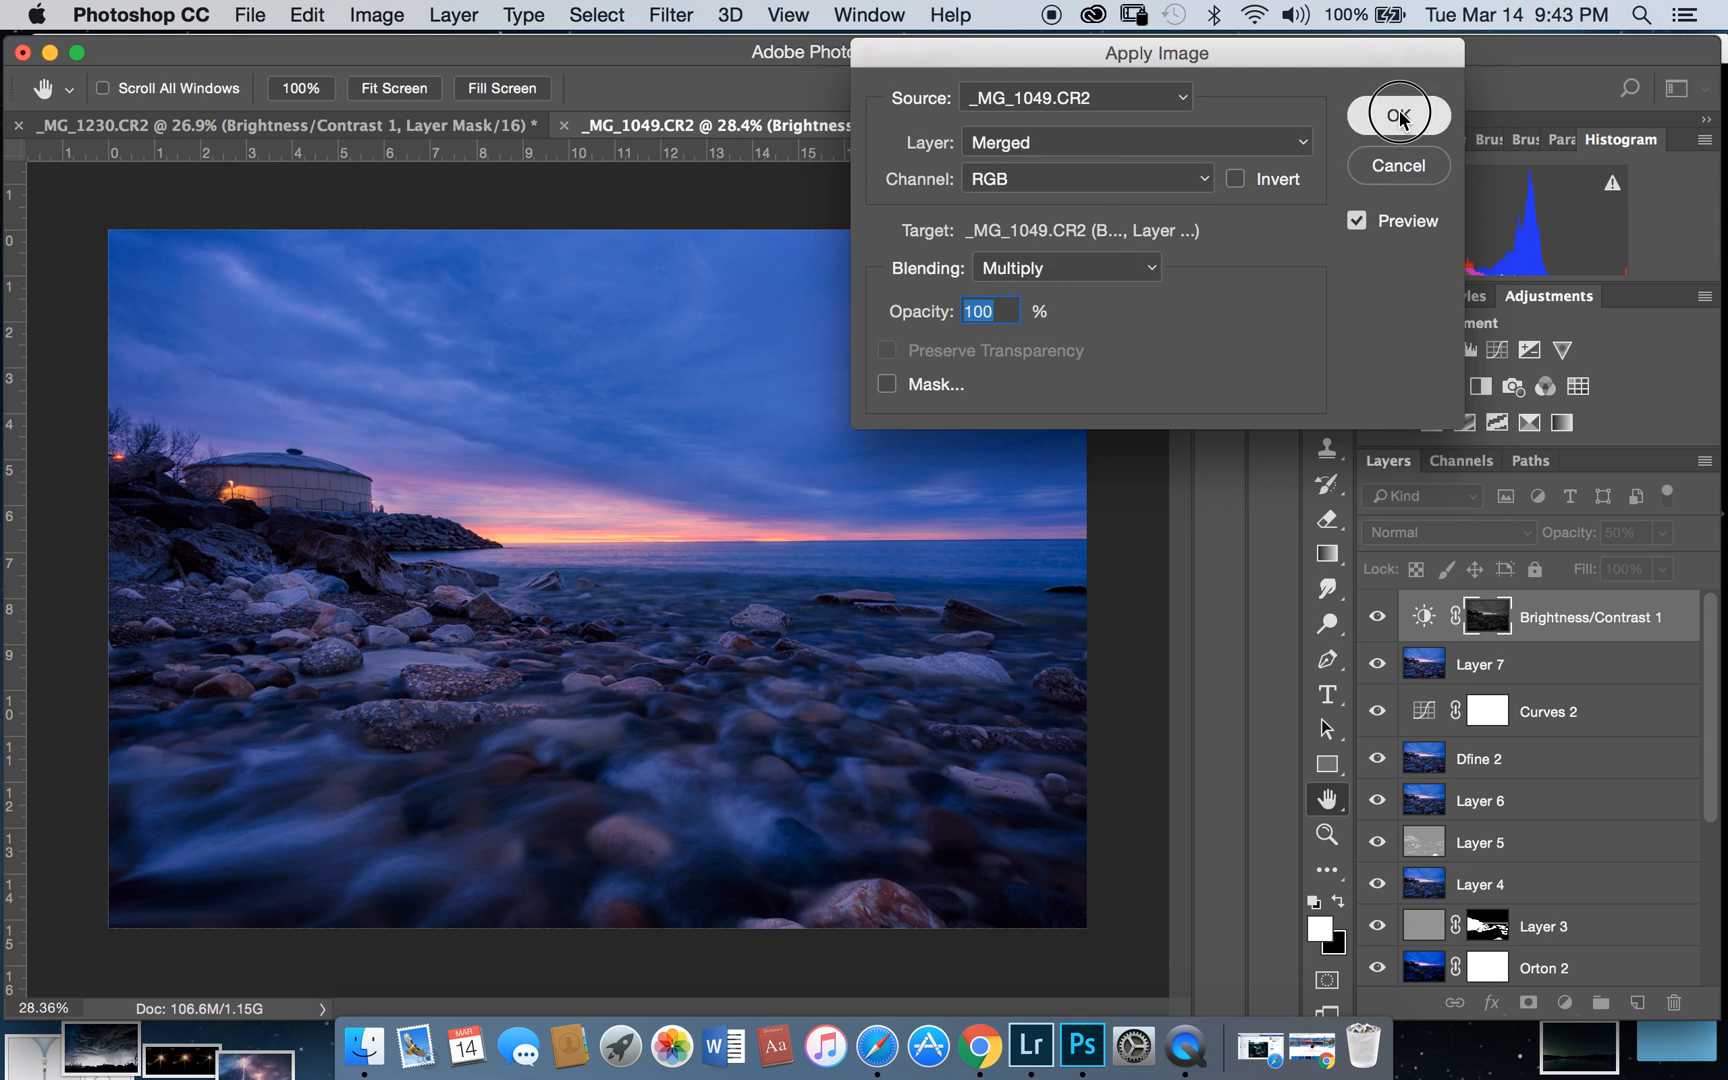
# Step: Commit Apply Image and tune Brightness/Contrast 1 layer opacity with the slider
pyautogui.click(1396, 115)
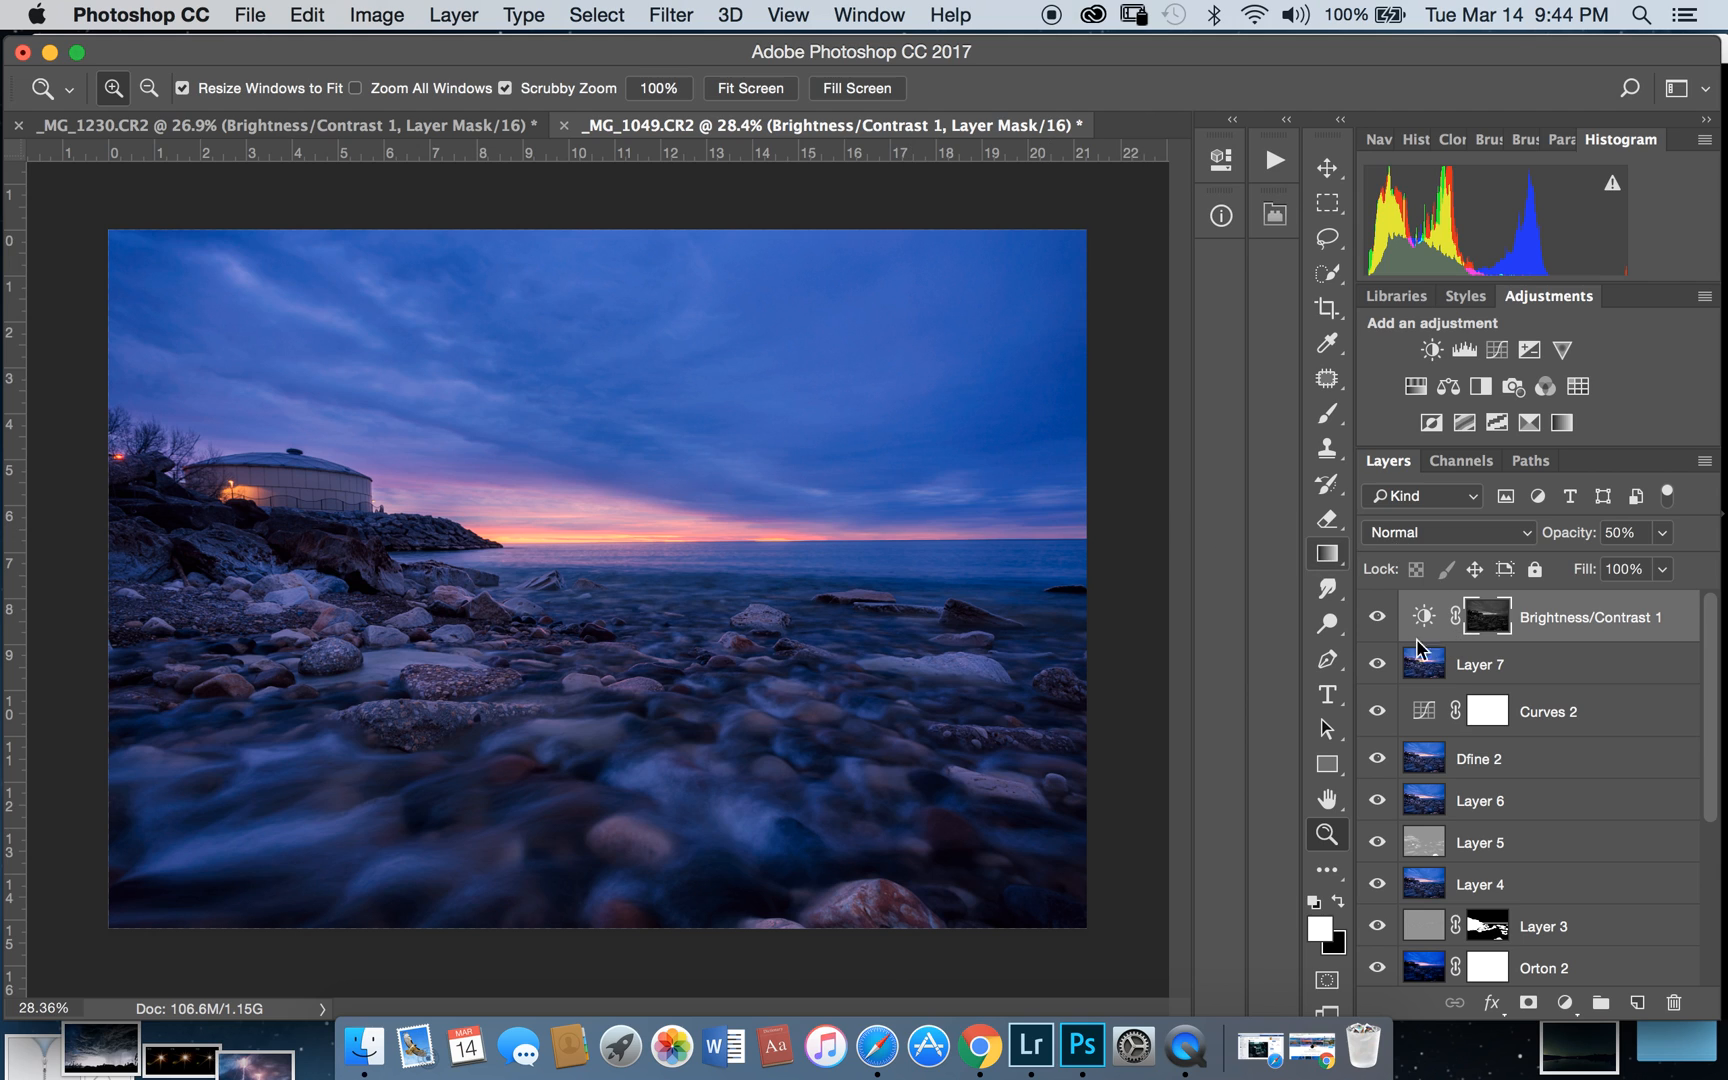
pyautogui.moveTo(368, 588)
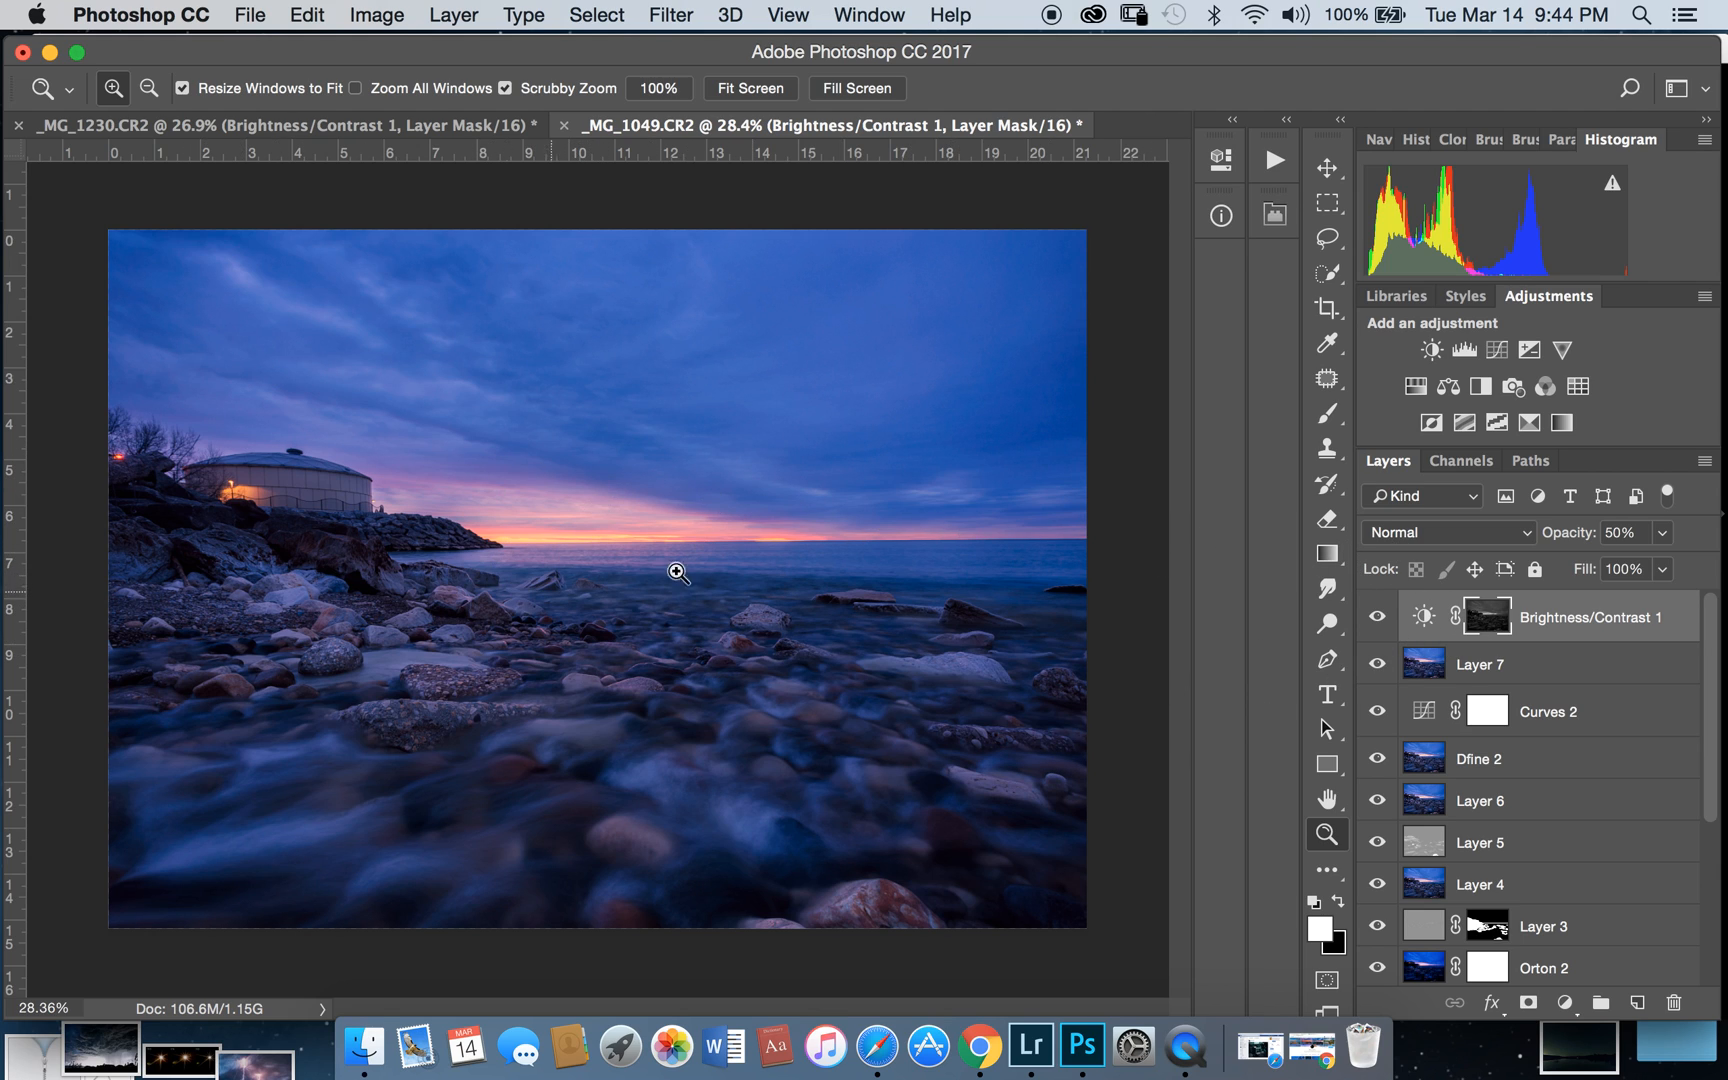
pyautogui.moveTo(666, 618)
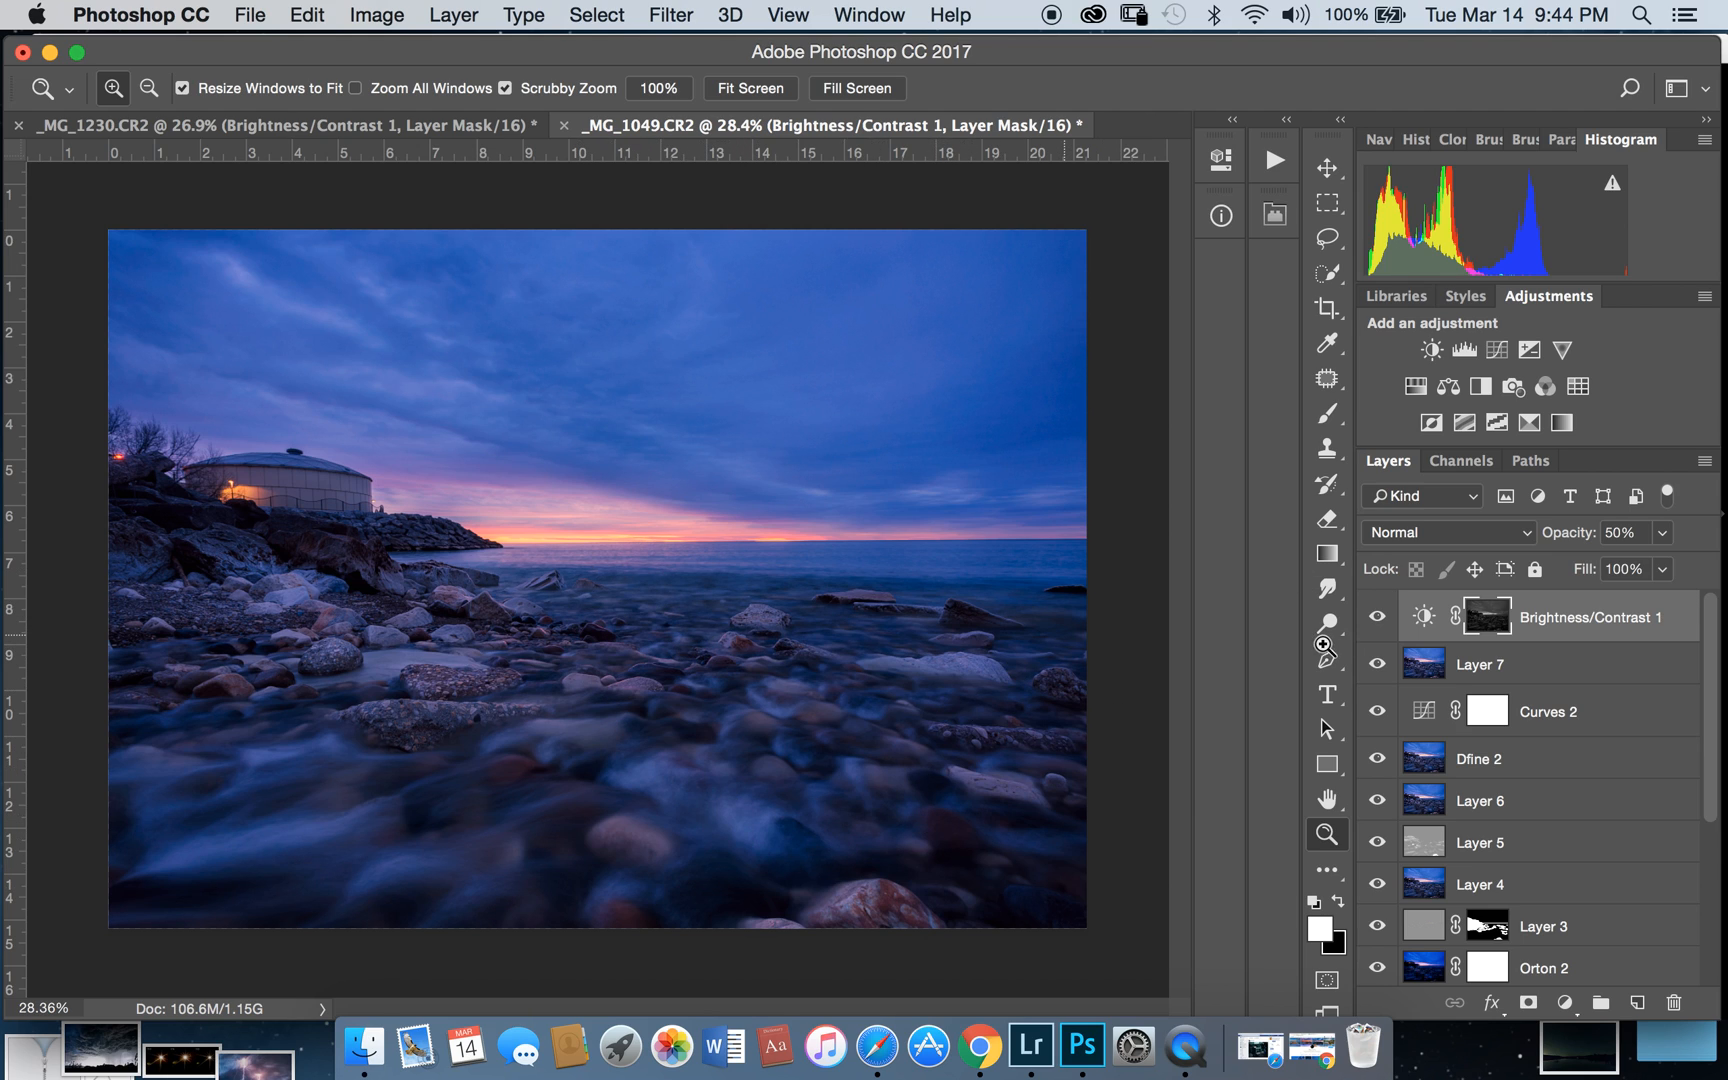
pyautogui.moveTo(485, 566)
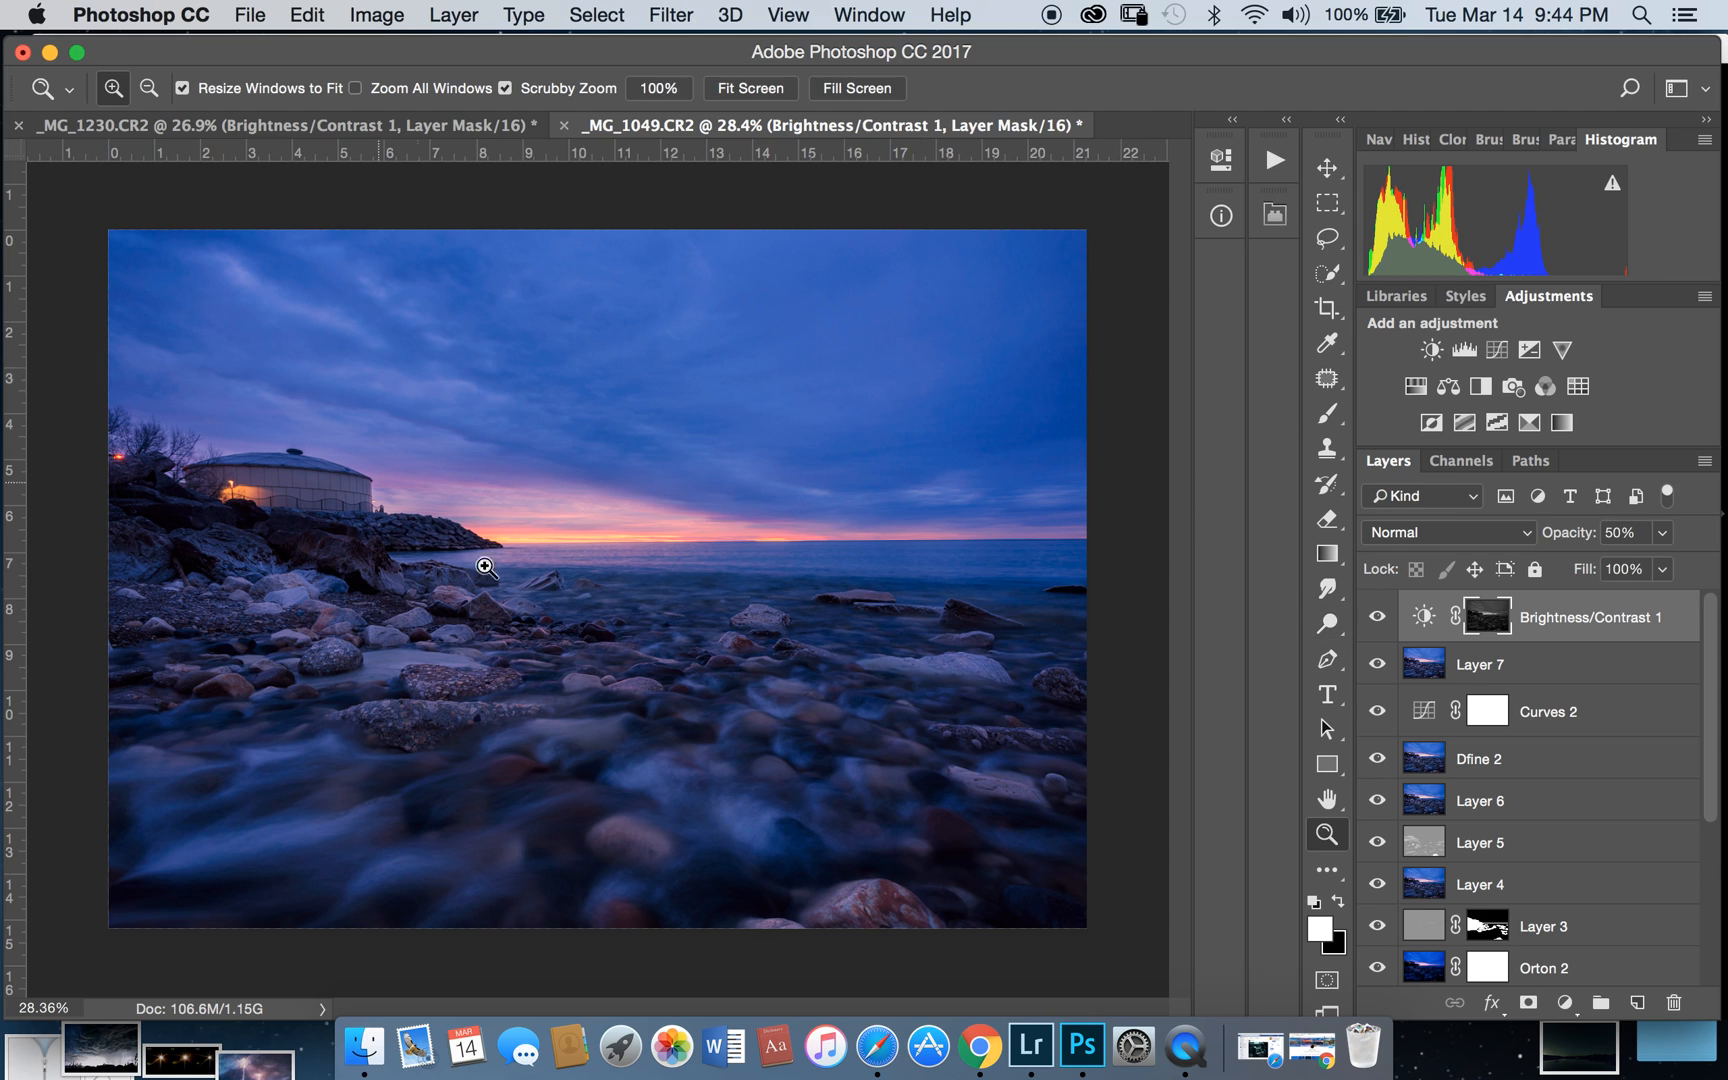
pyautogui.moveTo(1048, 549)
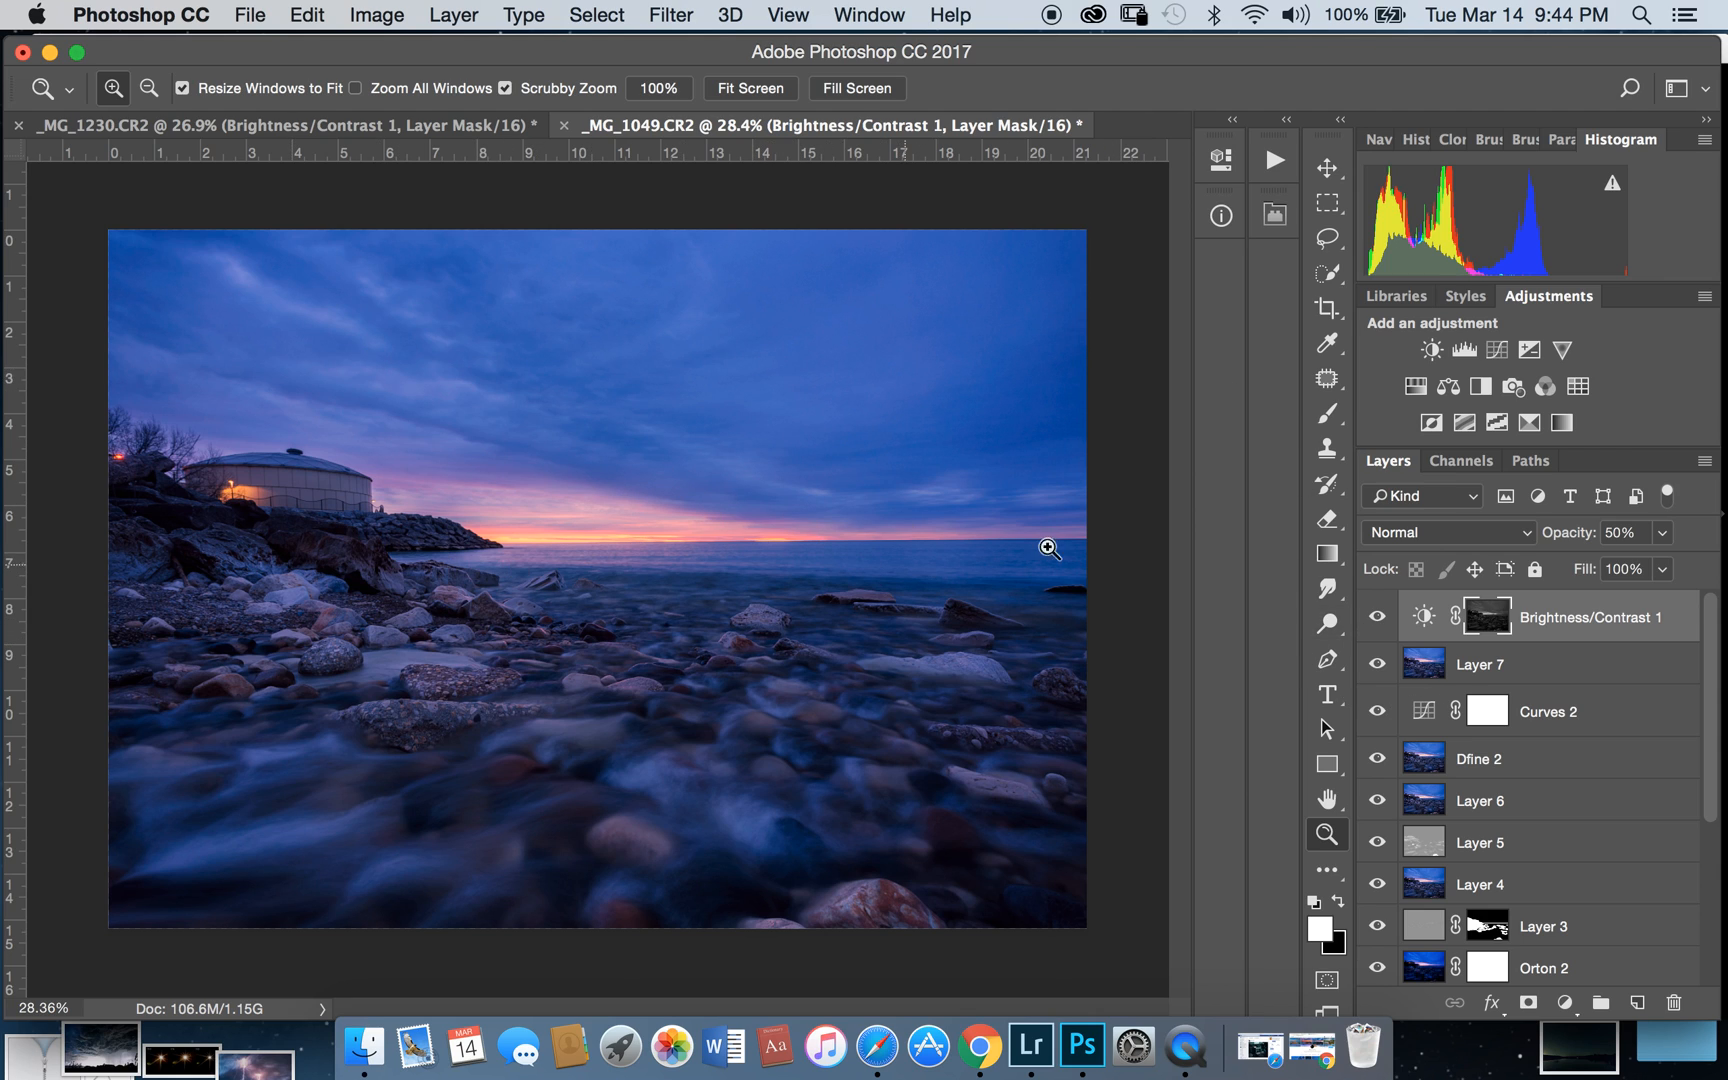
pyautogui.moveTo(361, 615)
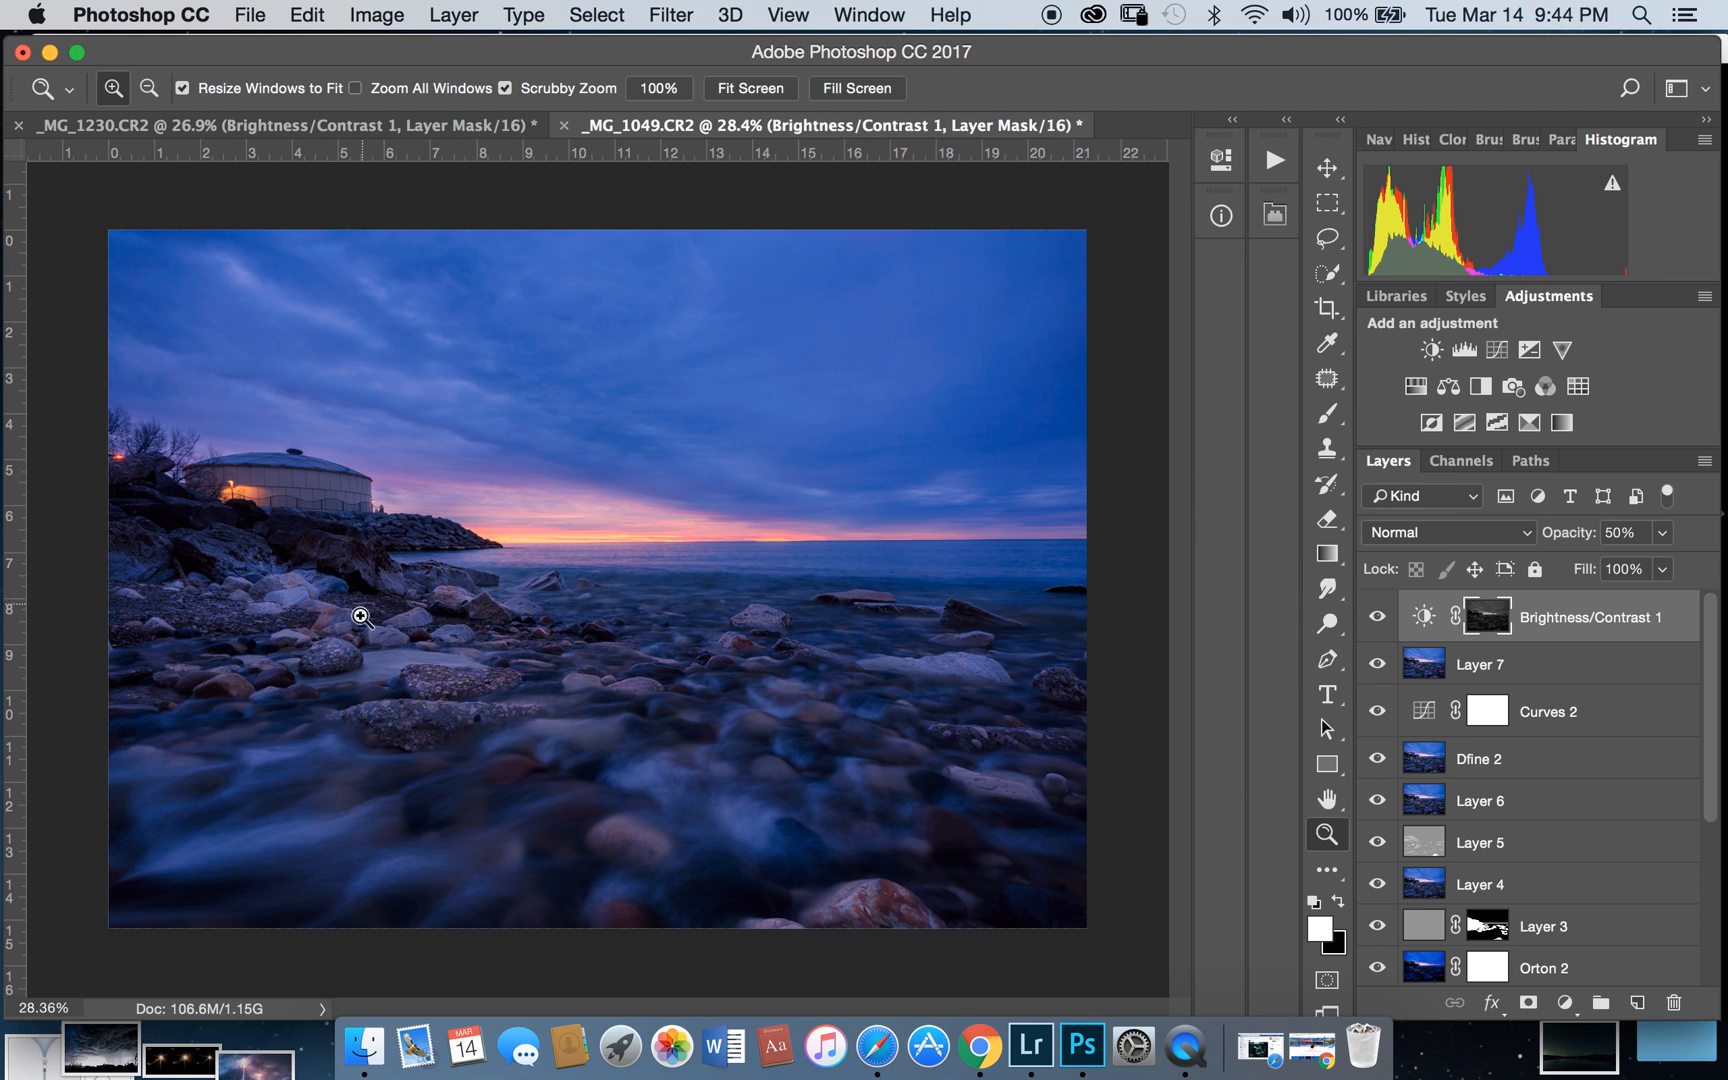
pyautogui.moveTo(871, 590)
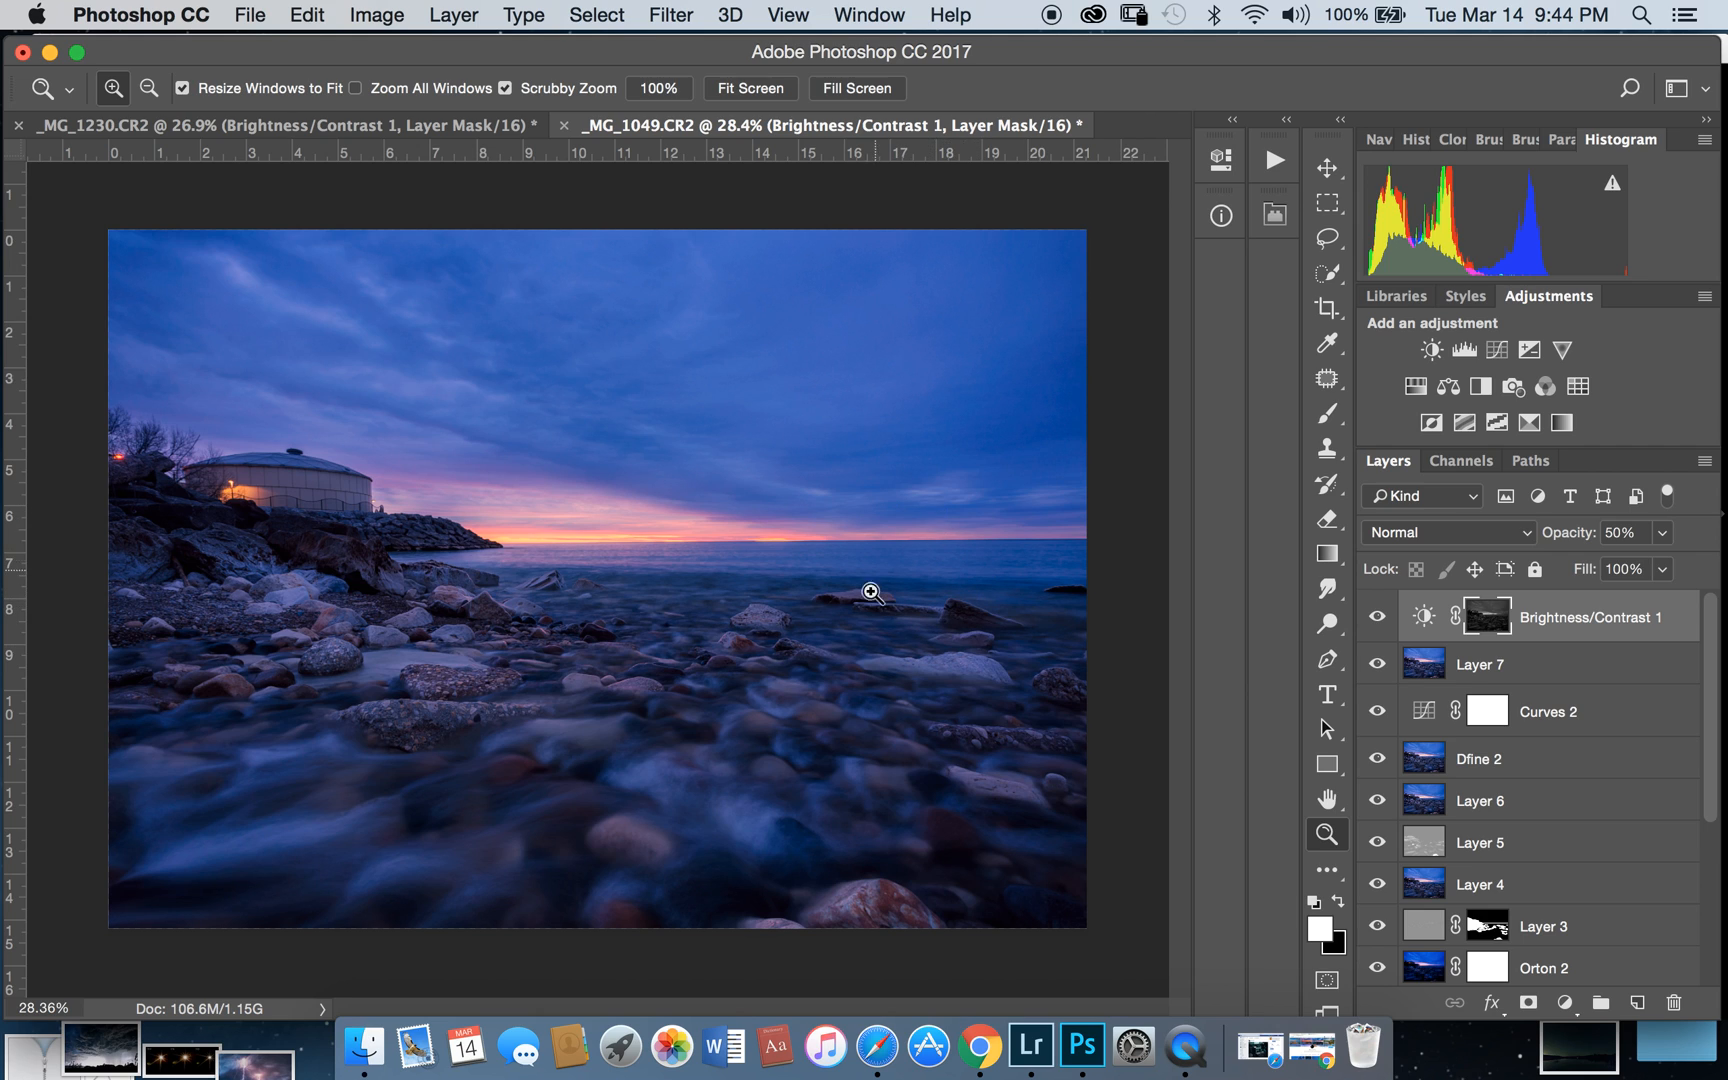
pyautogui.moveTo(483, 326)
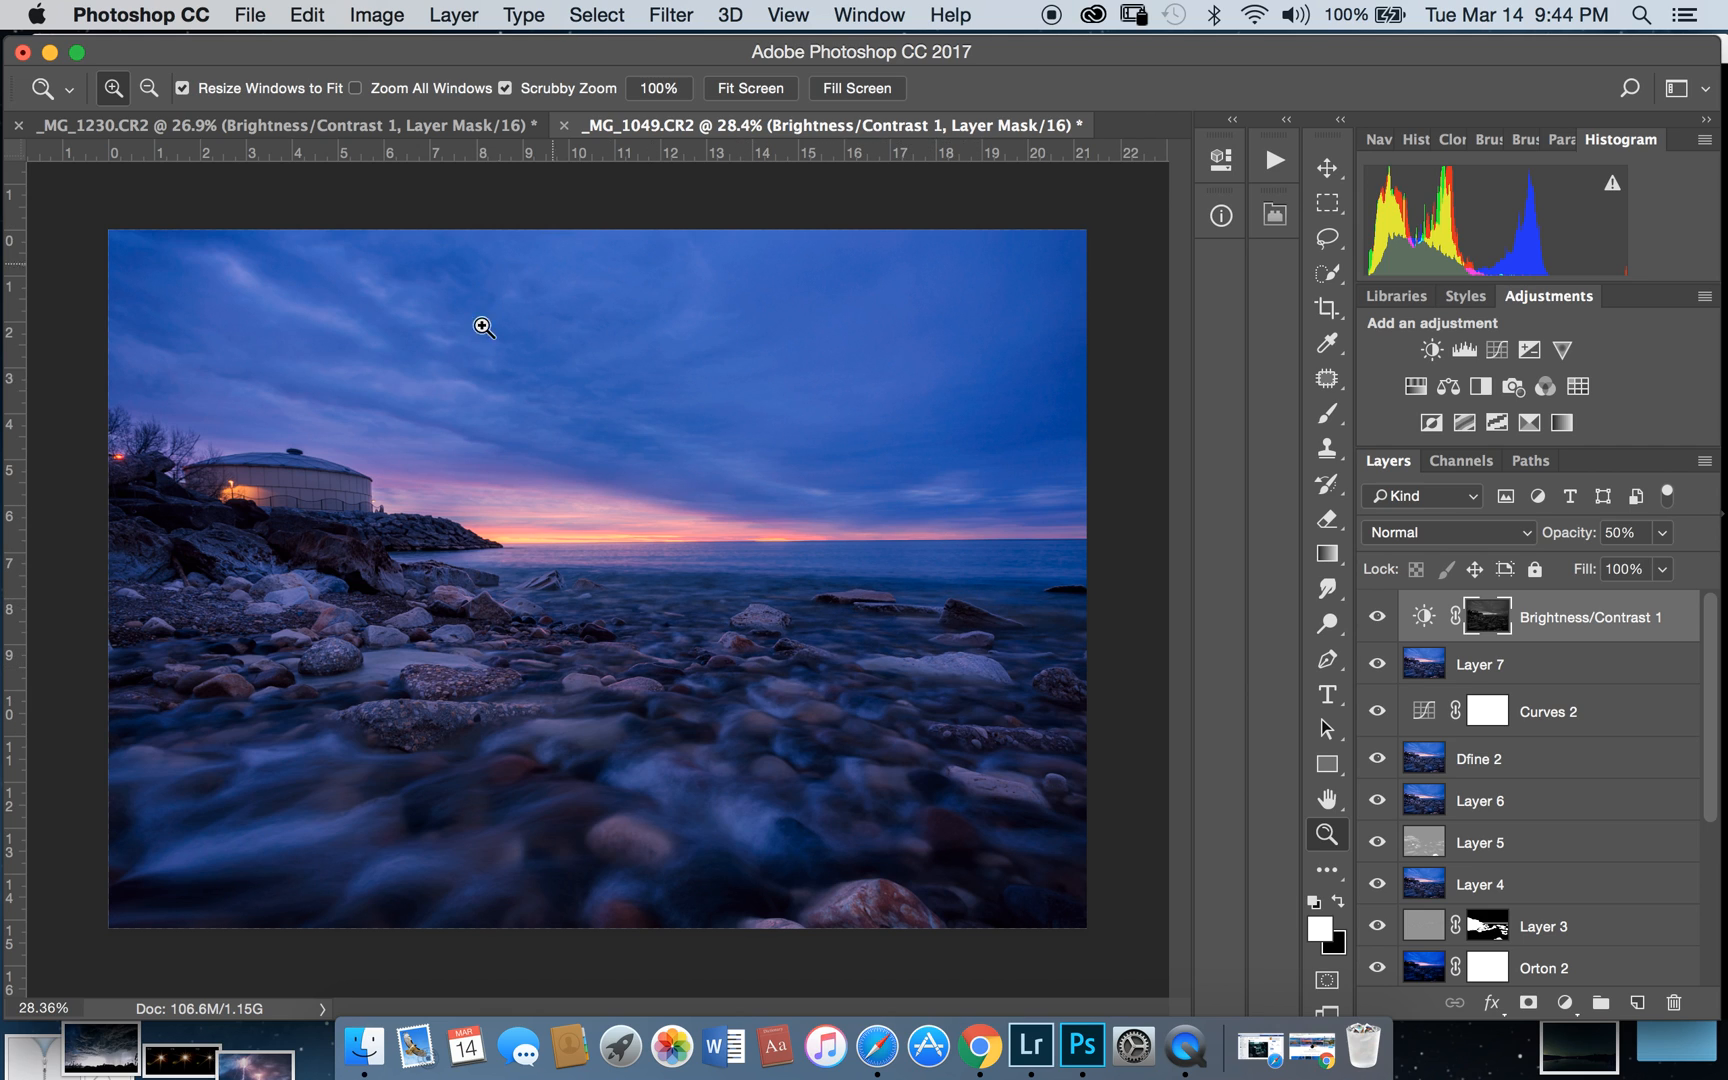
pyautogui.moveTo(804, 708)
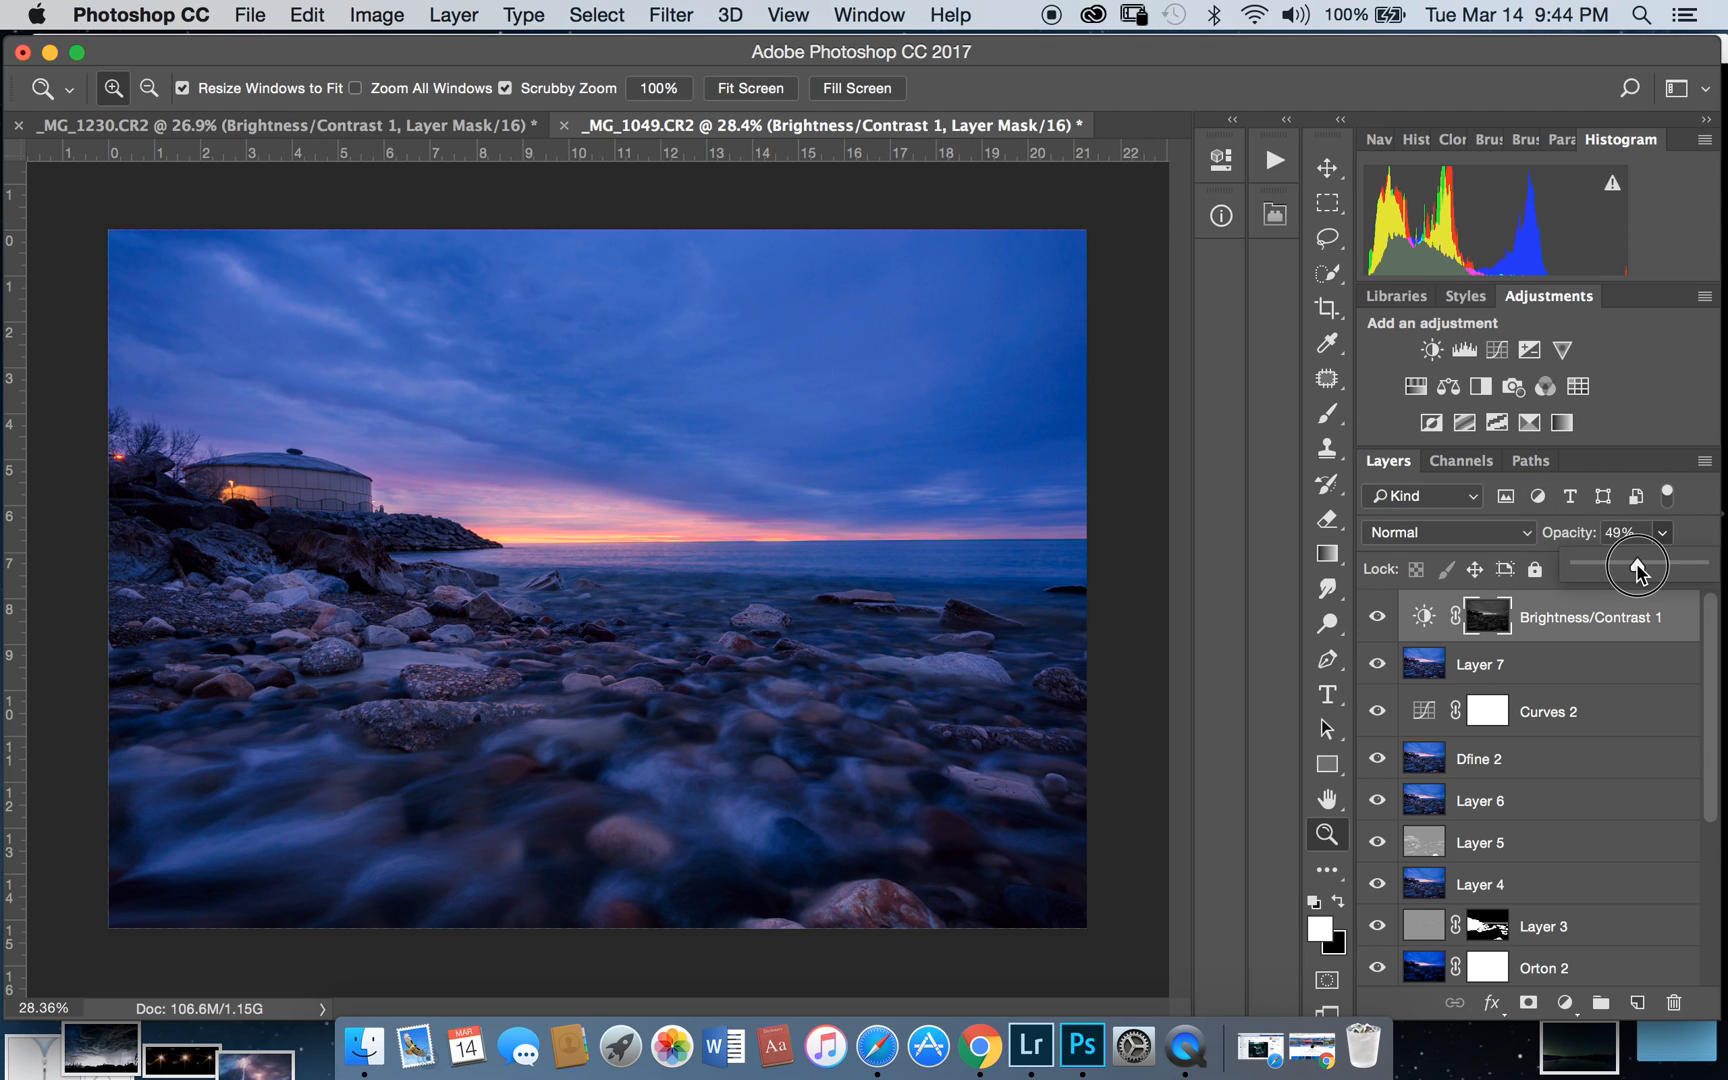
pyautogui.moveTo(1642, 564); pyautogui.dragTo(1673, 564)
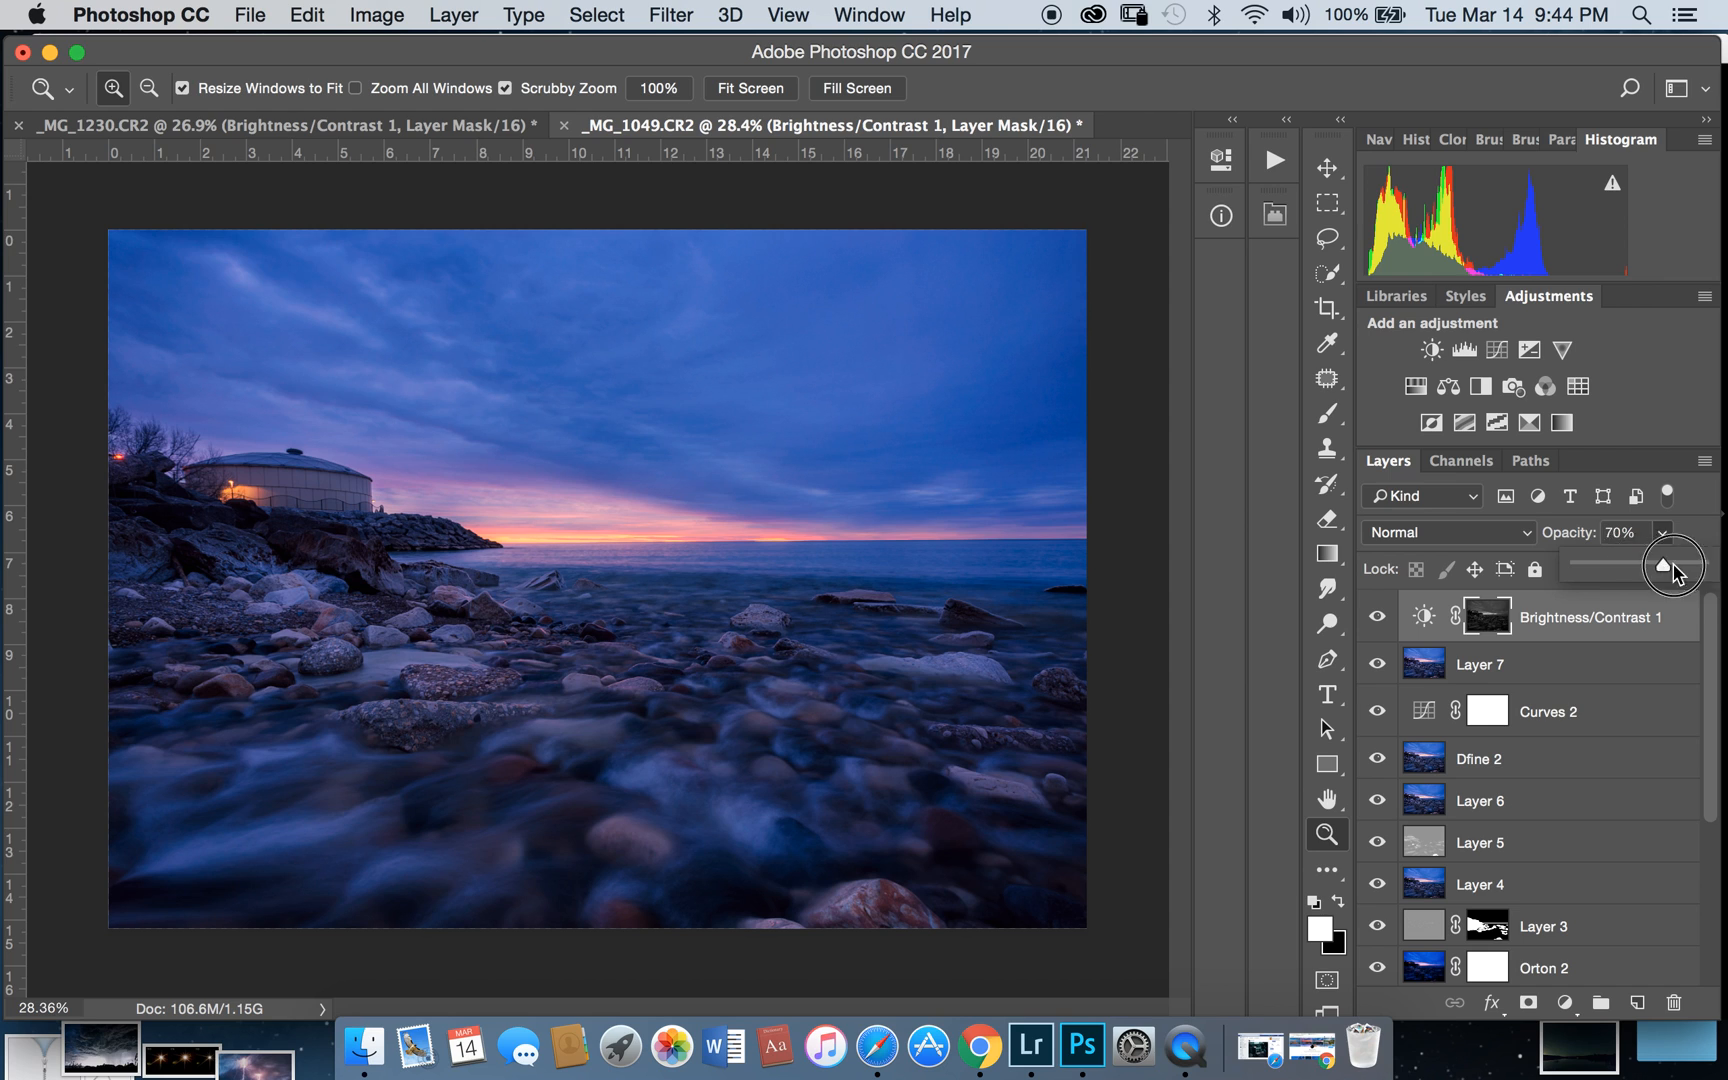
pyautogui.moveTo(1670, 565); pyautogui.dragTo(1576, 572)
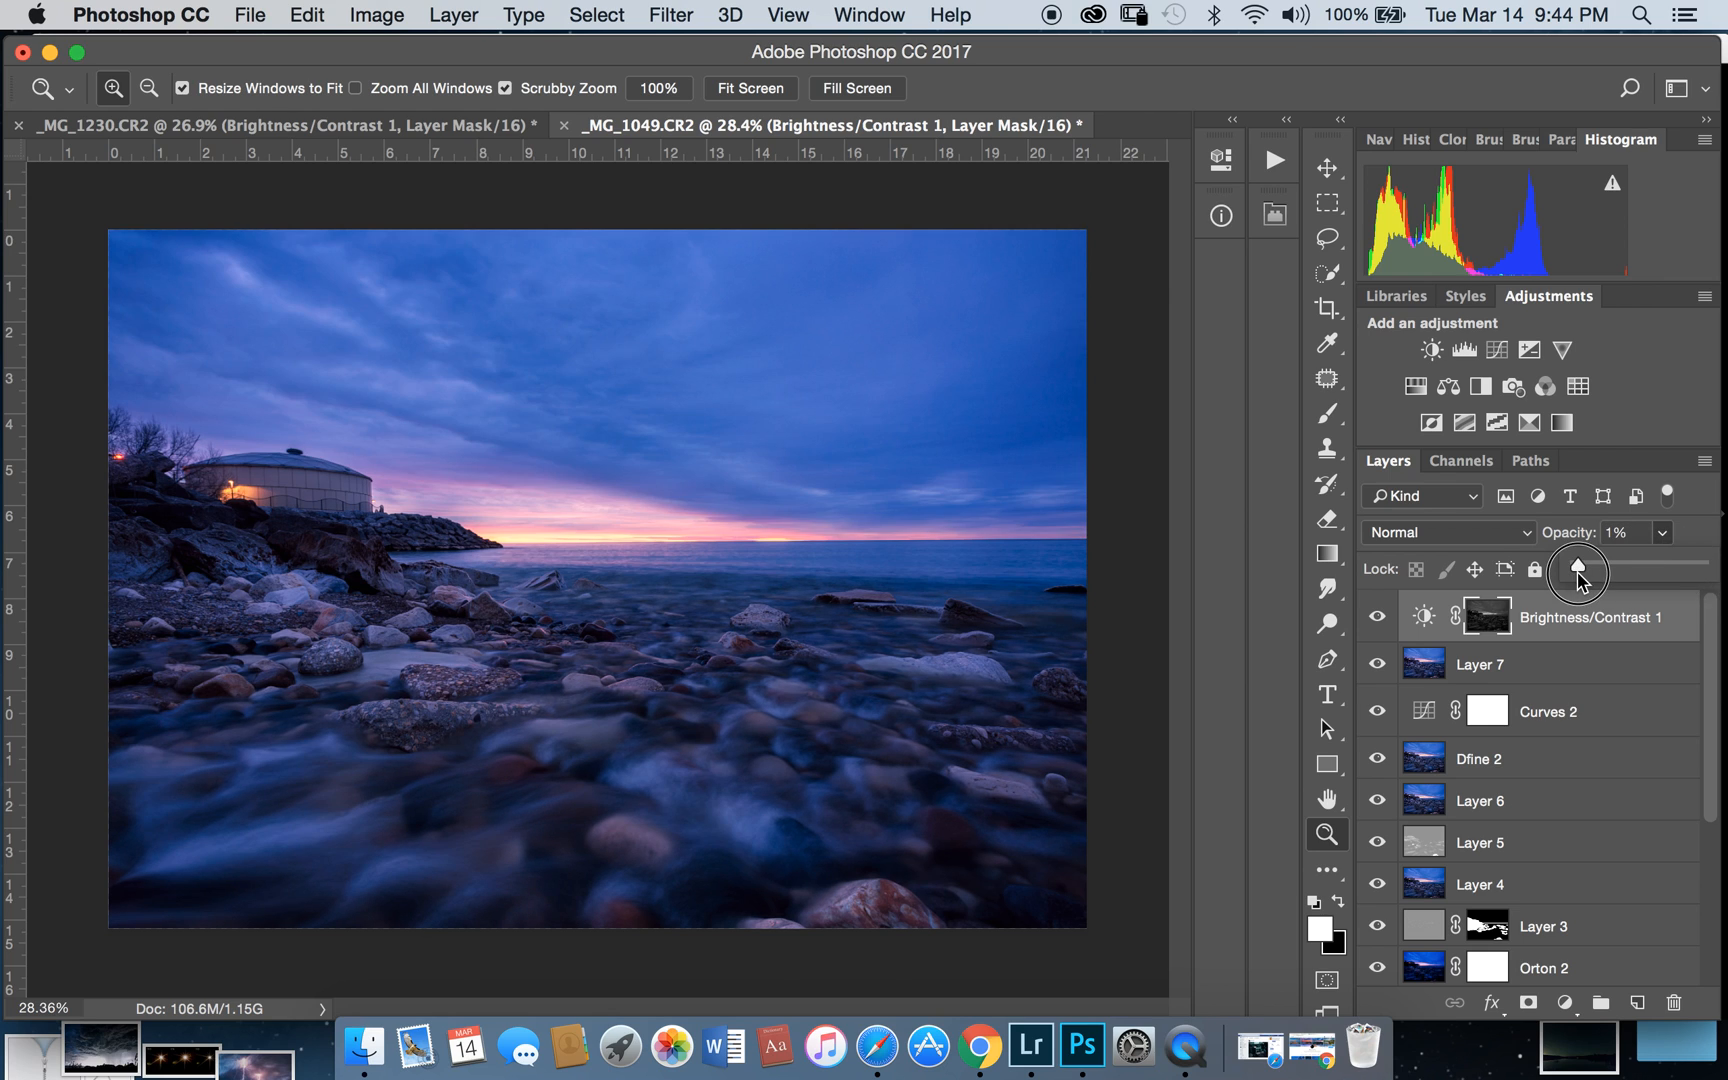
pyautogui.moveTo(1579, 572); pyautogui.dragTo(1623, 572)
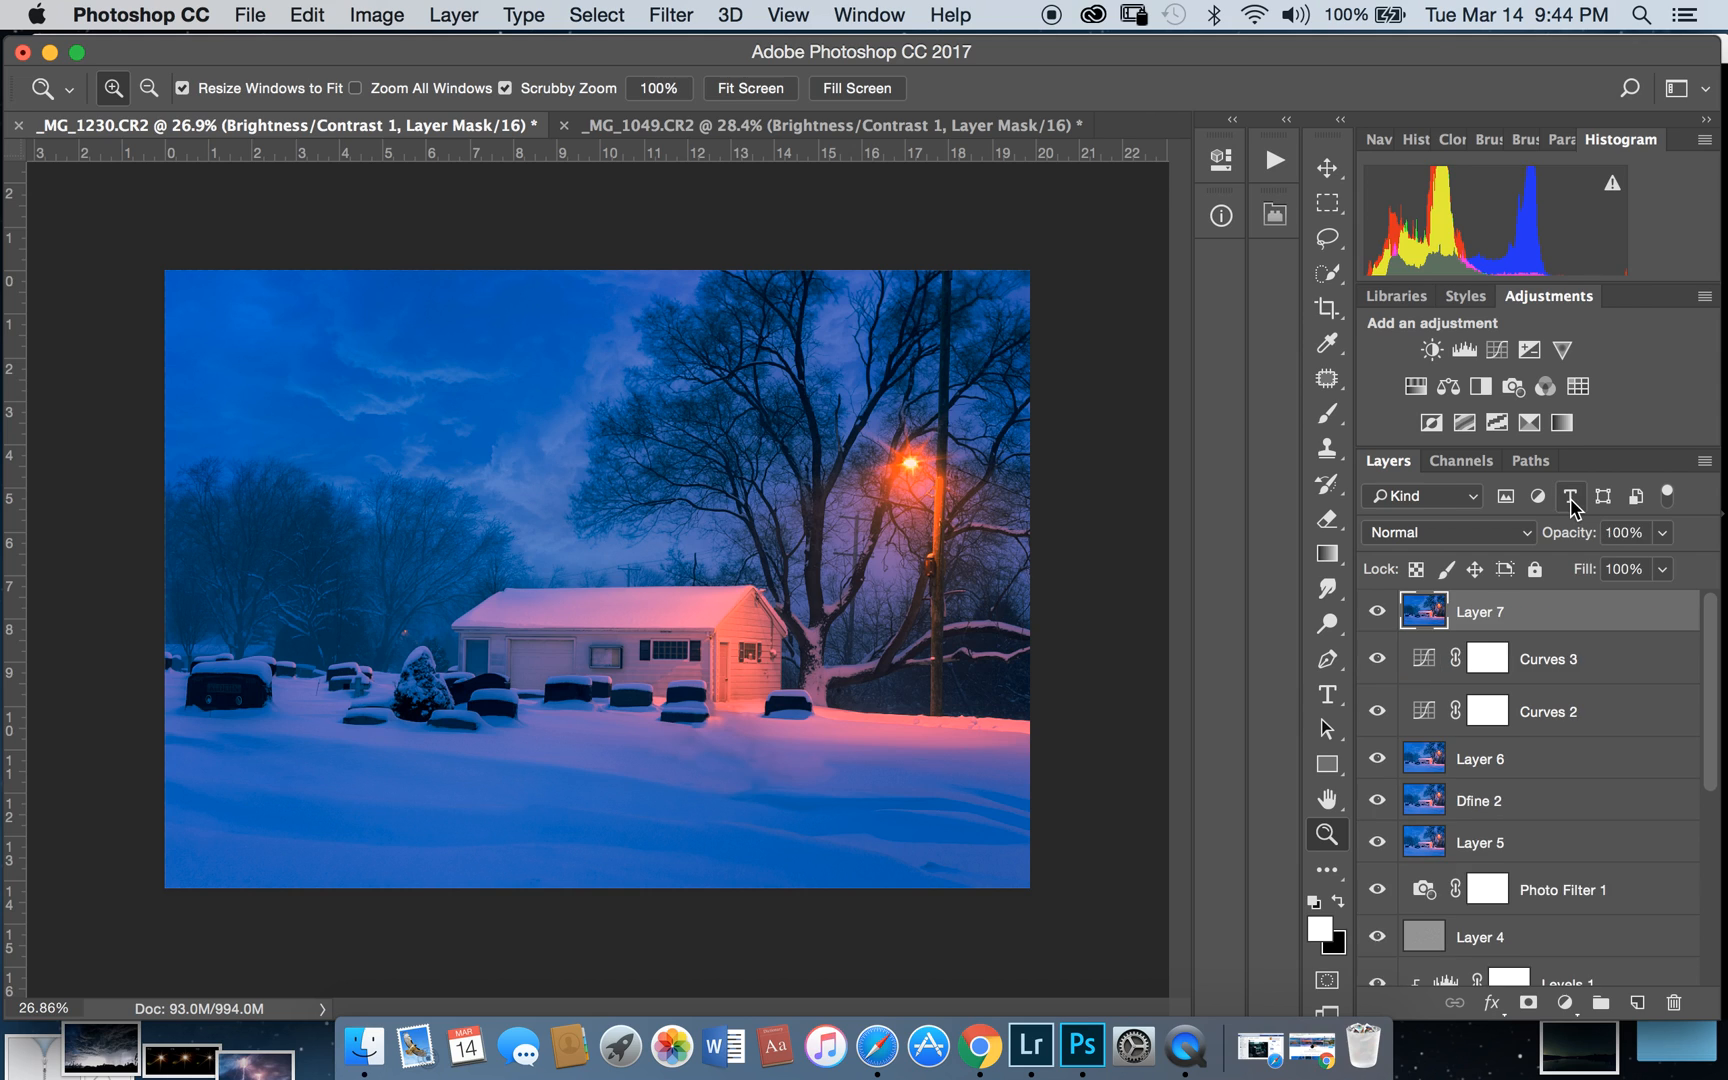
# Step: Add a Brightness/Contrast layer with Brightness dragged far down, at 53% opacity
pyautogui.click(1376, 612)
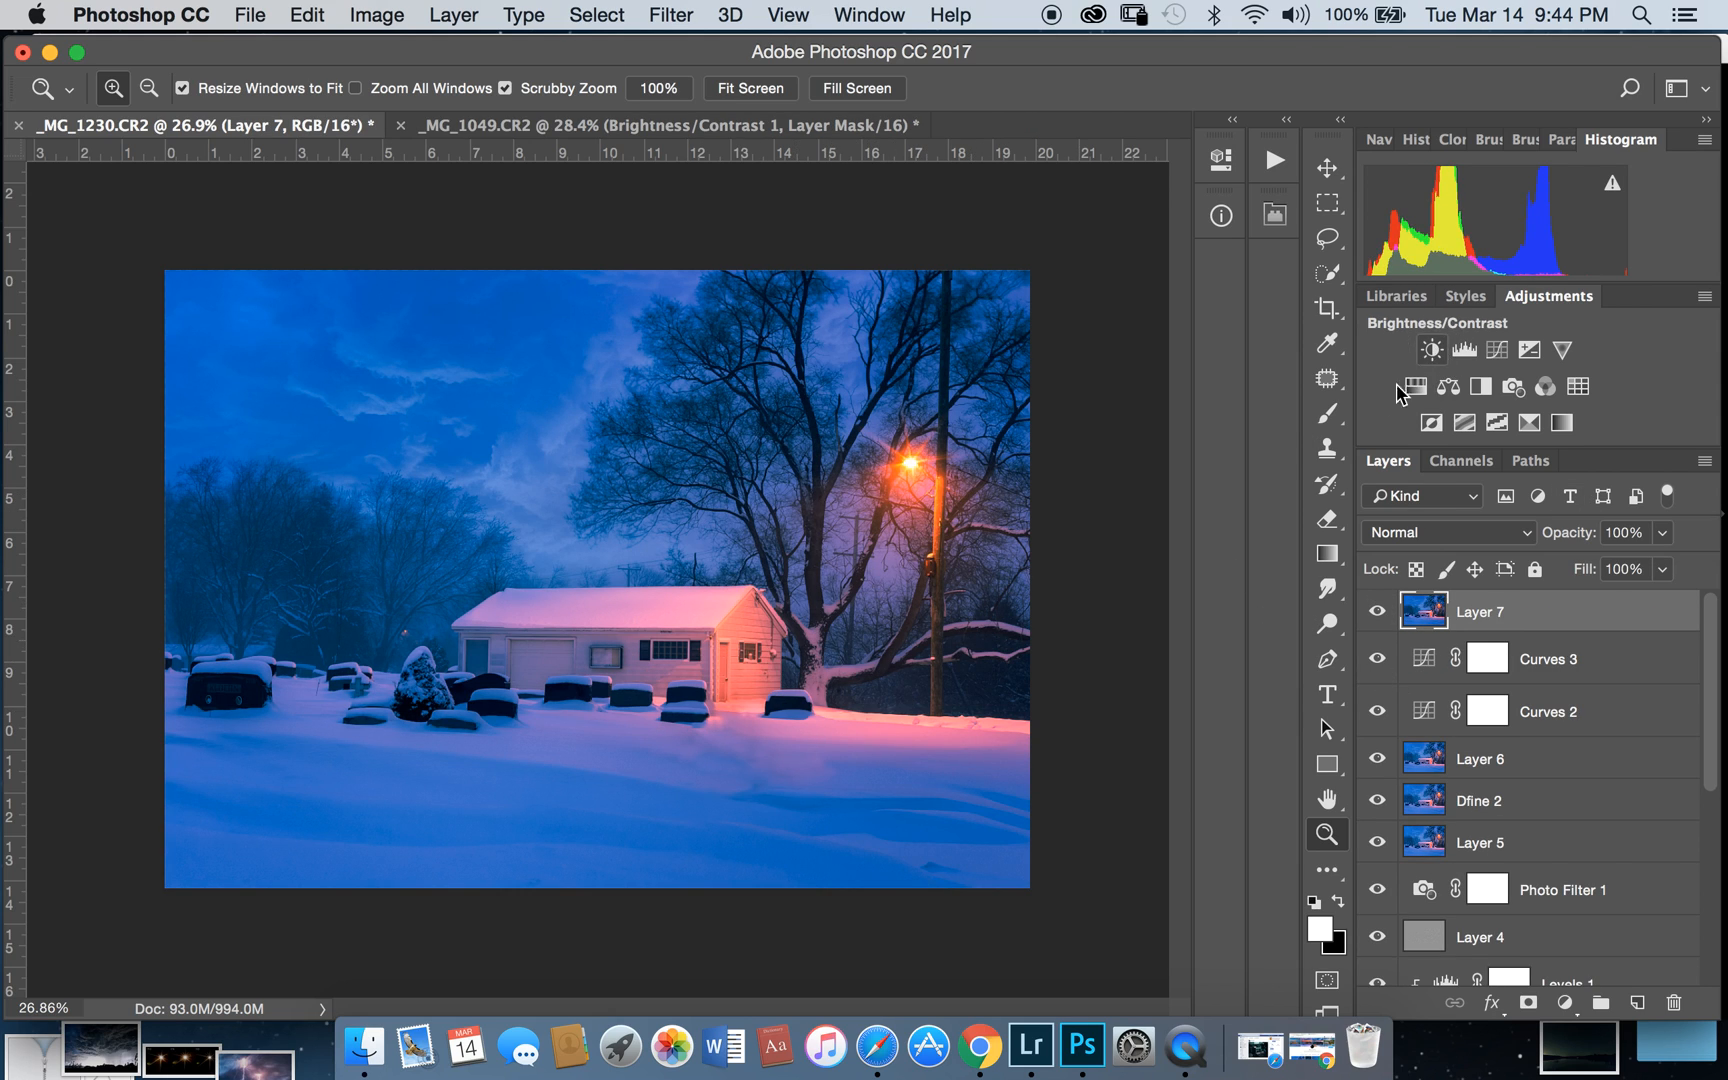
pyautogui.click(1432, 349)
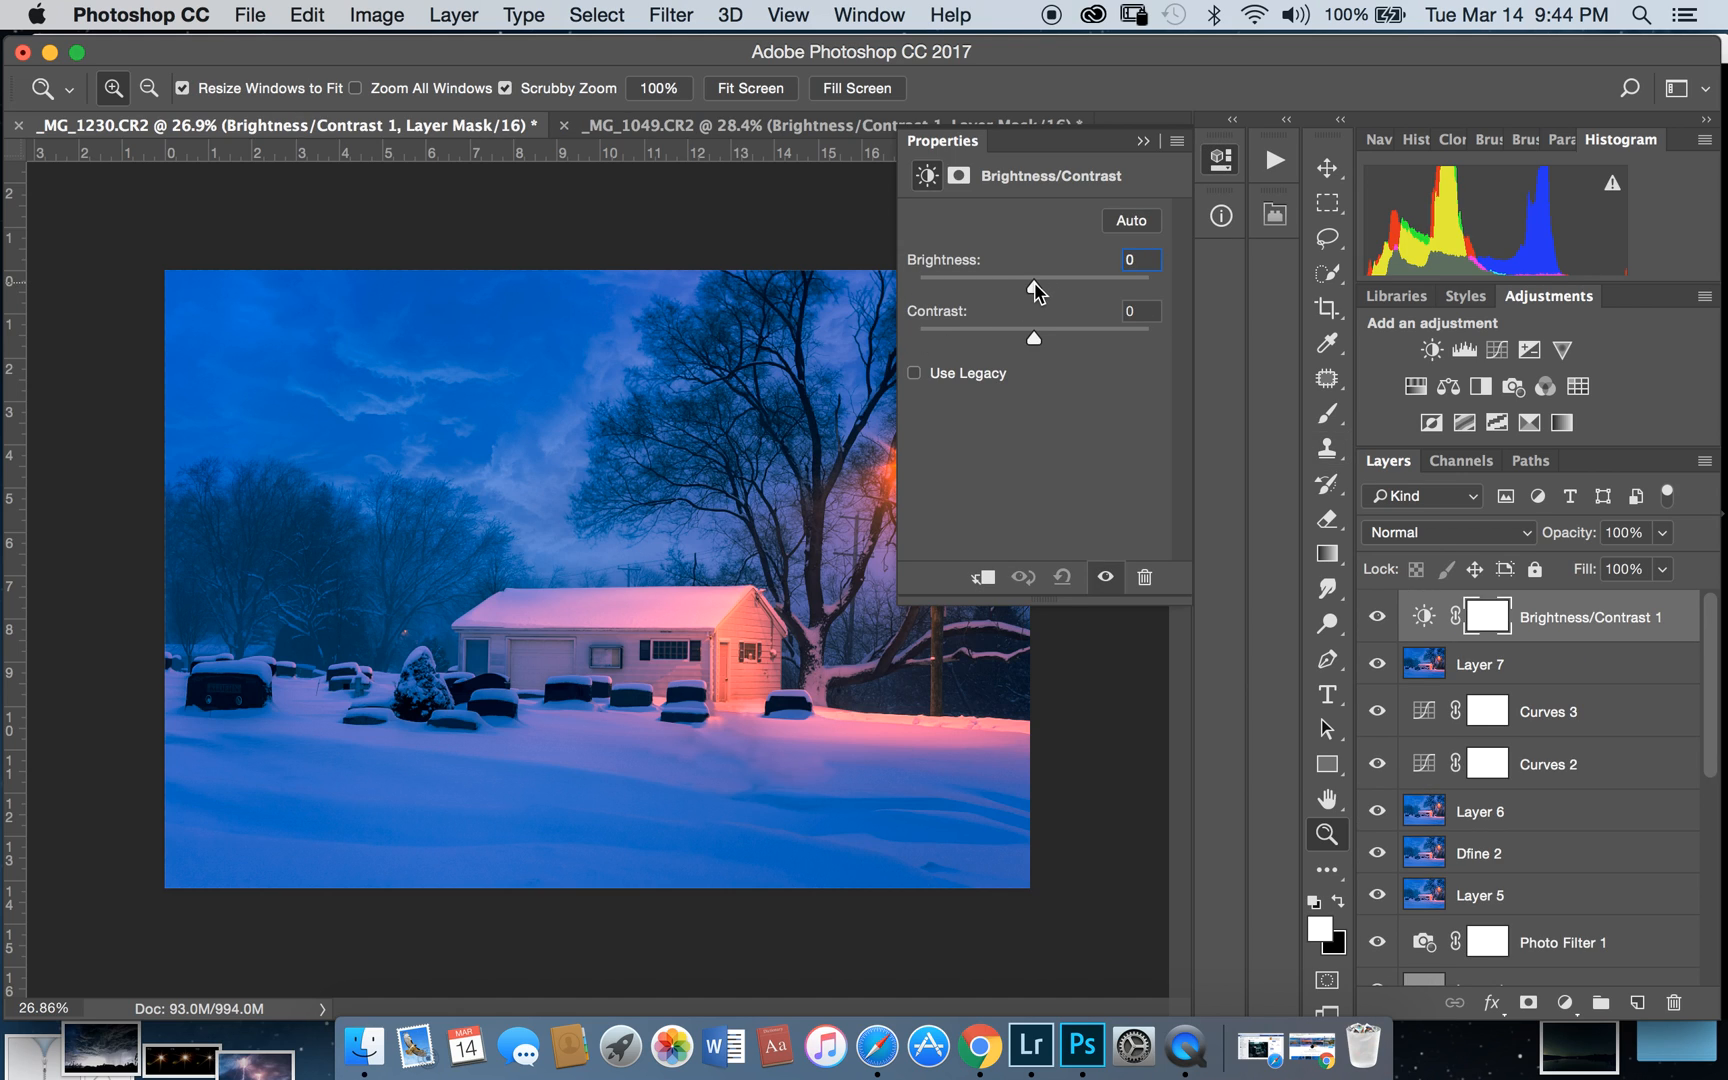
pyautogui.moveTo(1033, 277); pyautogui.dragTo(916, 287)
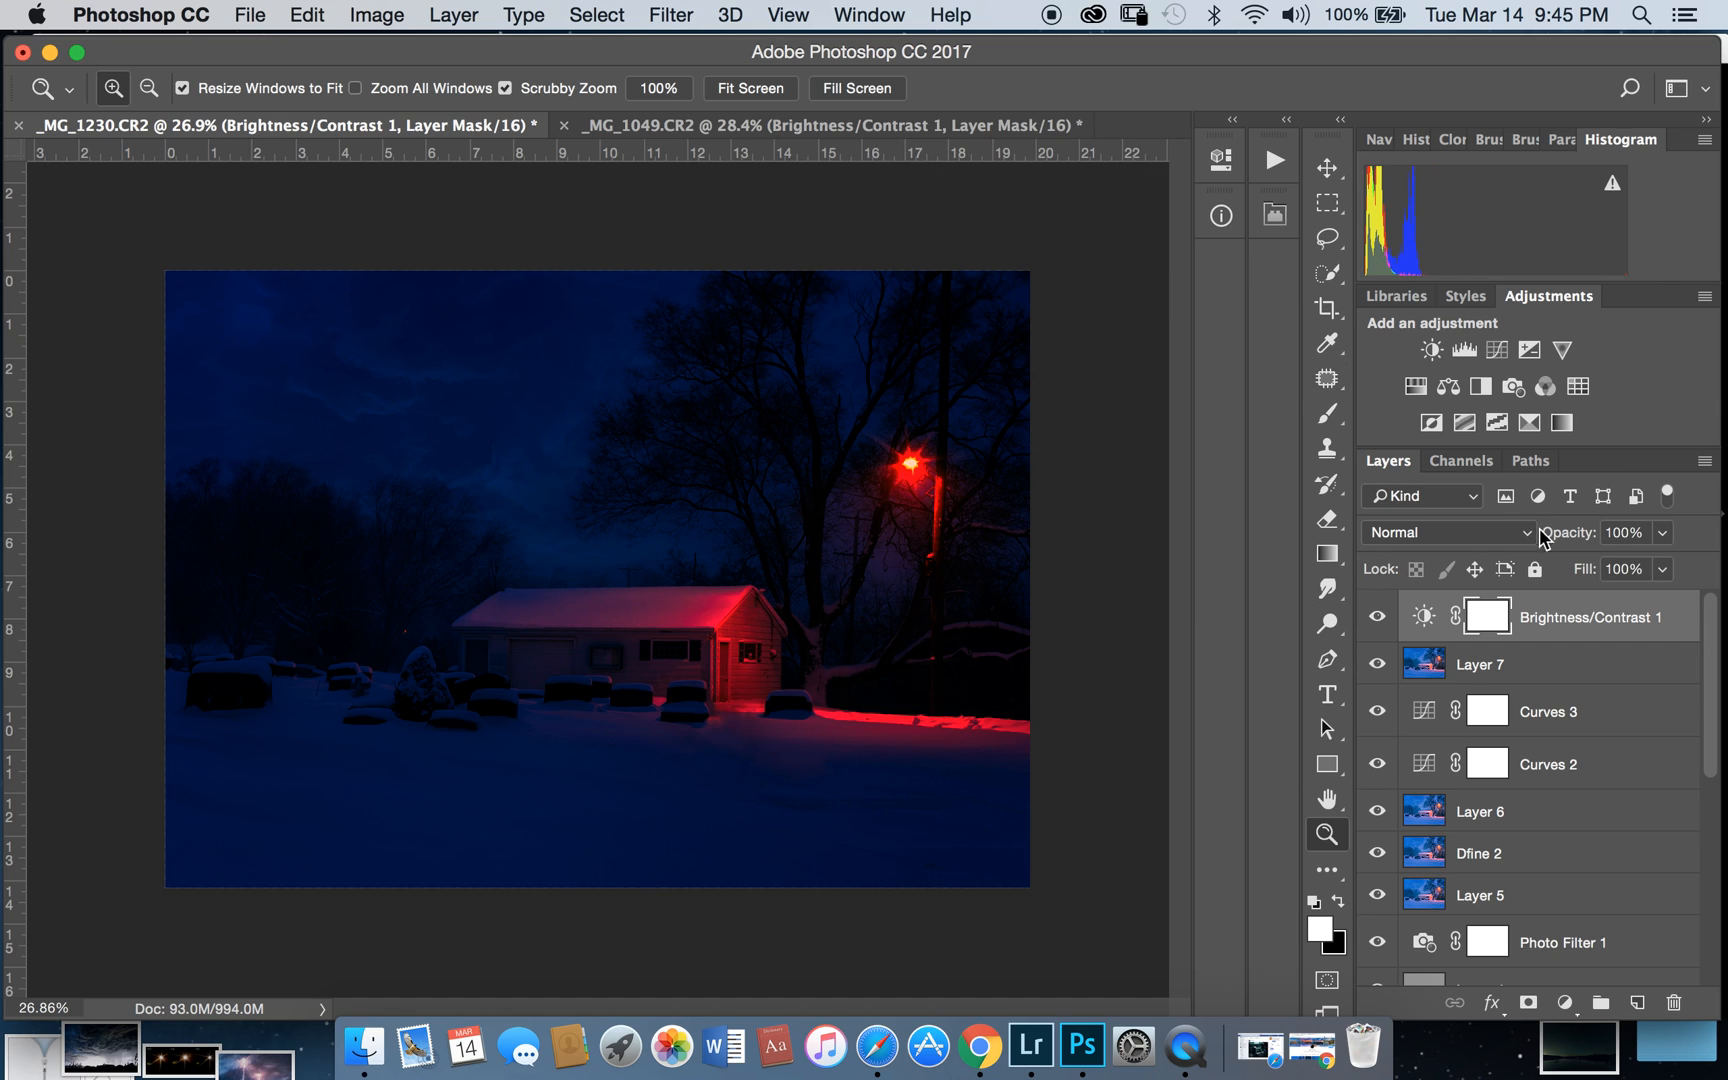
pyautogui.moveTo(1664, 564); pyautogui.dragTo(1601, 564)
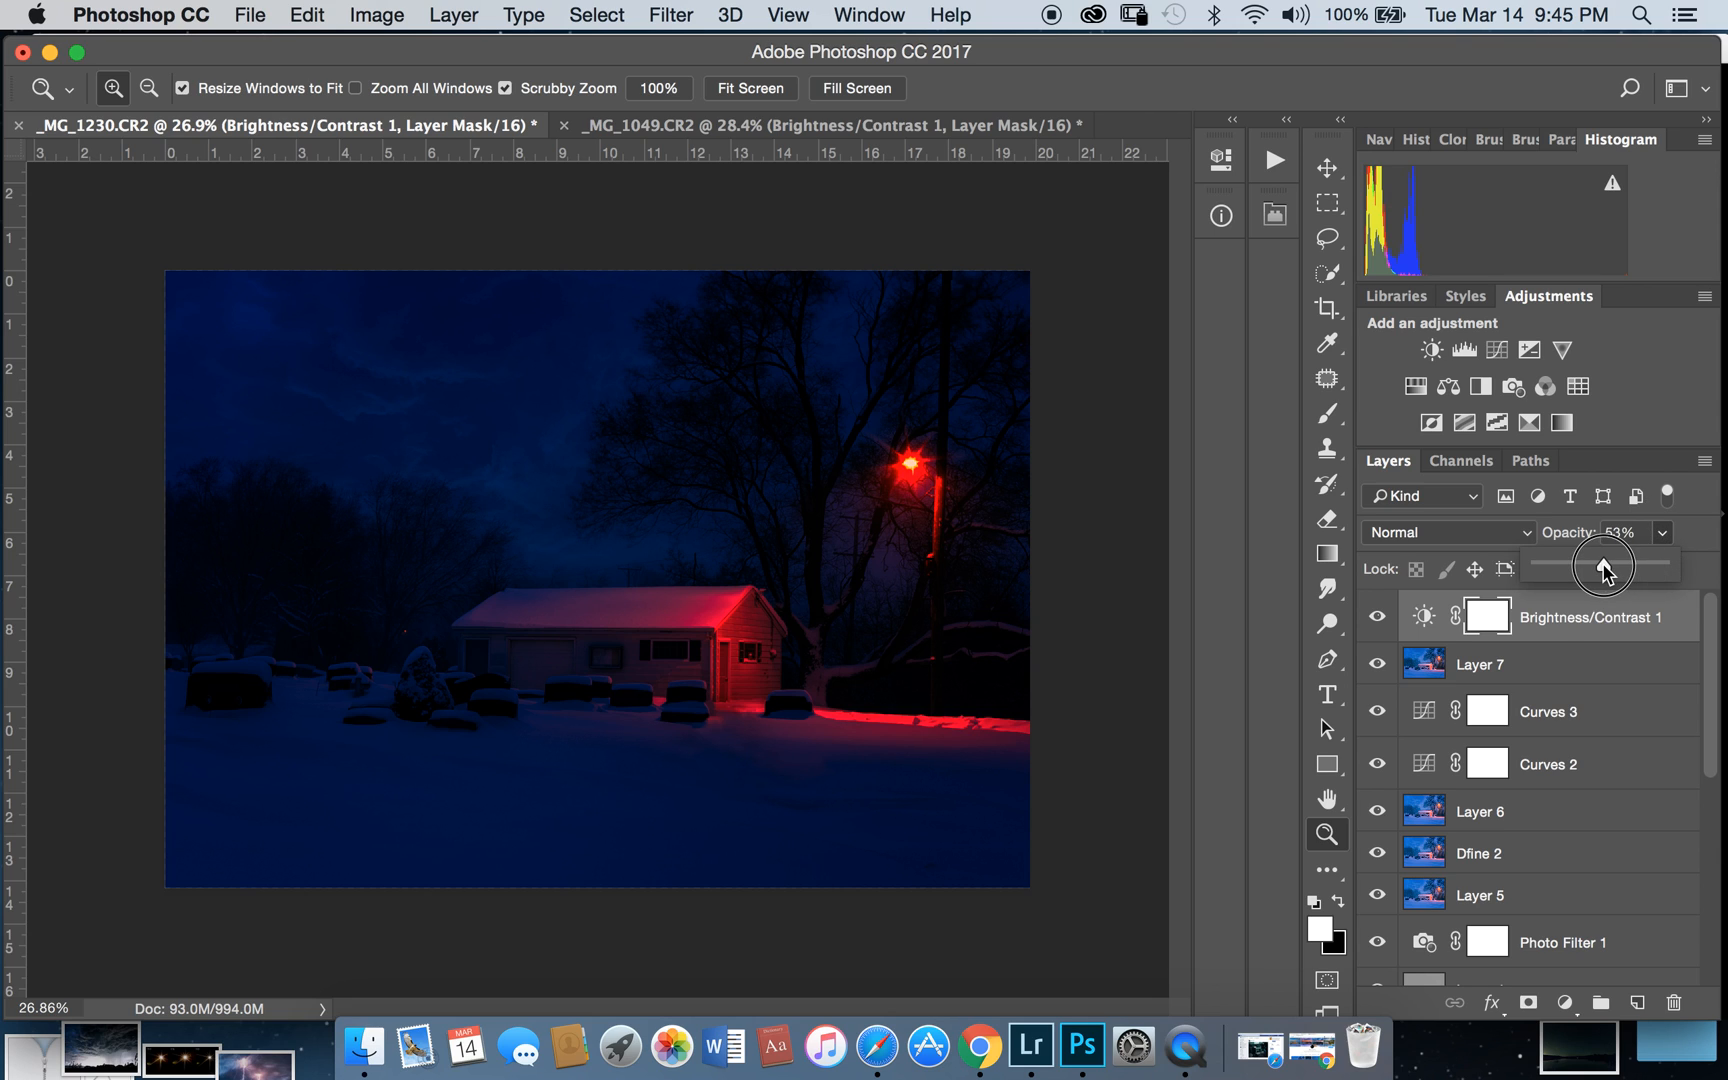
pyautogui.moveTo(1603, 564); pyautogui.dragTo(1603, 564)
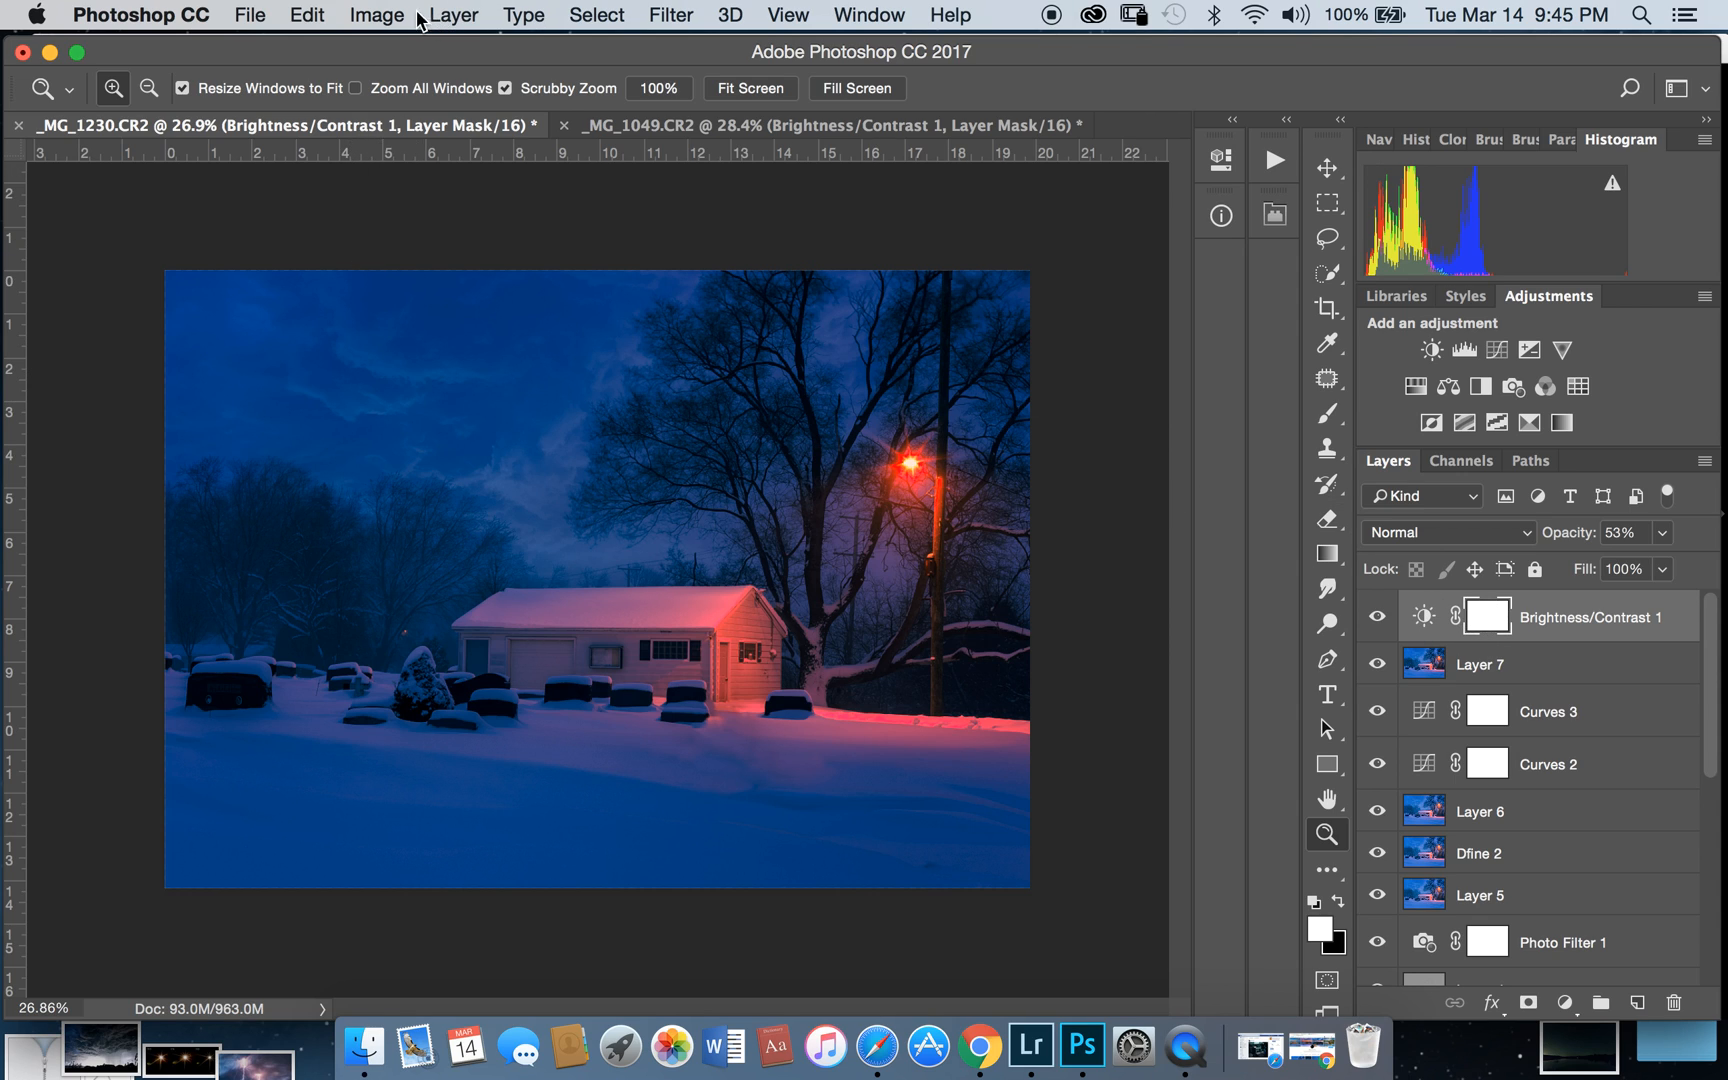
# Step: Run Image > Apply Image into the garage Brightness/Contrast layer mask
pyautogui.click(376, 14)
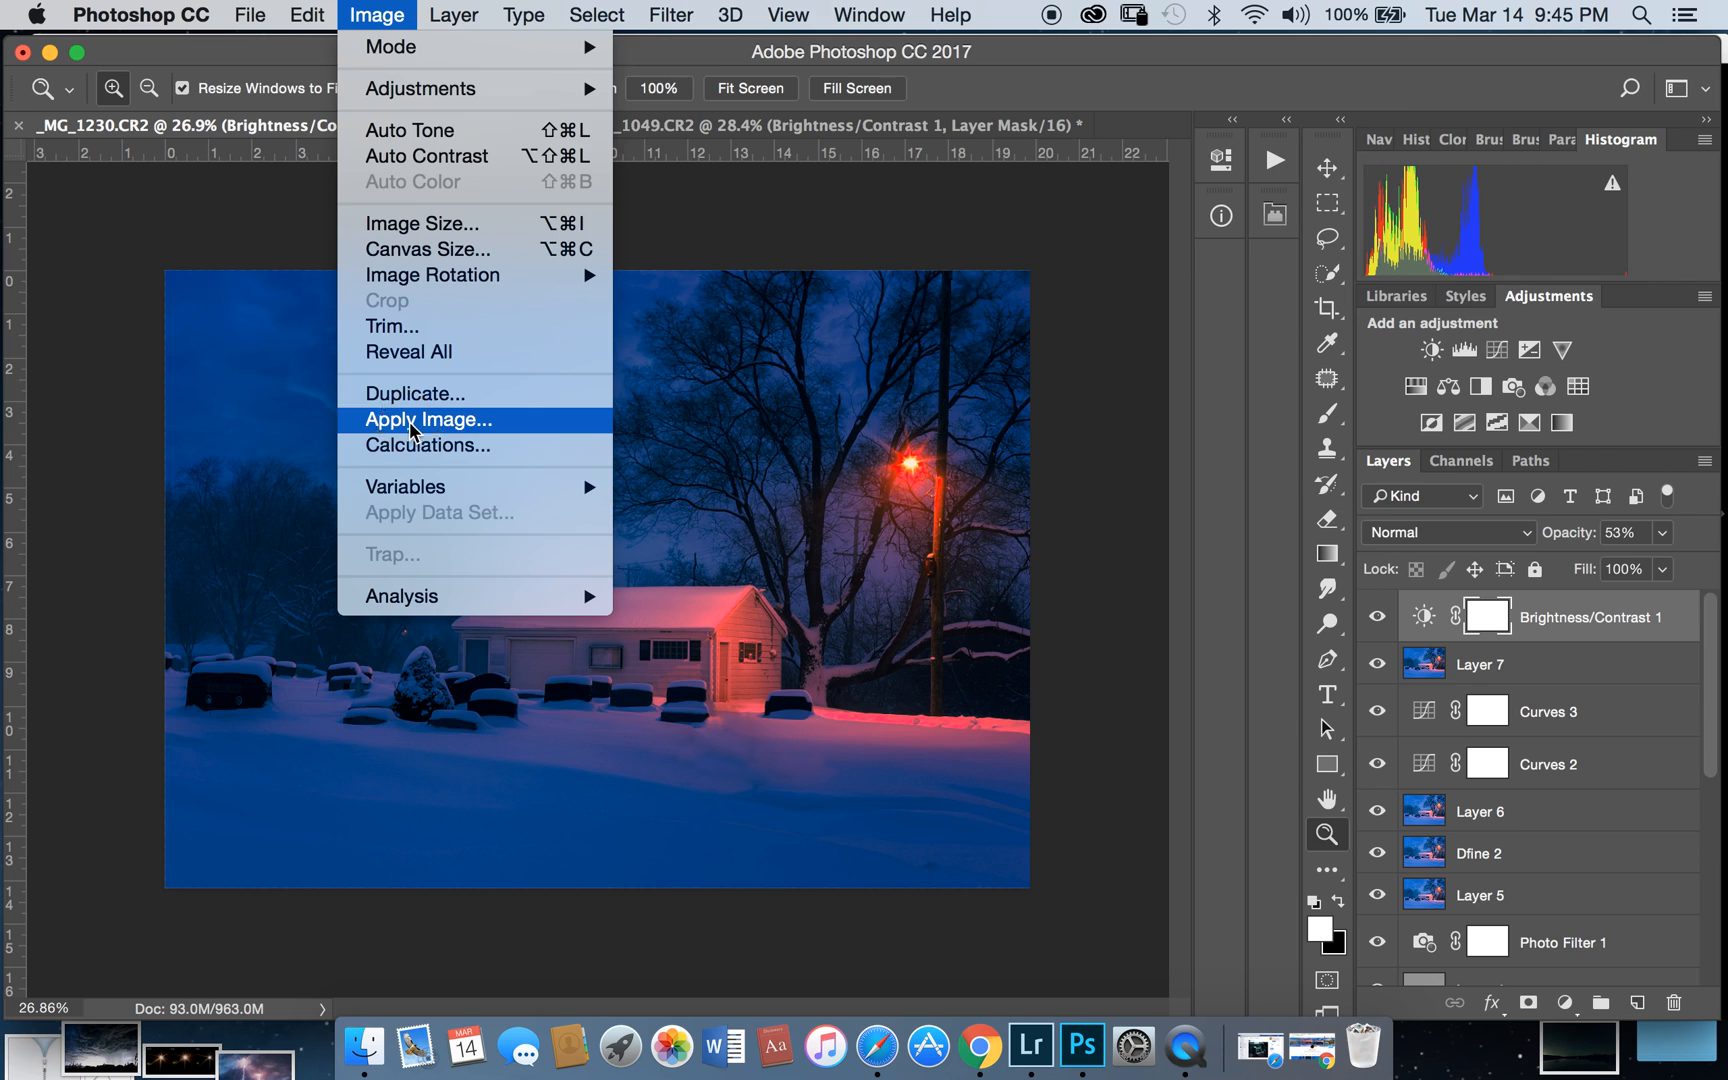
pyautogui.click(428, 420)
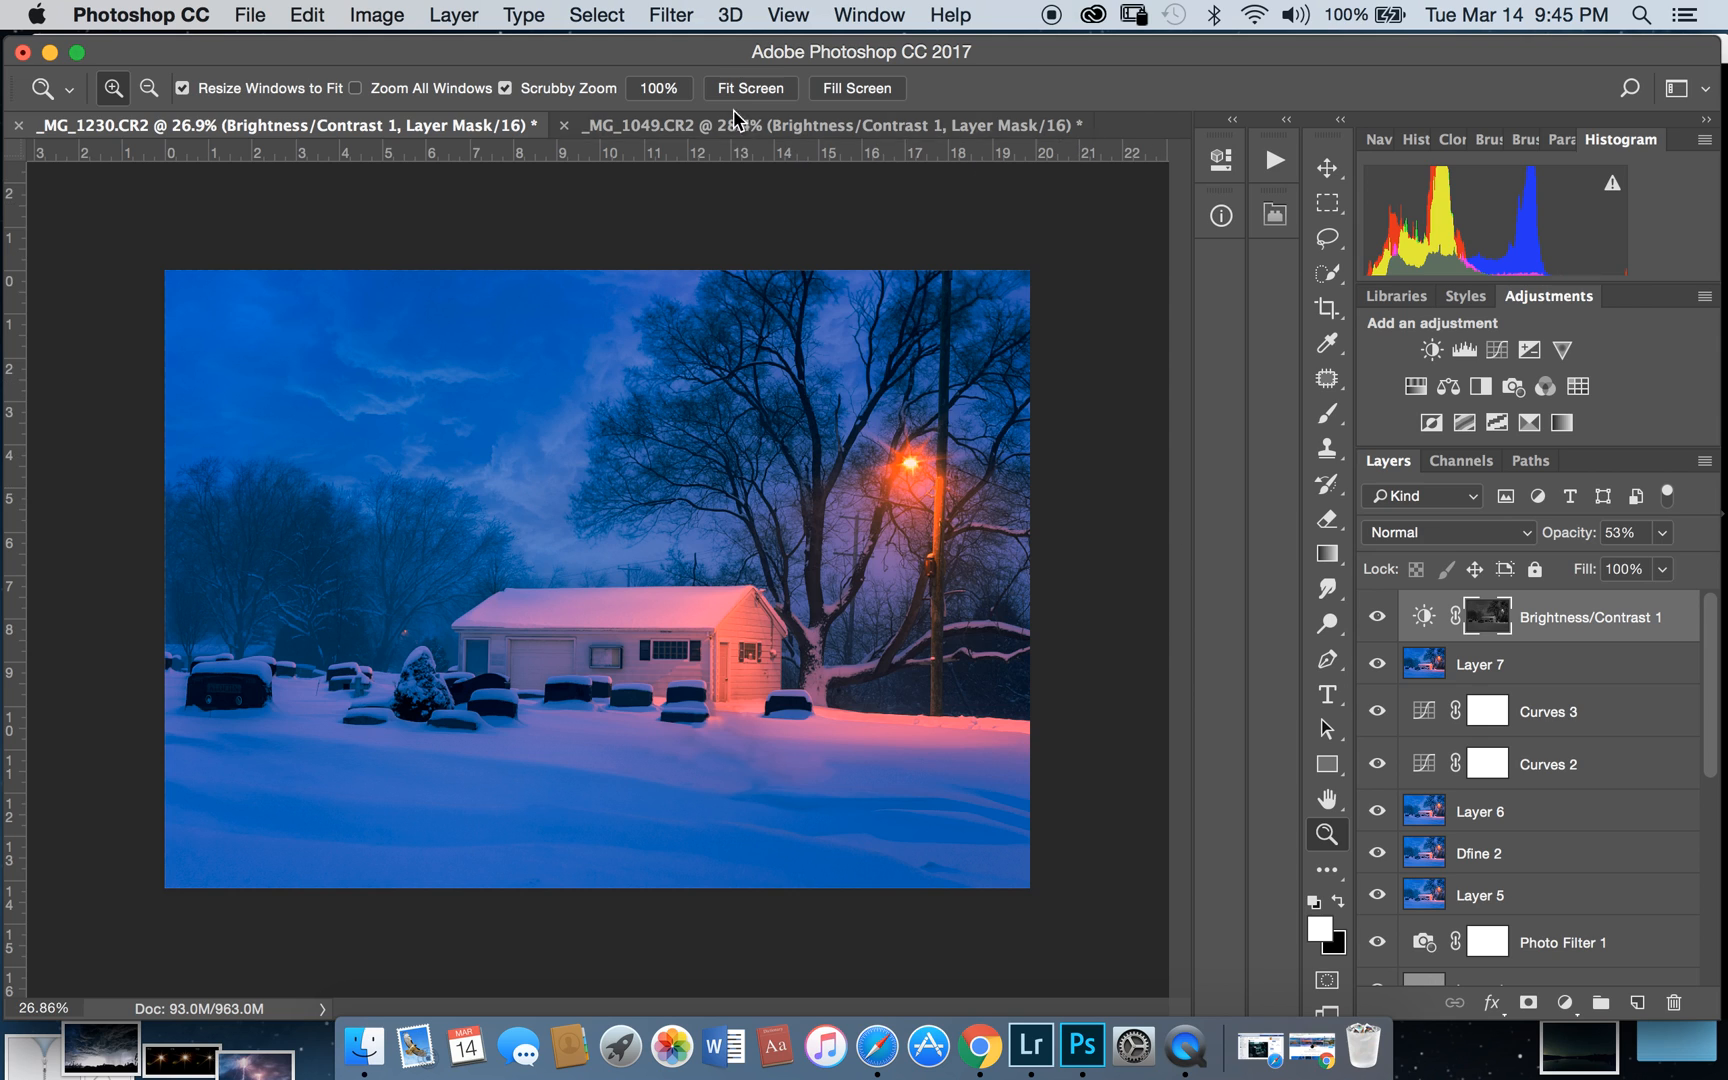
# Step: Switch back to the _MG_1049 seascape and scroll down the Layers panel
pyautogui.click(821, 125)
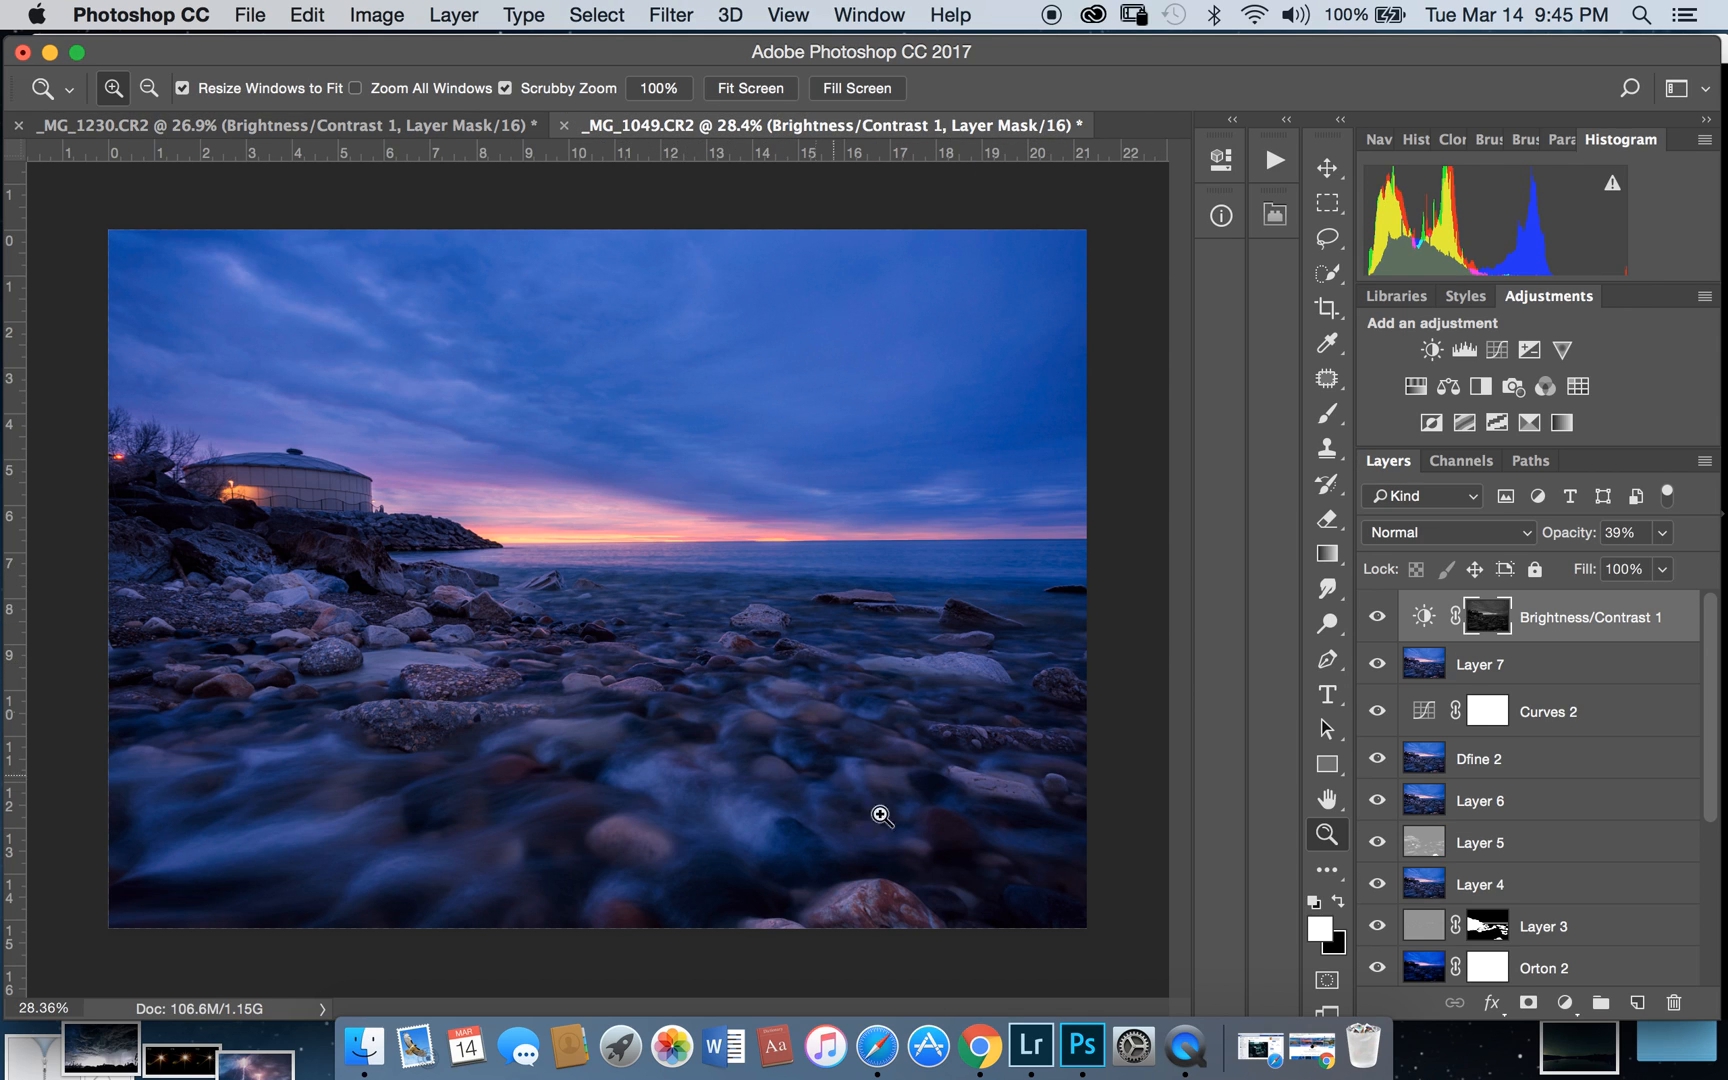
pyautogui.moveTo(1328, 863)
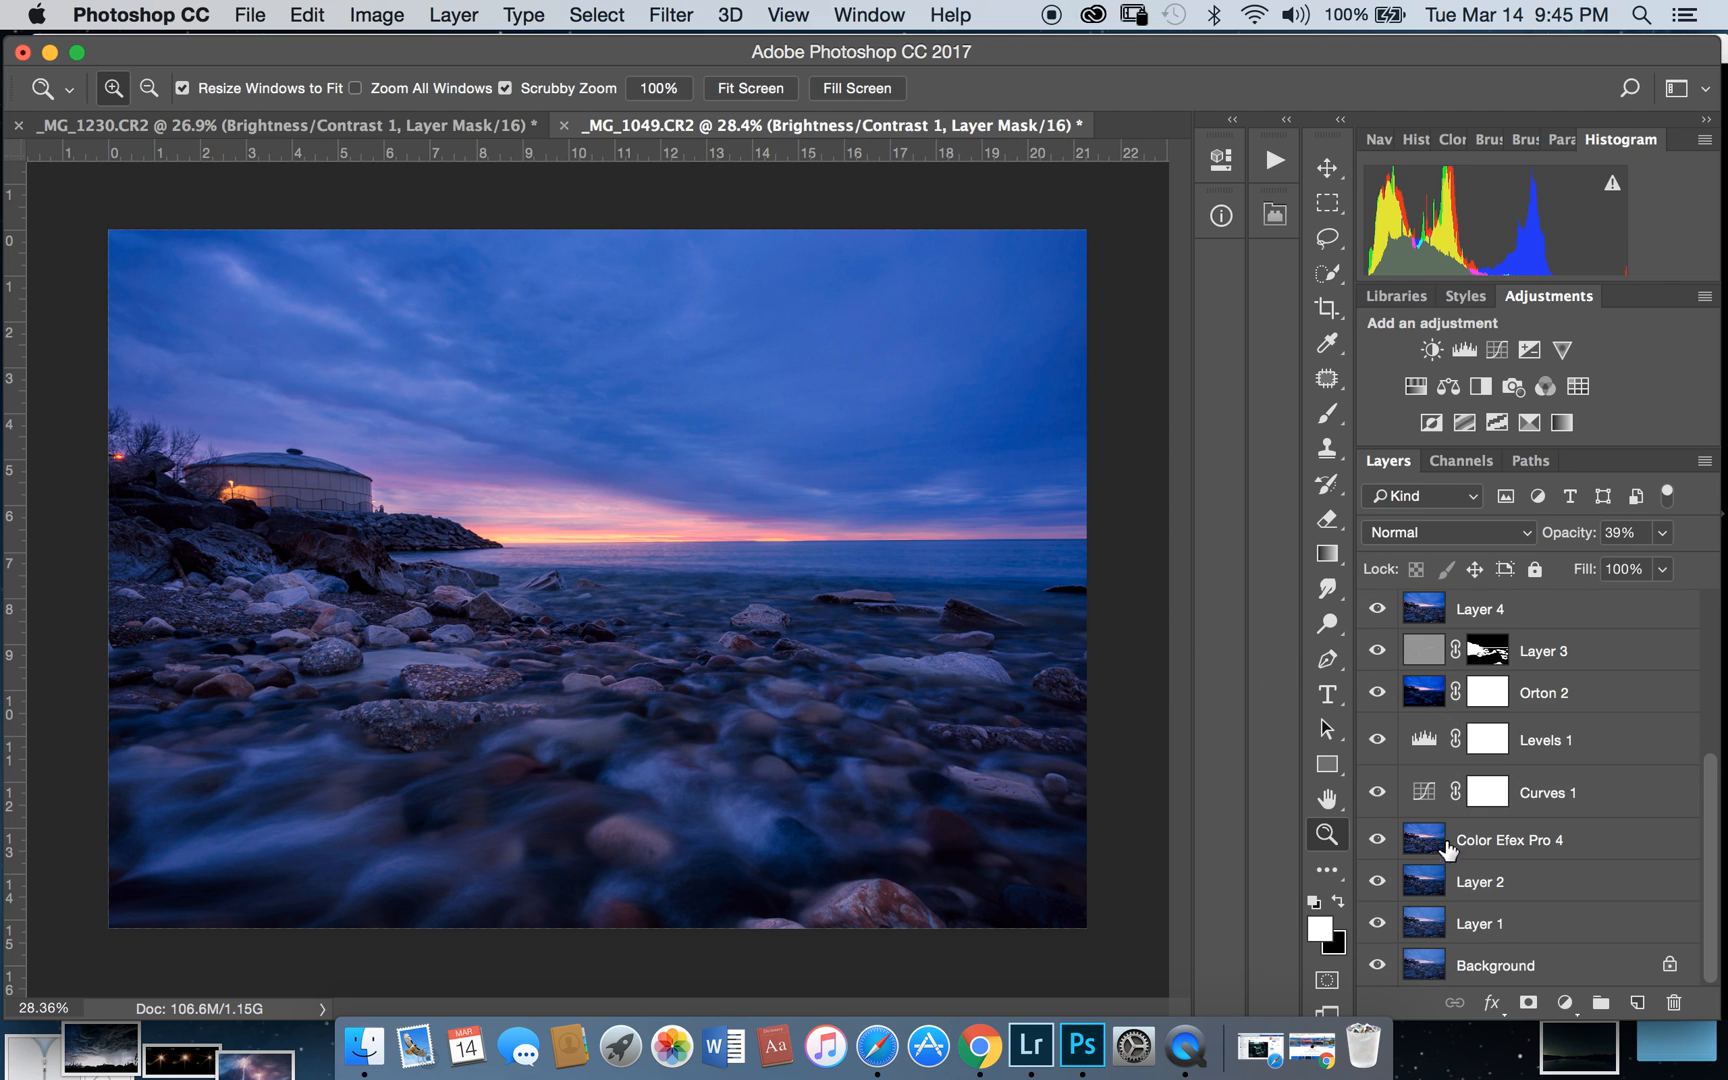
pyautogui.moveTo(1257, 889)
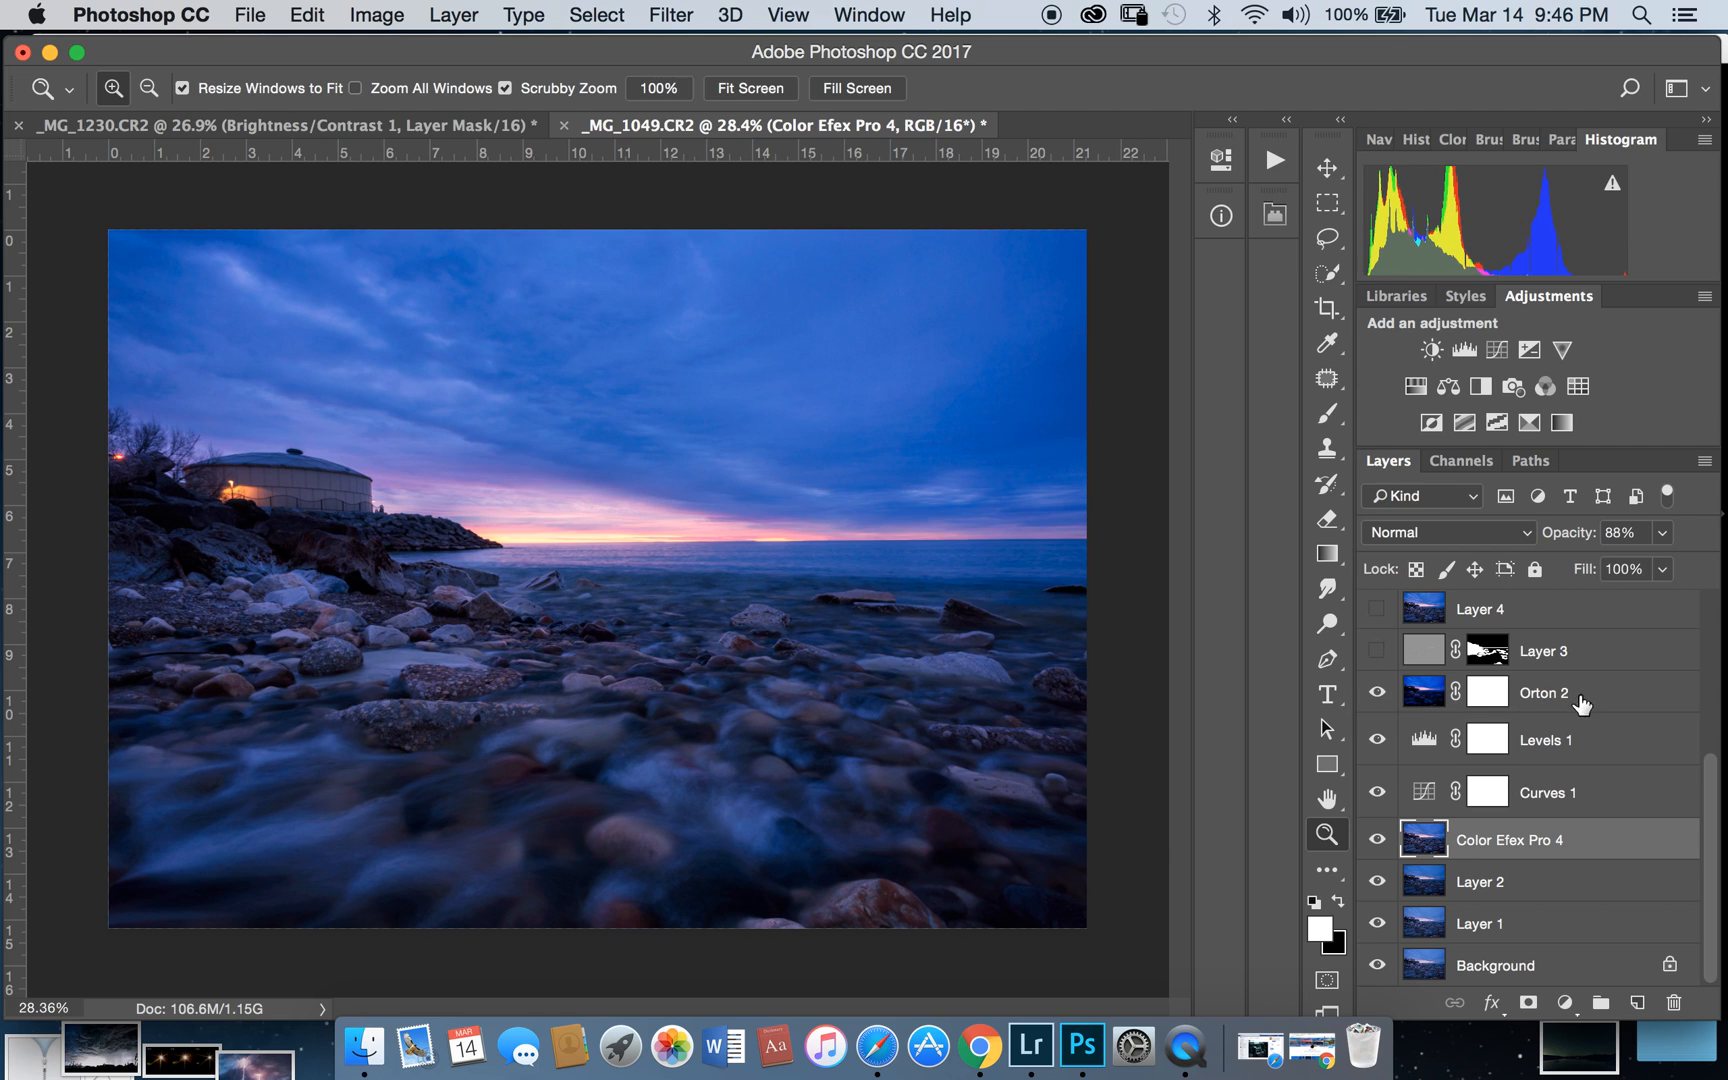
pyautogui.moveTo(1495, 696)
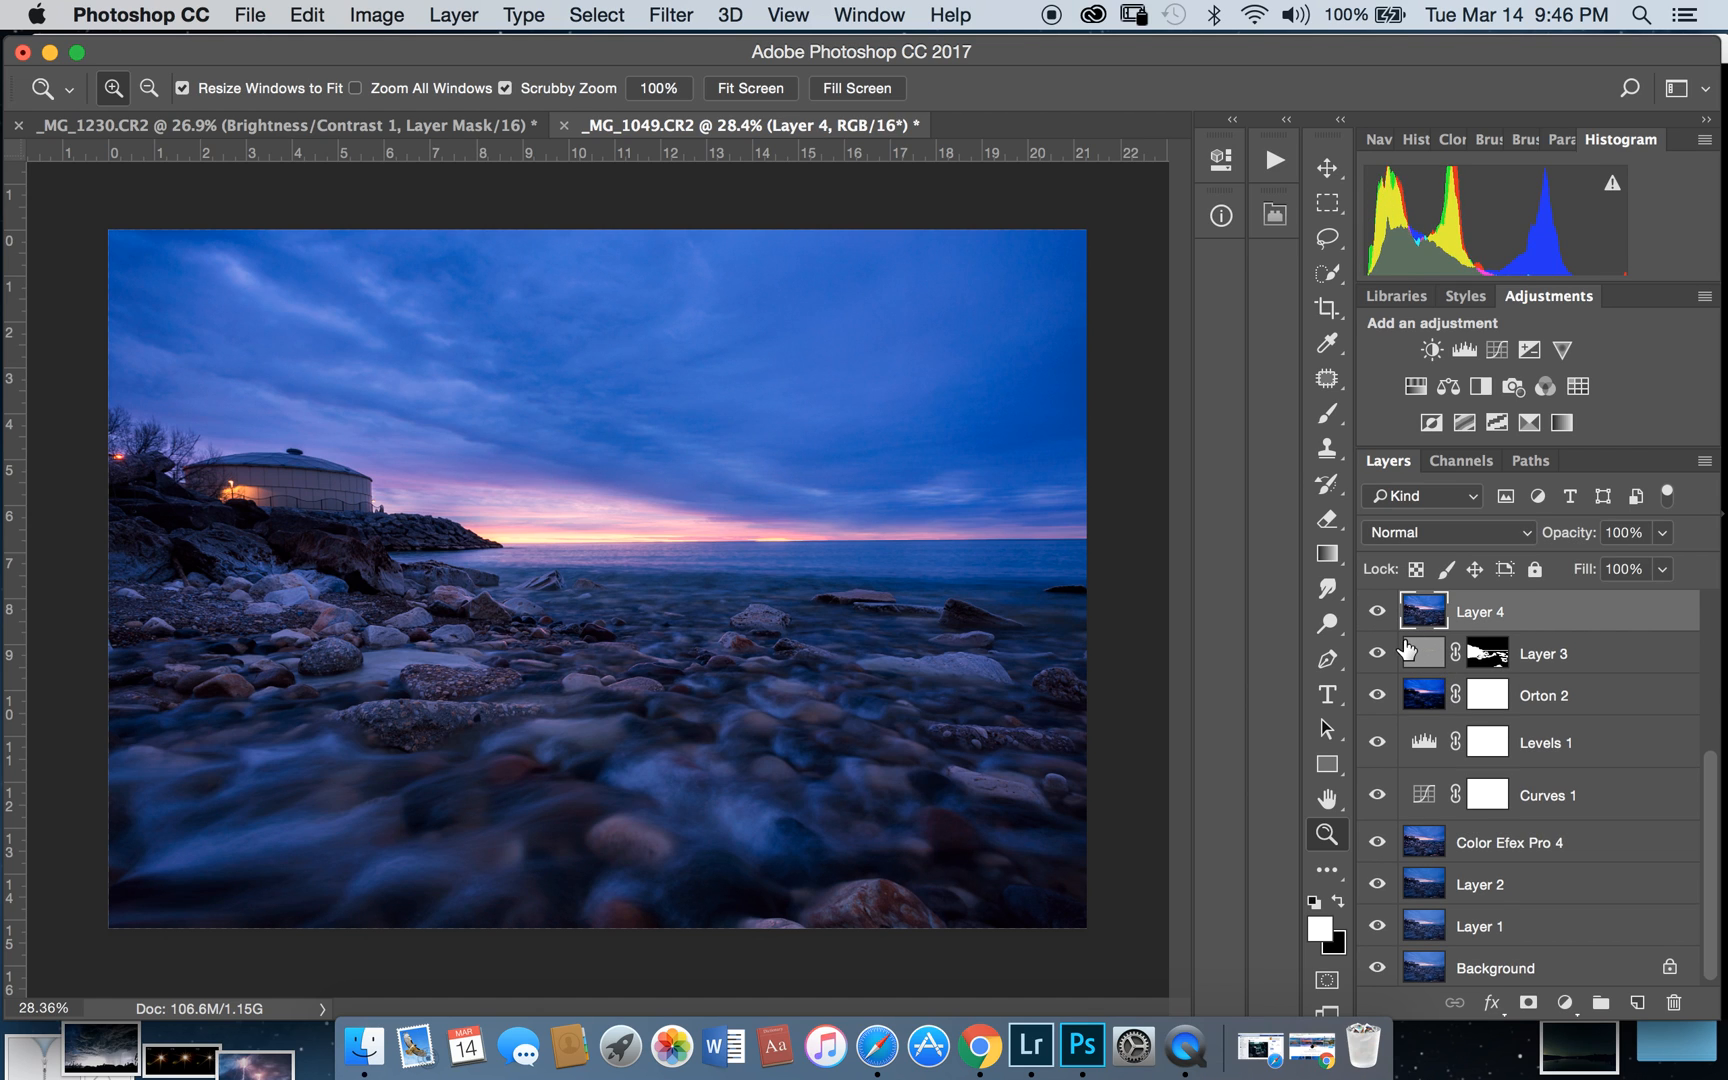
pyautogui.scroll(-3)
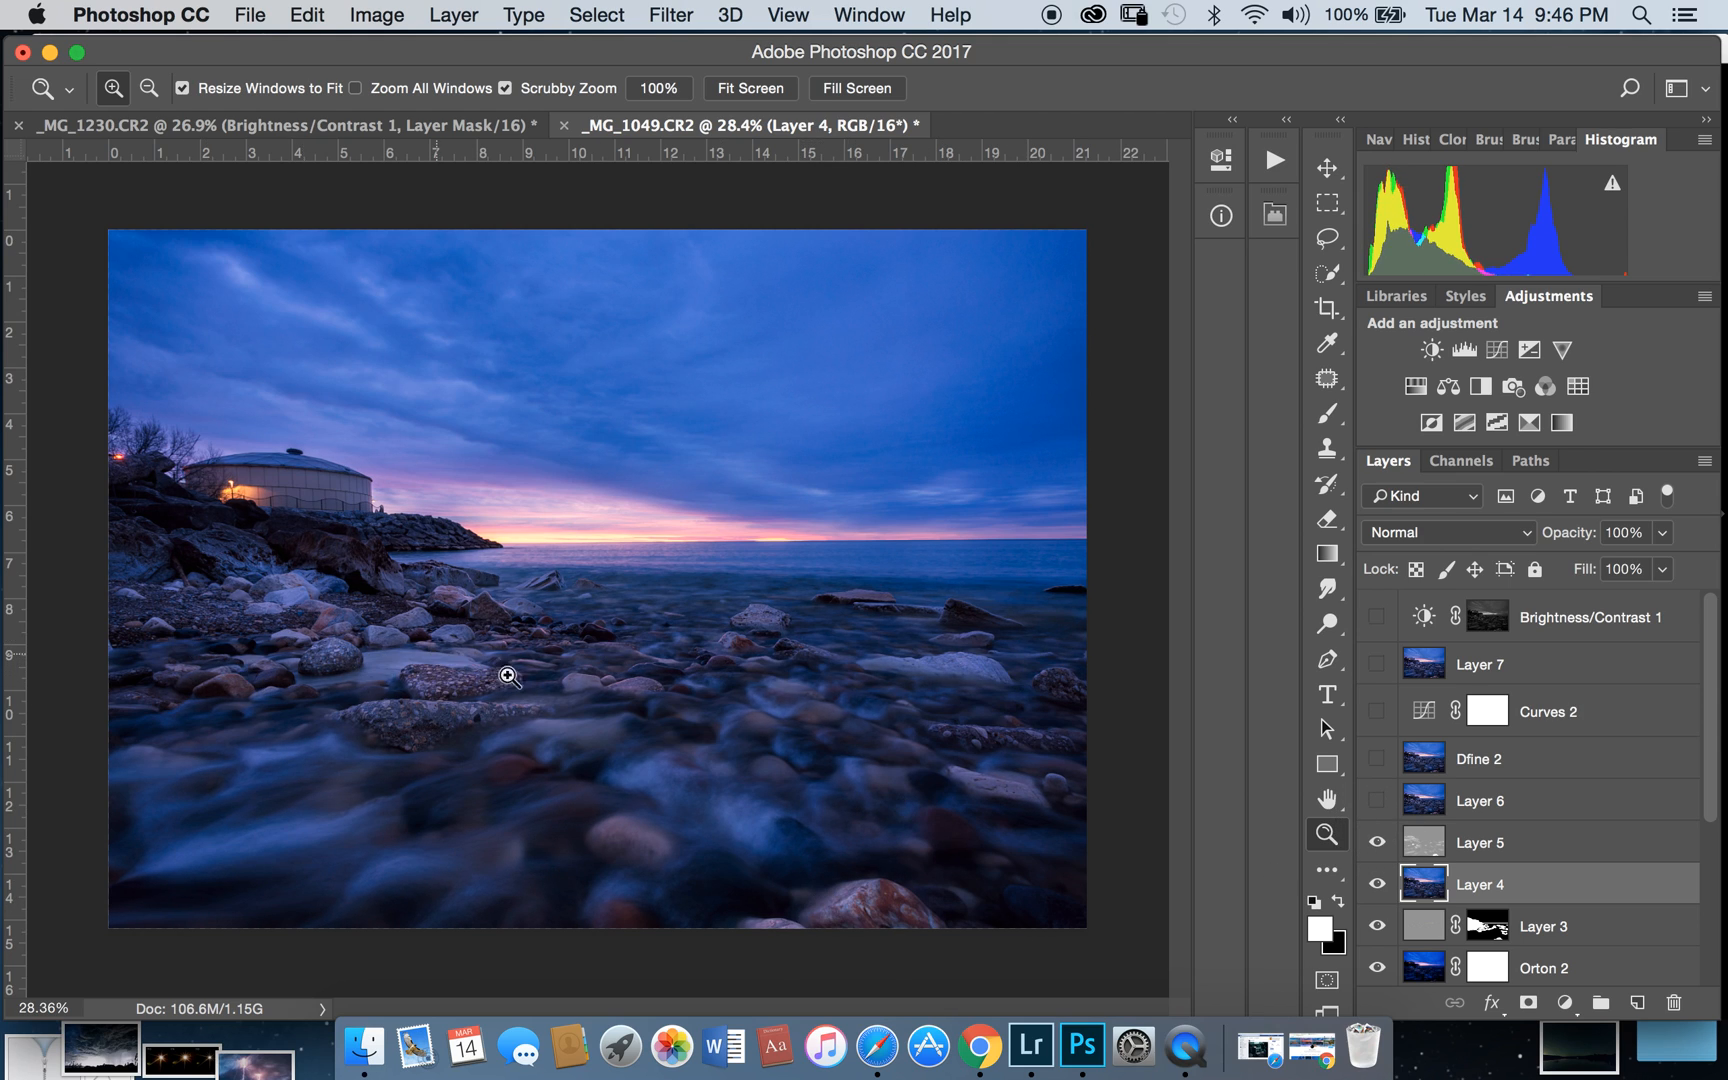
pyautogui.moveTo(1390, 777)
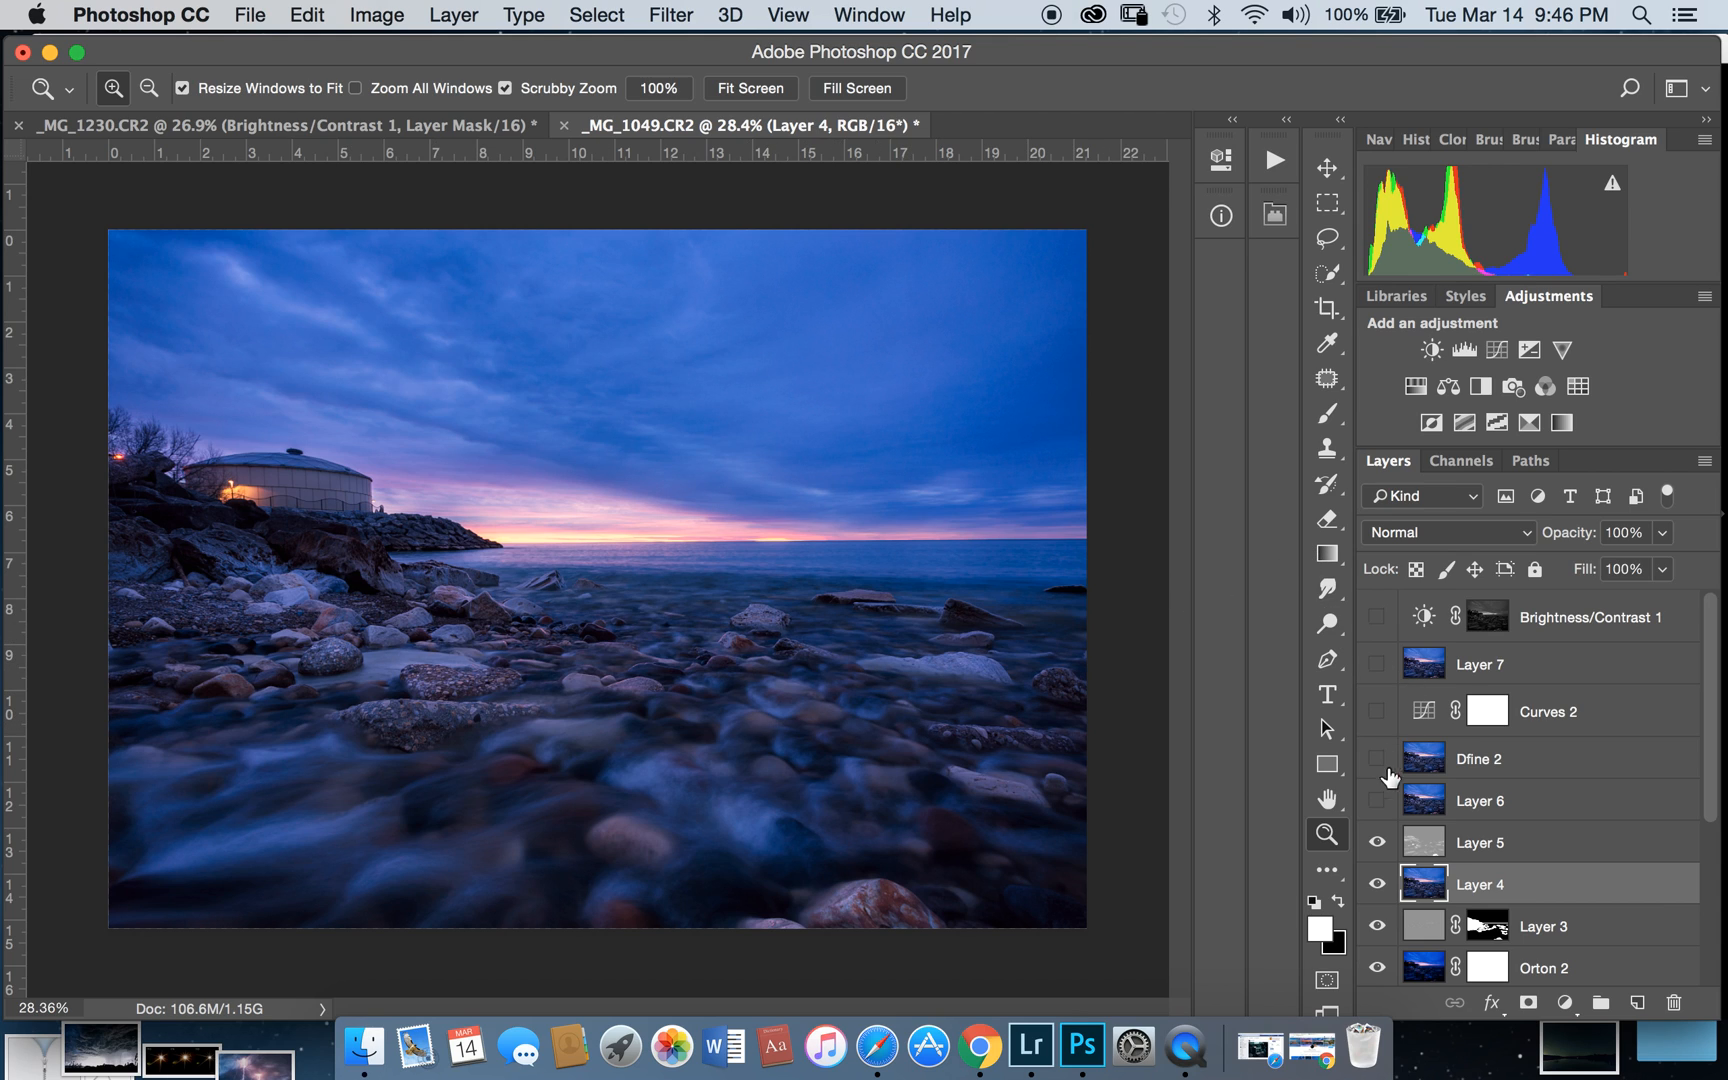
pyautogui.moveTo(1370, 814)
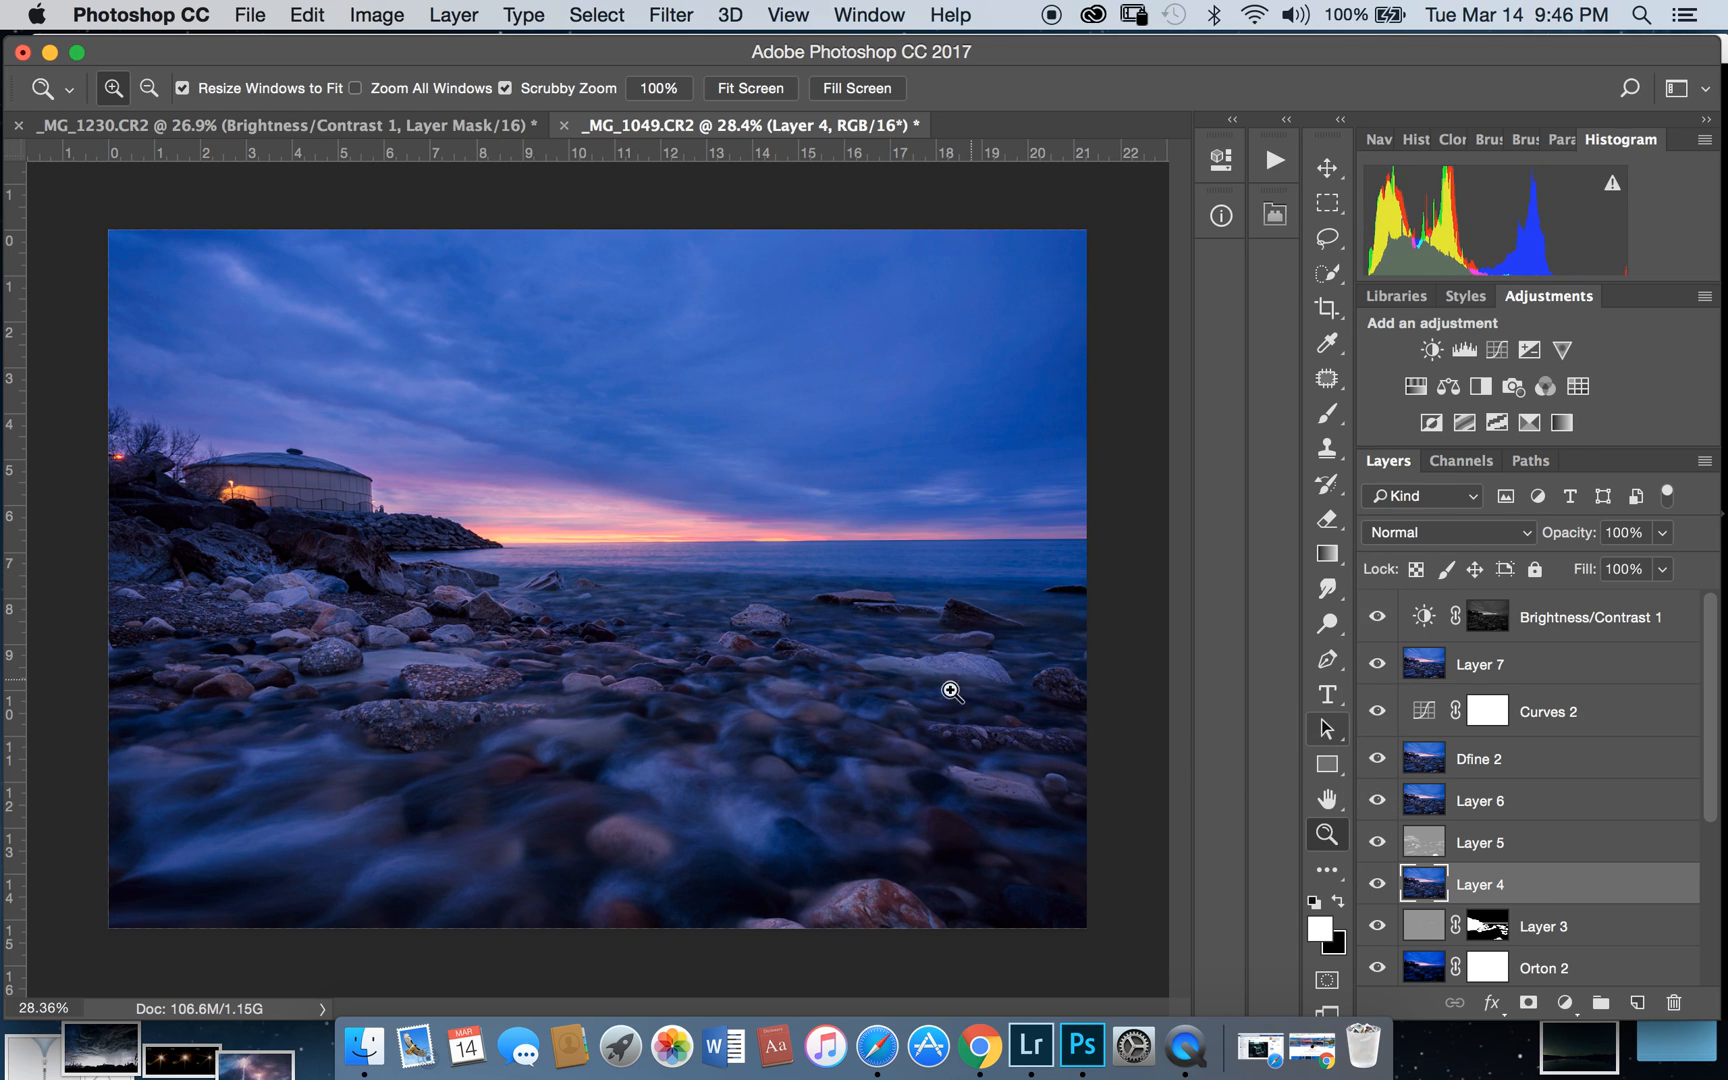
pyautogui.moveTo(919, 798)
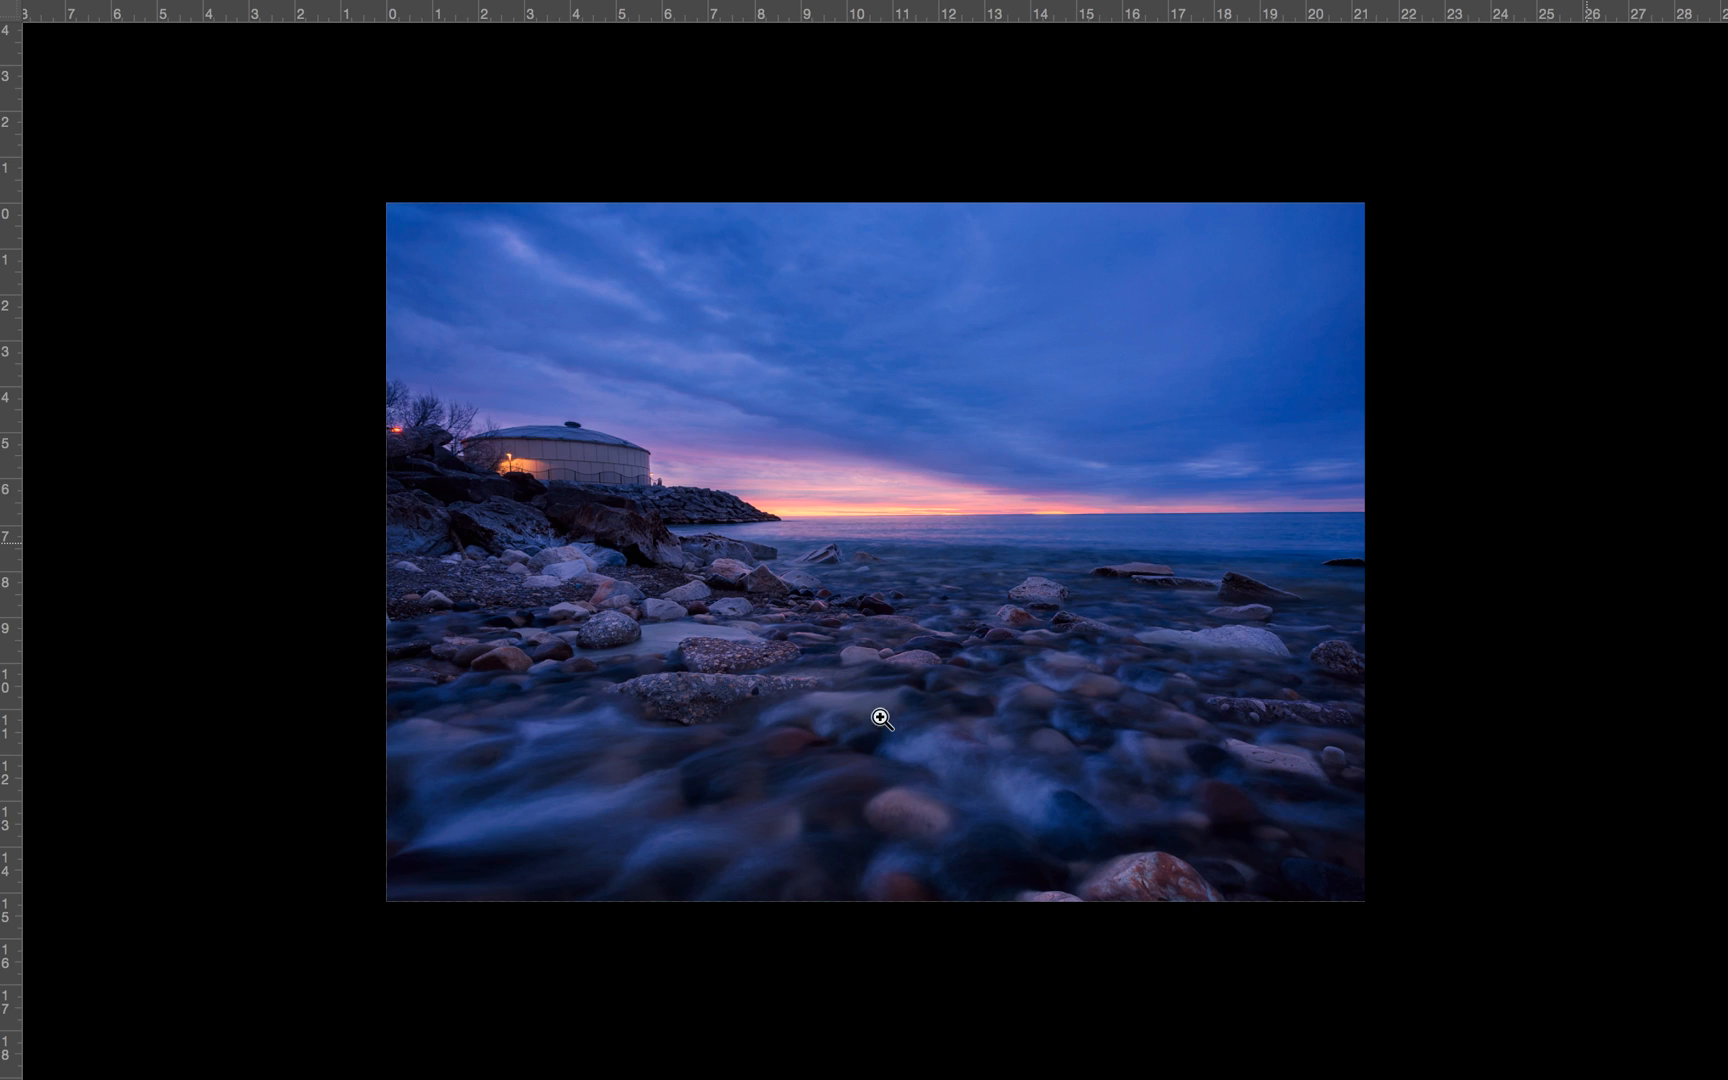
pyautogui.moveTo(1113, 519)
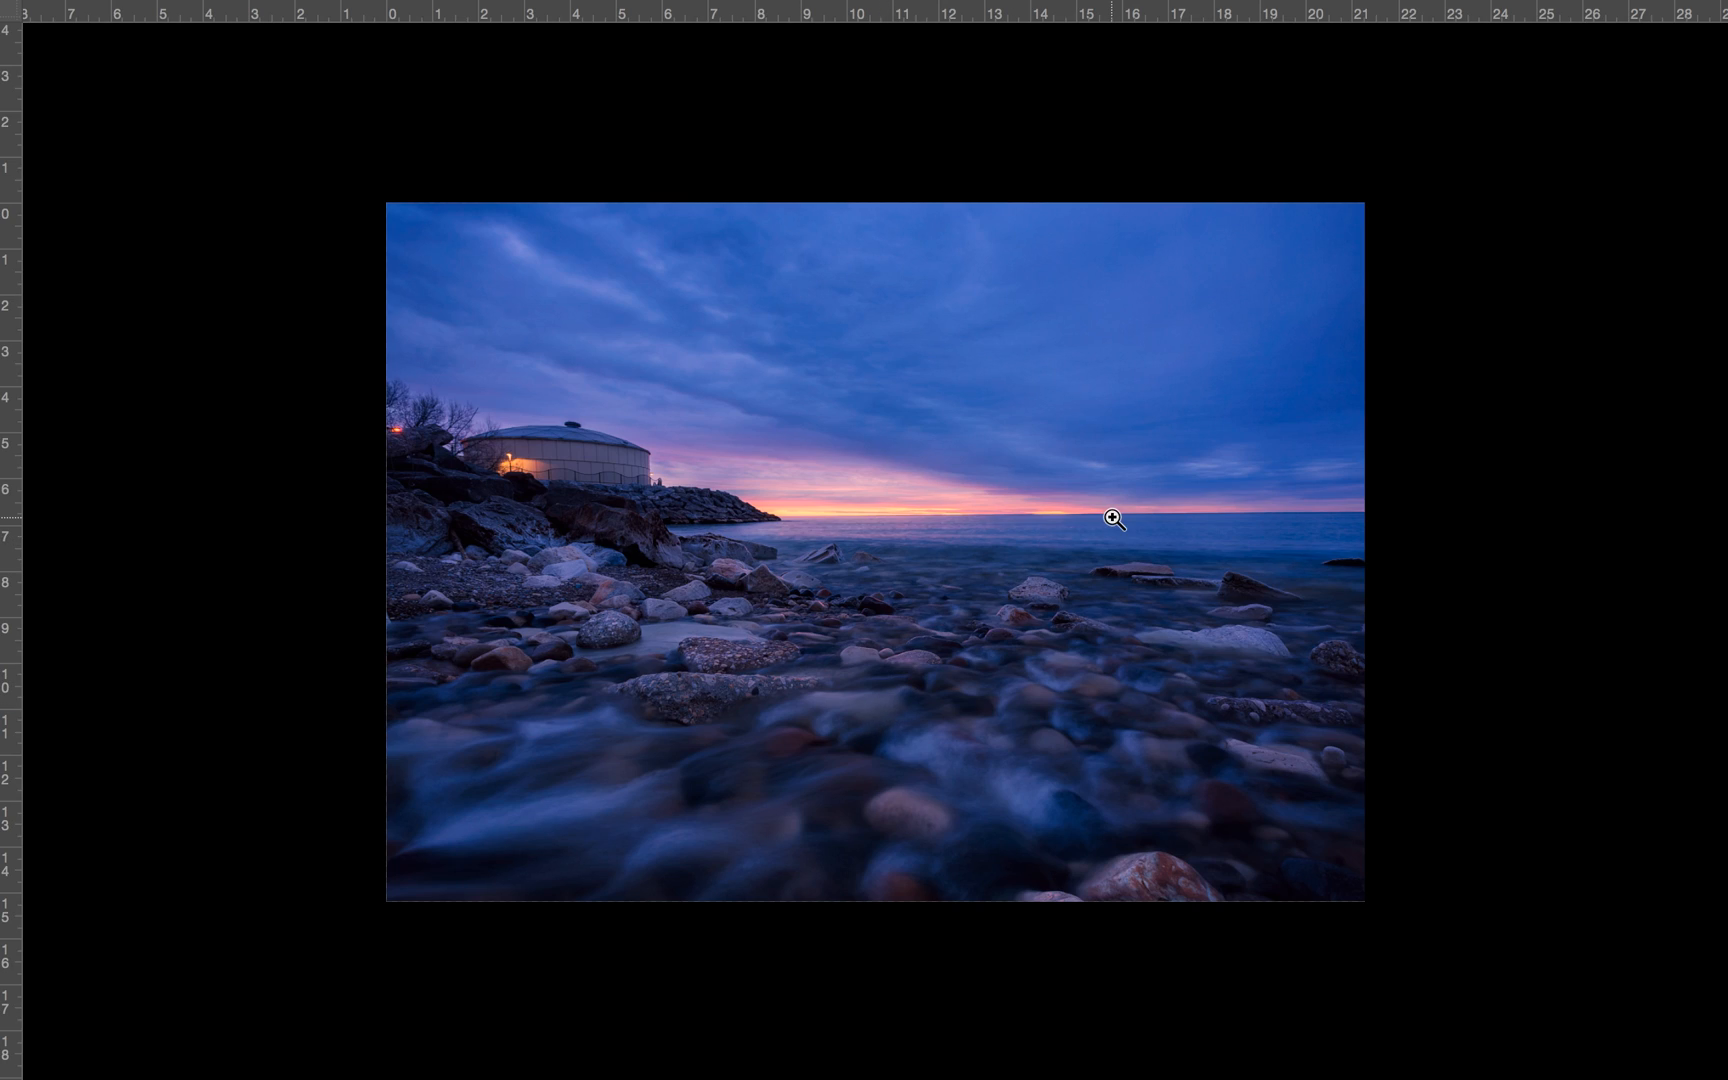